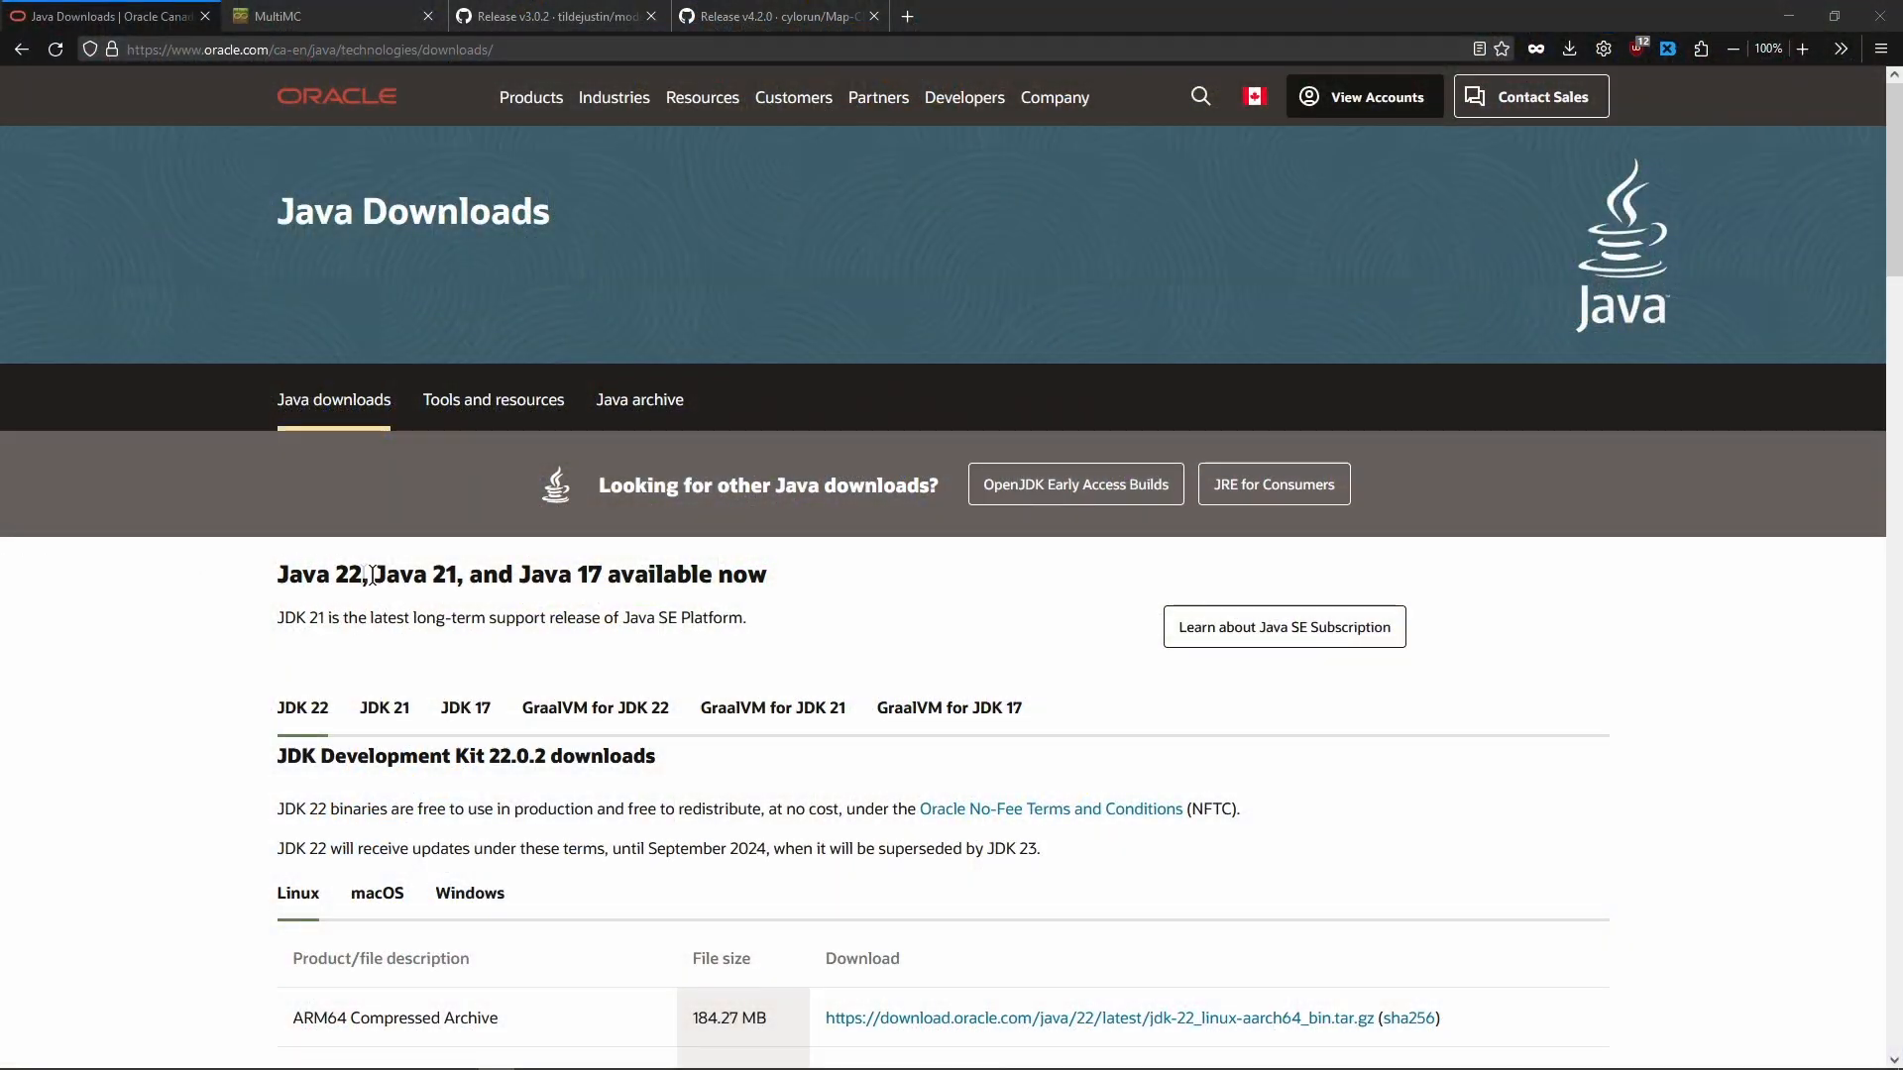
Visit the GraalVM JDK 22 Windows download, download MultiMC for Windows, and view the modcheck release page
left_click(594, 708)
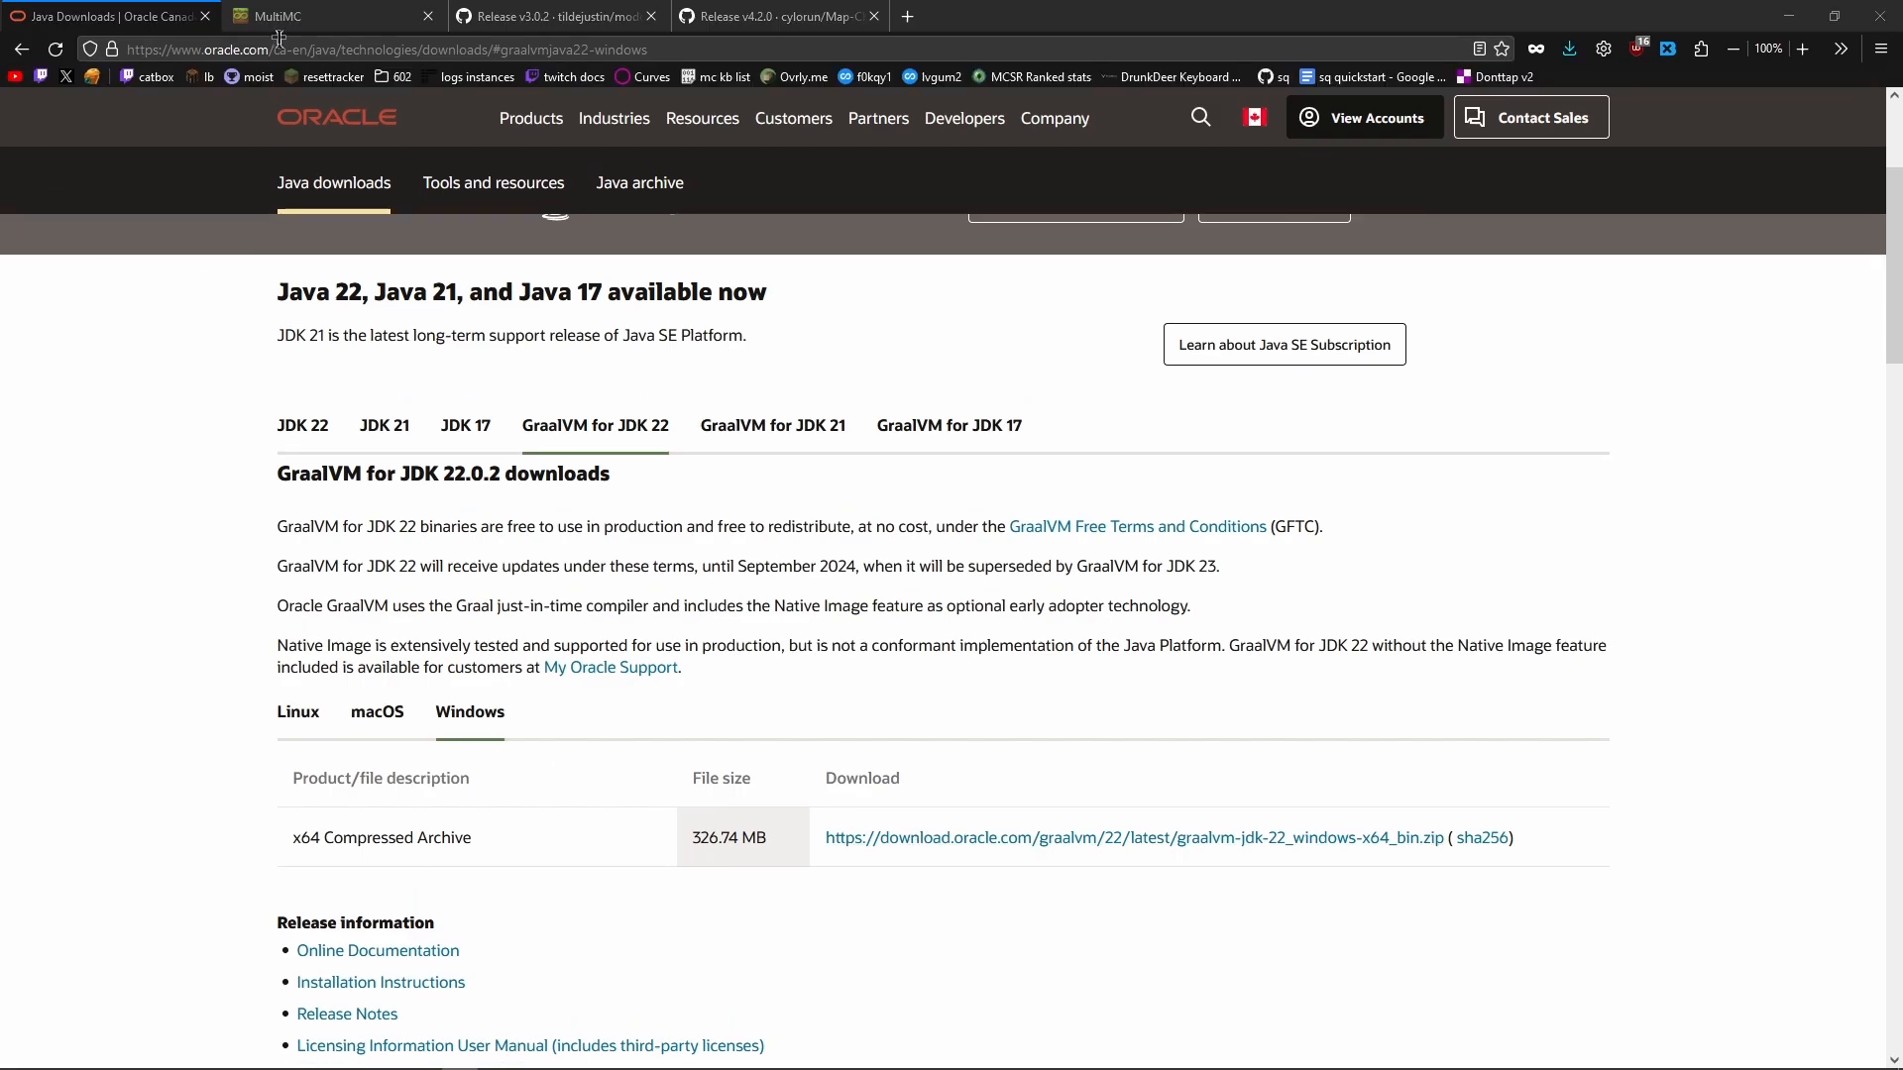
left_click(325, 16)
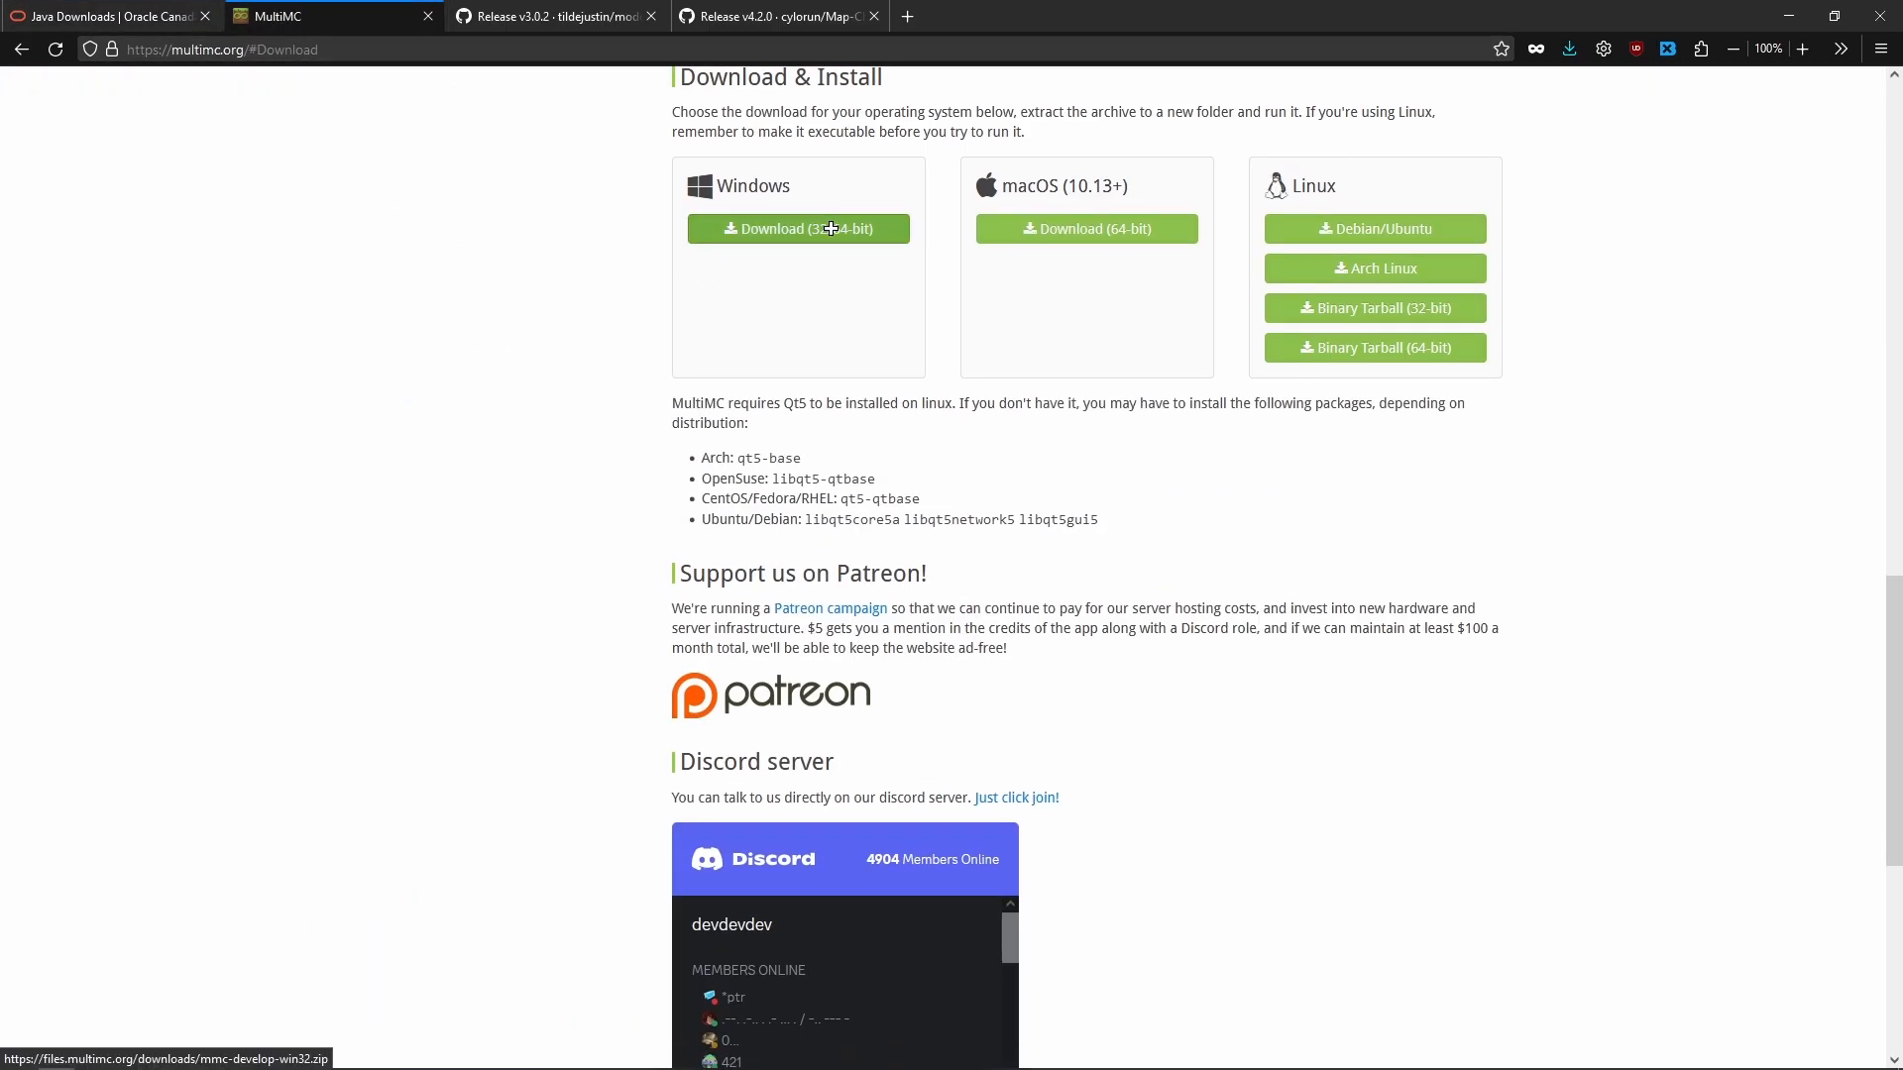
left_click(547, 15)
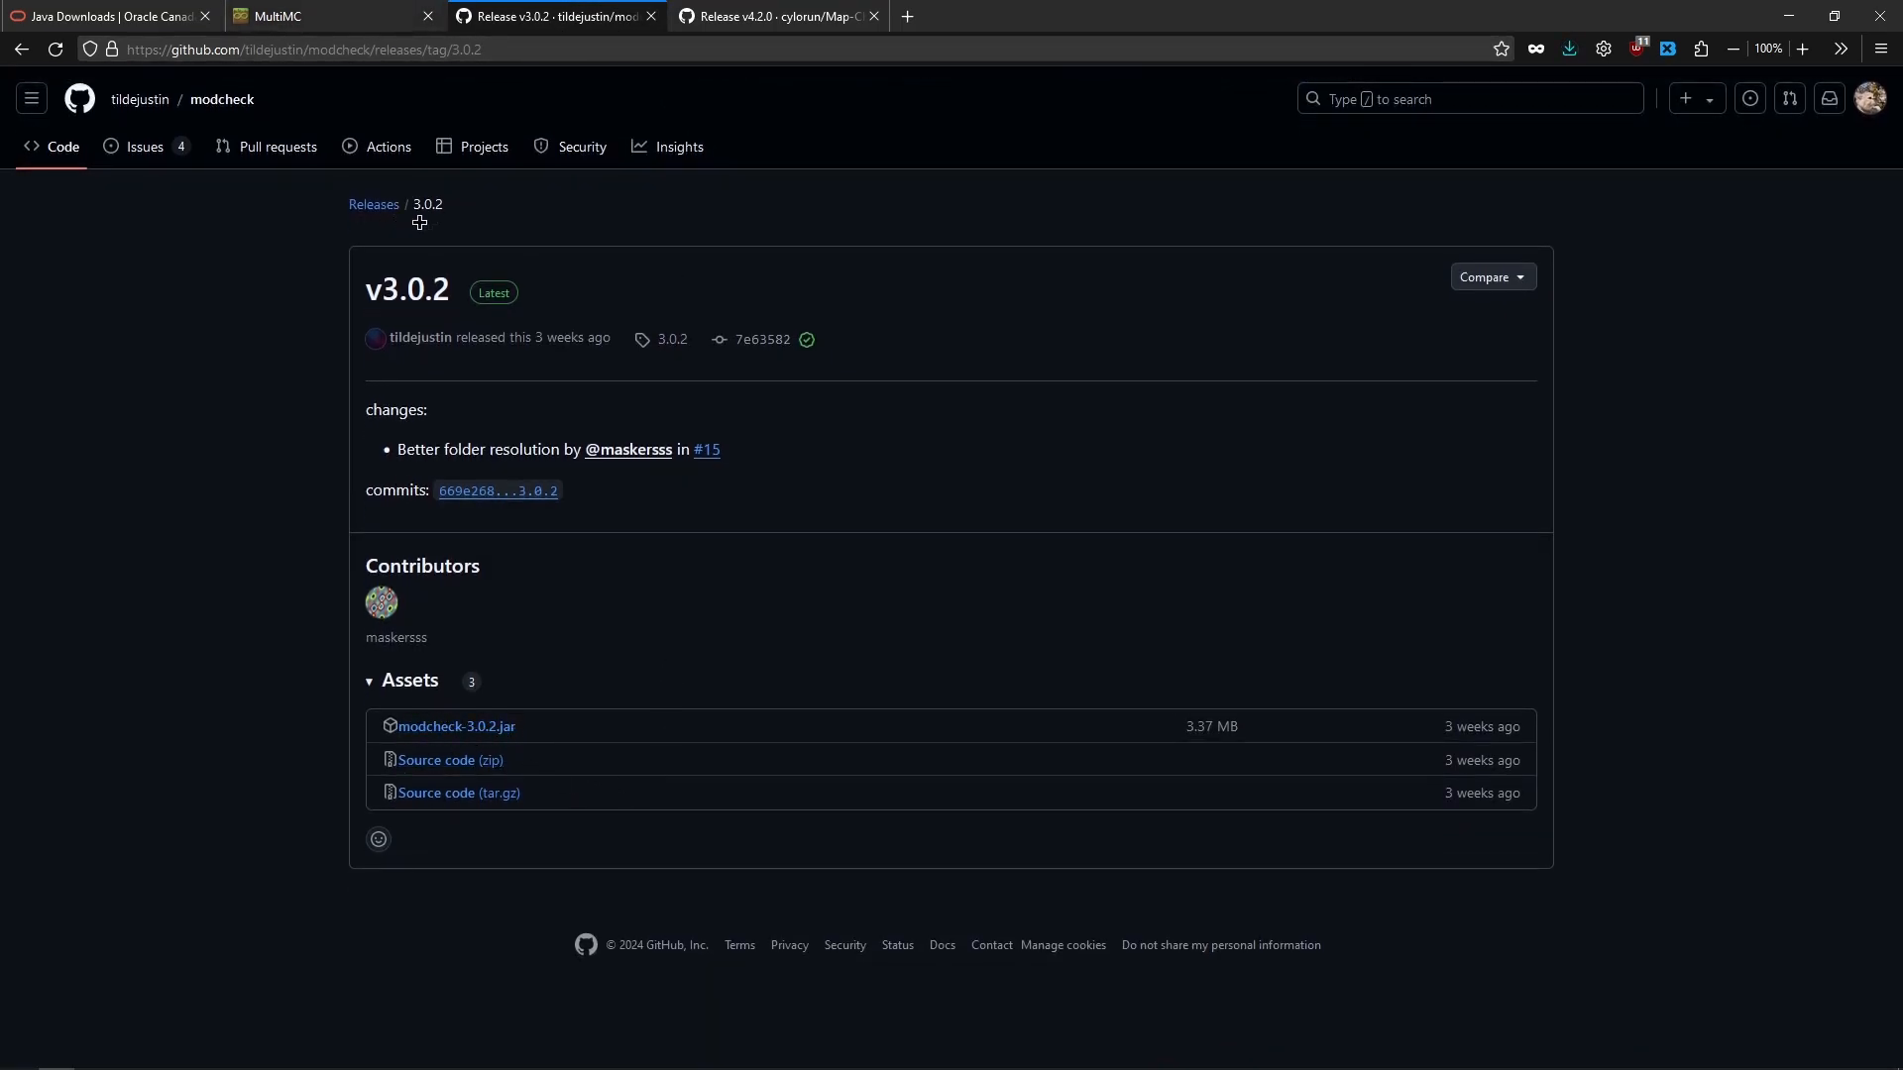
left_click(777, 16)
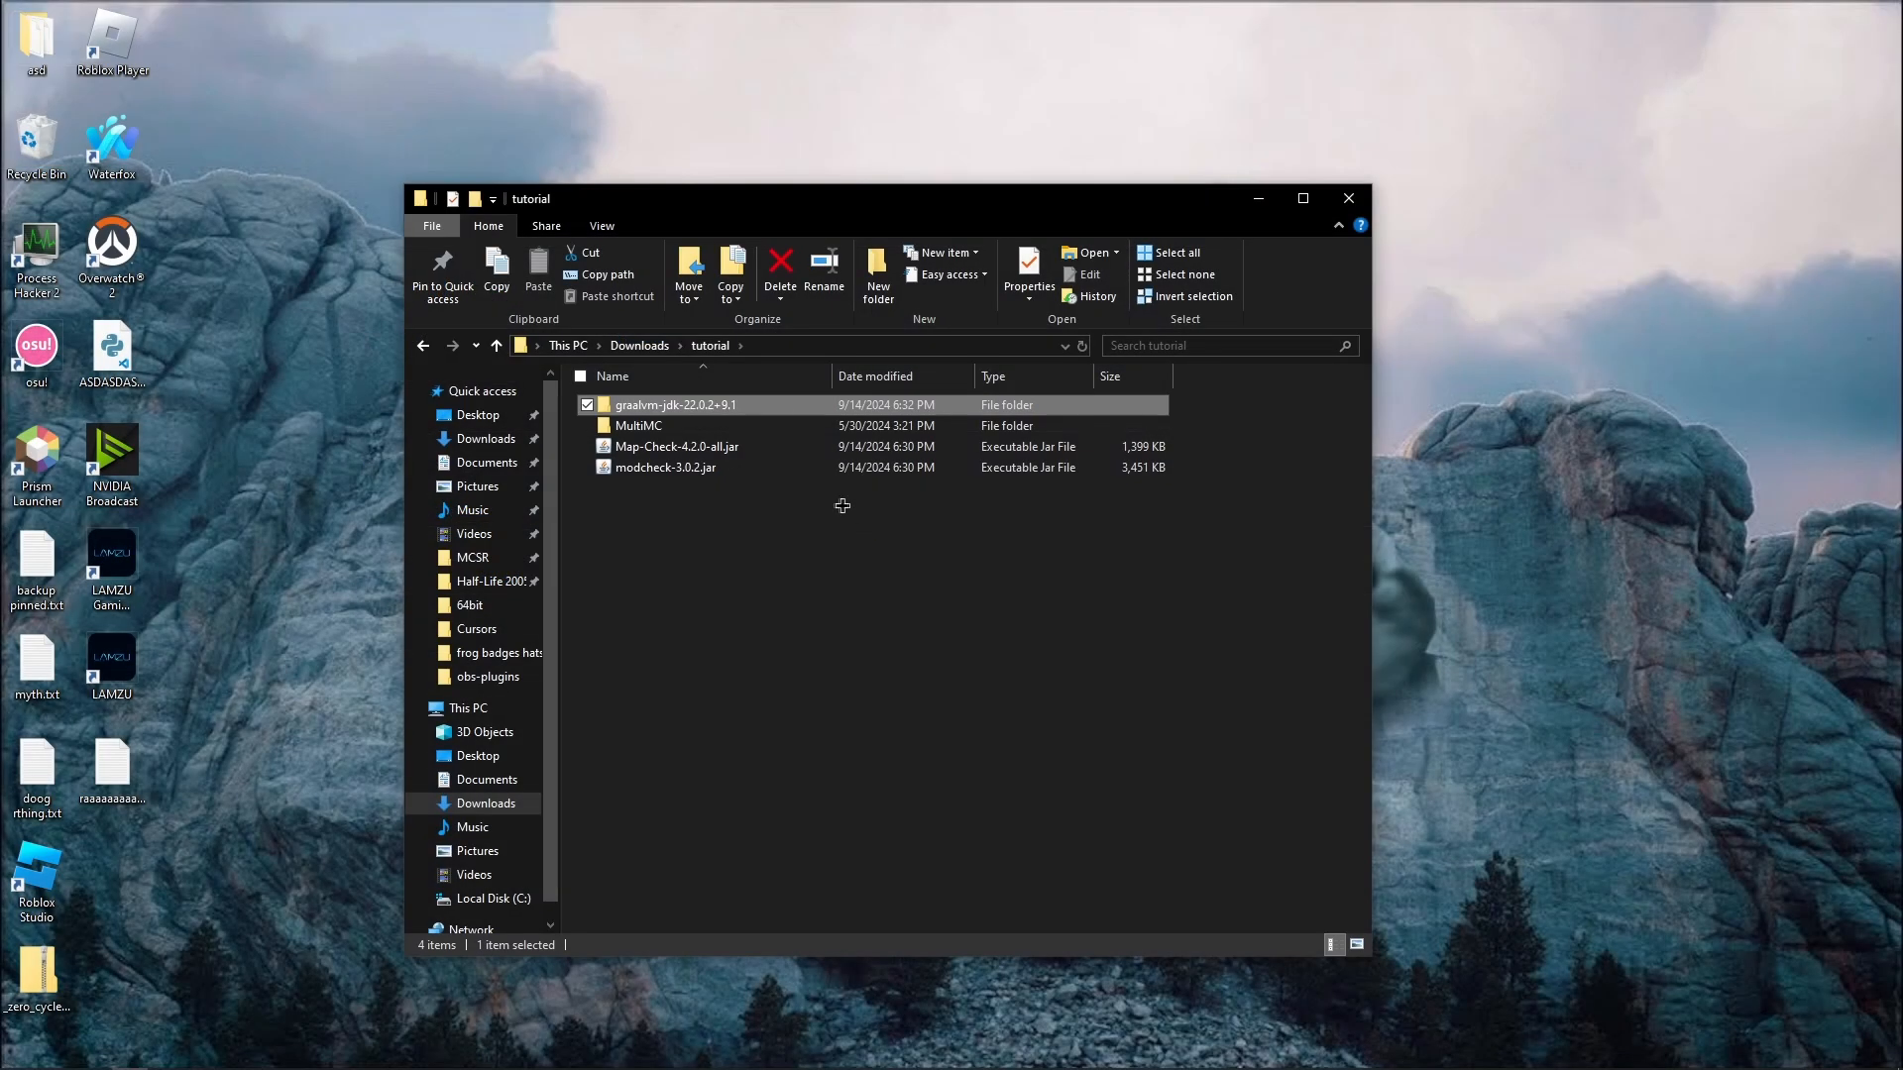
Check the GraalVM bin folder, return to the tutorial folder and launch MultiMC.exe
double_click(676, 404)
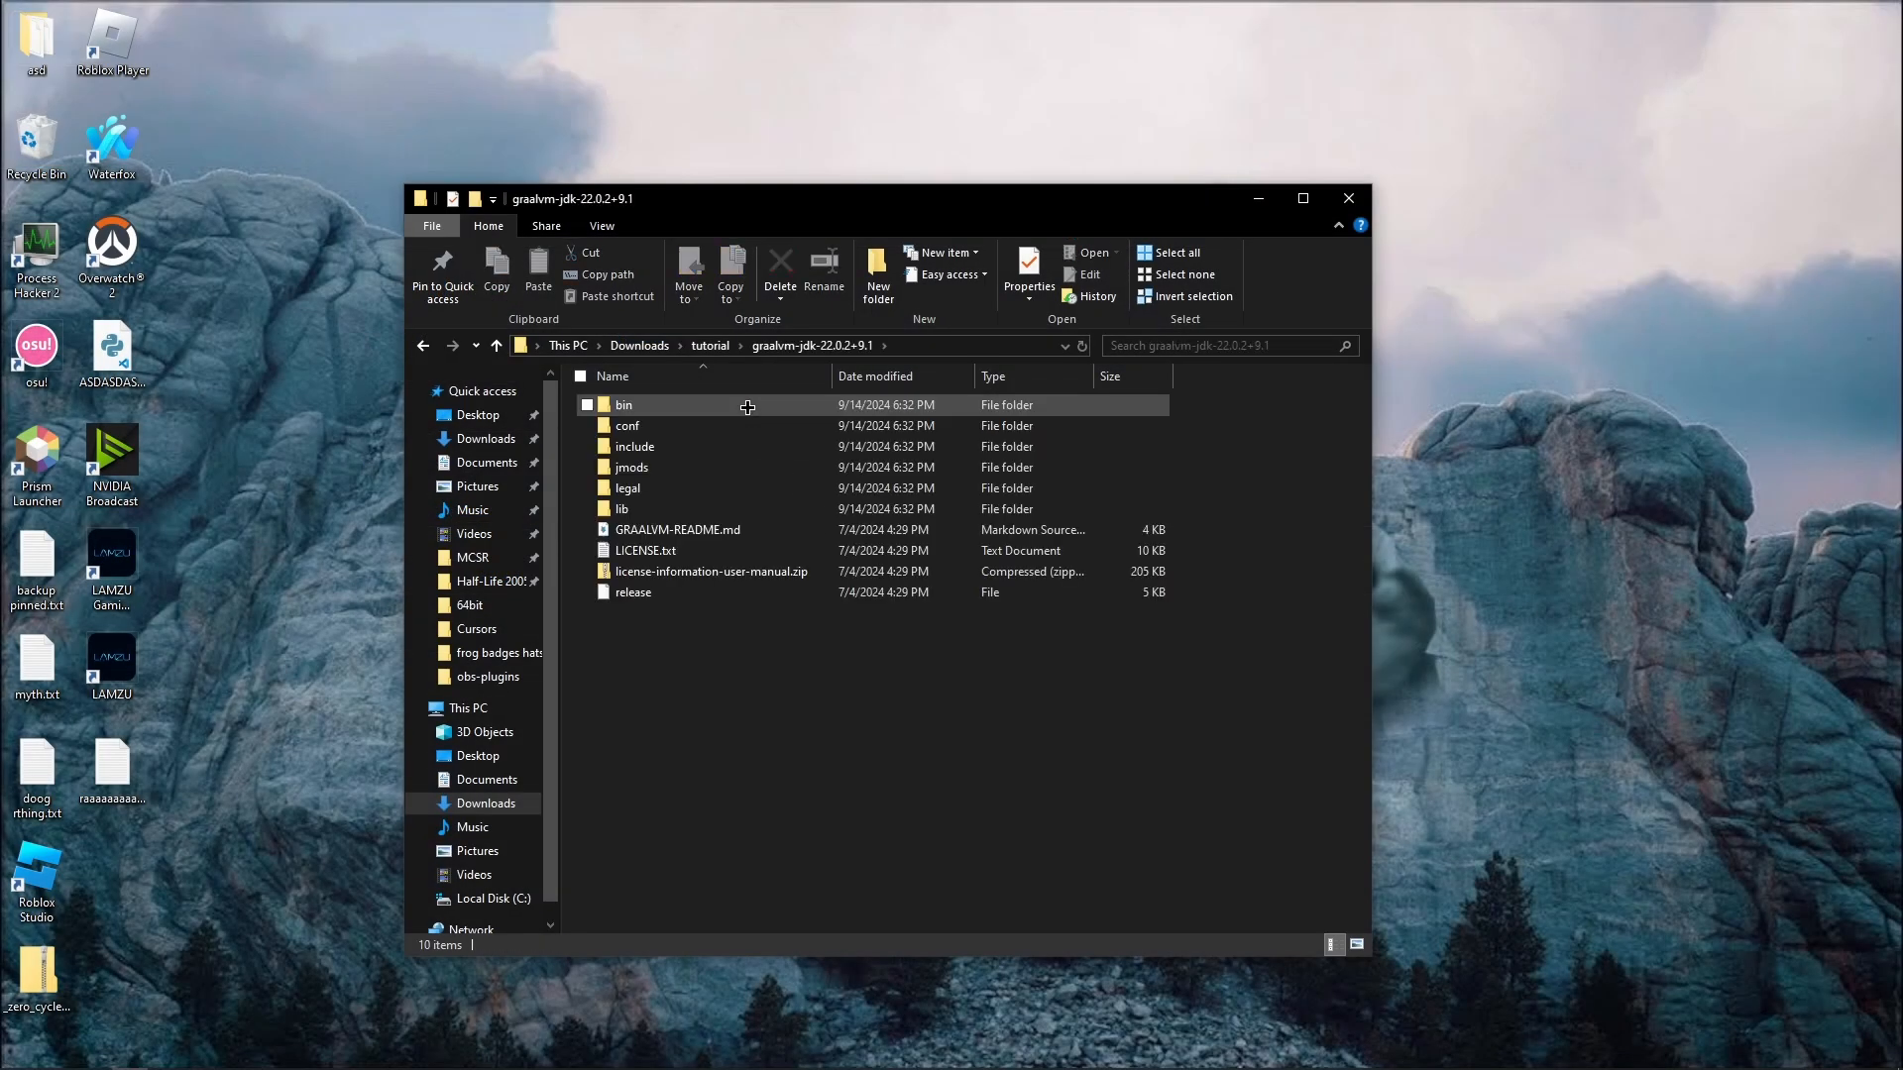
double_click(622, 405)
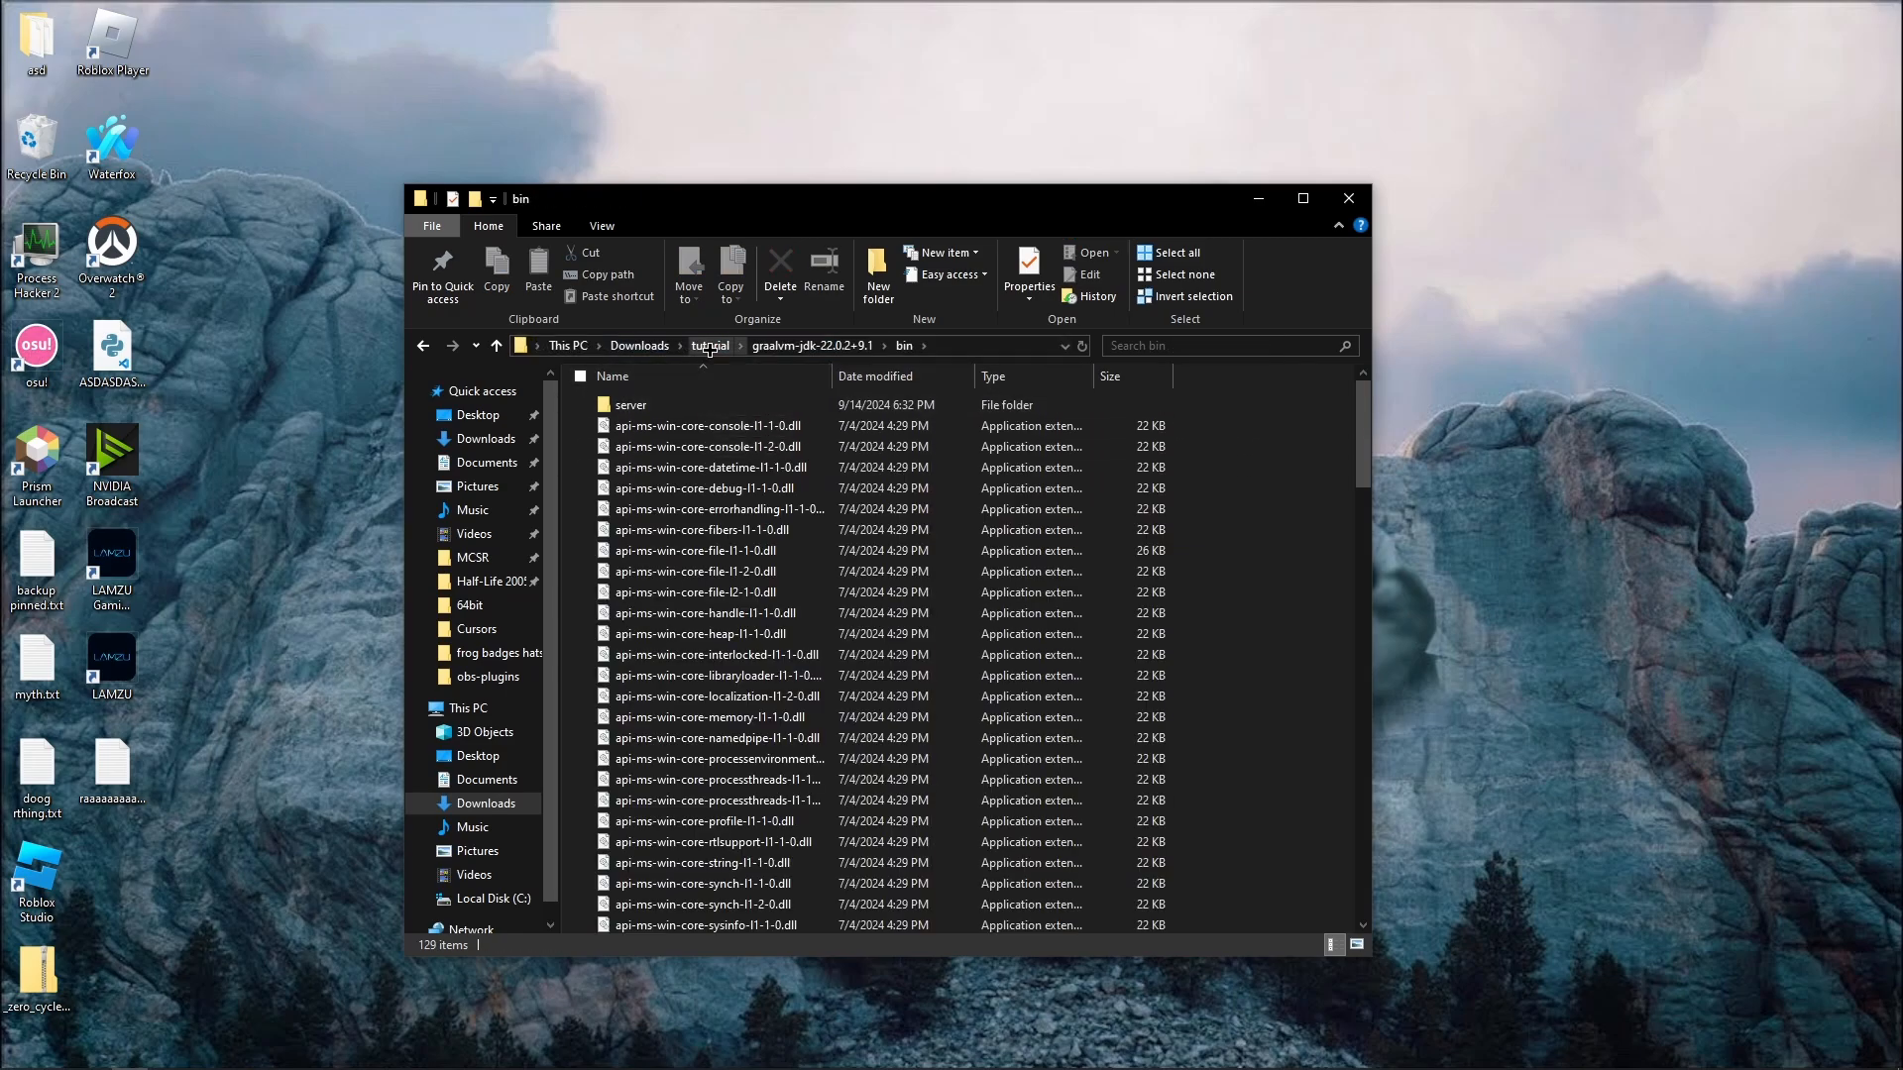
left_click(710, 345)
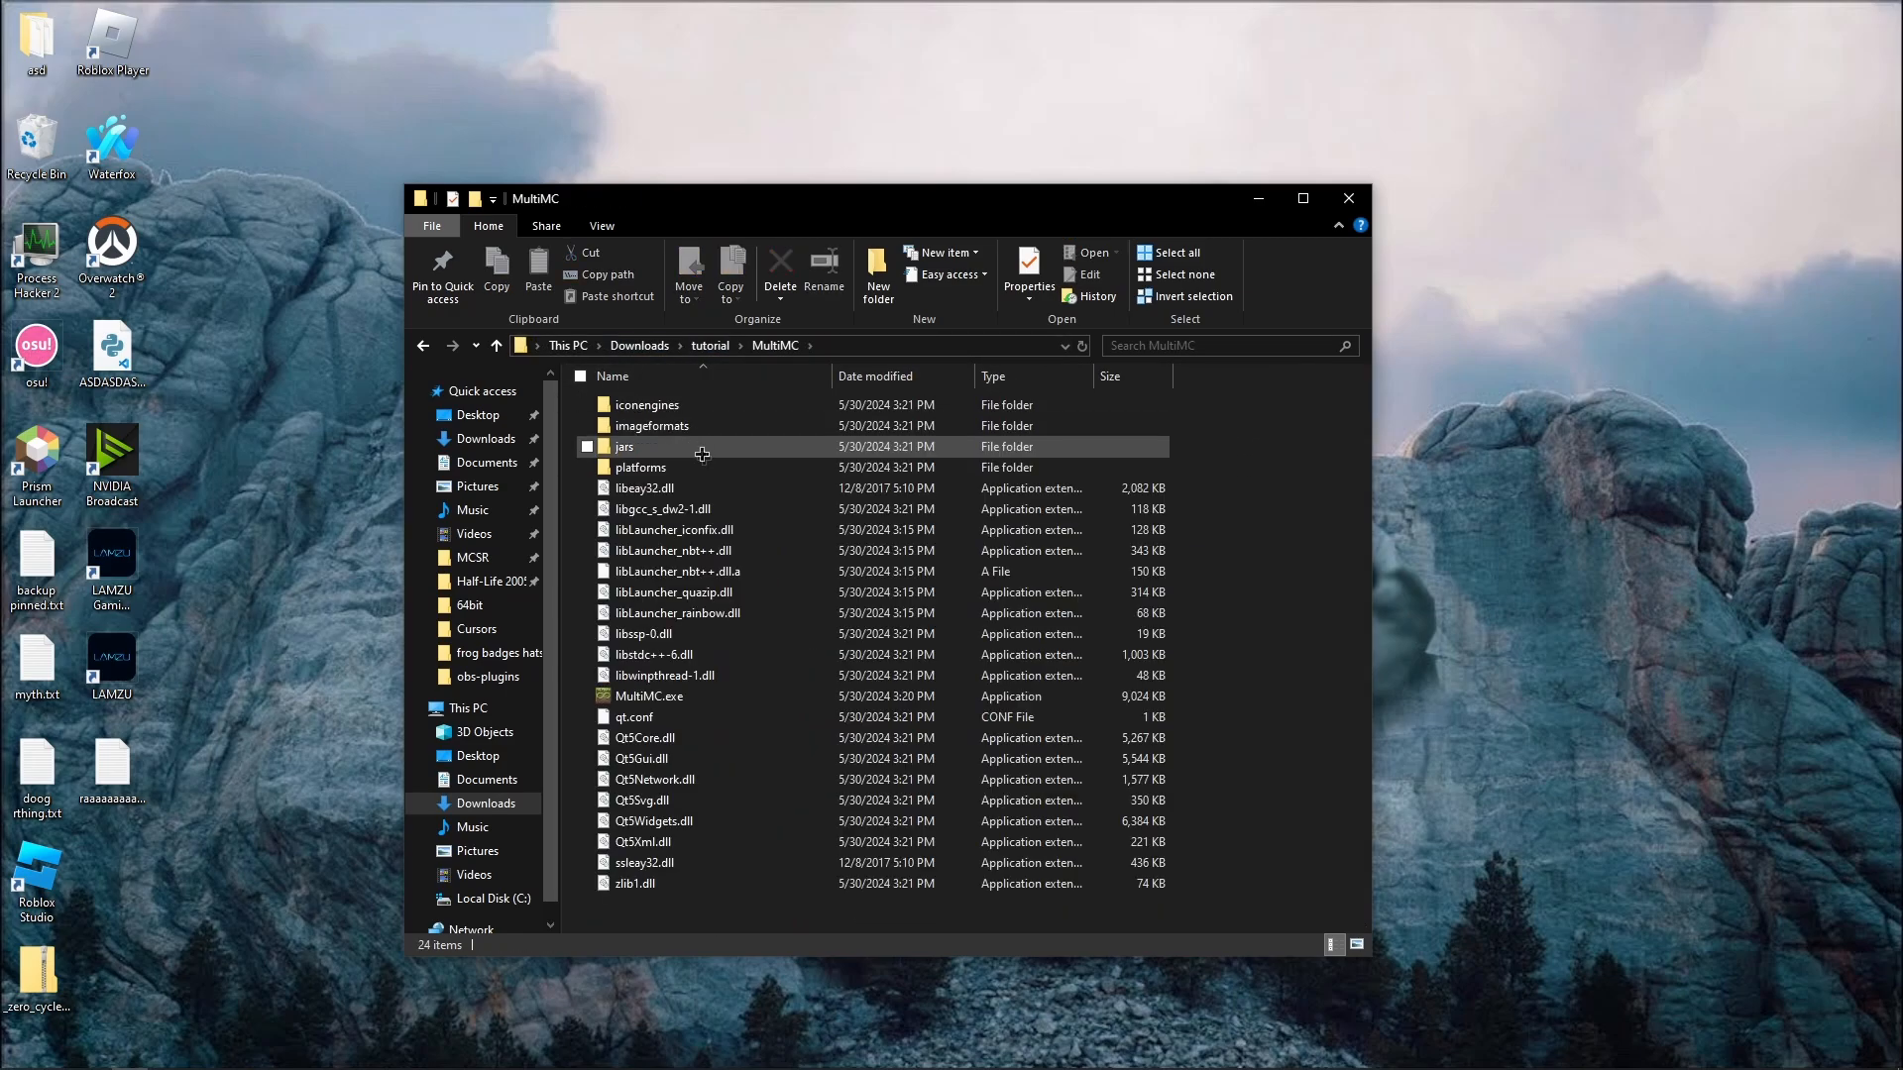
double_click(648, 696)
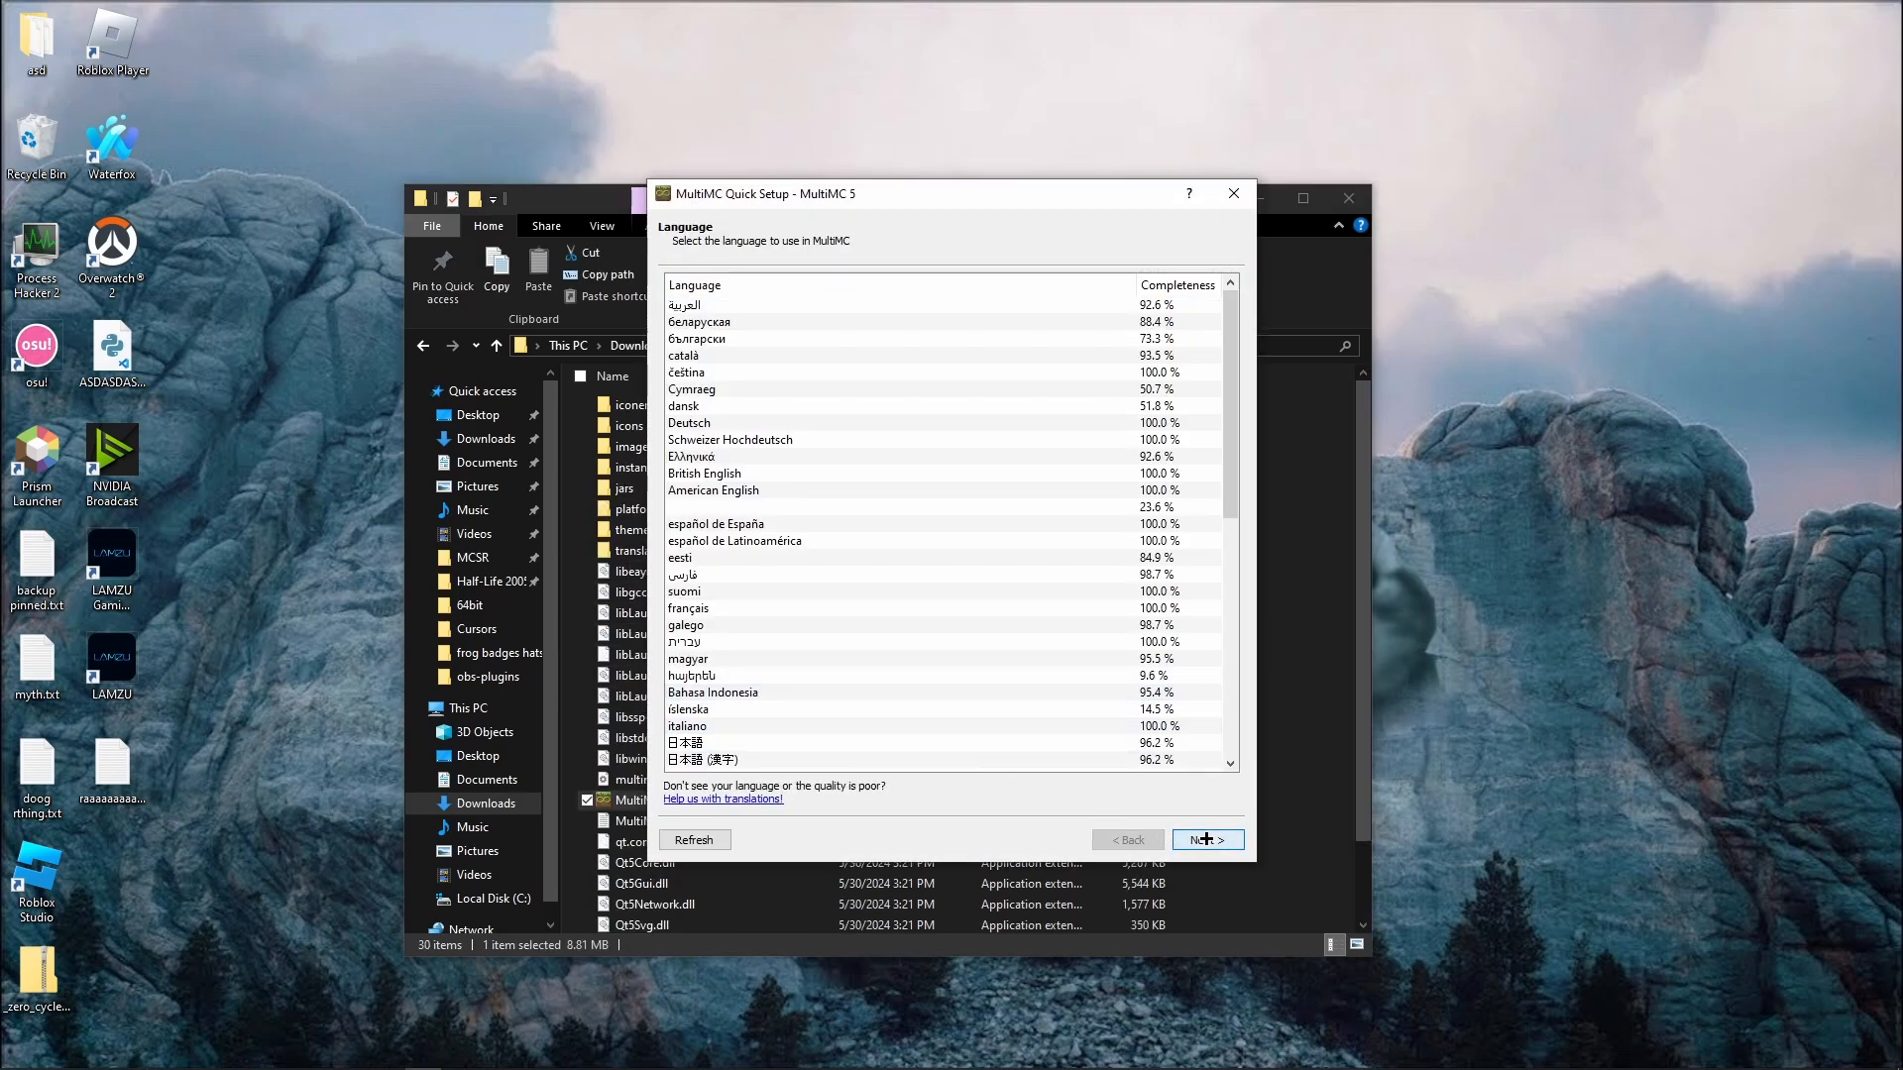
Finish Quick Setup with the default language, GraalVM JDK 22's javaw.exe as Java and a raised maximum memory
left_click(1207, 838)
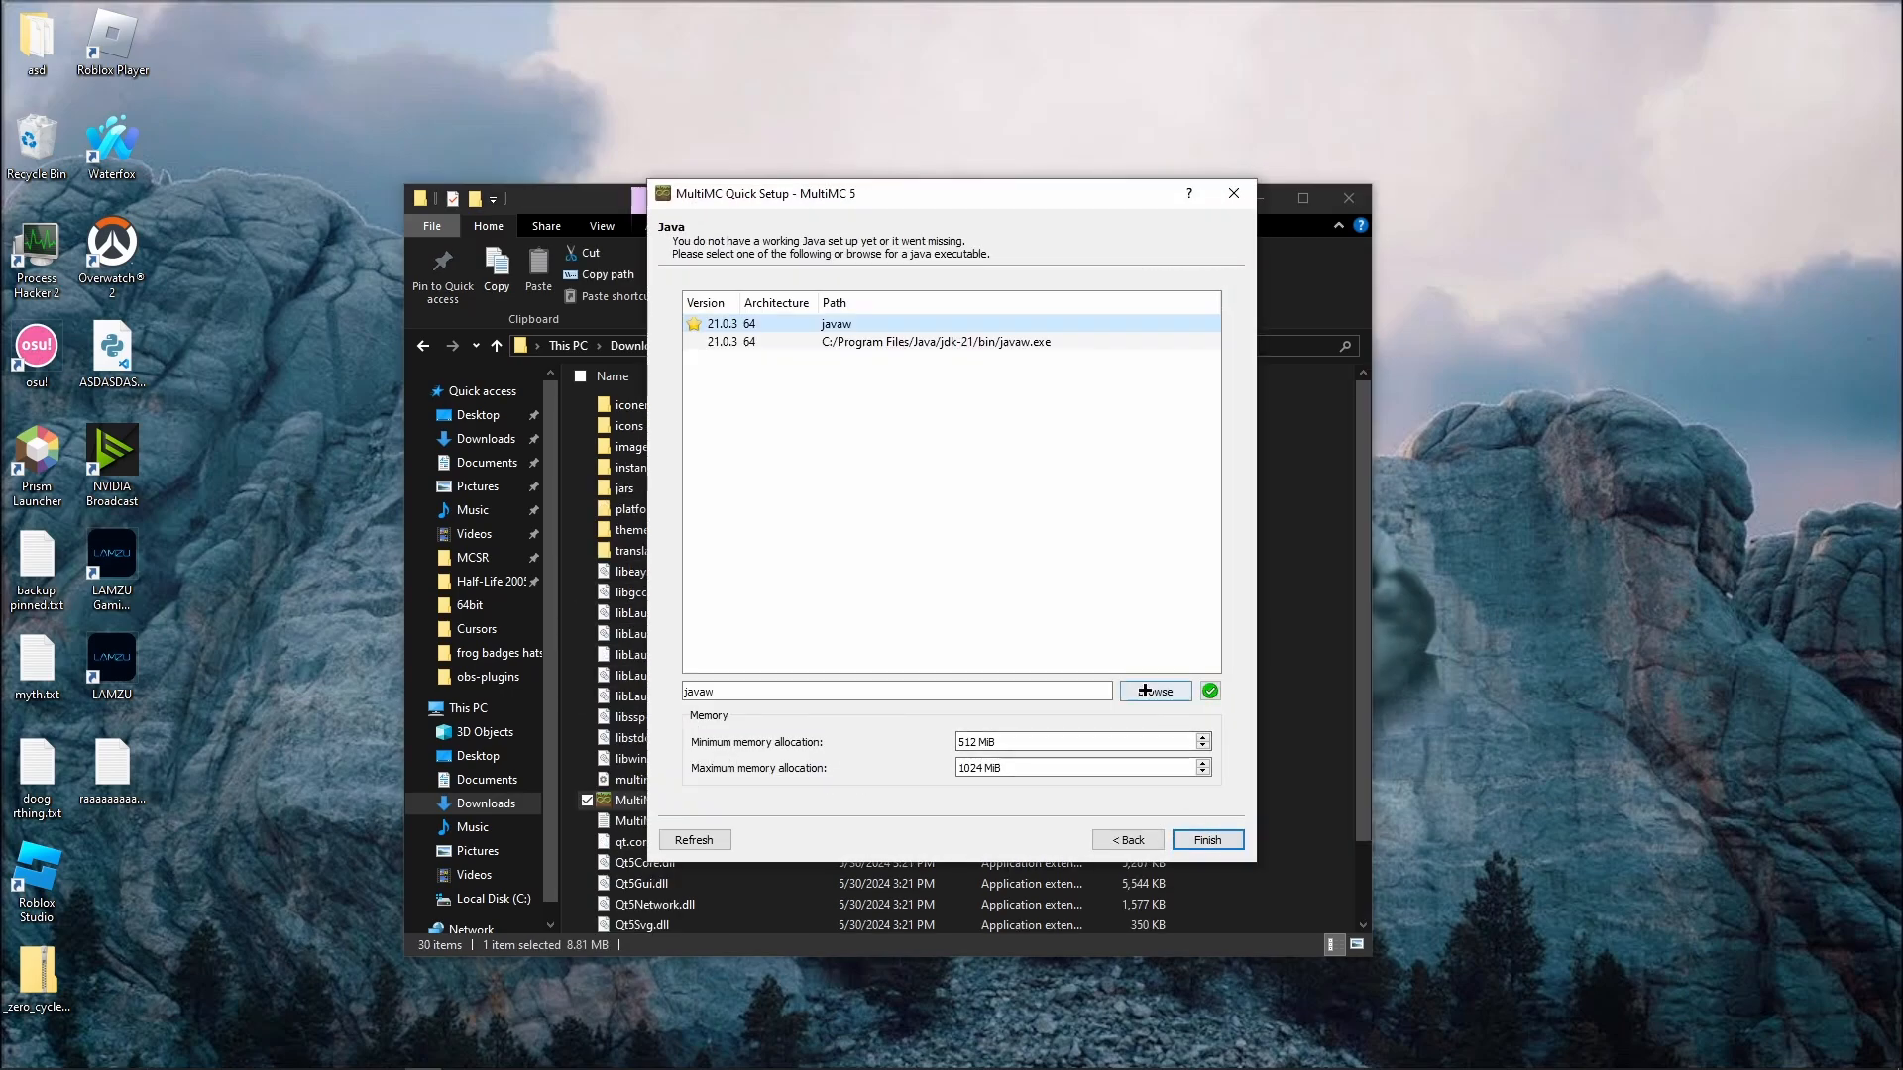
left_click(1149, 690)
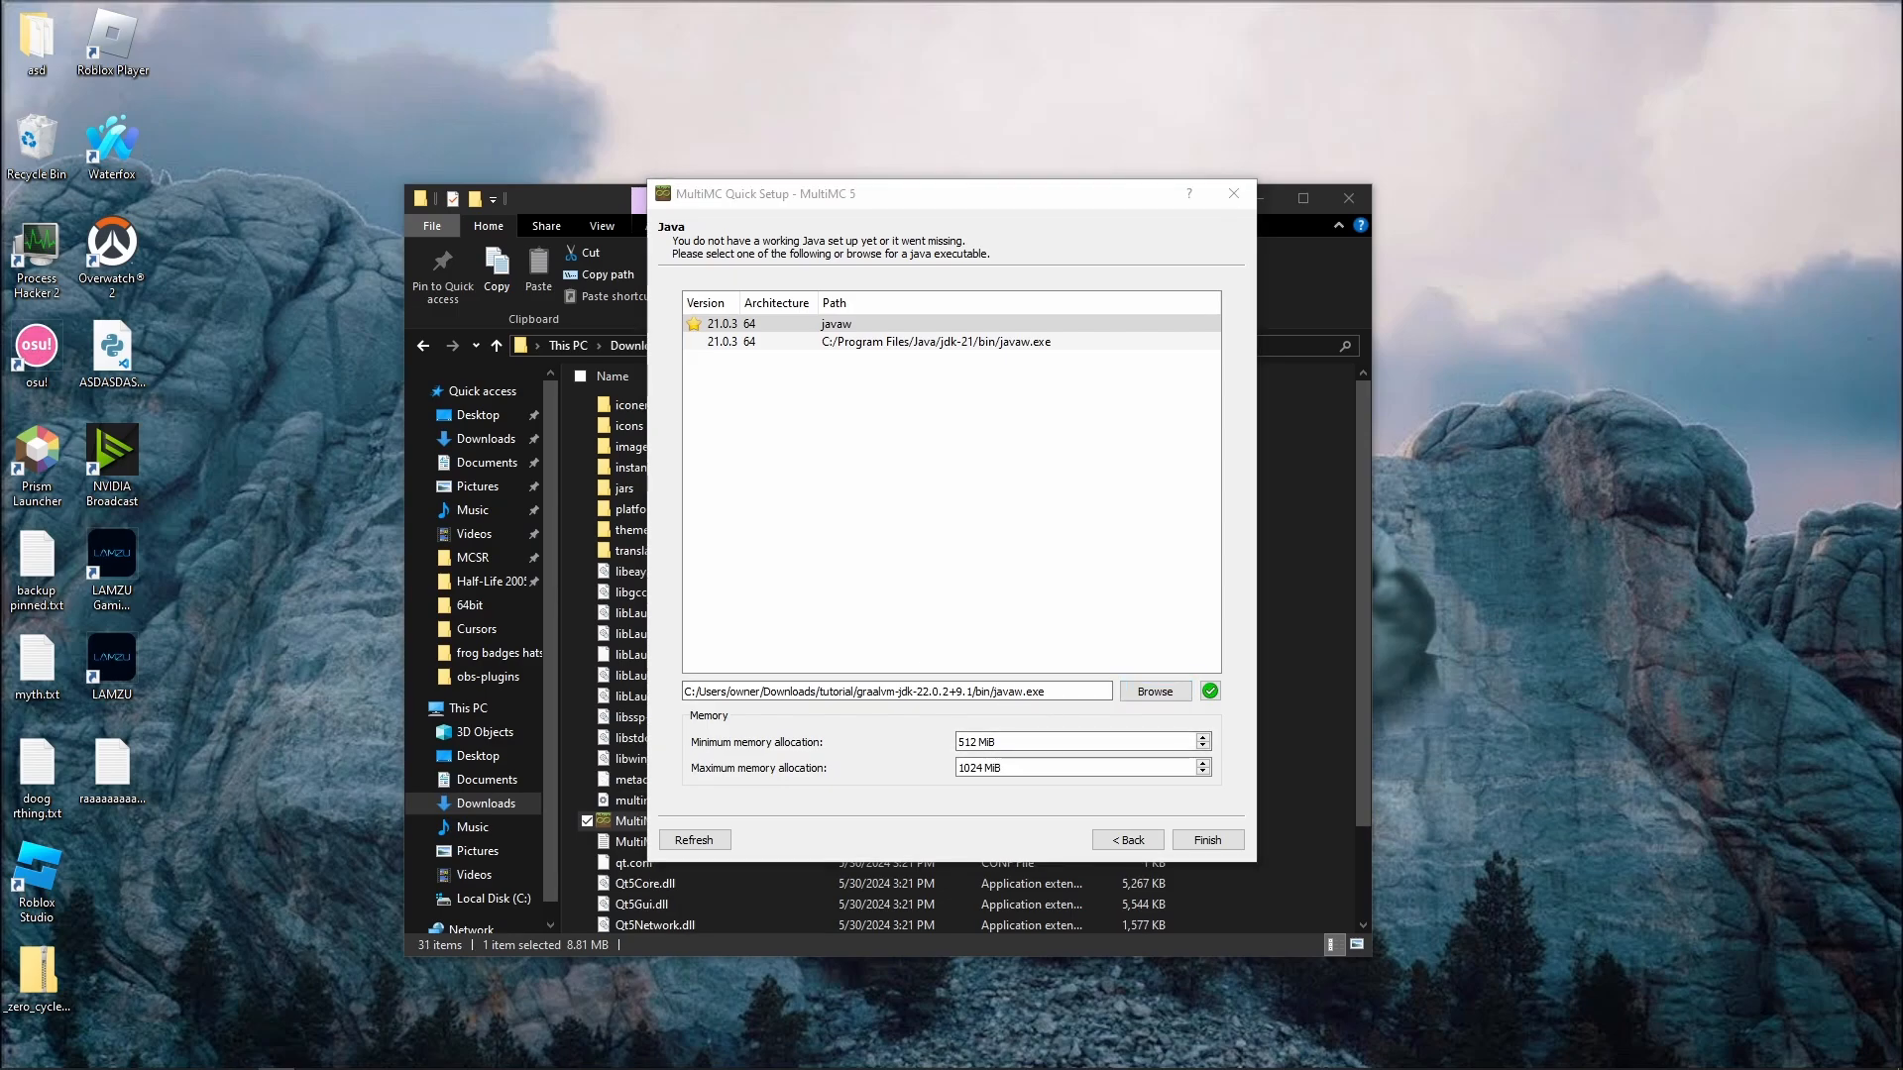
left_click(1074, 767)
type("2")
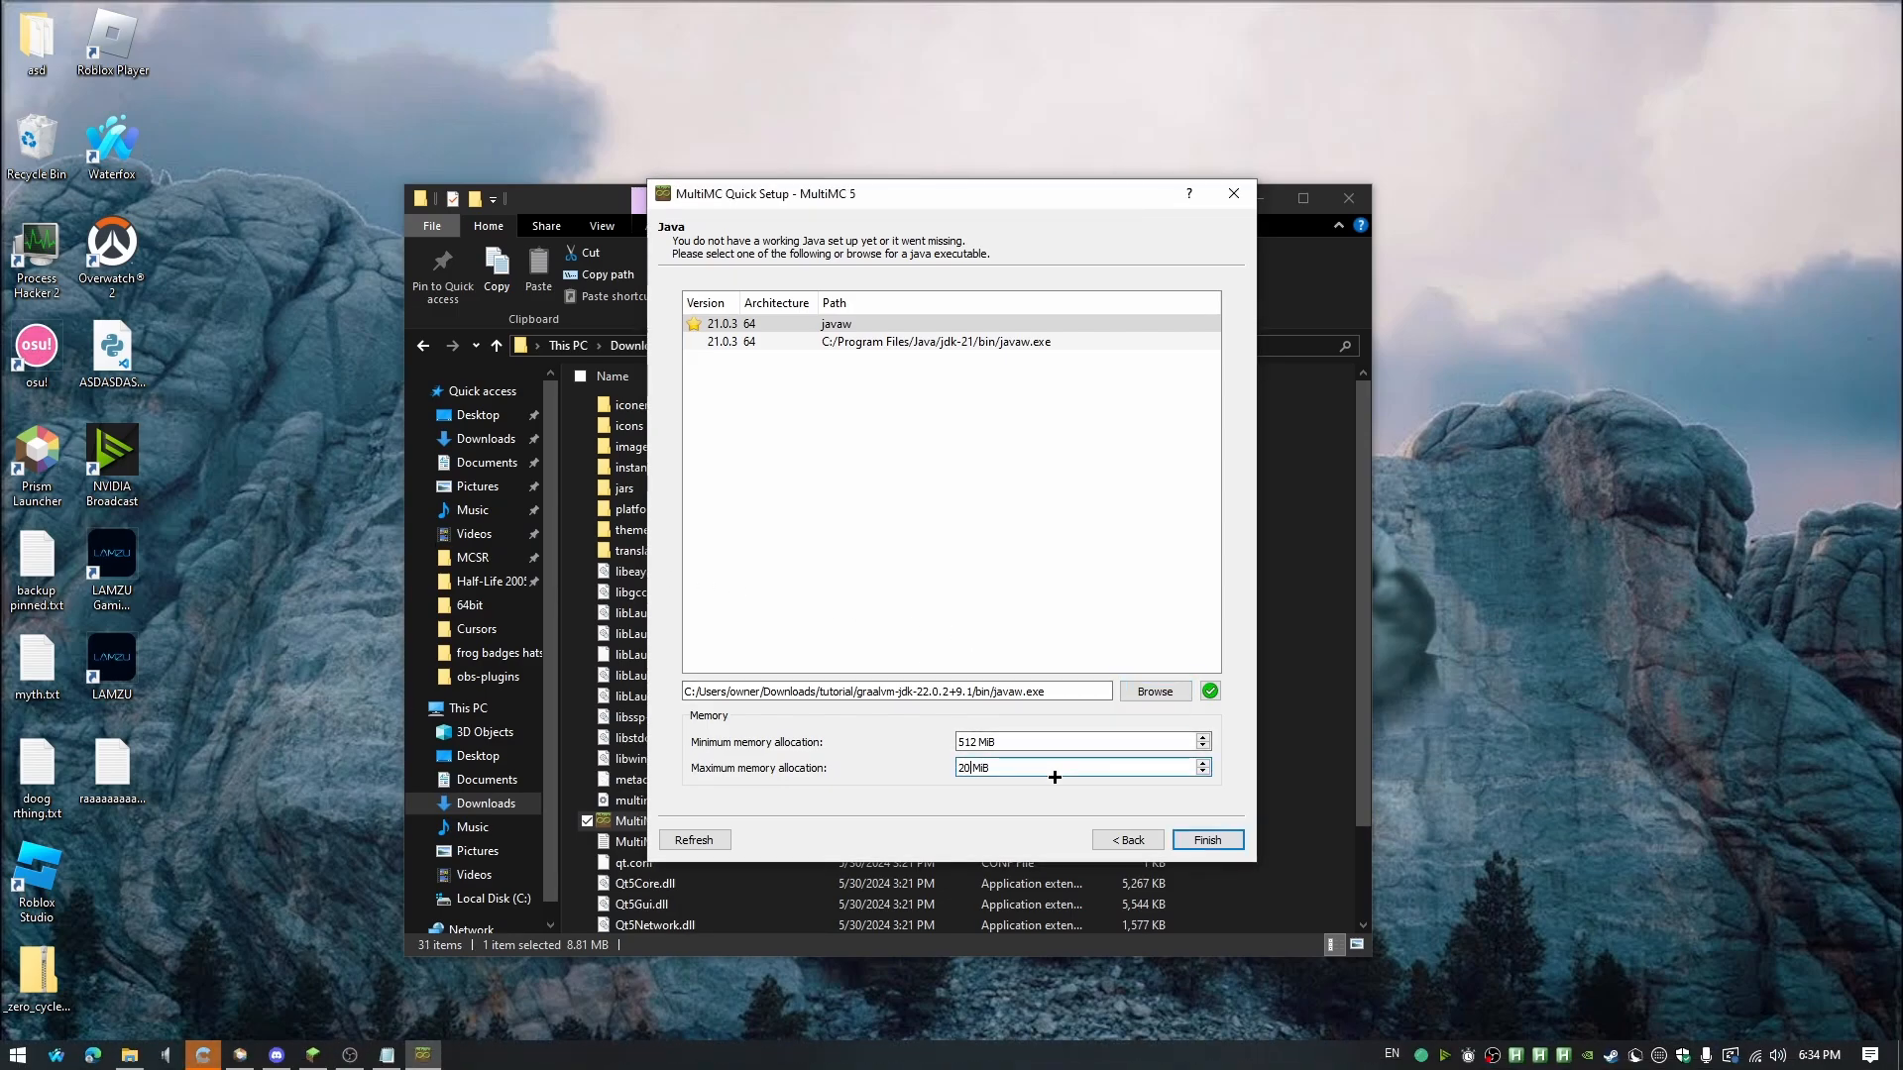
left_click(1205, 840)
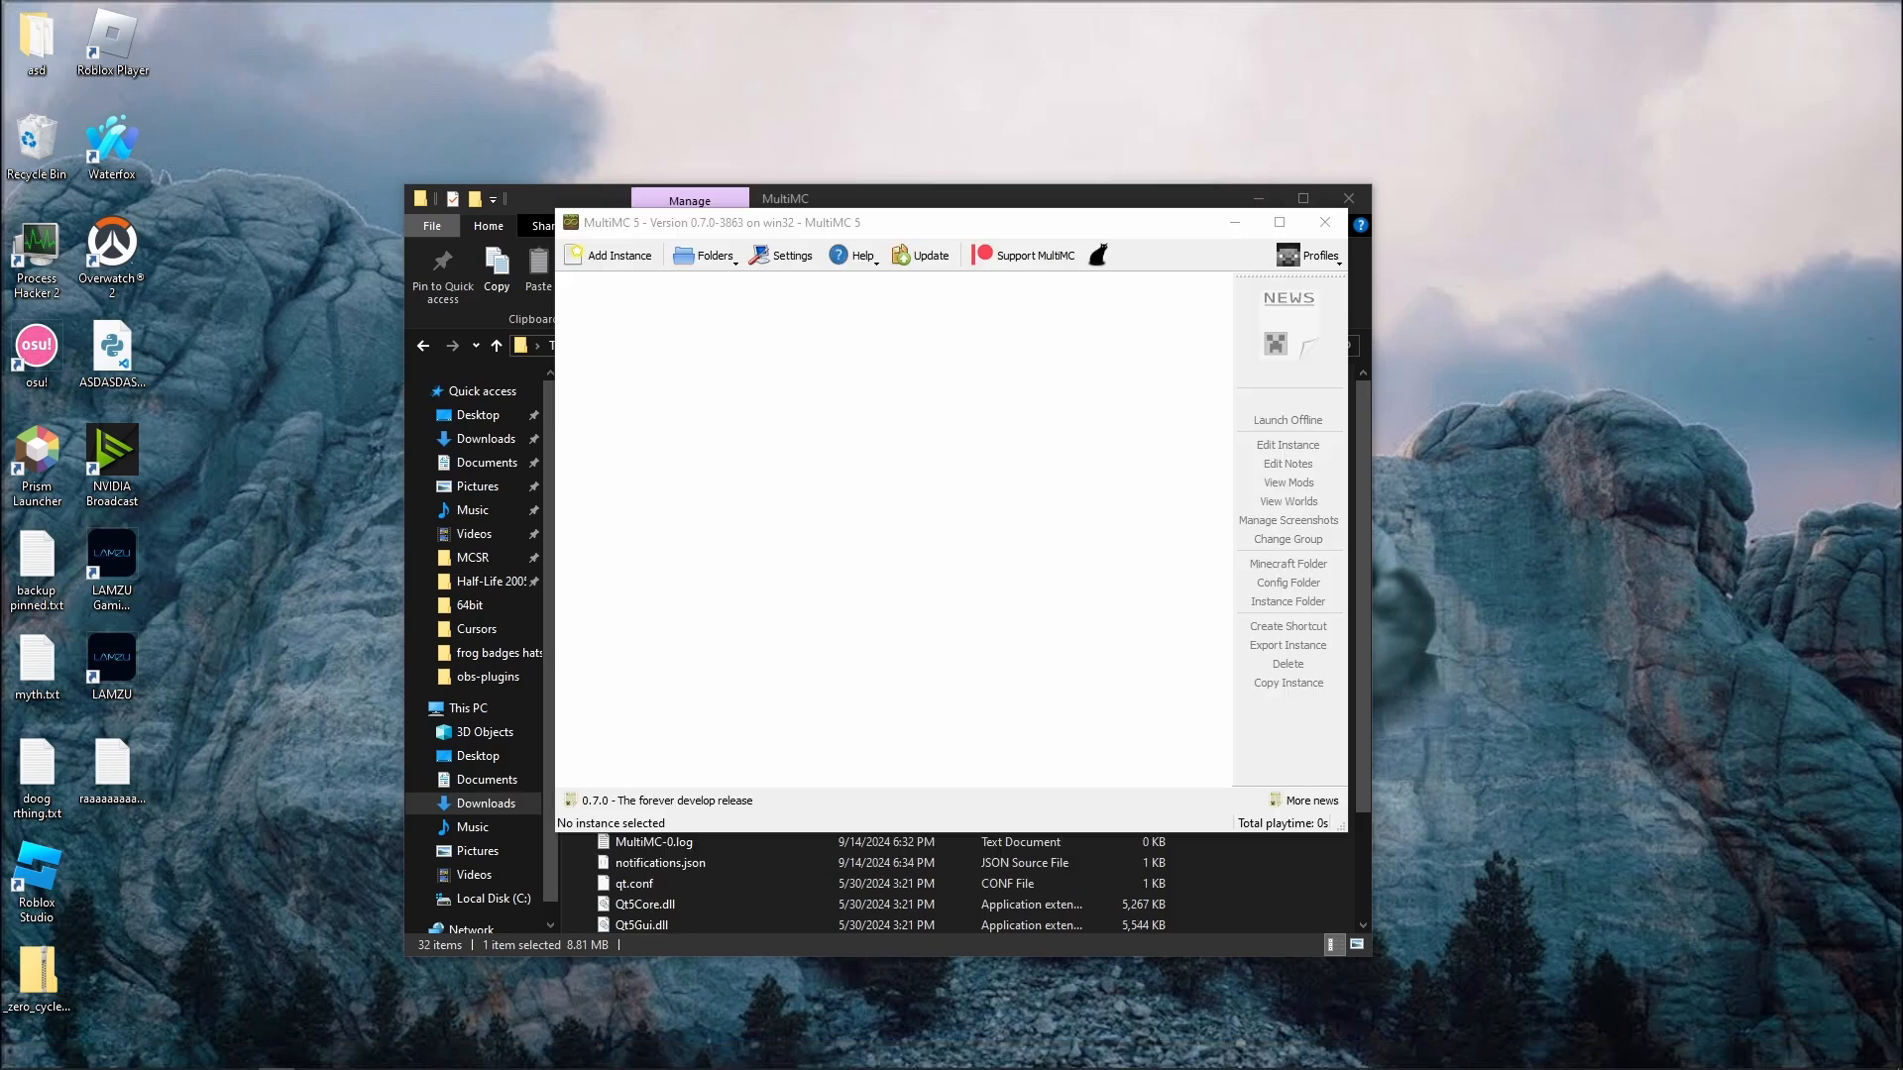
Create a new Minecraft 1.16.1 instance
left_click(617, 256)
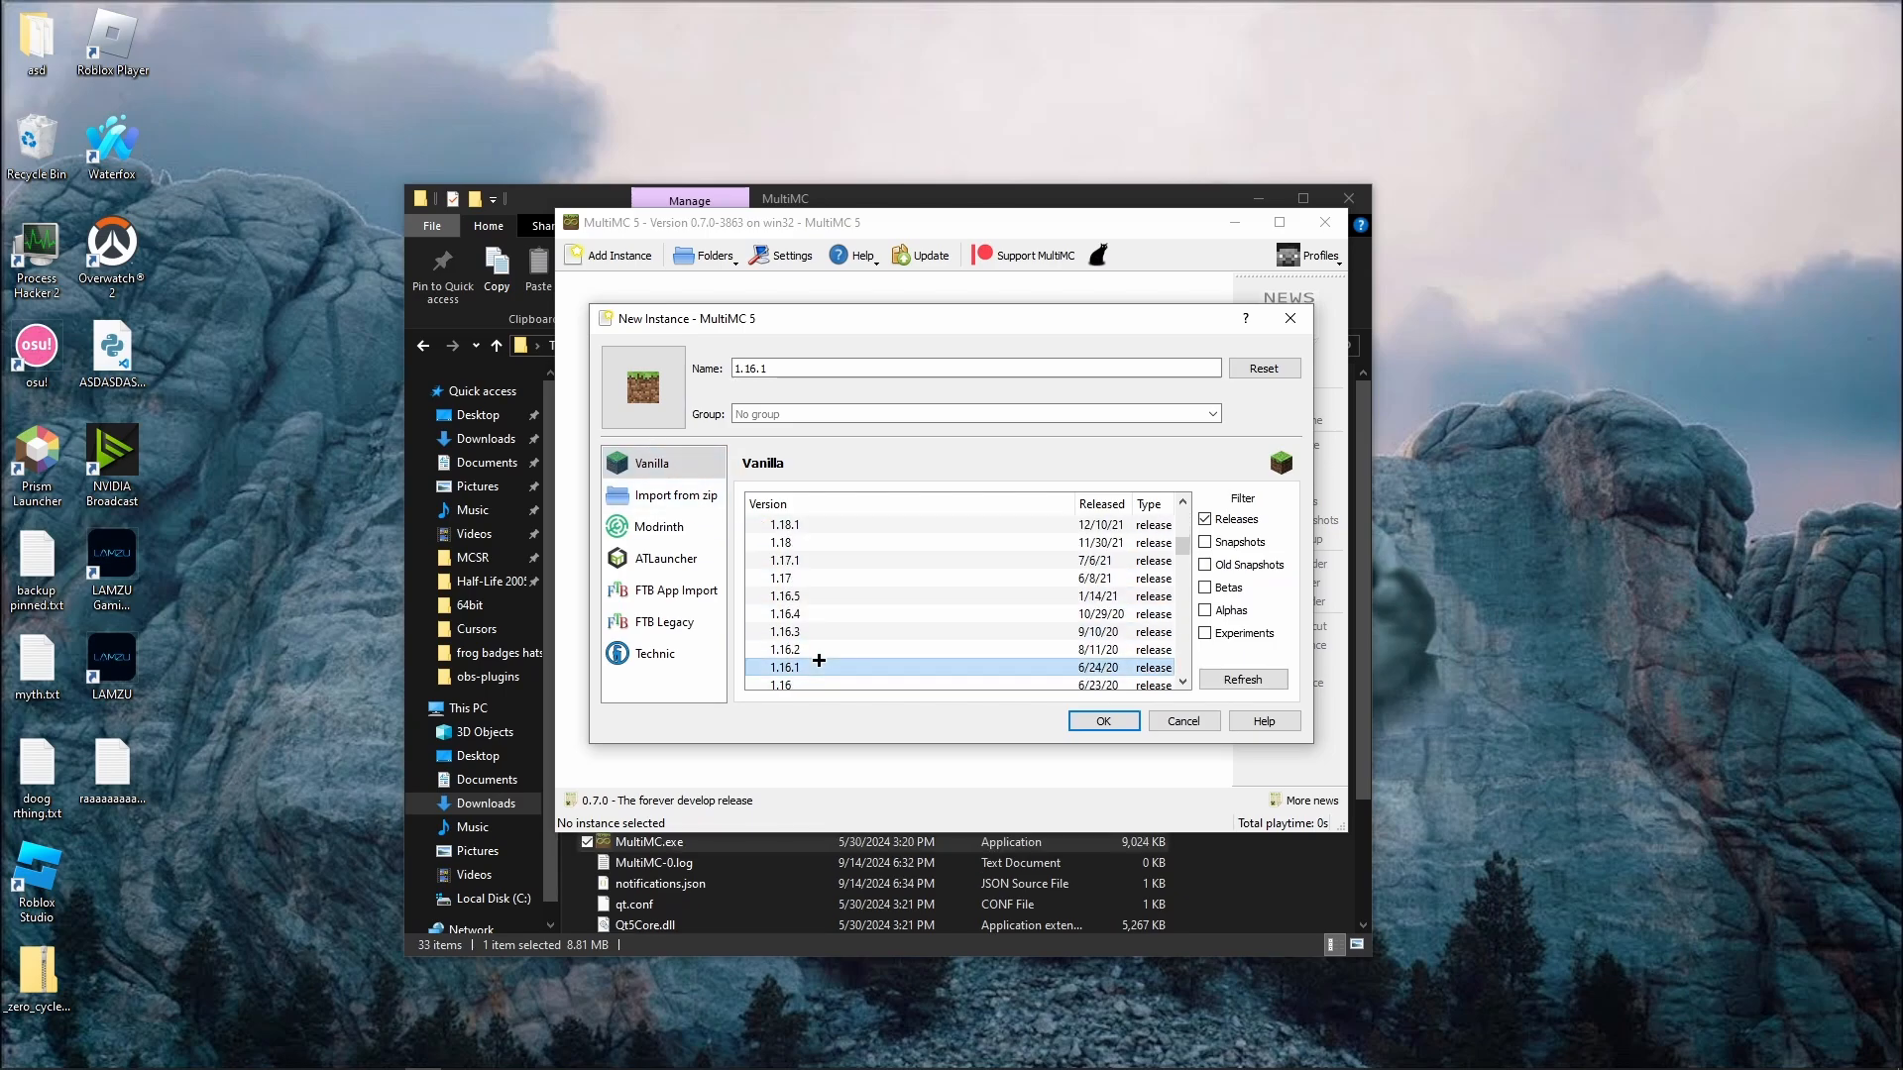
left_click(1102, 720)
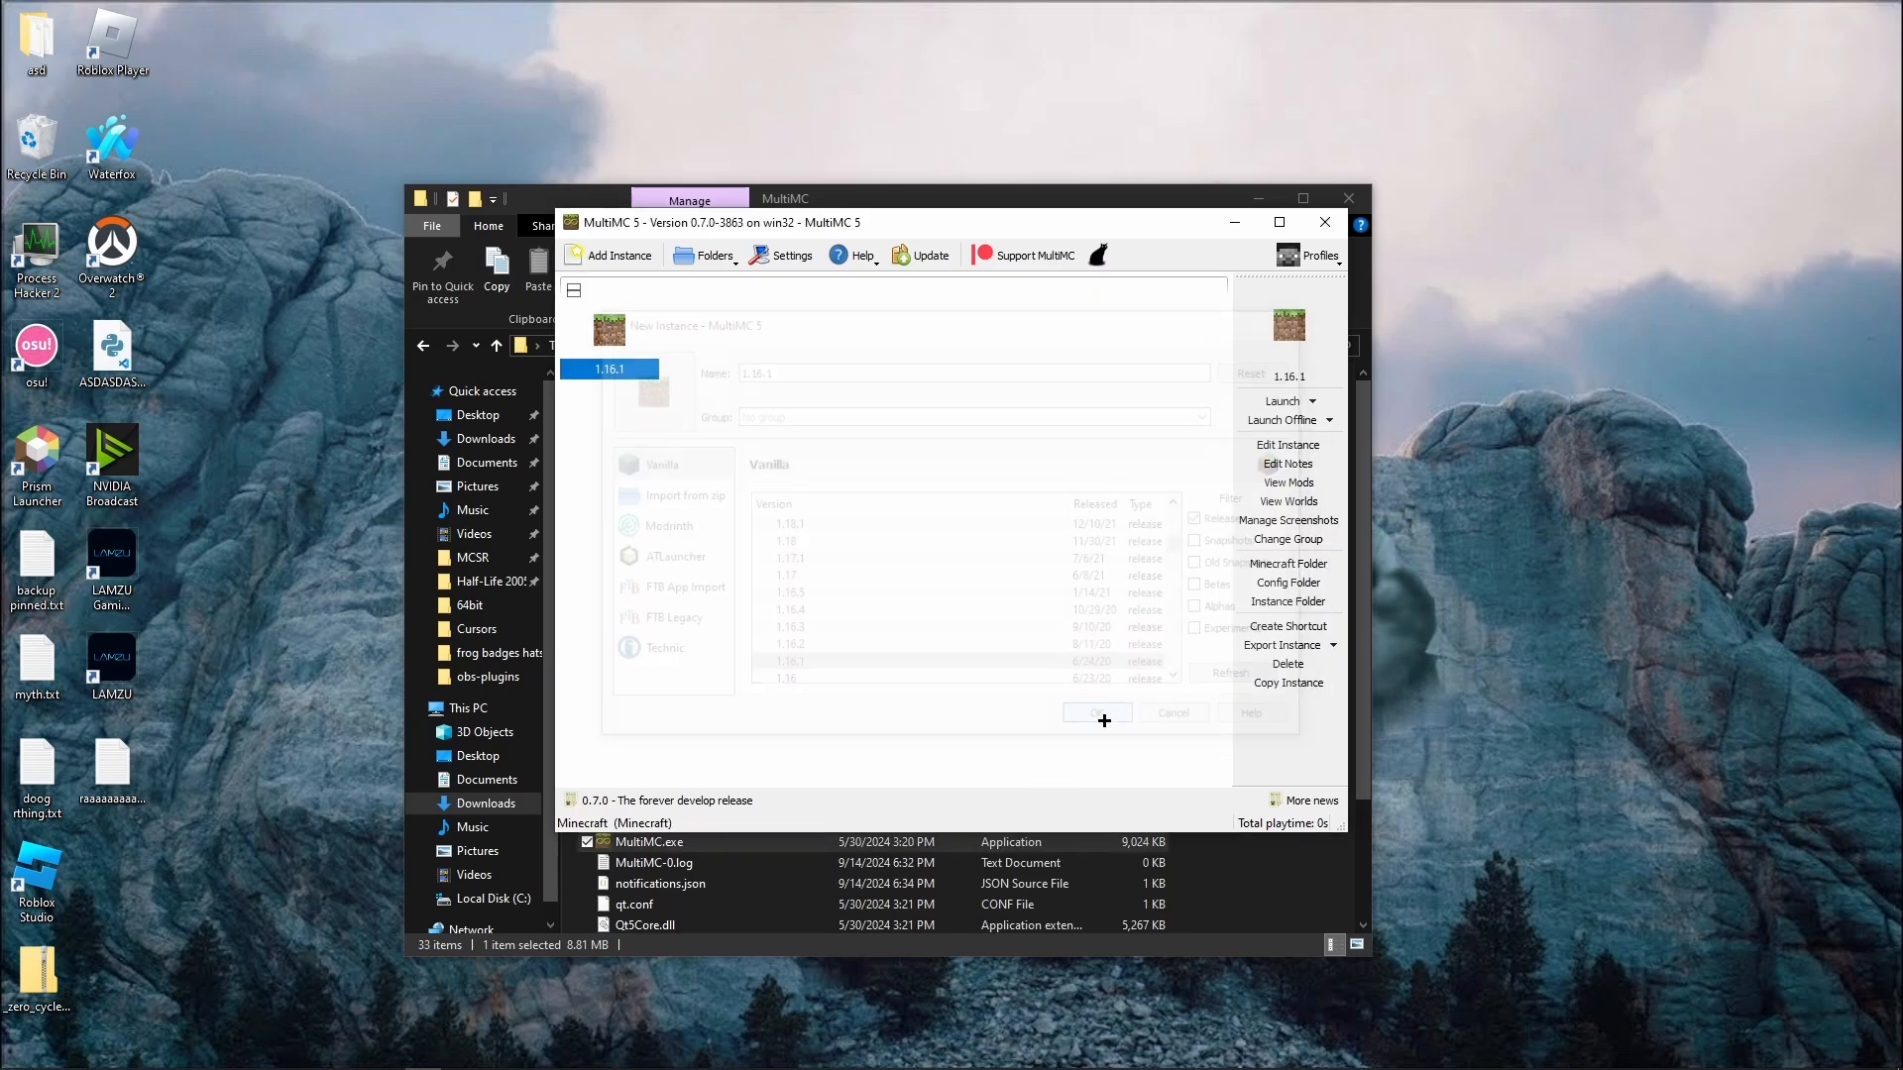
left_click(1094, 712)
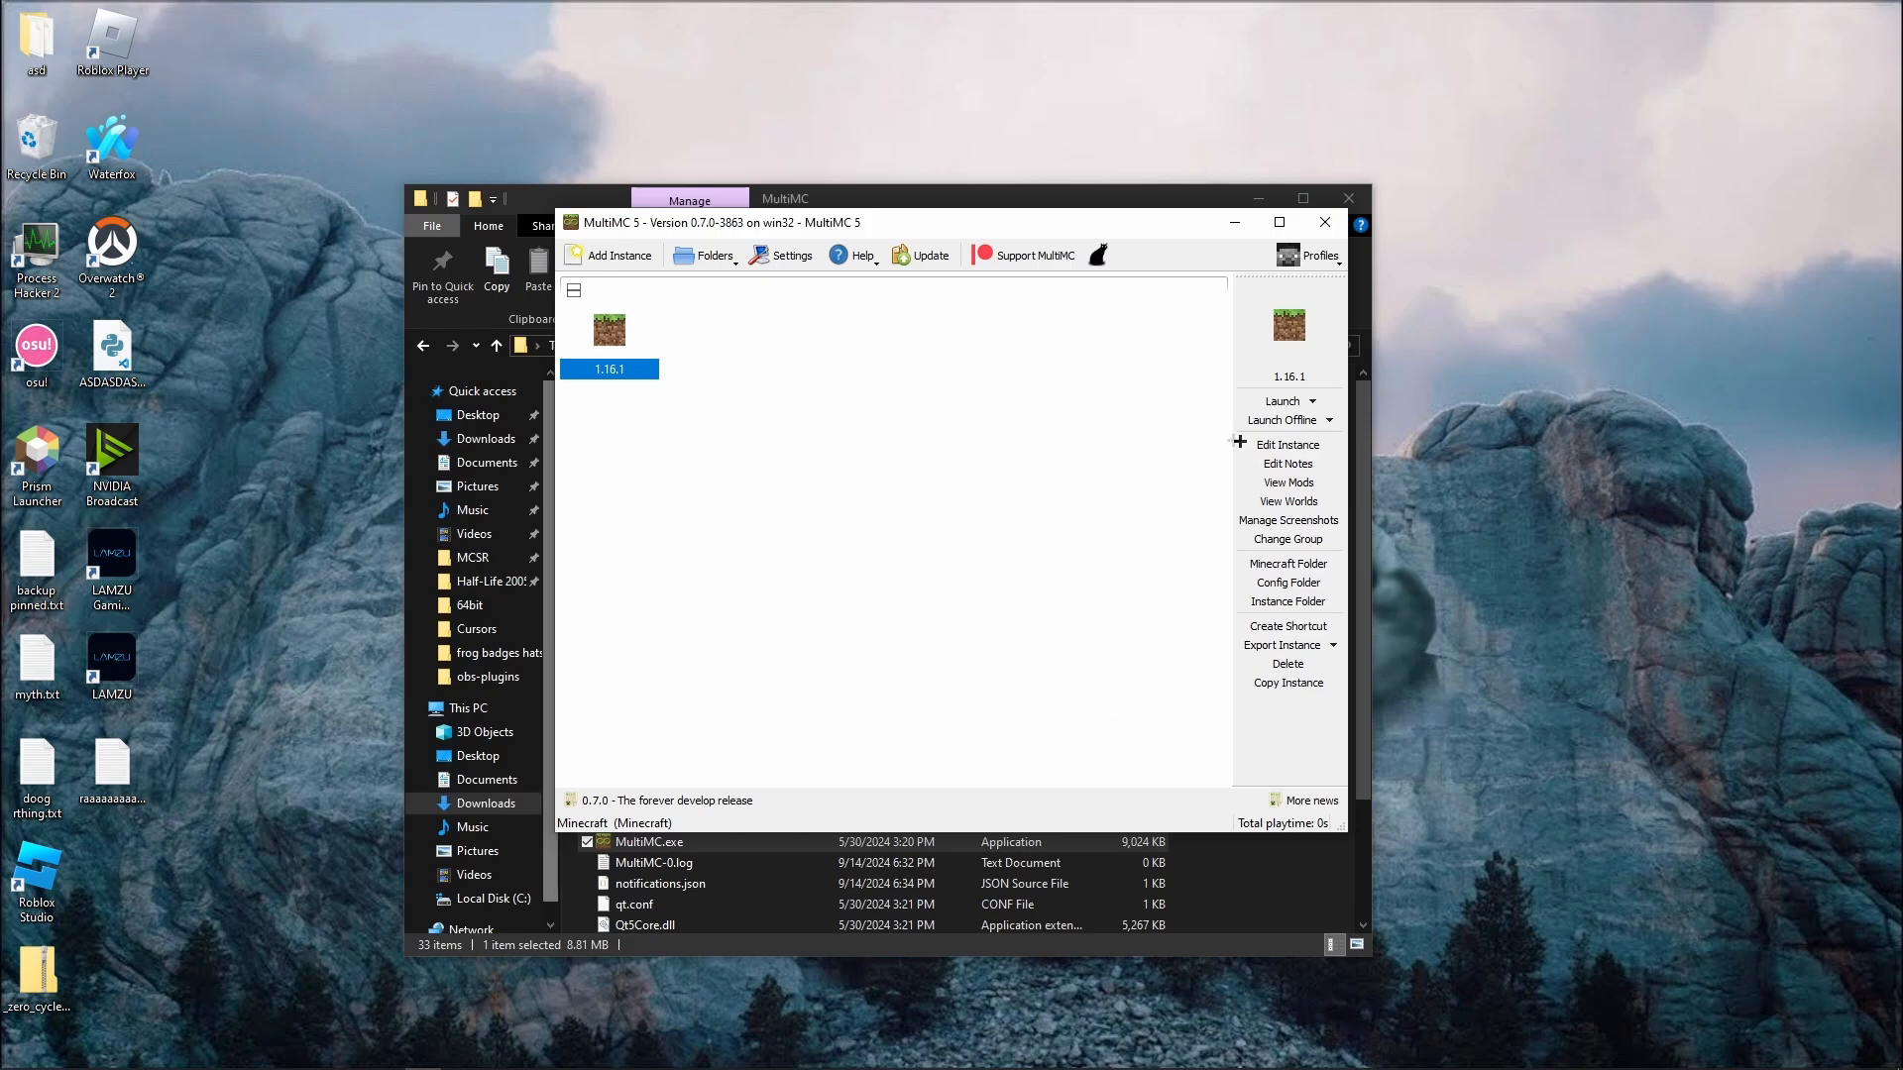
Install the newest Fabric loader (0.16.5) on the 1.16.1 instance
left_click(1288, 444)
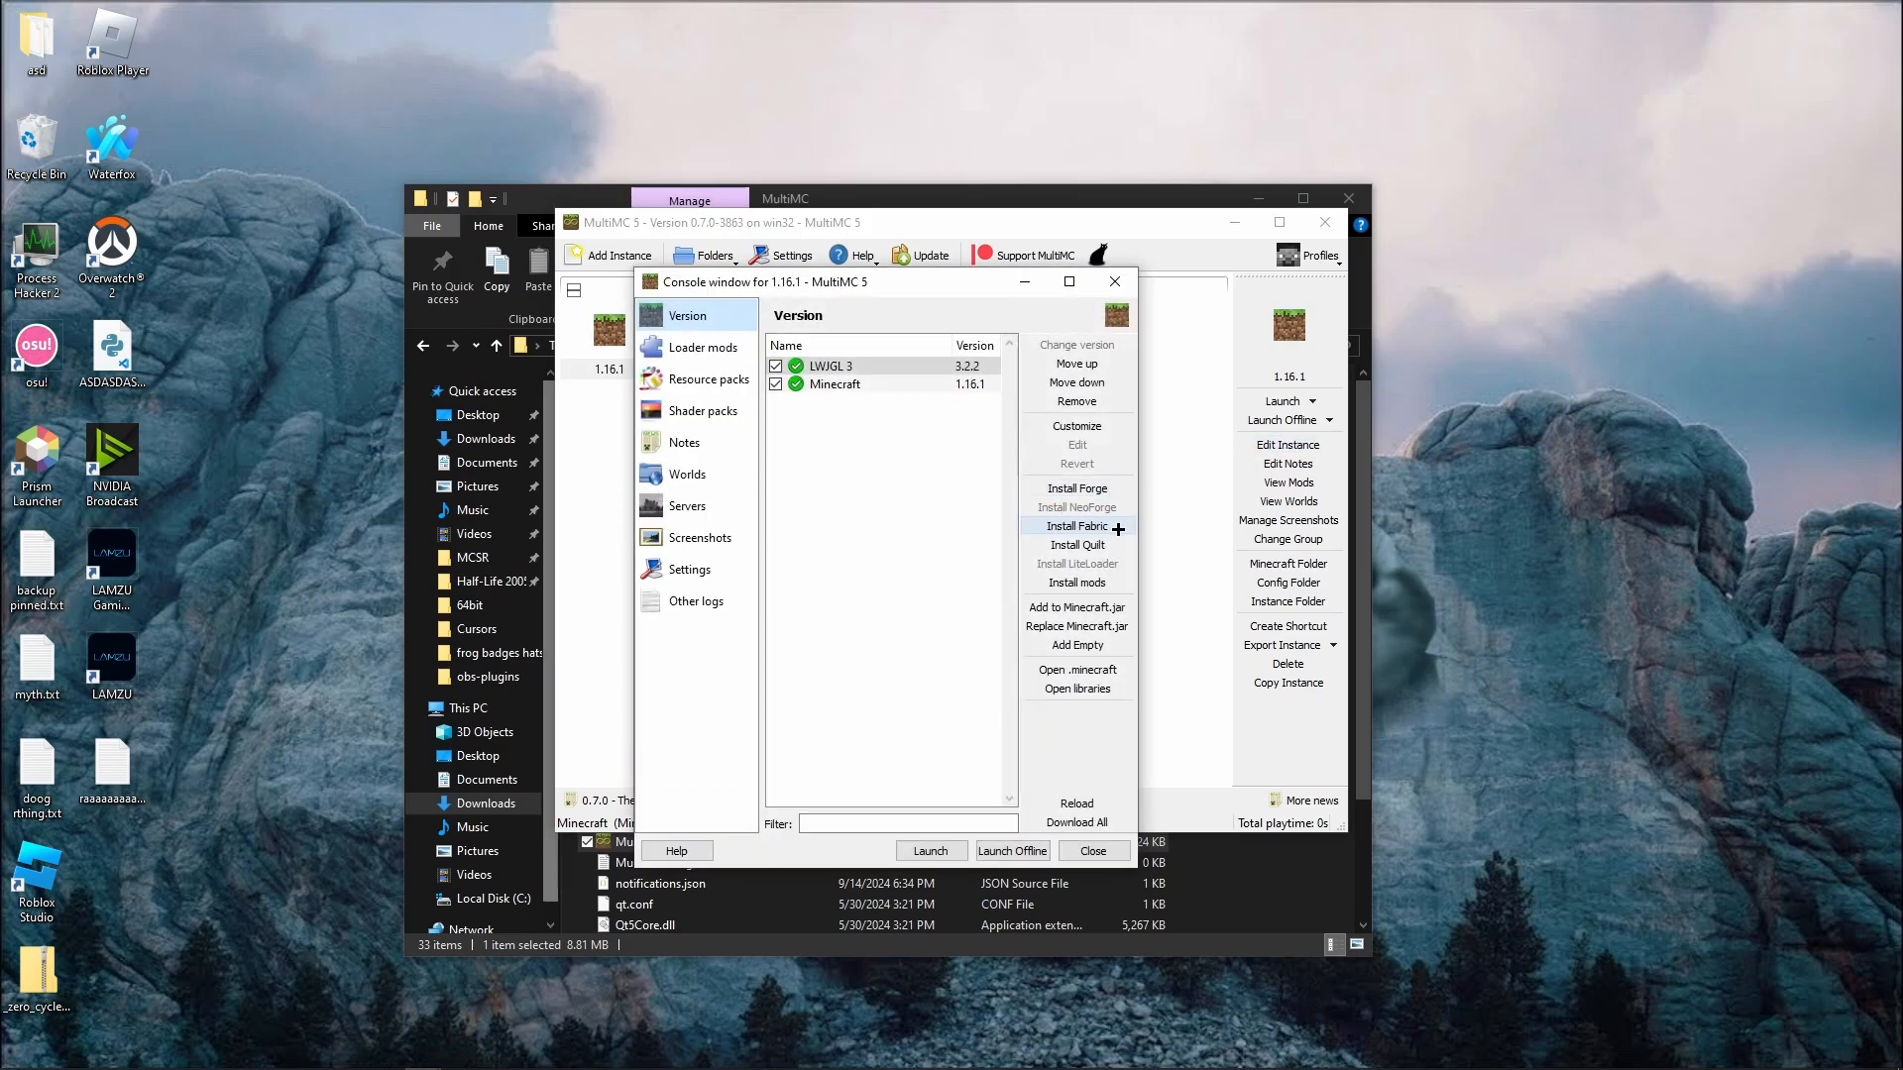
left_click(1074, 525)
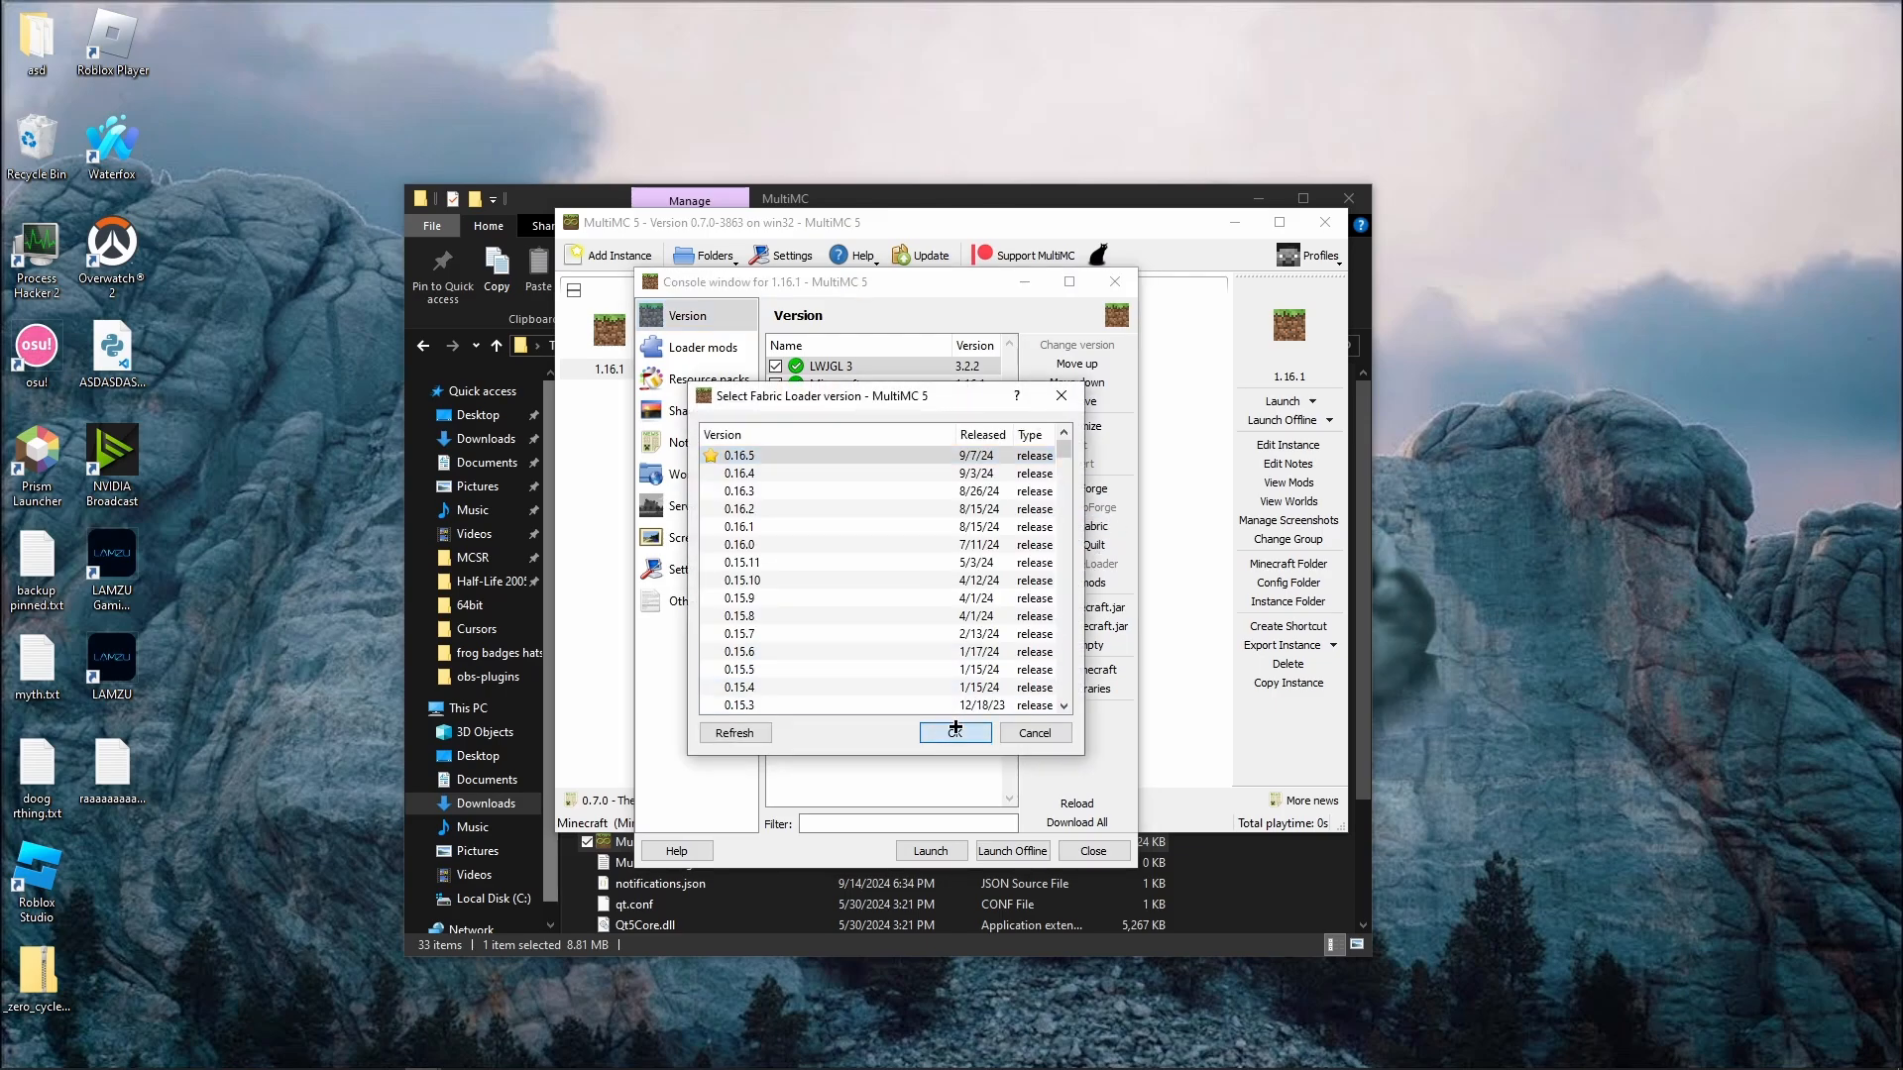
left_click(954, 731)
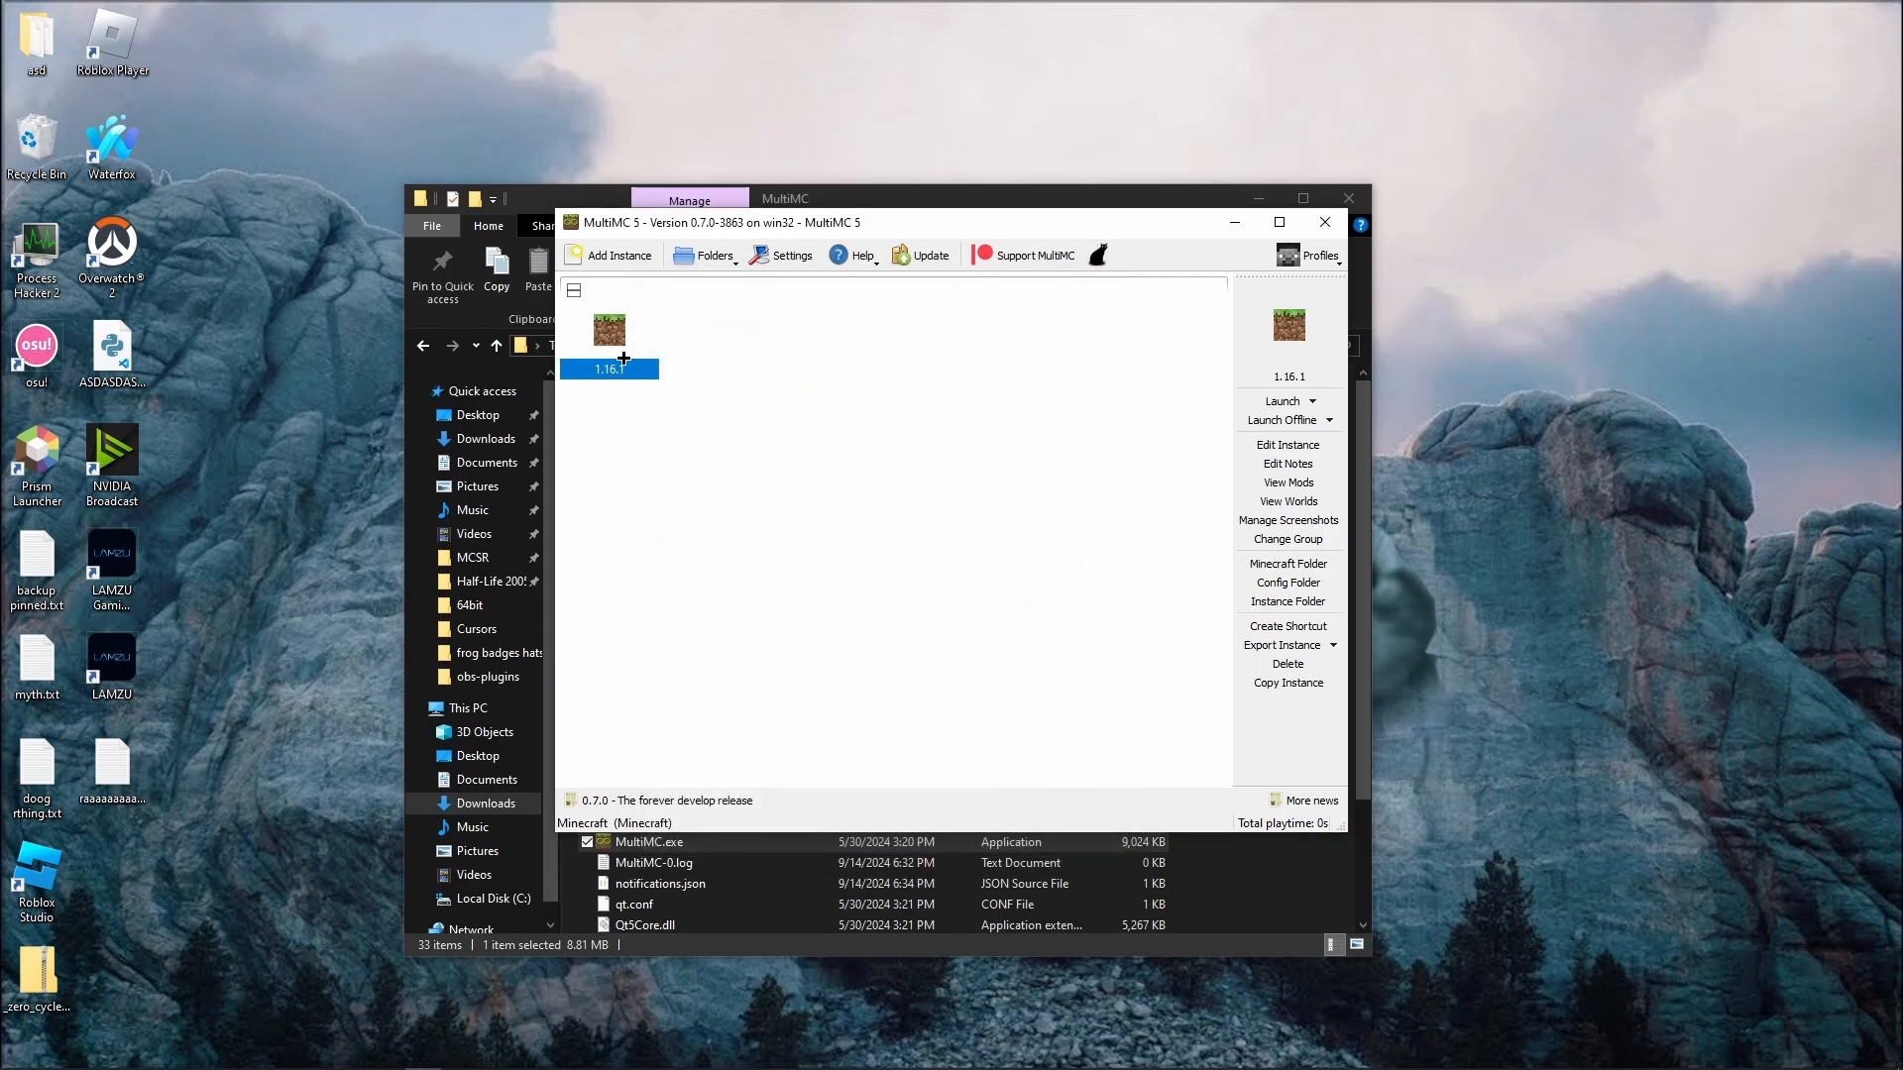
Launch the 1.16.1 instance and add a Microsoft account when prompted for accounts
left_click(1280, 400)
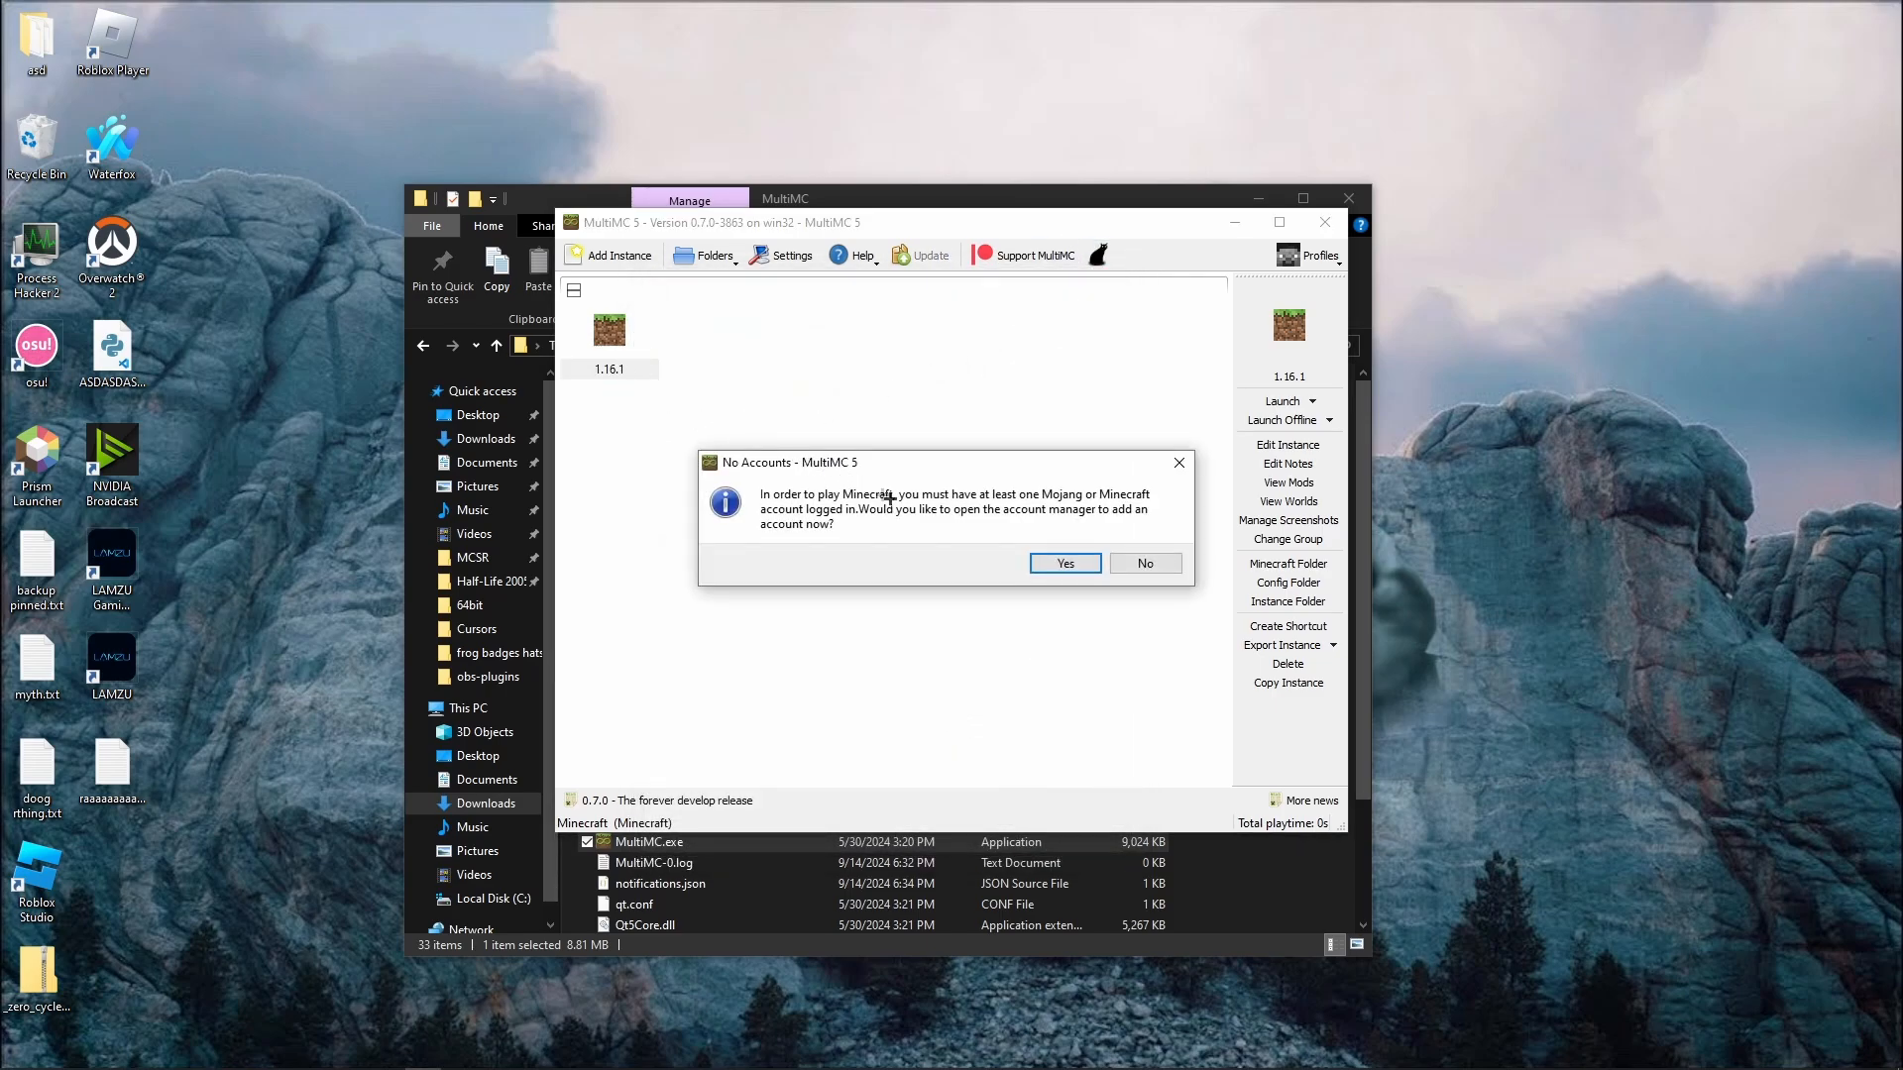
left_click(1063, 563)
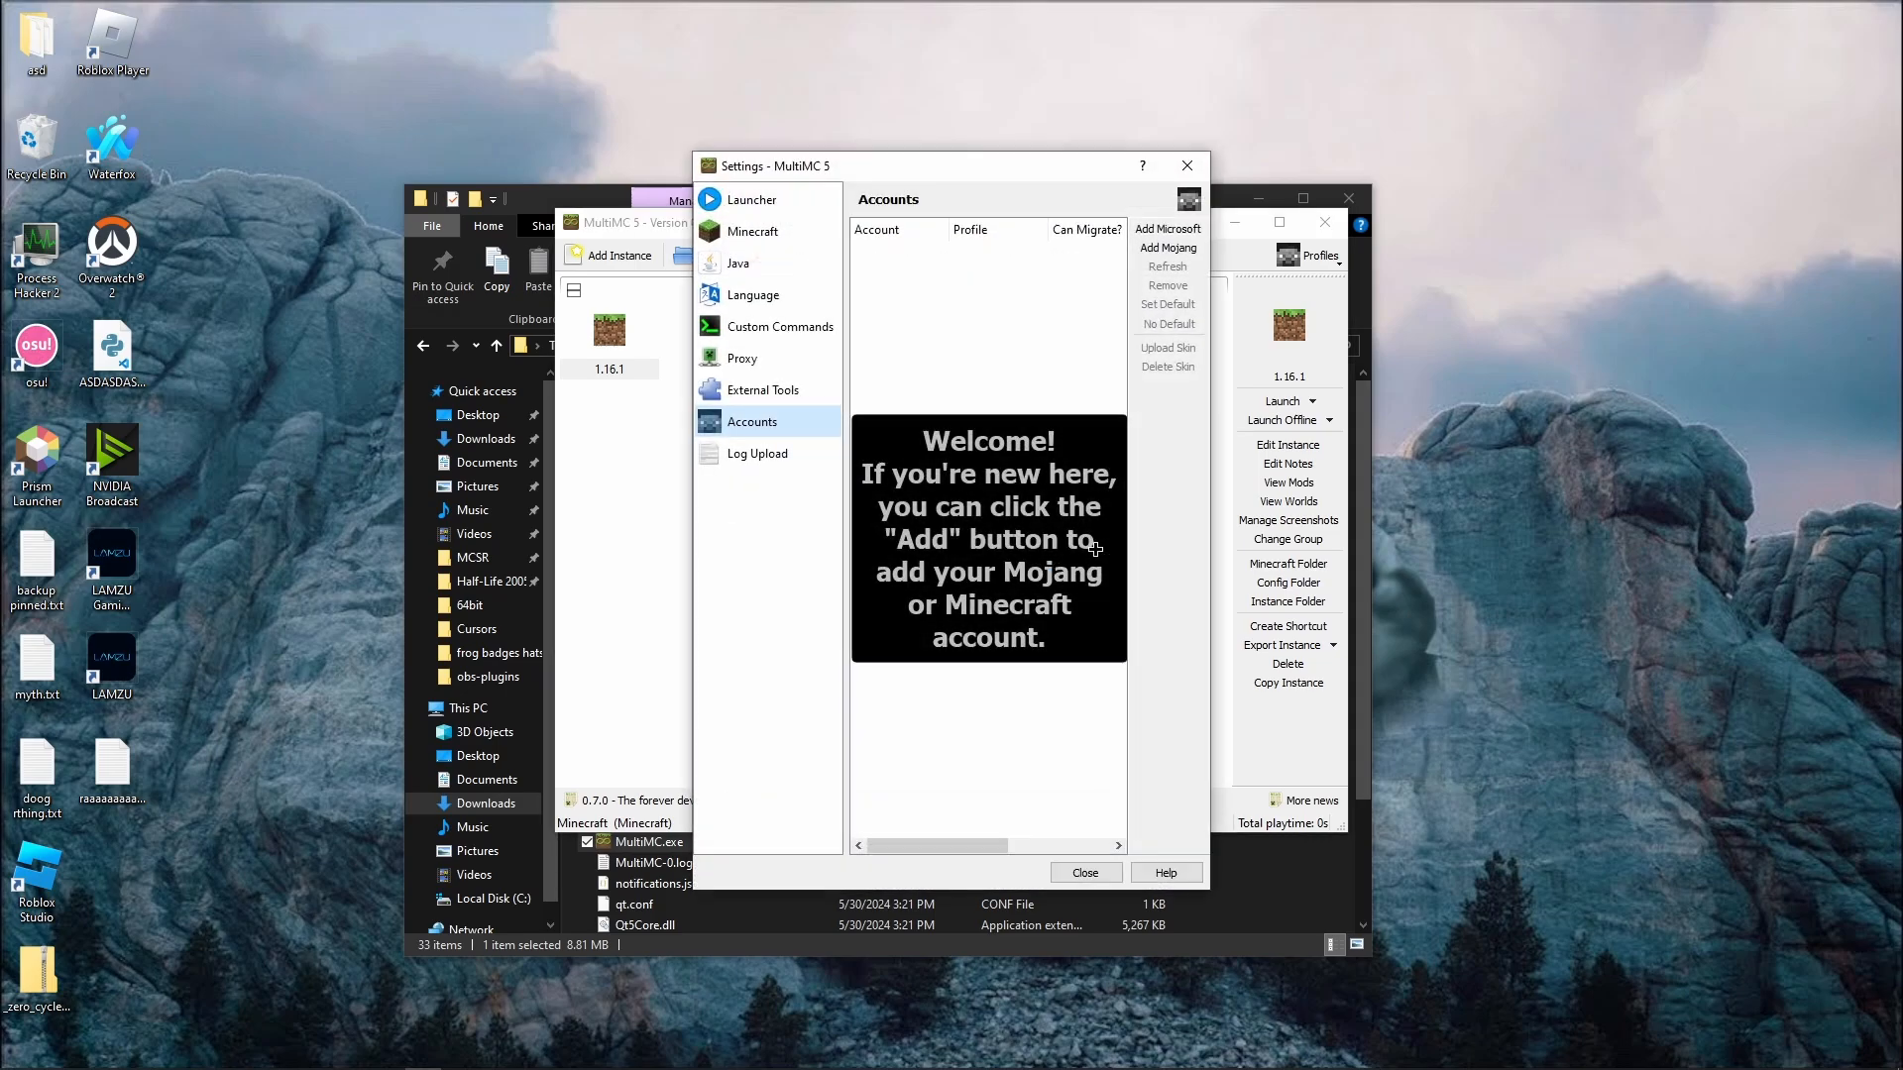
mouse_move(1166, 230)
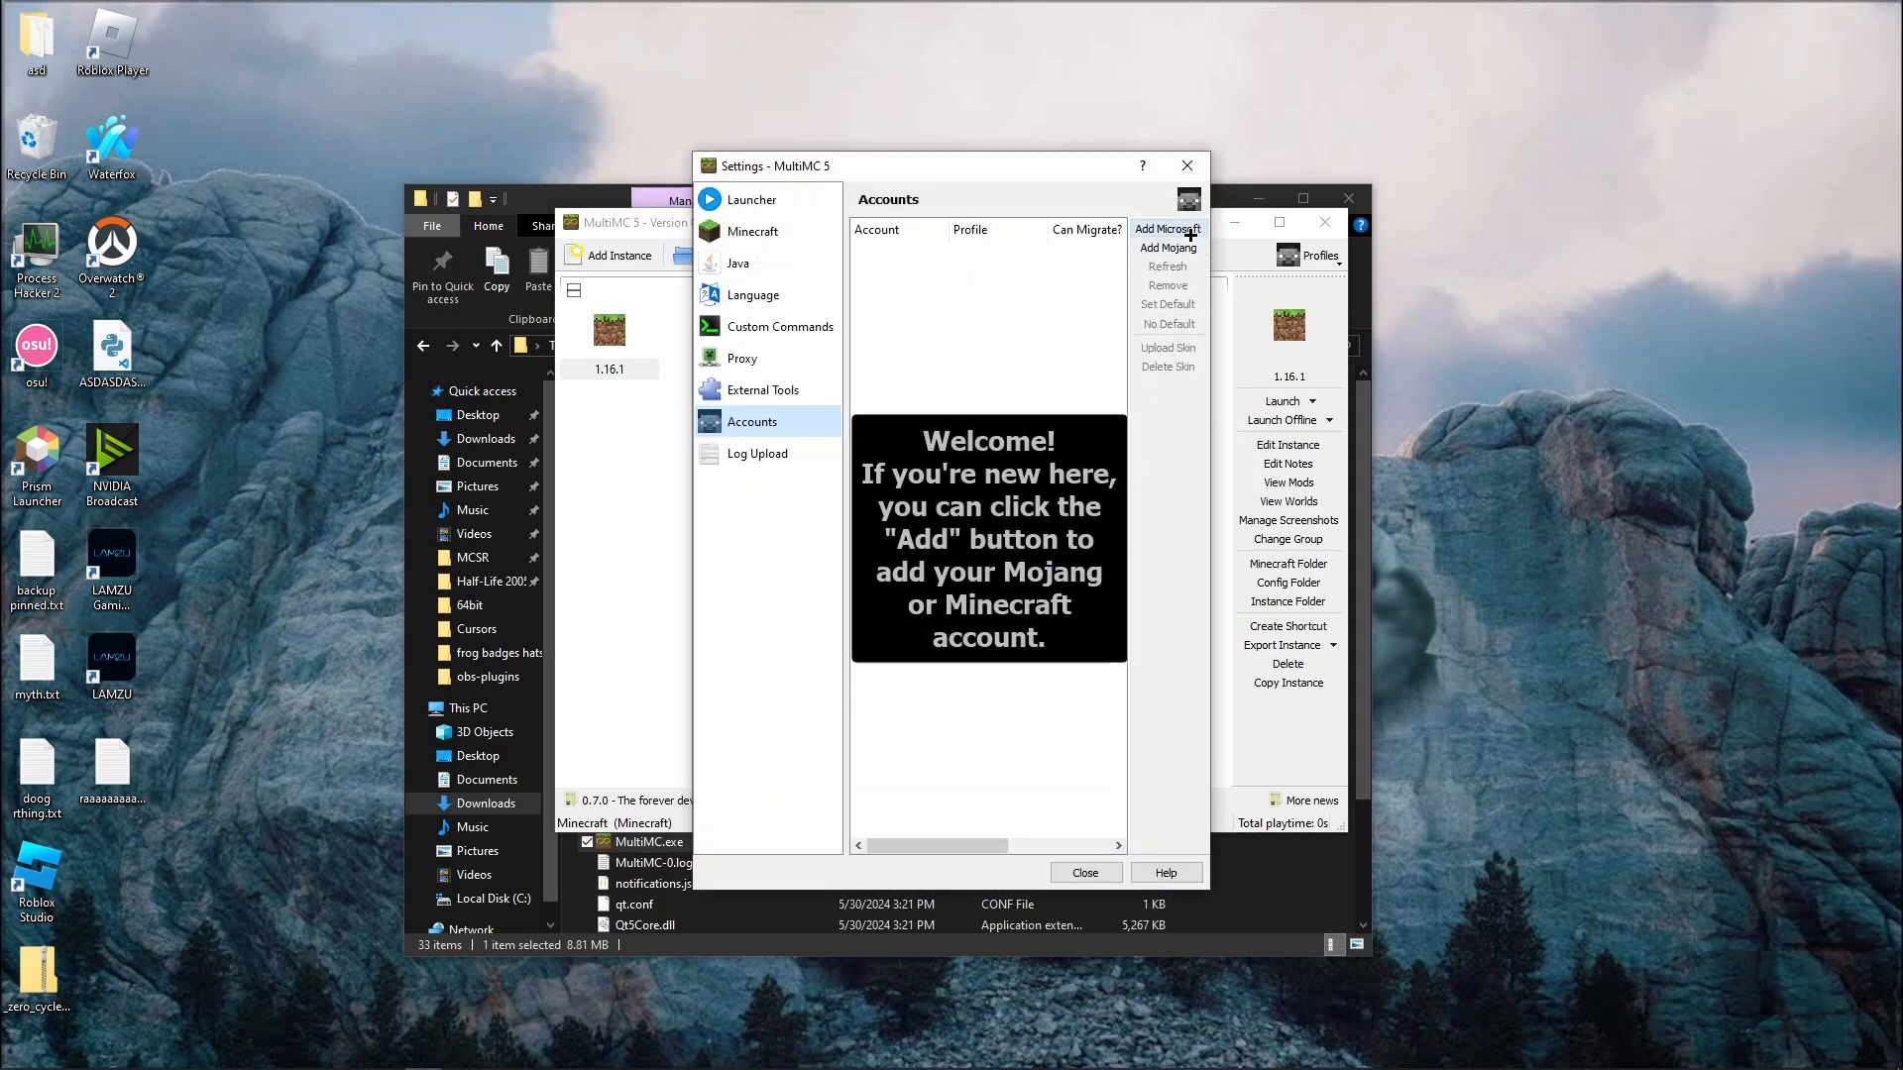
left_click(1165, 230)
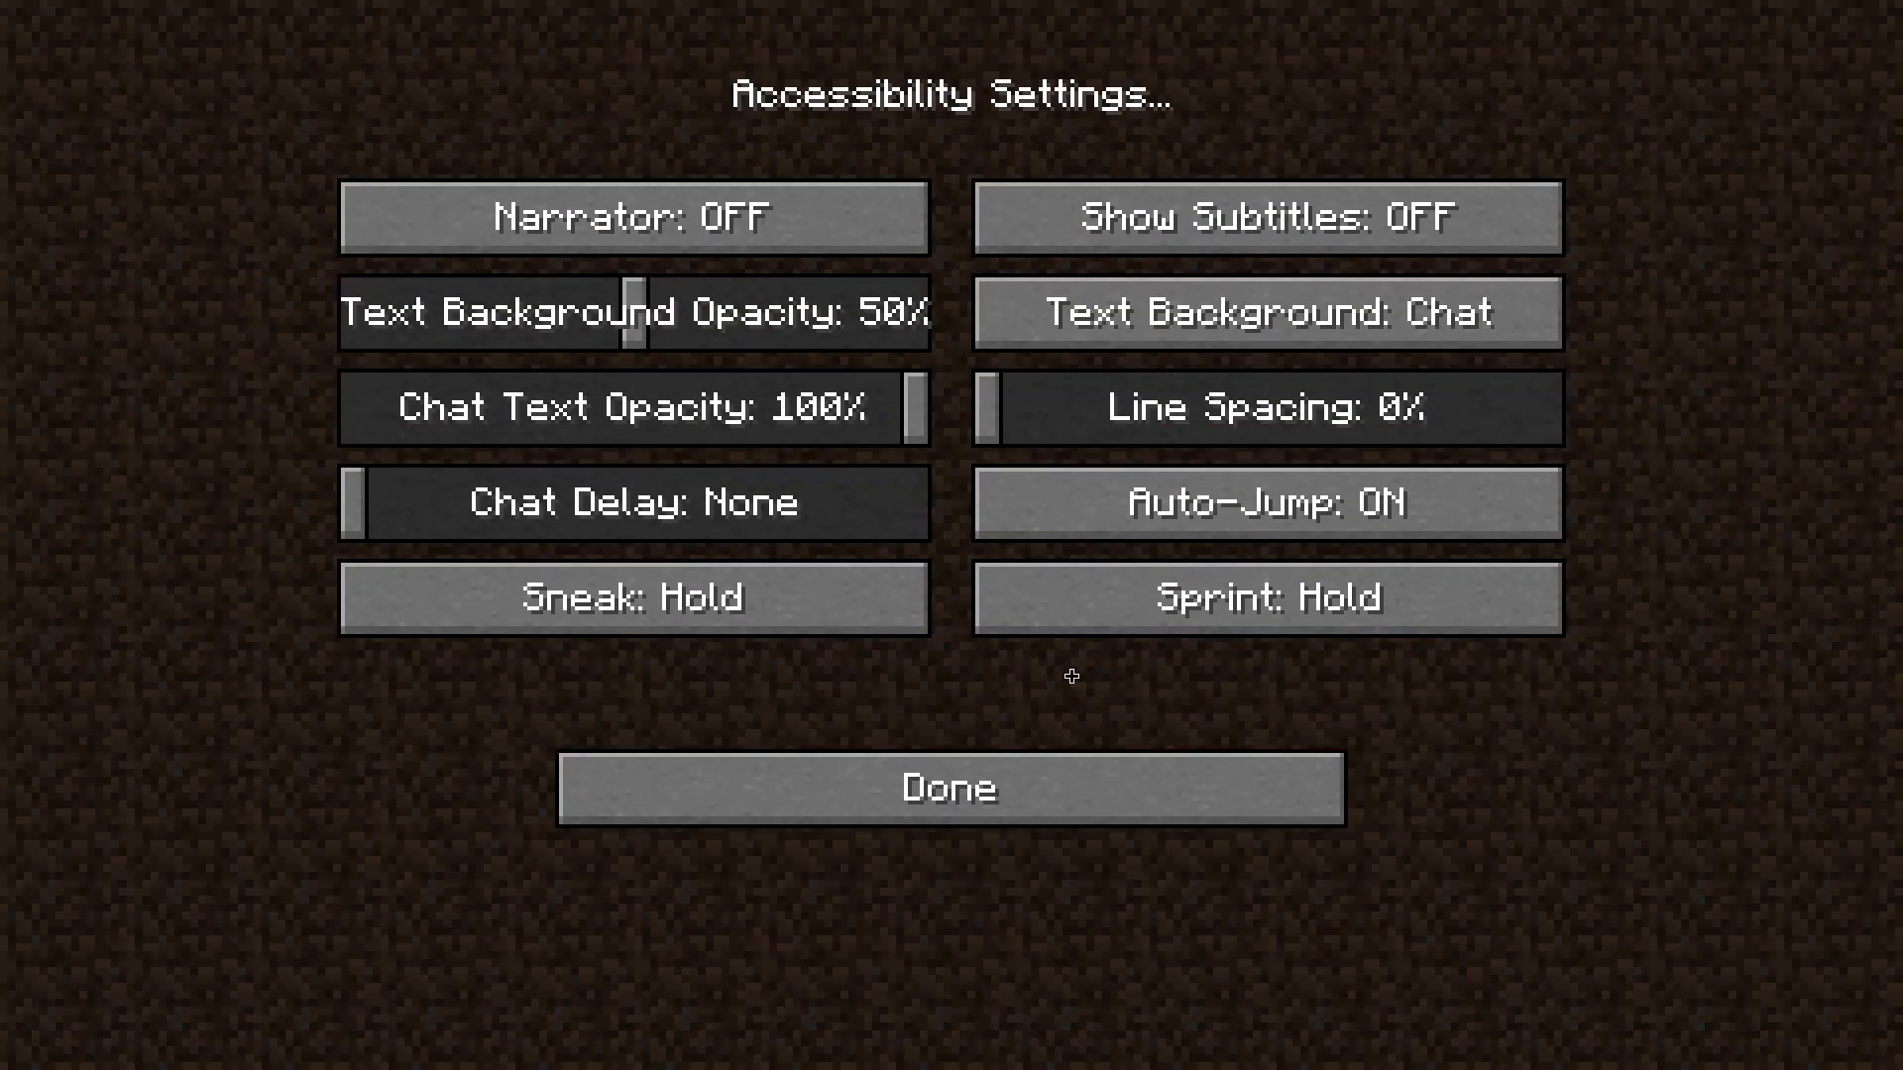
mouse_move(1066, 674)
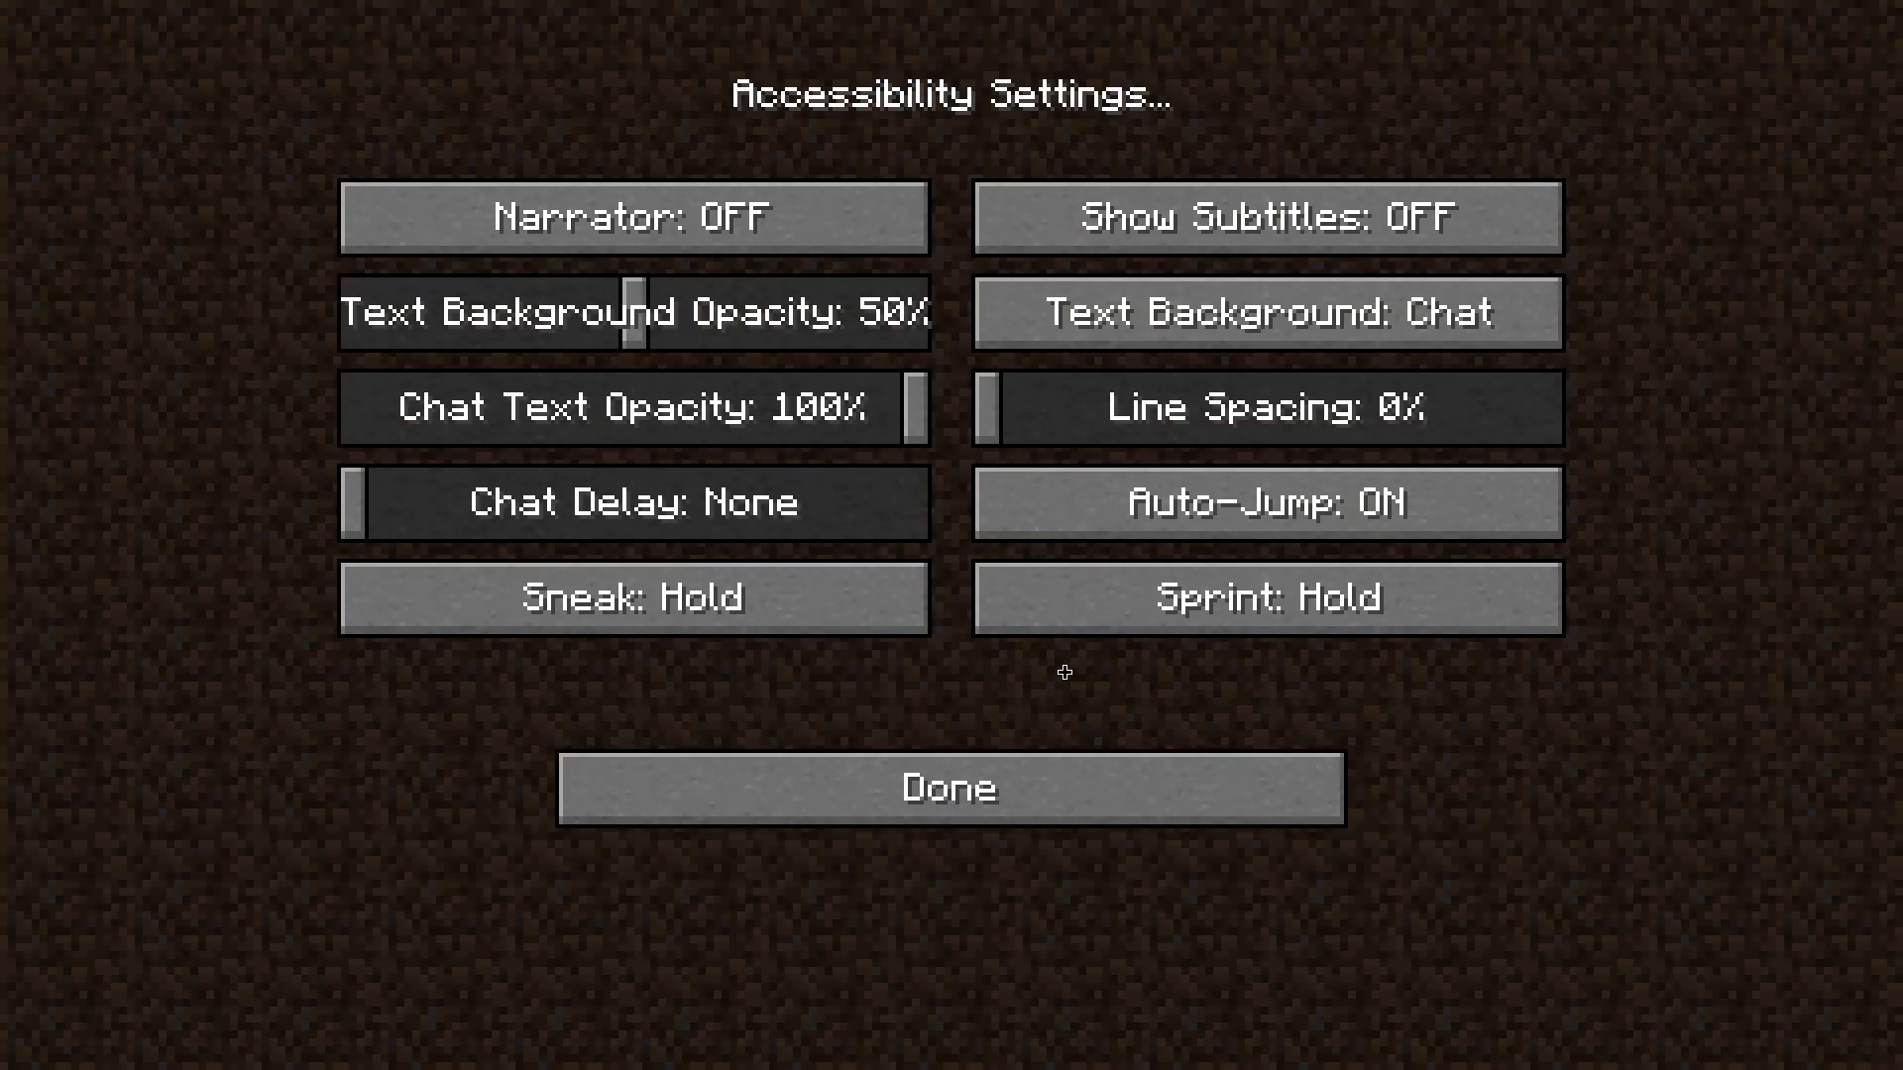
Set Auto-Jump OFF, Show Subtitles ON and Sprint to Toggle in Accessibility Settings
left_click(1267, 502)
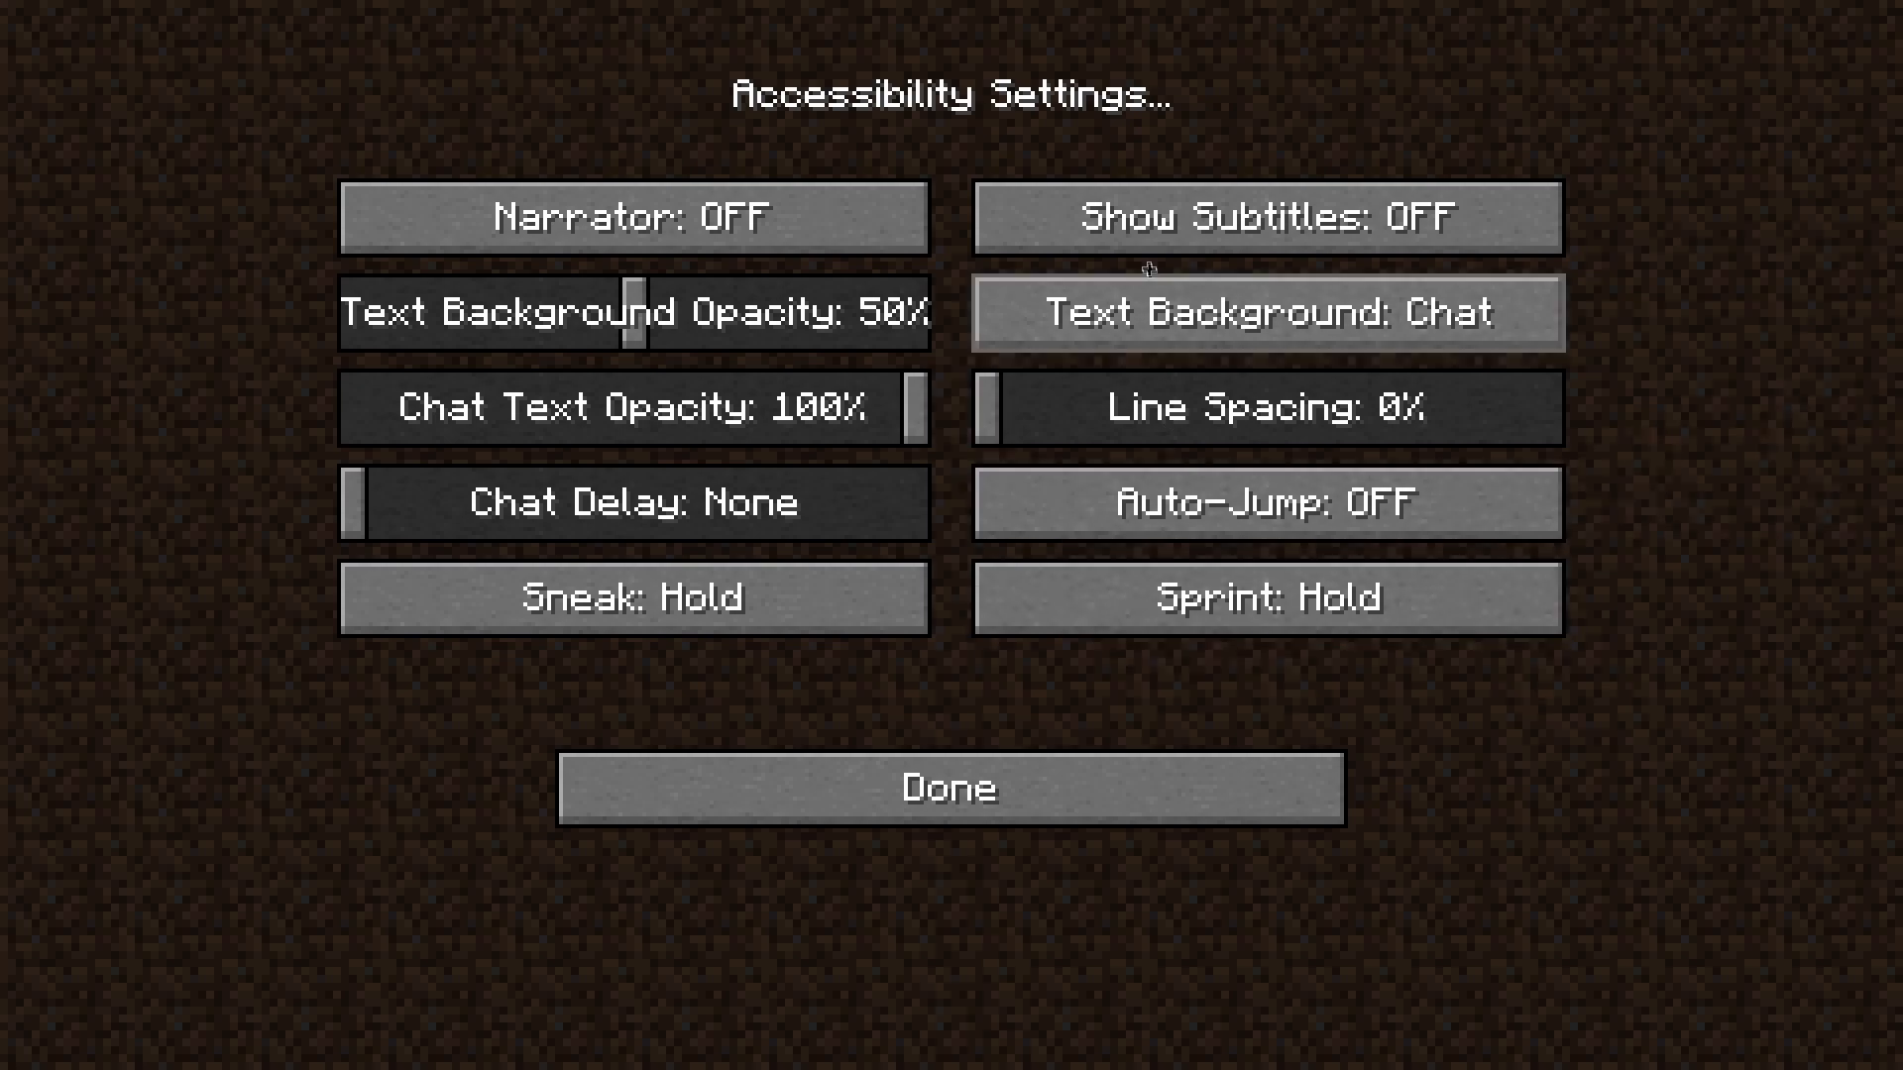
left_click(1267, 216)
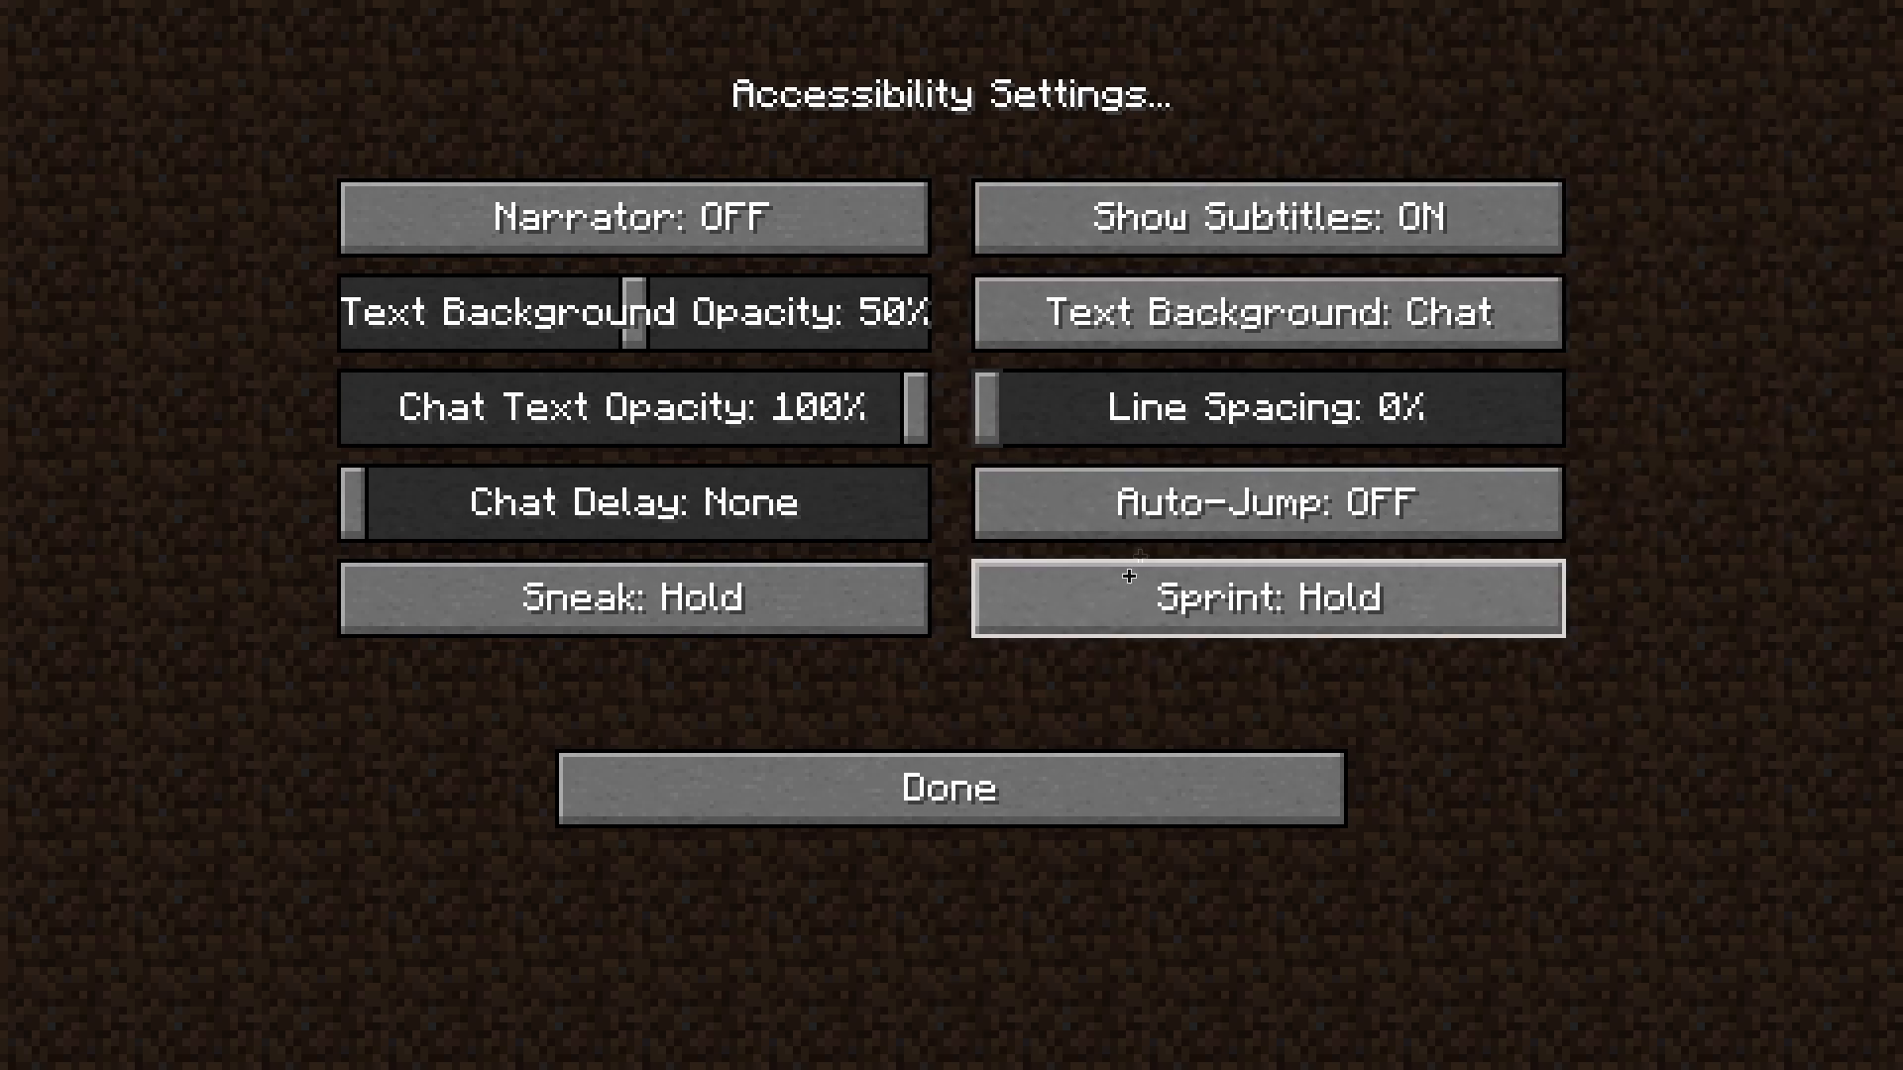
left_click(1266, 597)
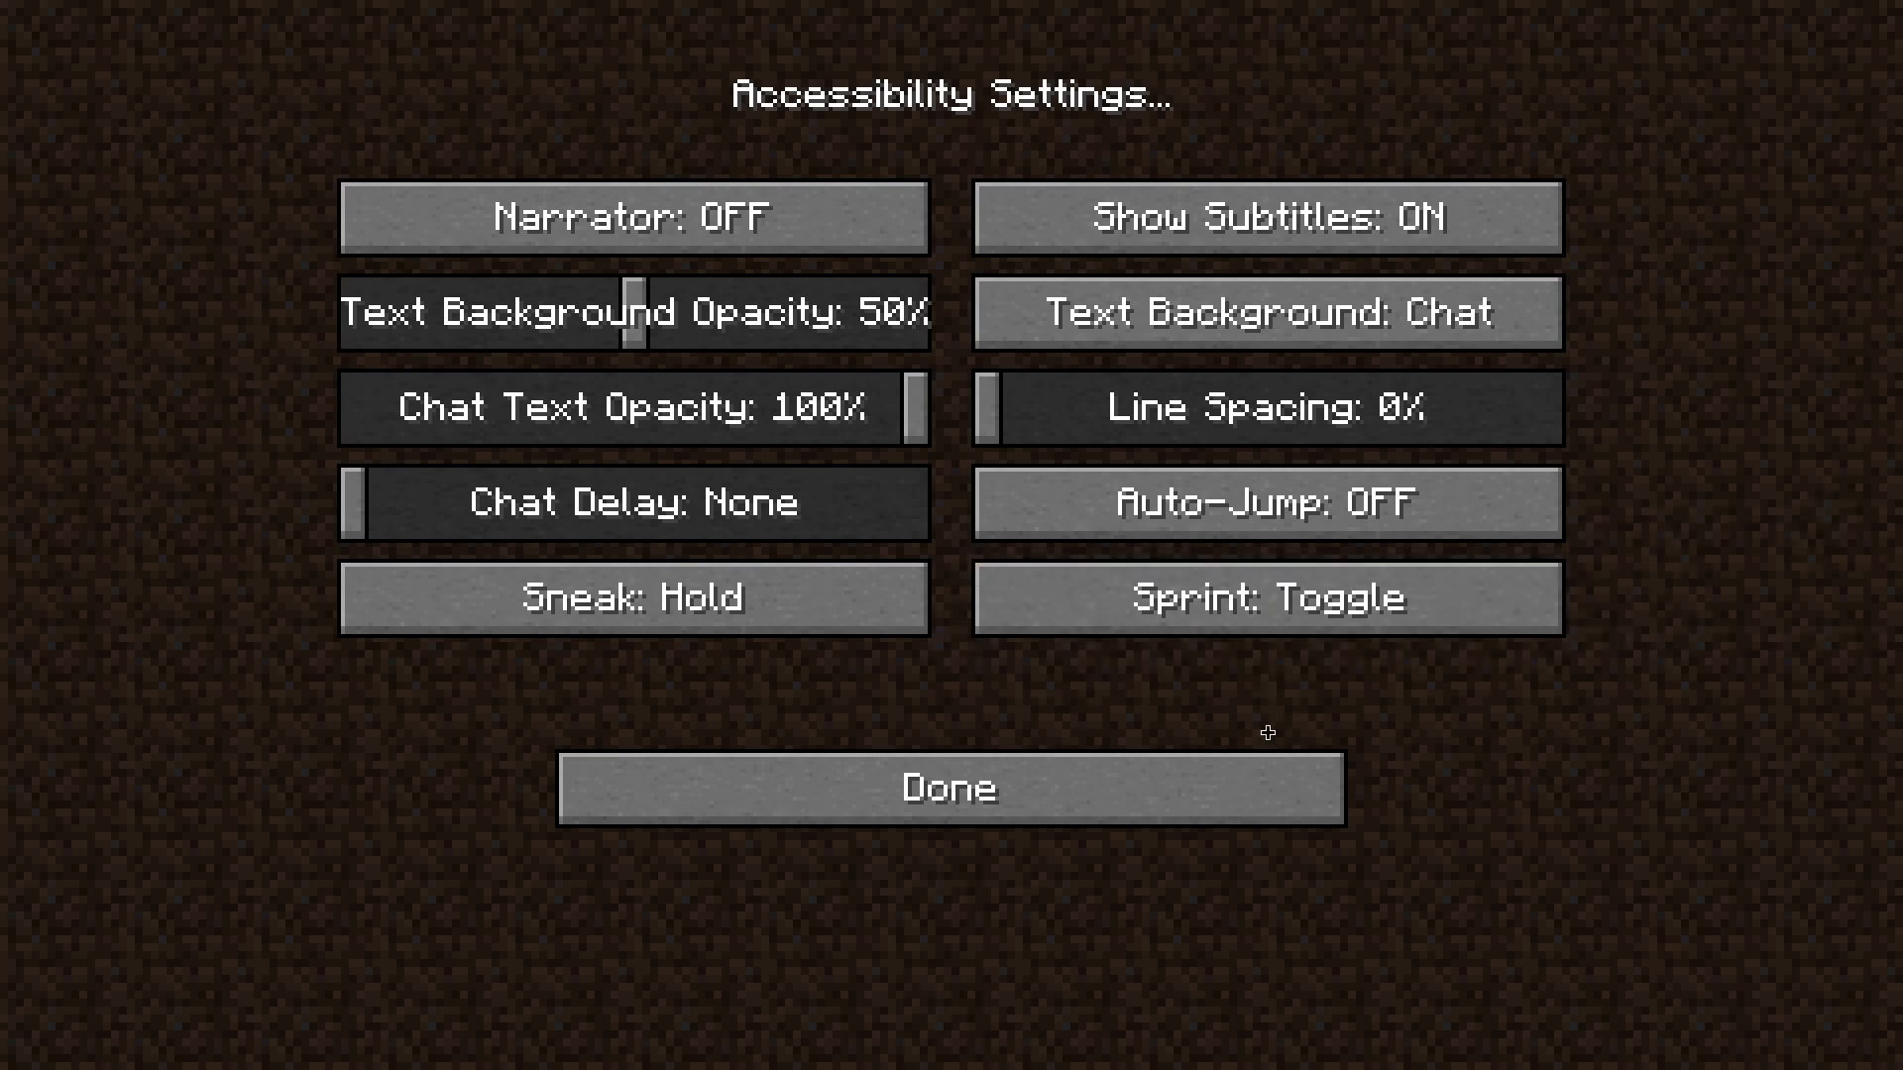
left_click(950, 787)
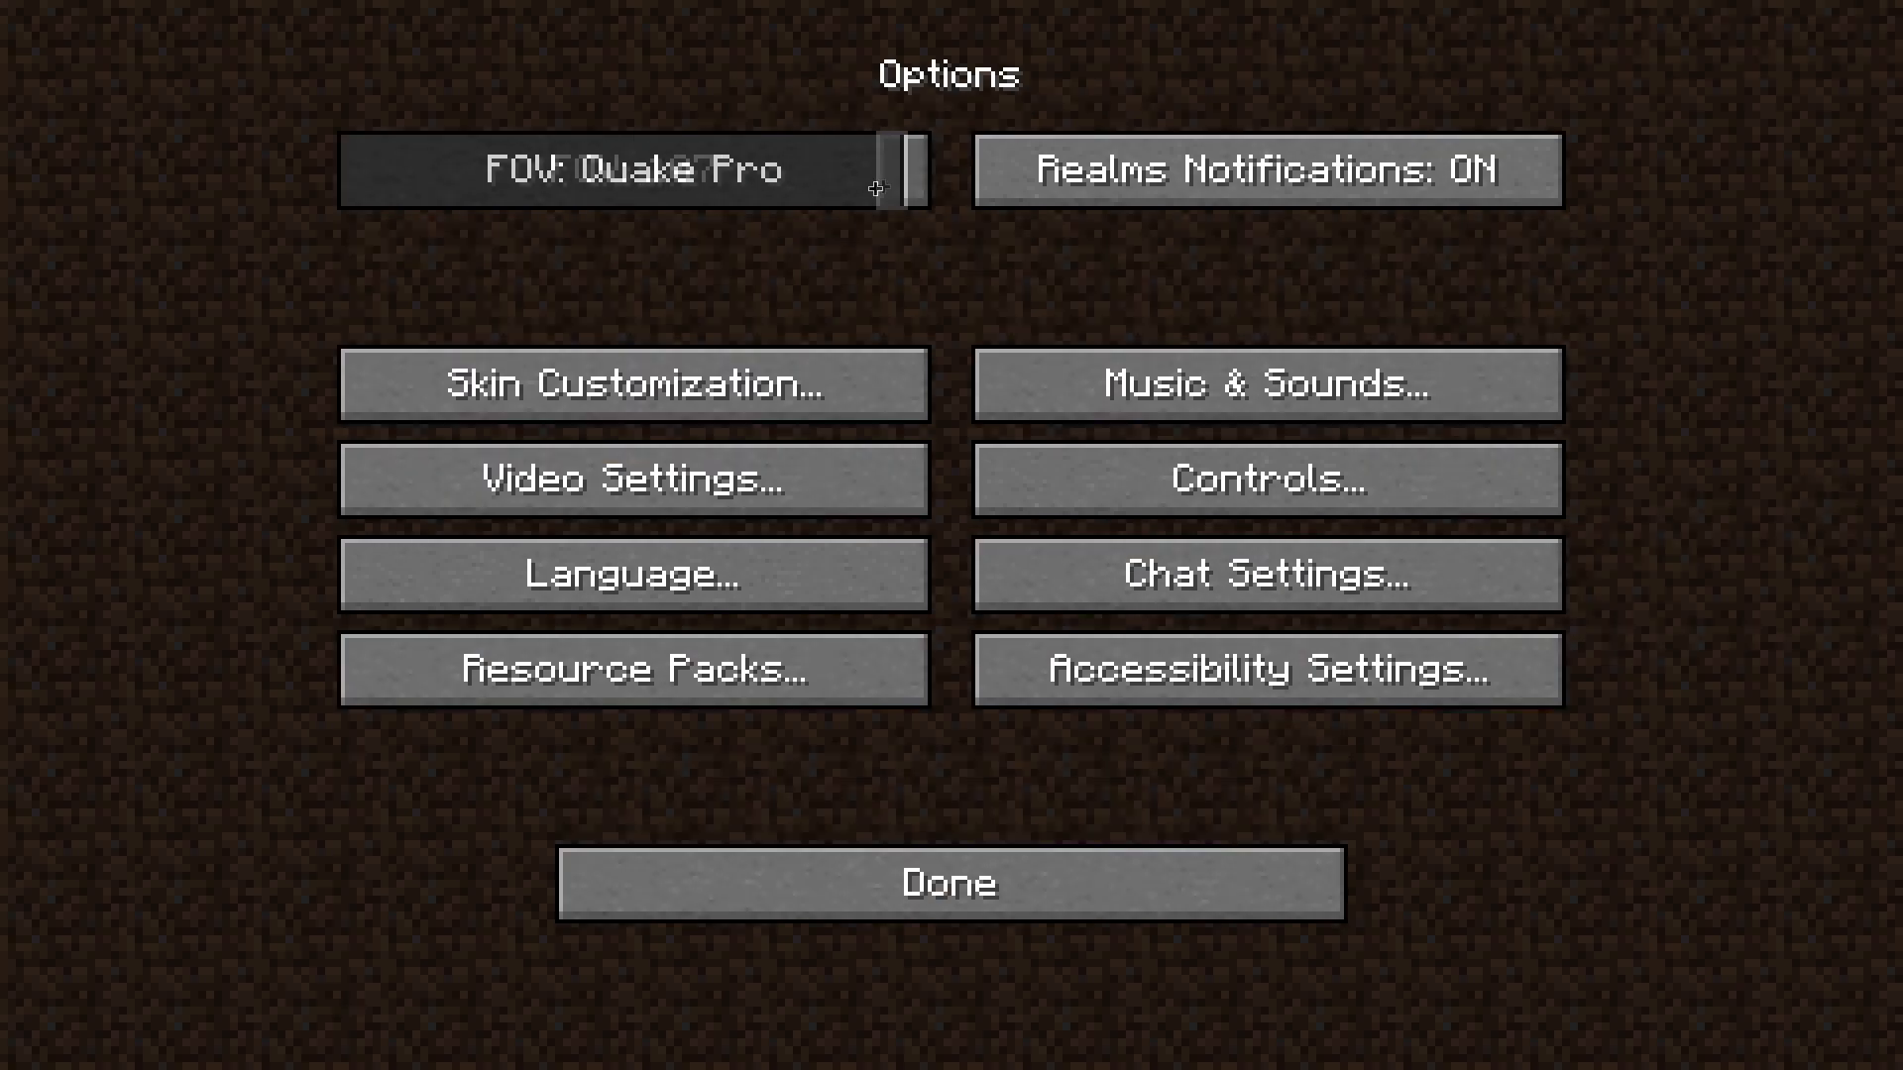
Set the field of view to Quake Pro
left_click_drag(897, 170, 830, 171)
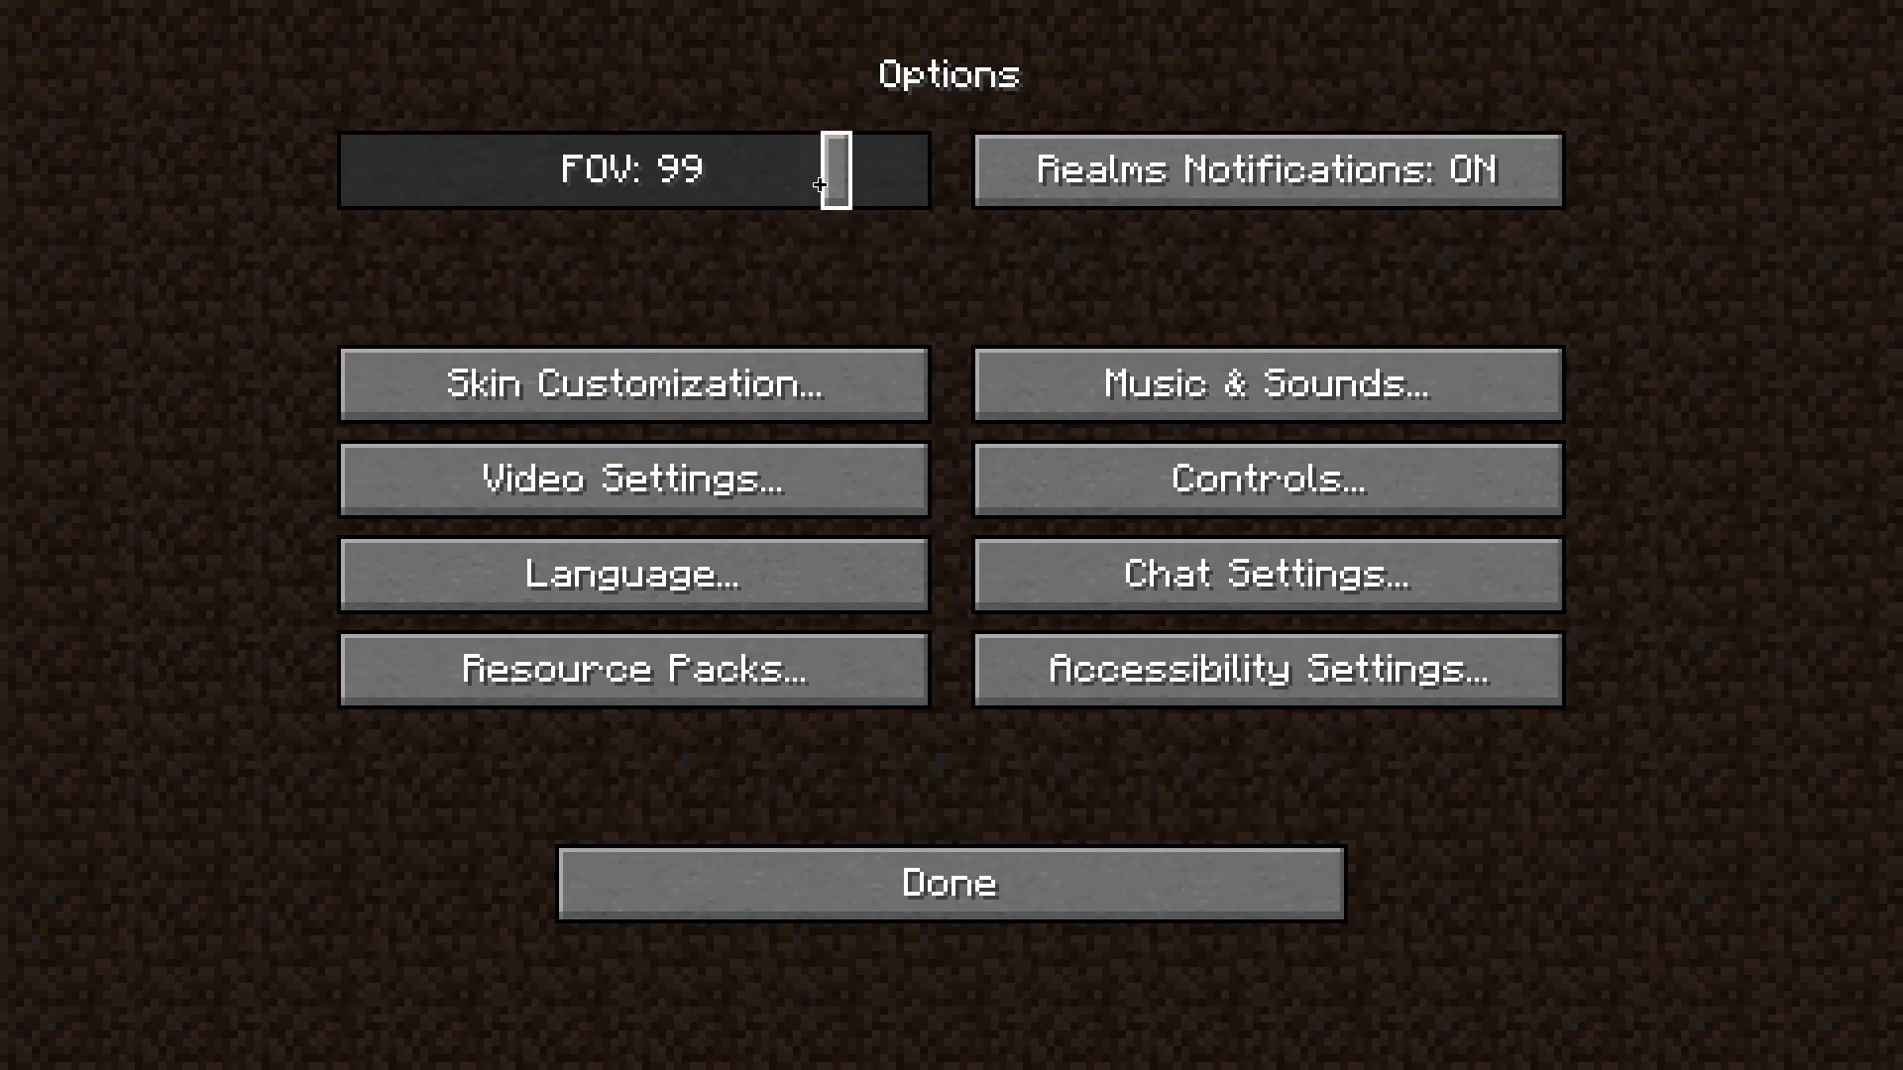
left_click_drag(830, 170, 858, 170)
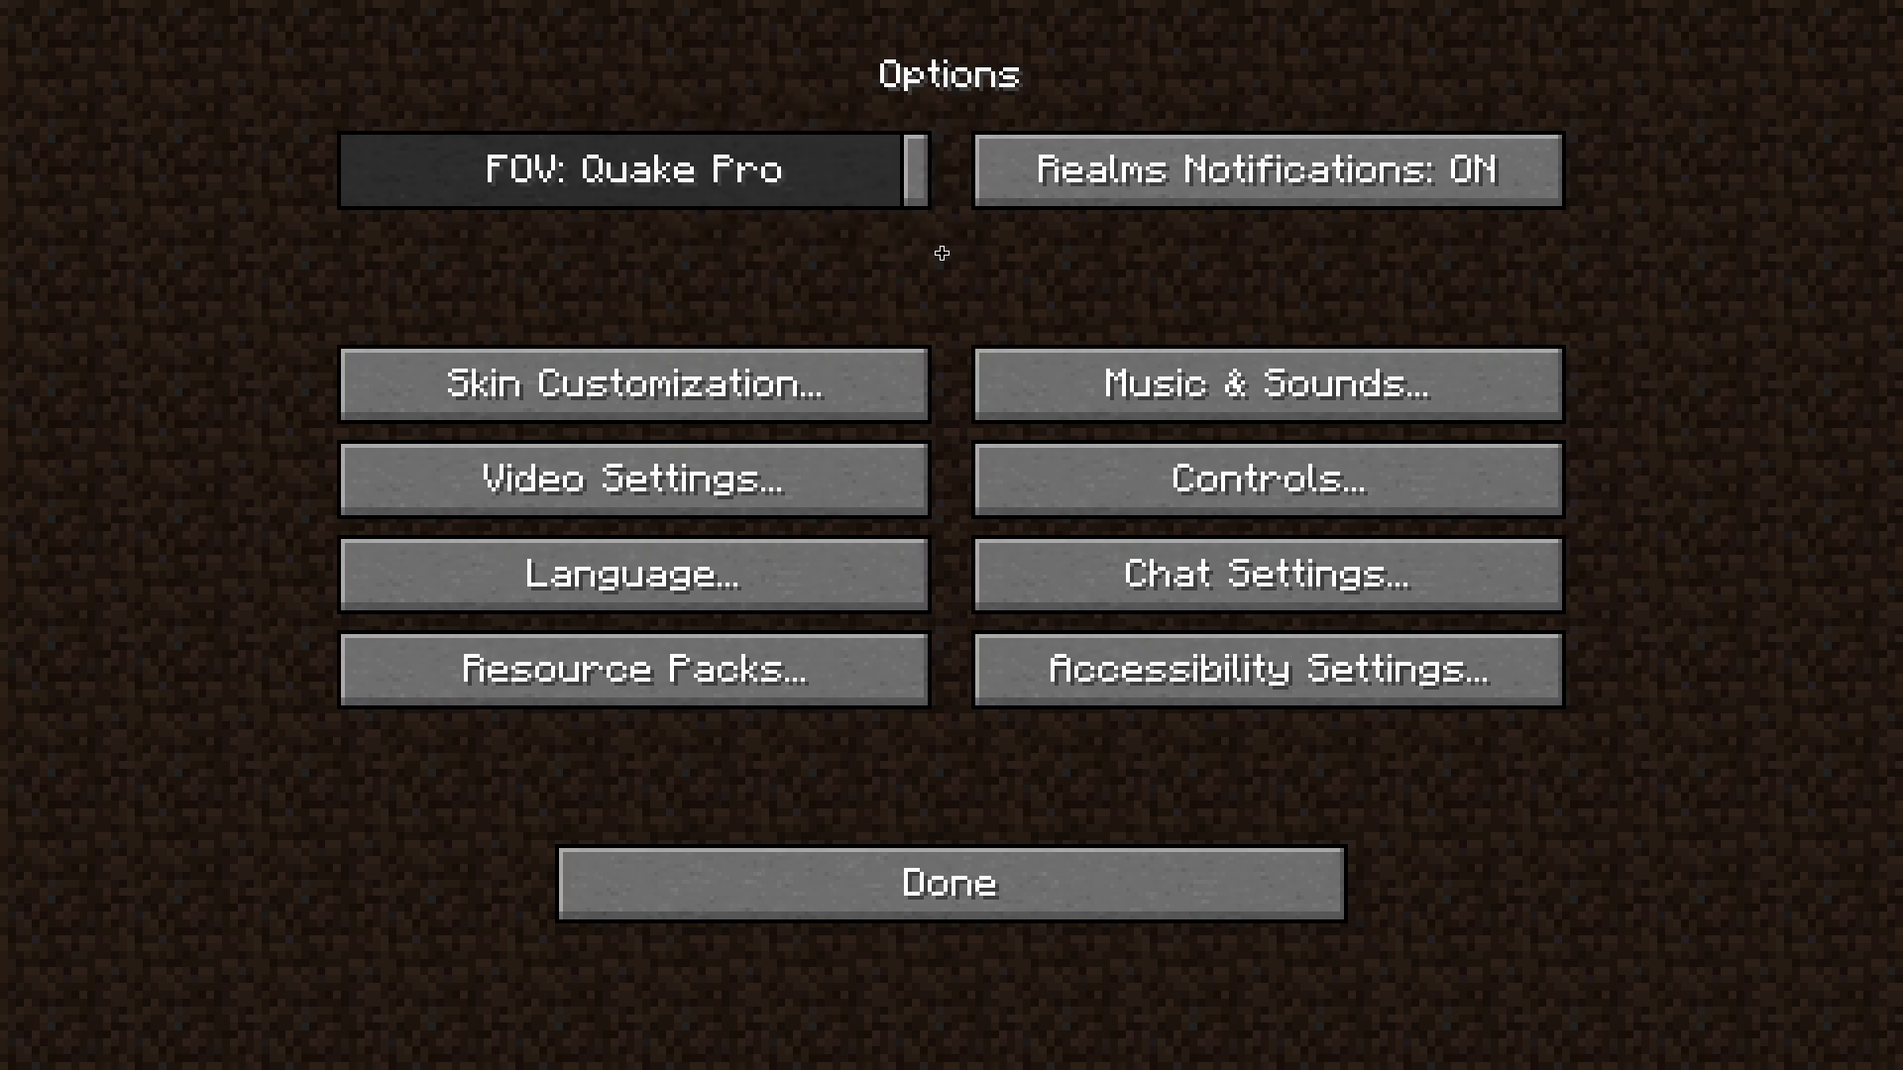
left_click(1265, 478)
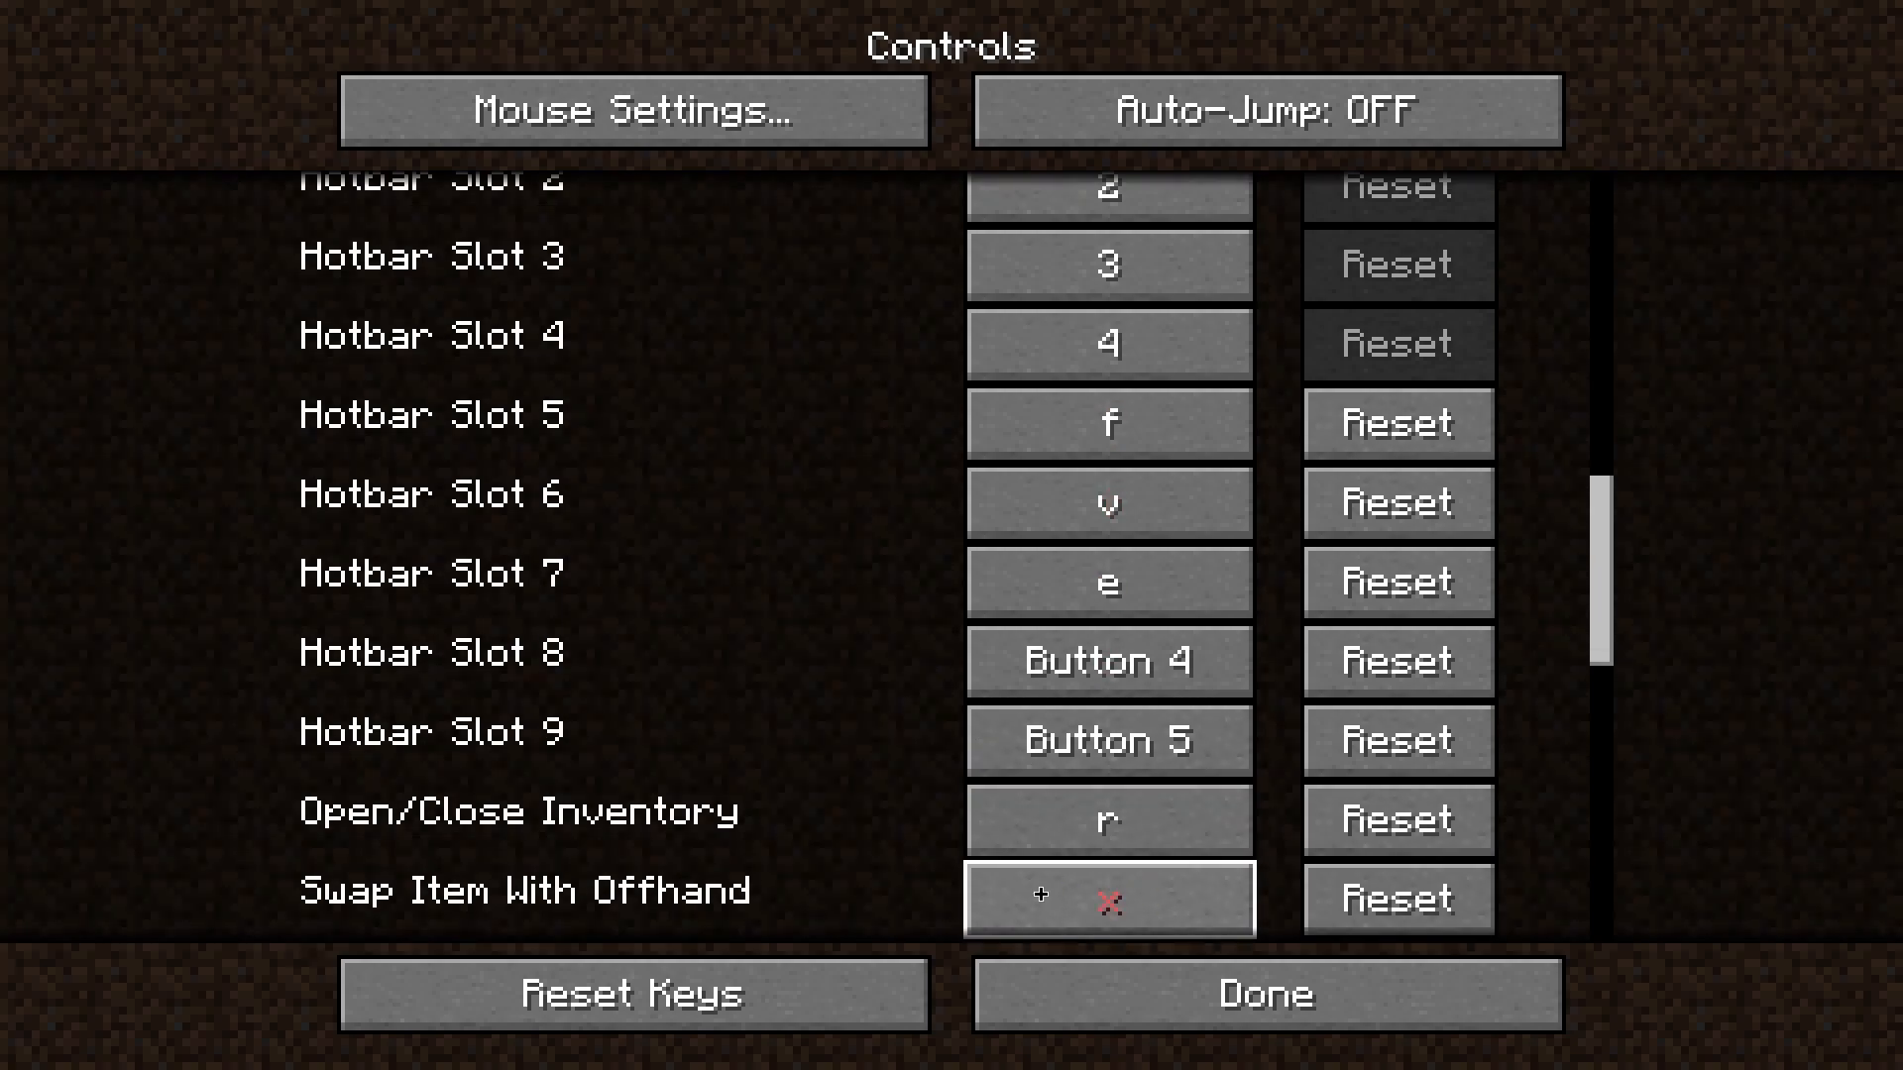
Review the key bindings down to Toggle Perspective (F5) and leave Controls
scroll("down", 3)
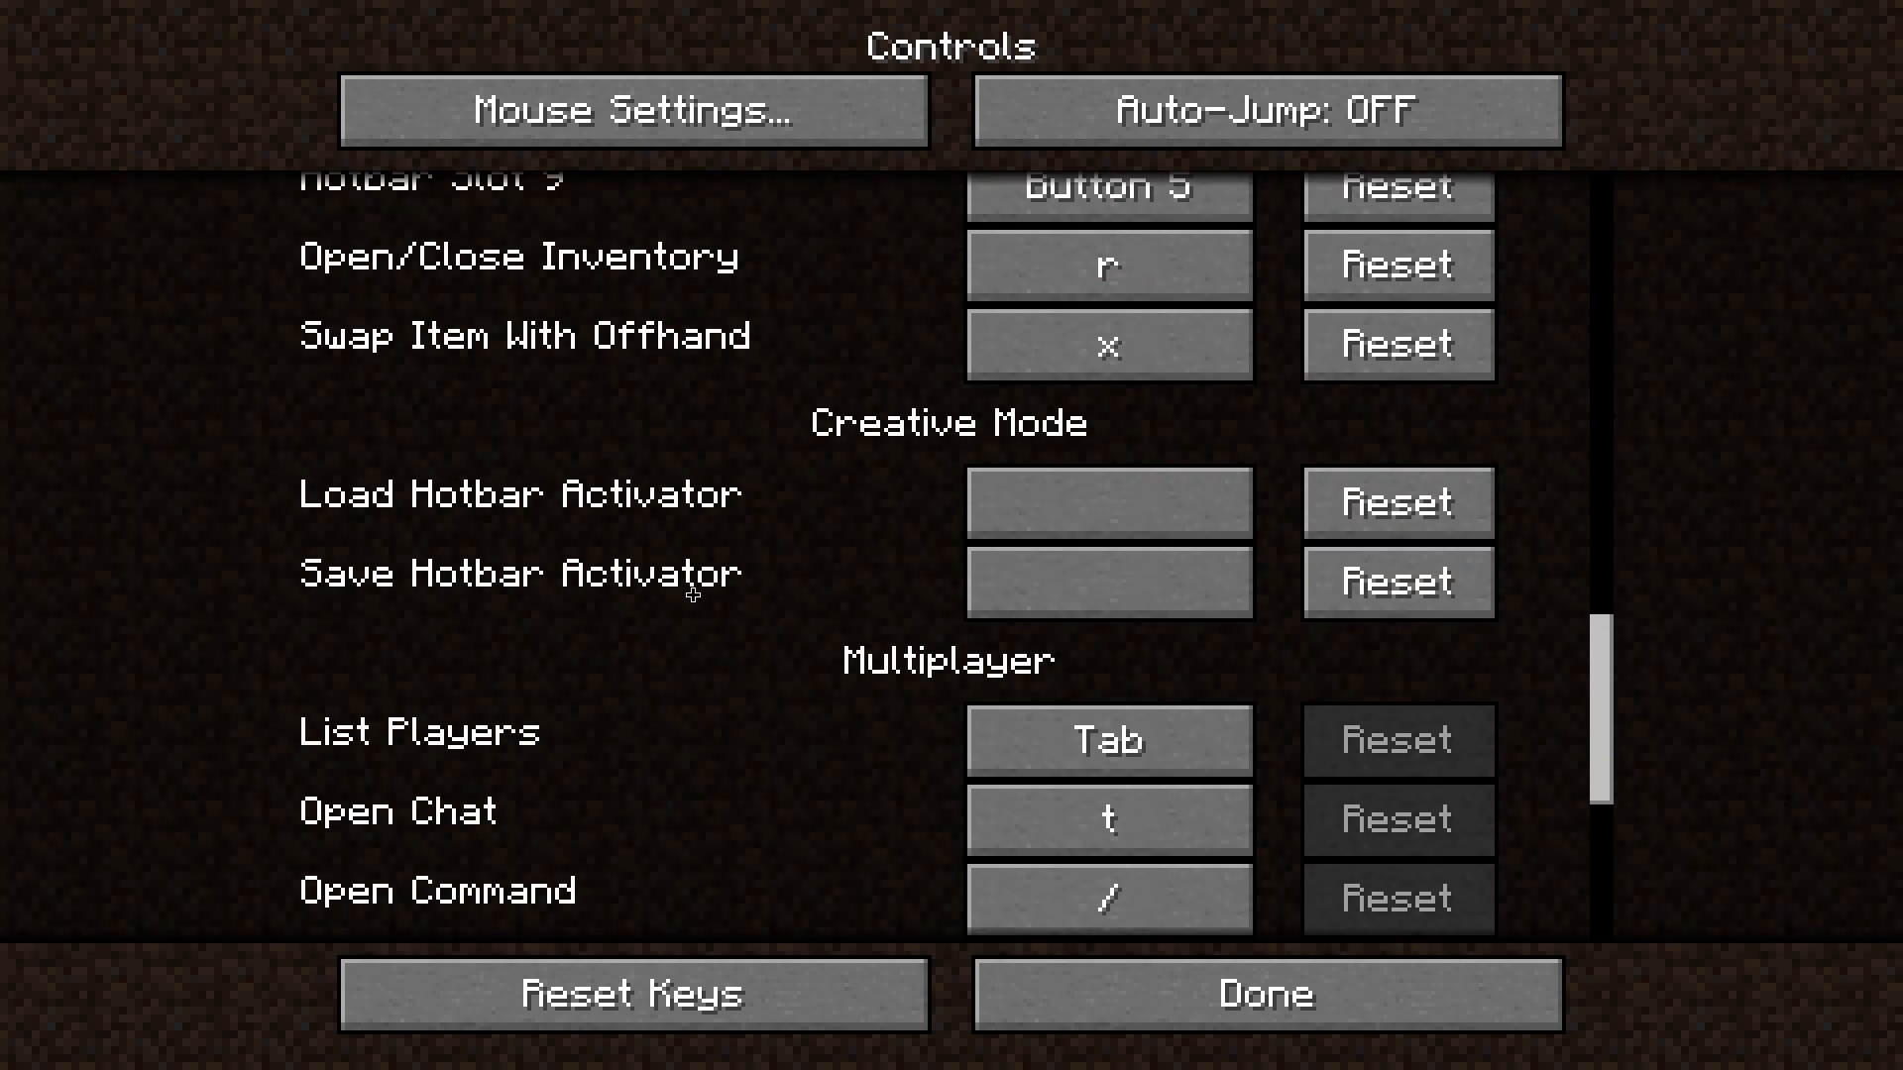
scroll("down", 3)
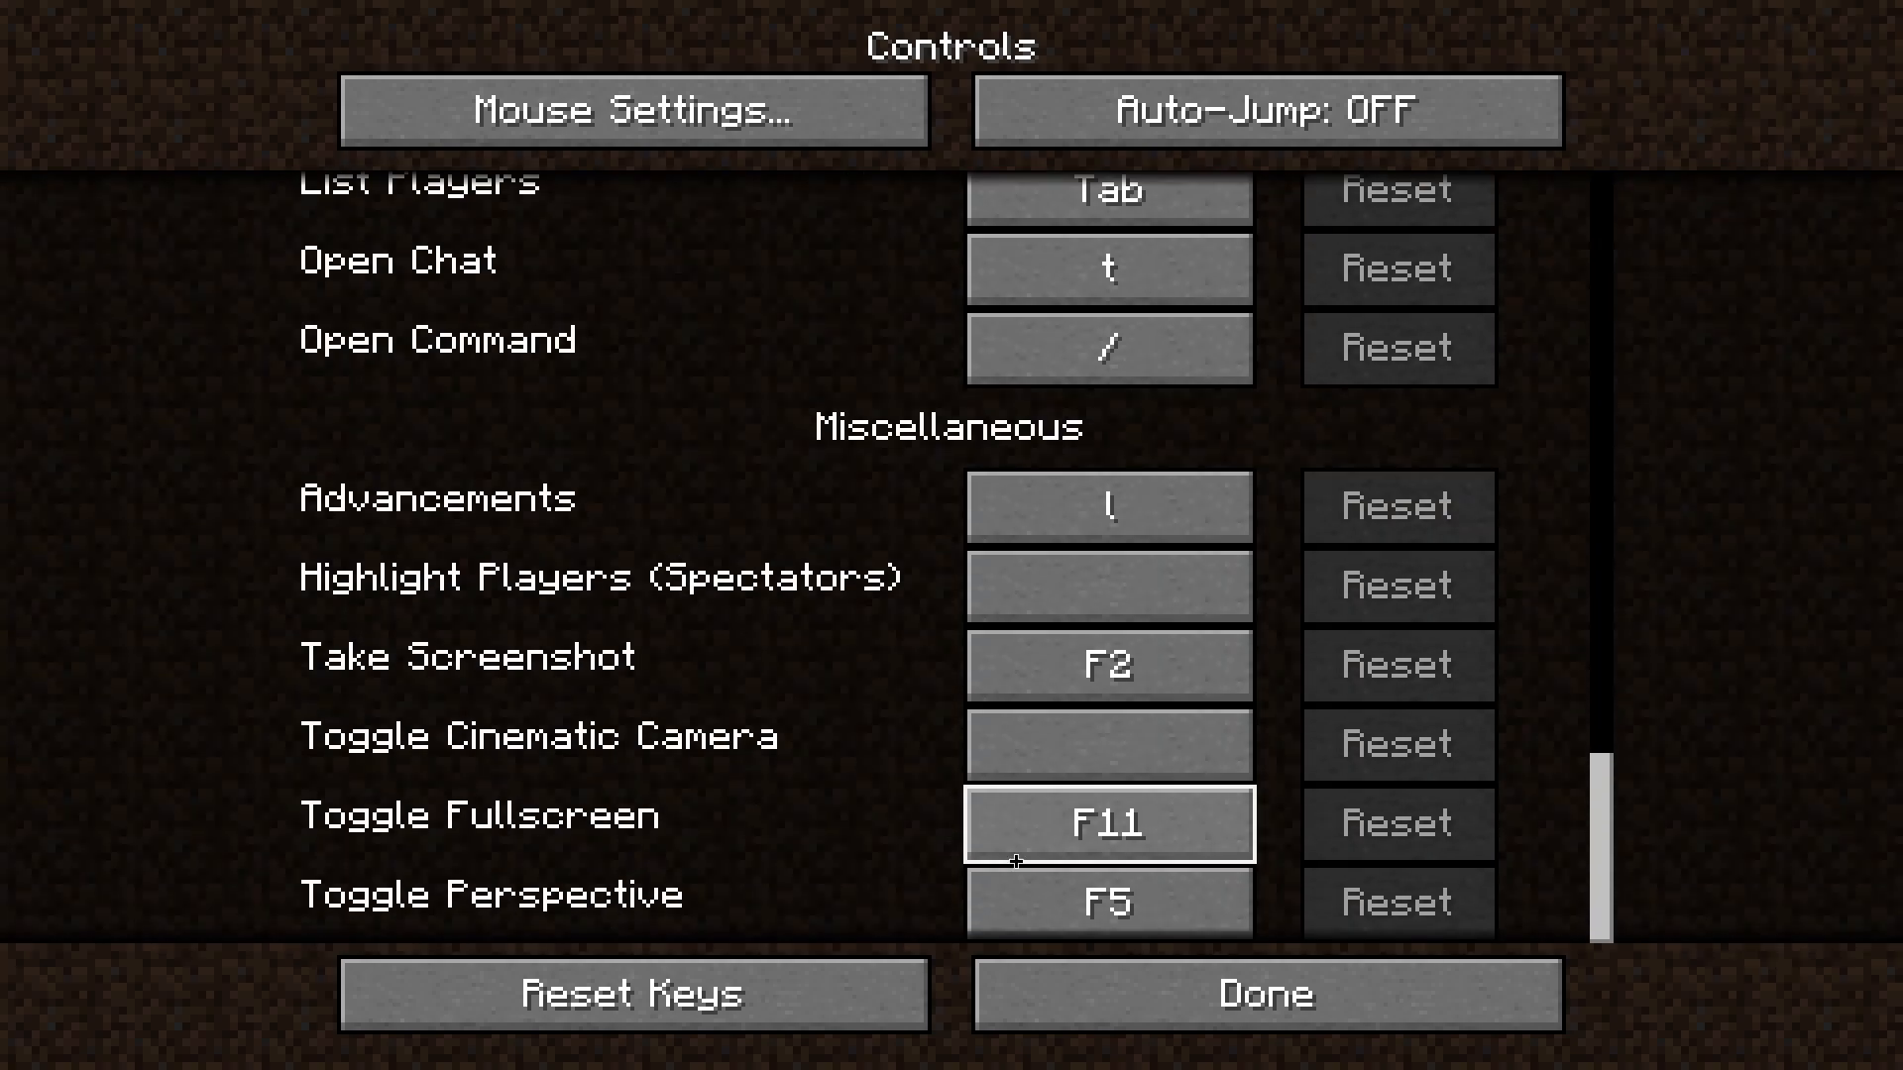
mouse_move(1106, 904)
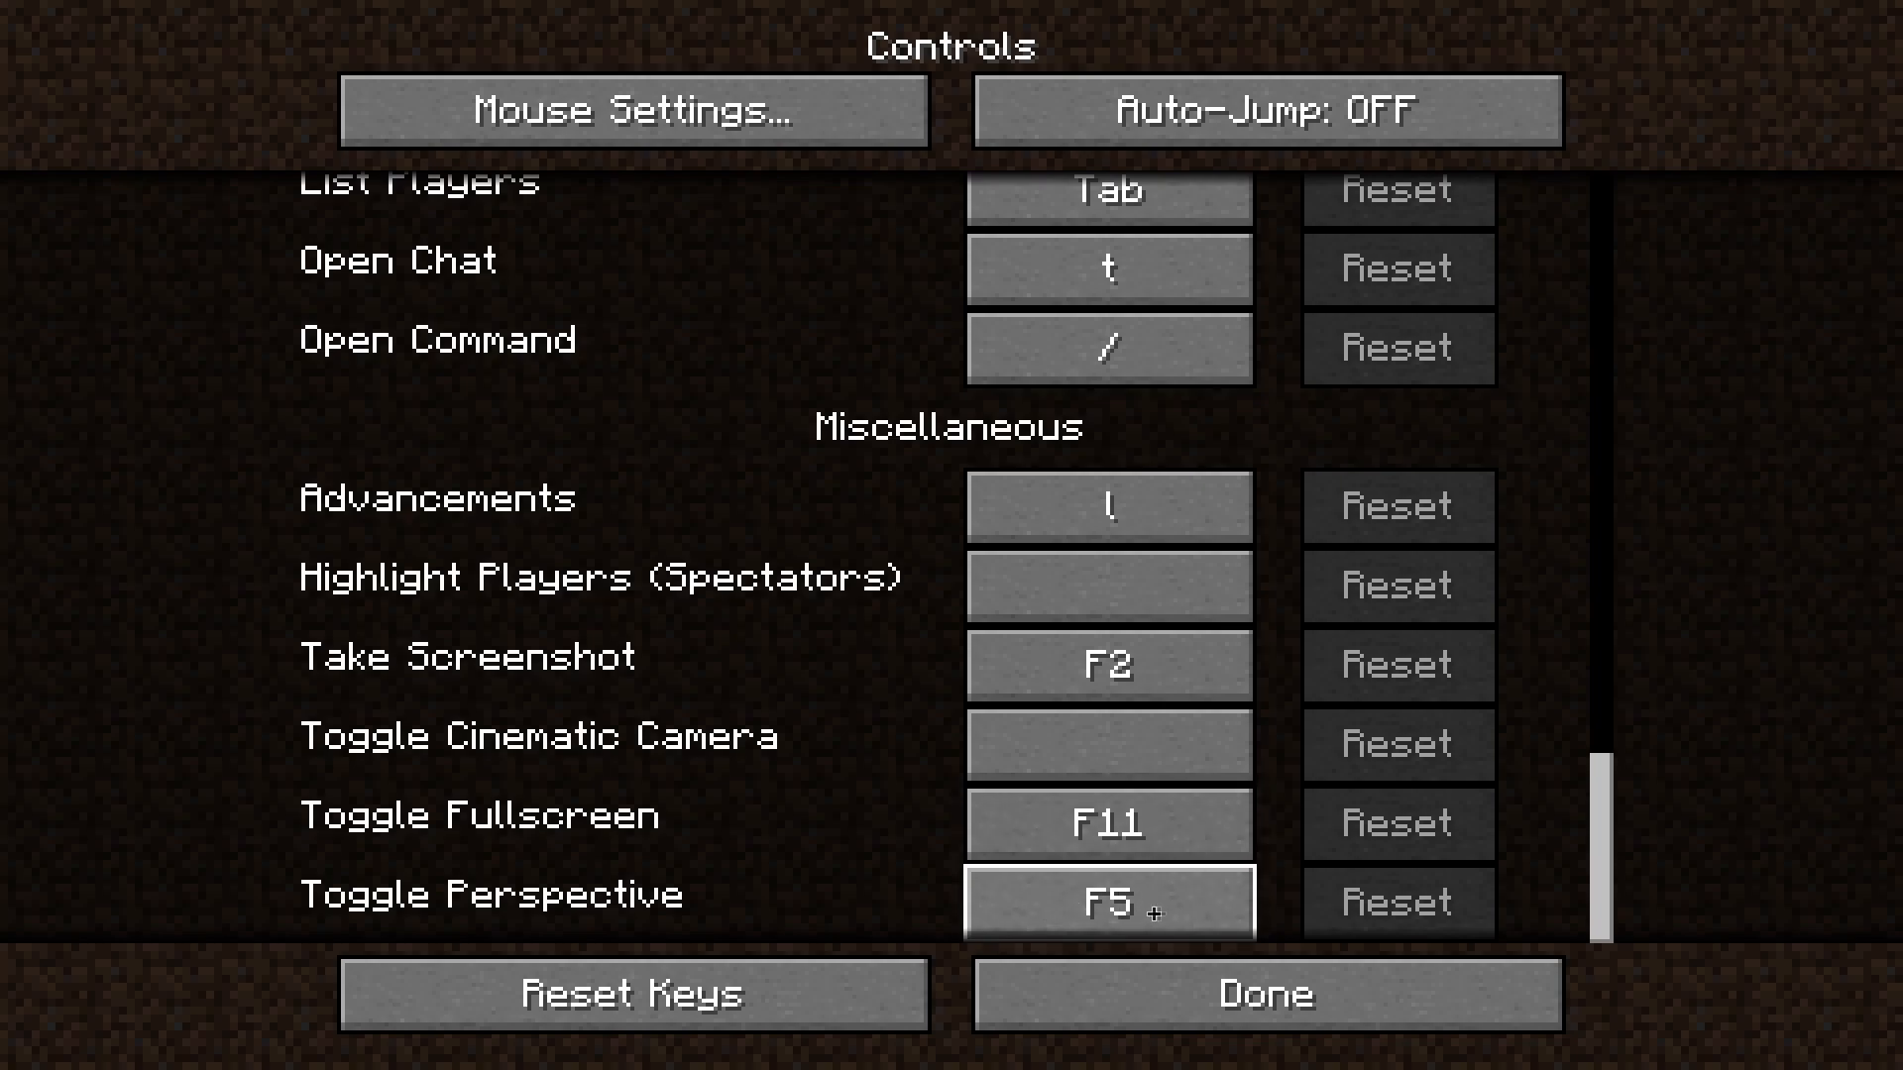
left_click(1104, 904)
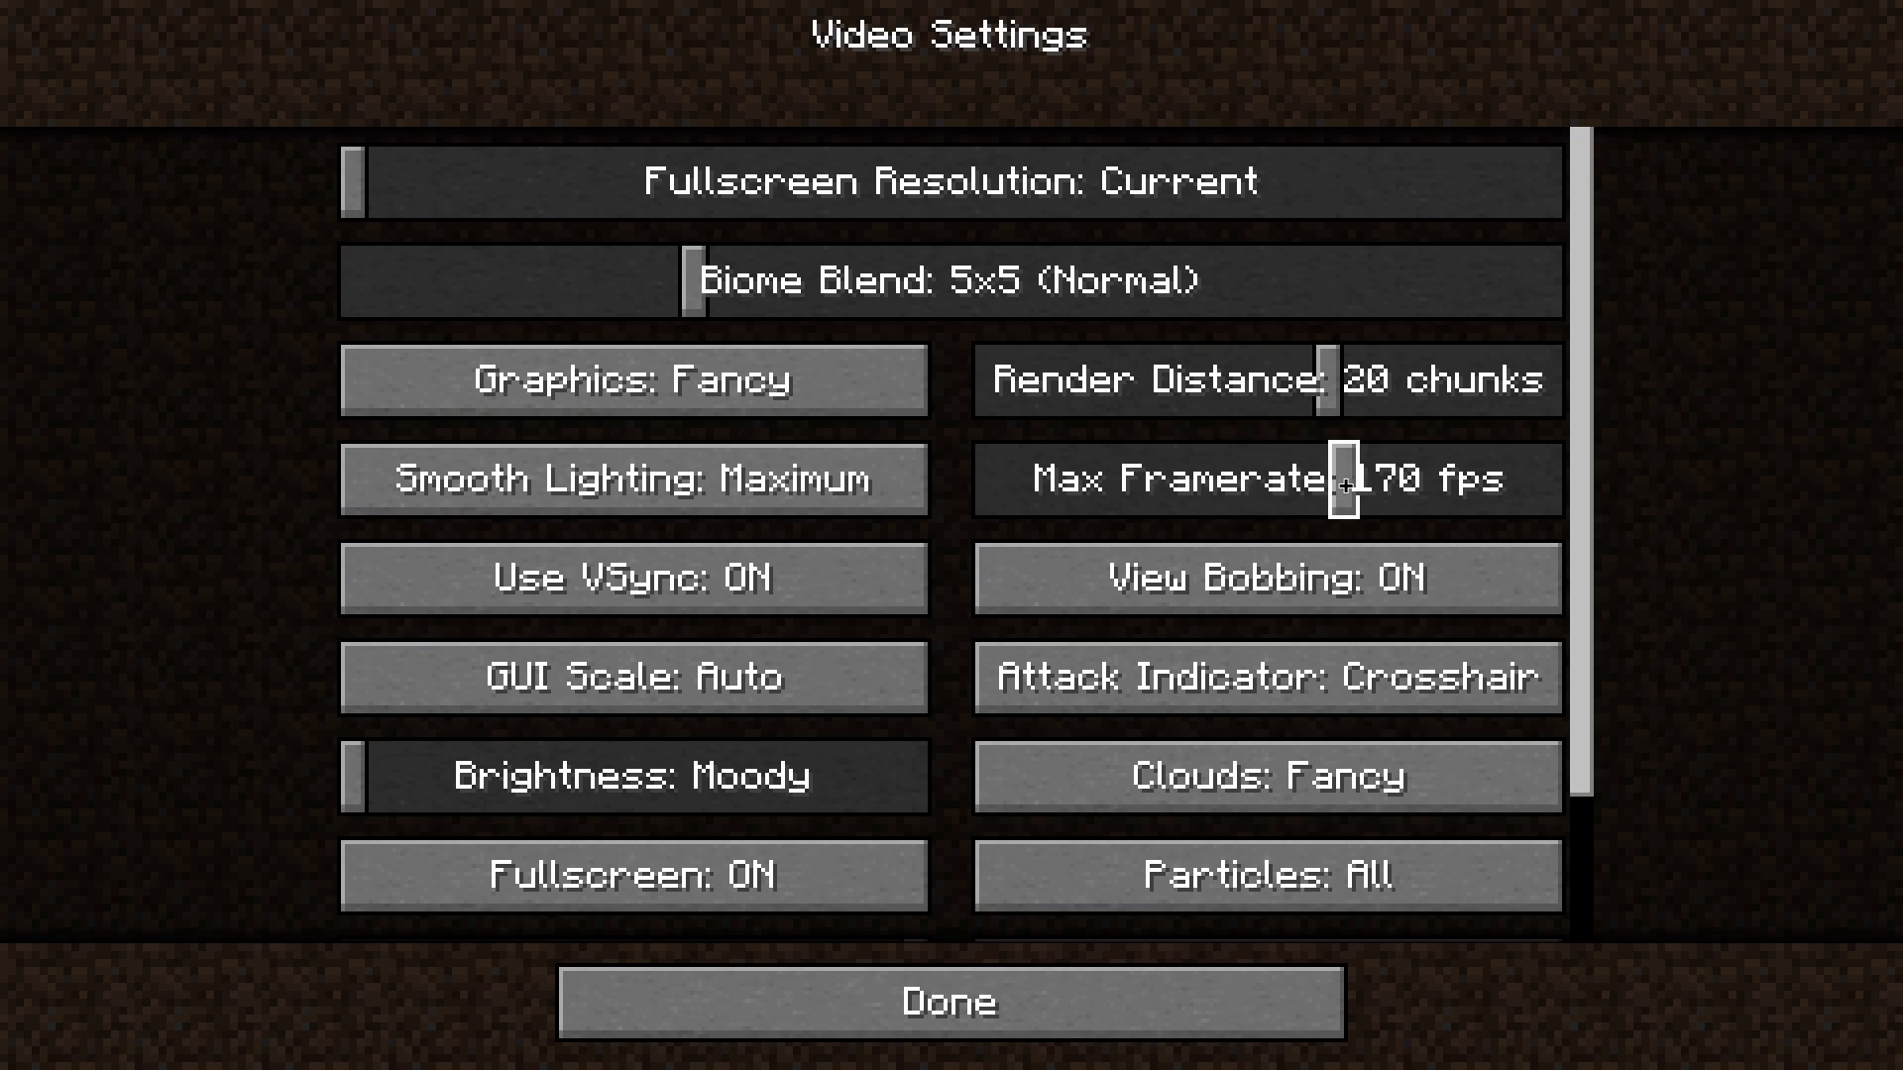
Cap the framerate at 150 fps and turn VSync off
left_click_drag(1342, 479, 1298, 480)
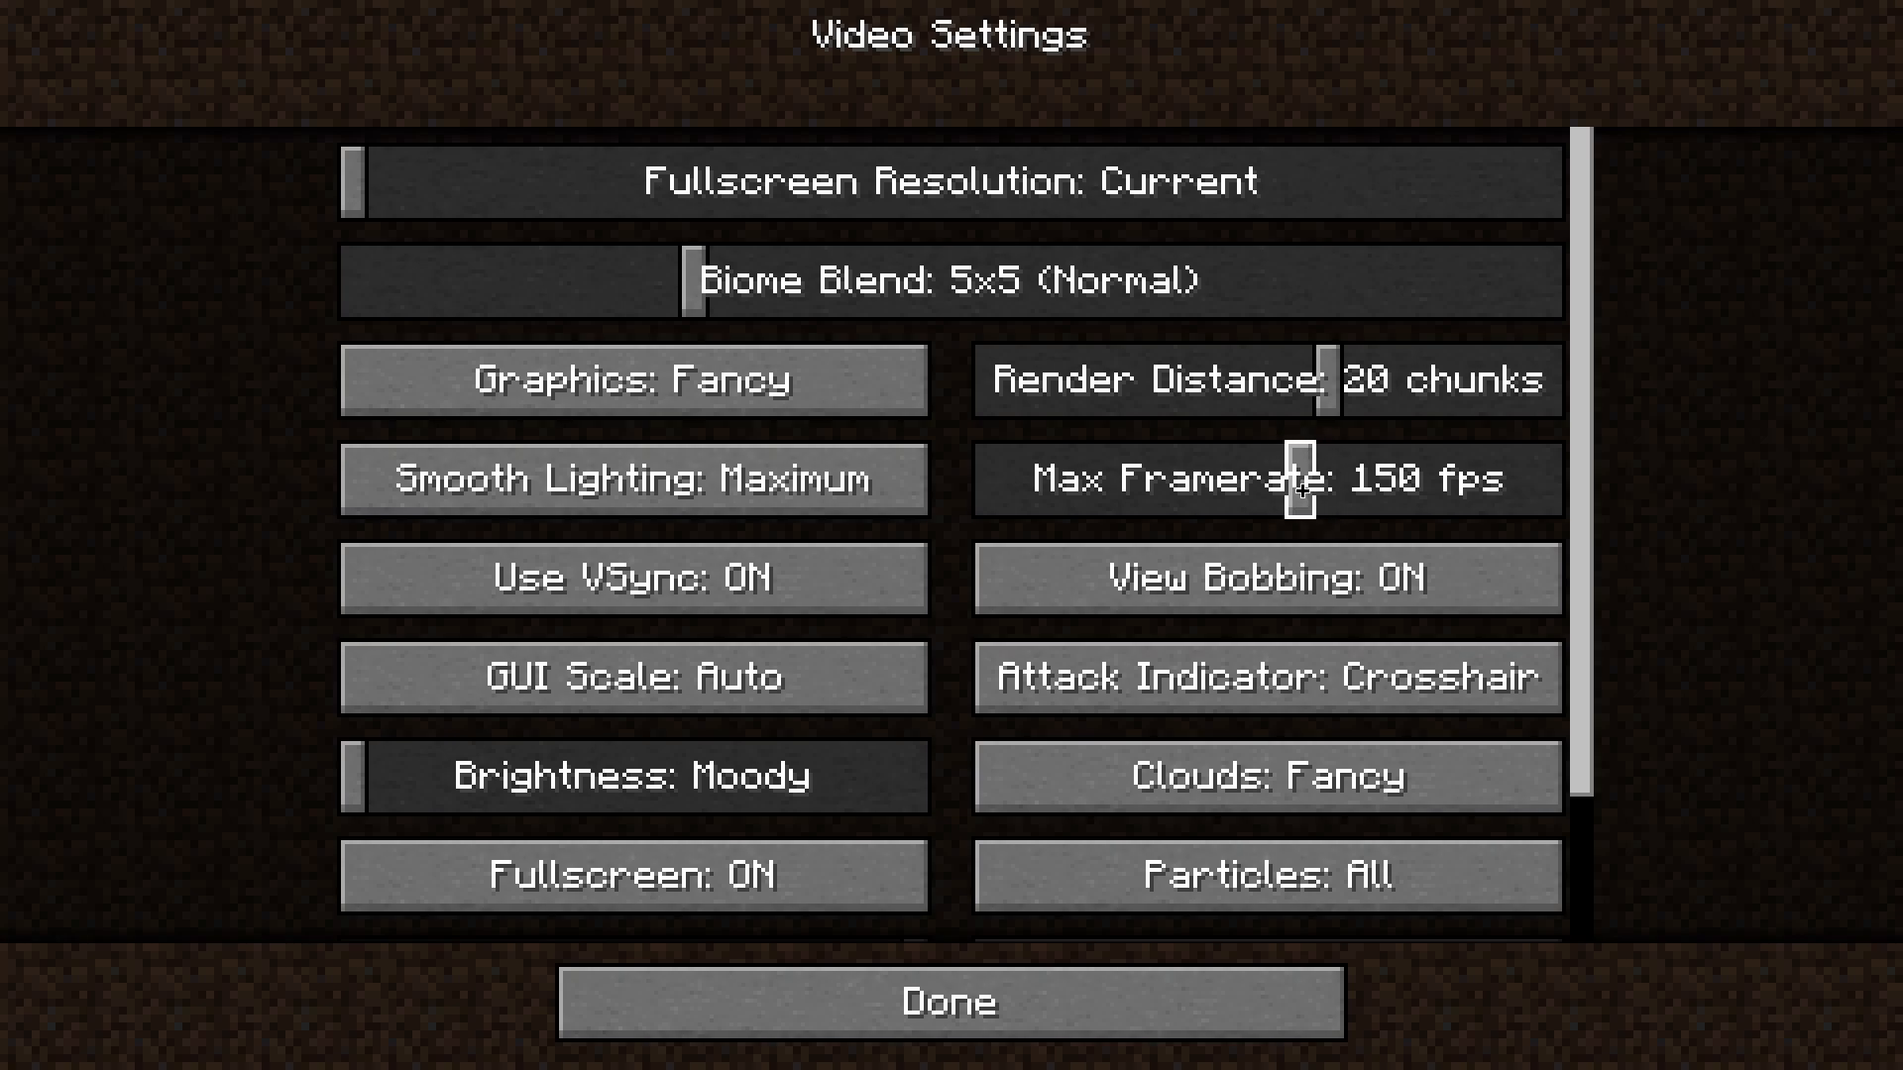
left_click(632, 576)
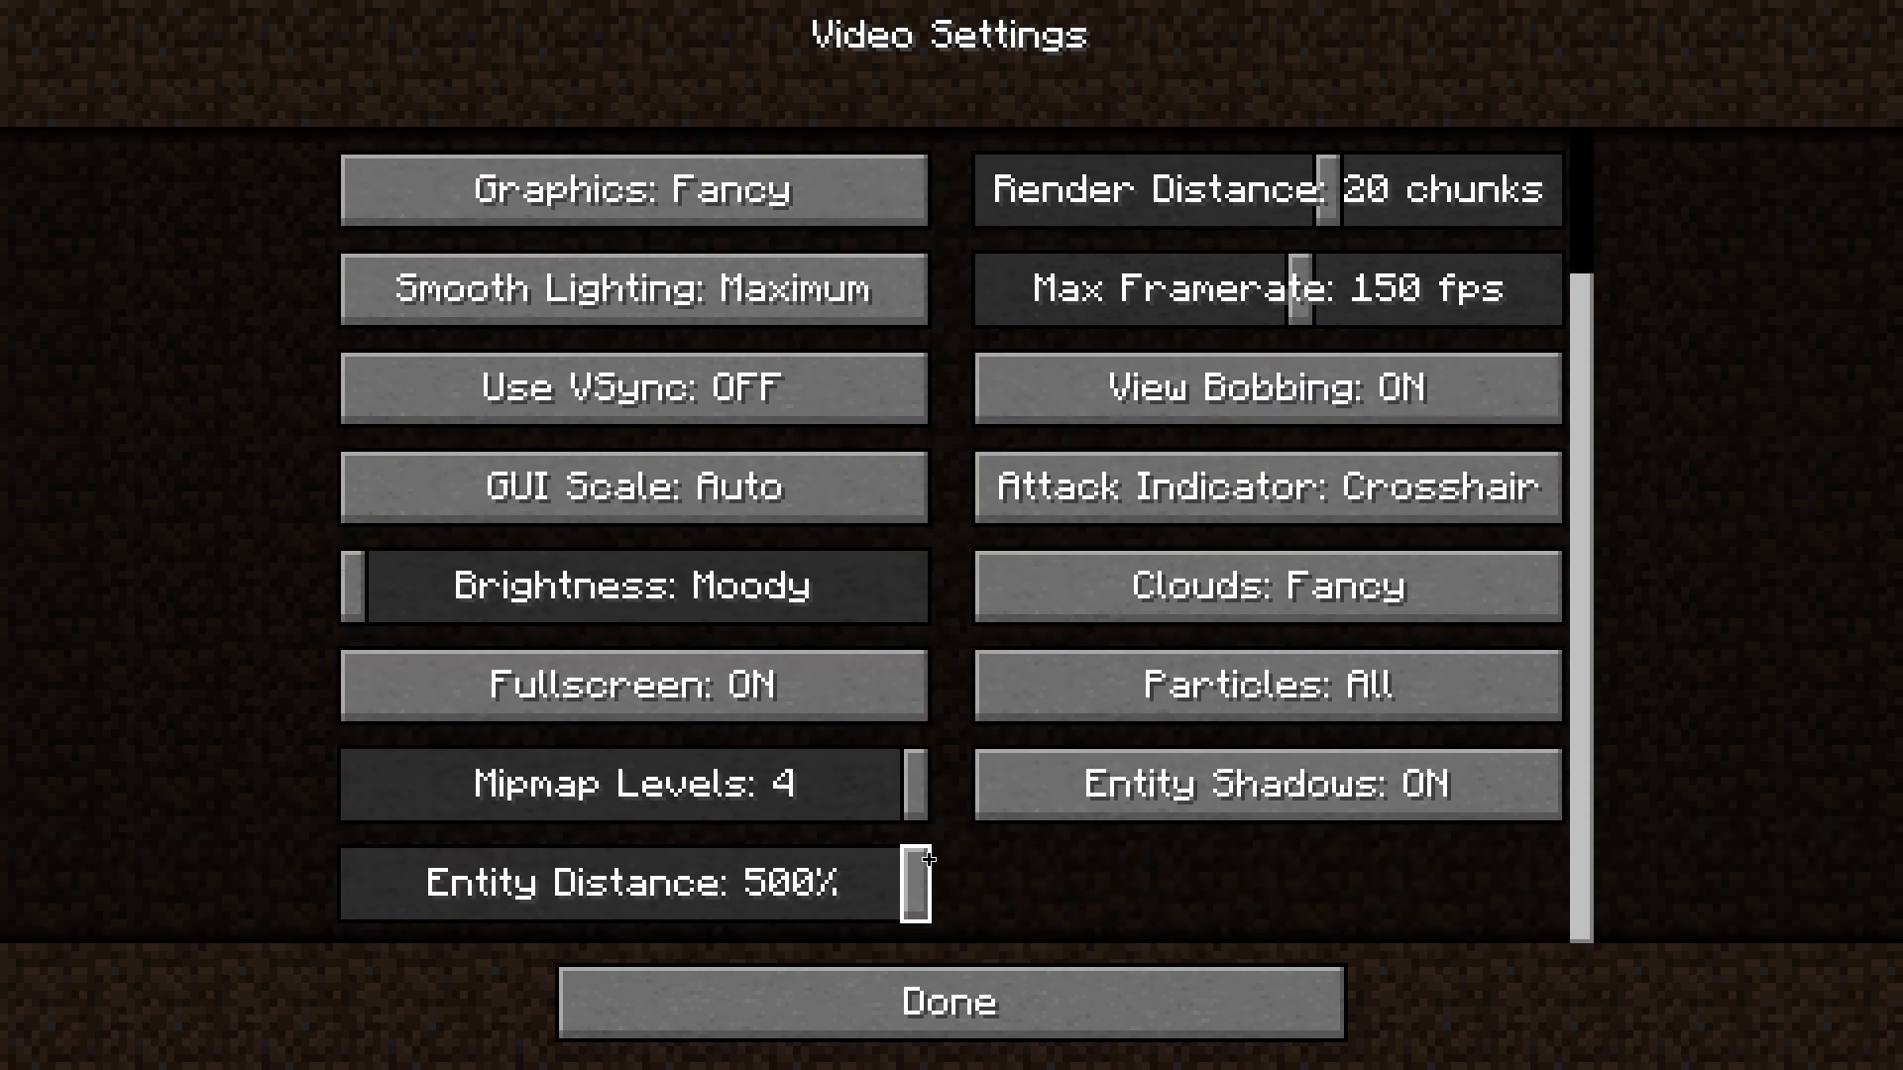
mouse_move(1057, 880)
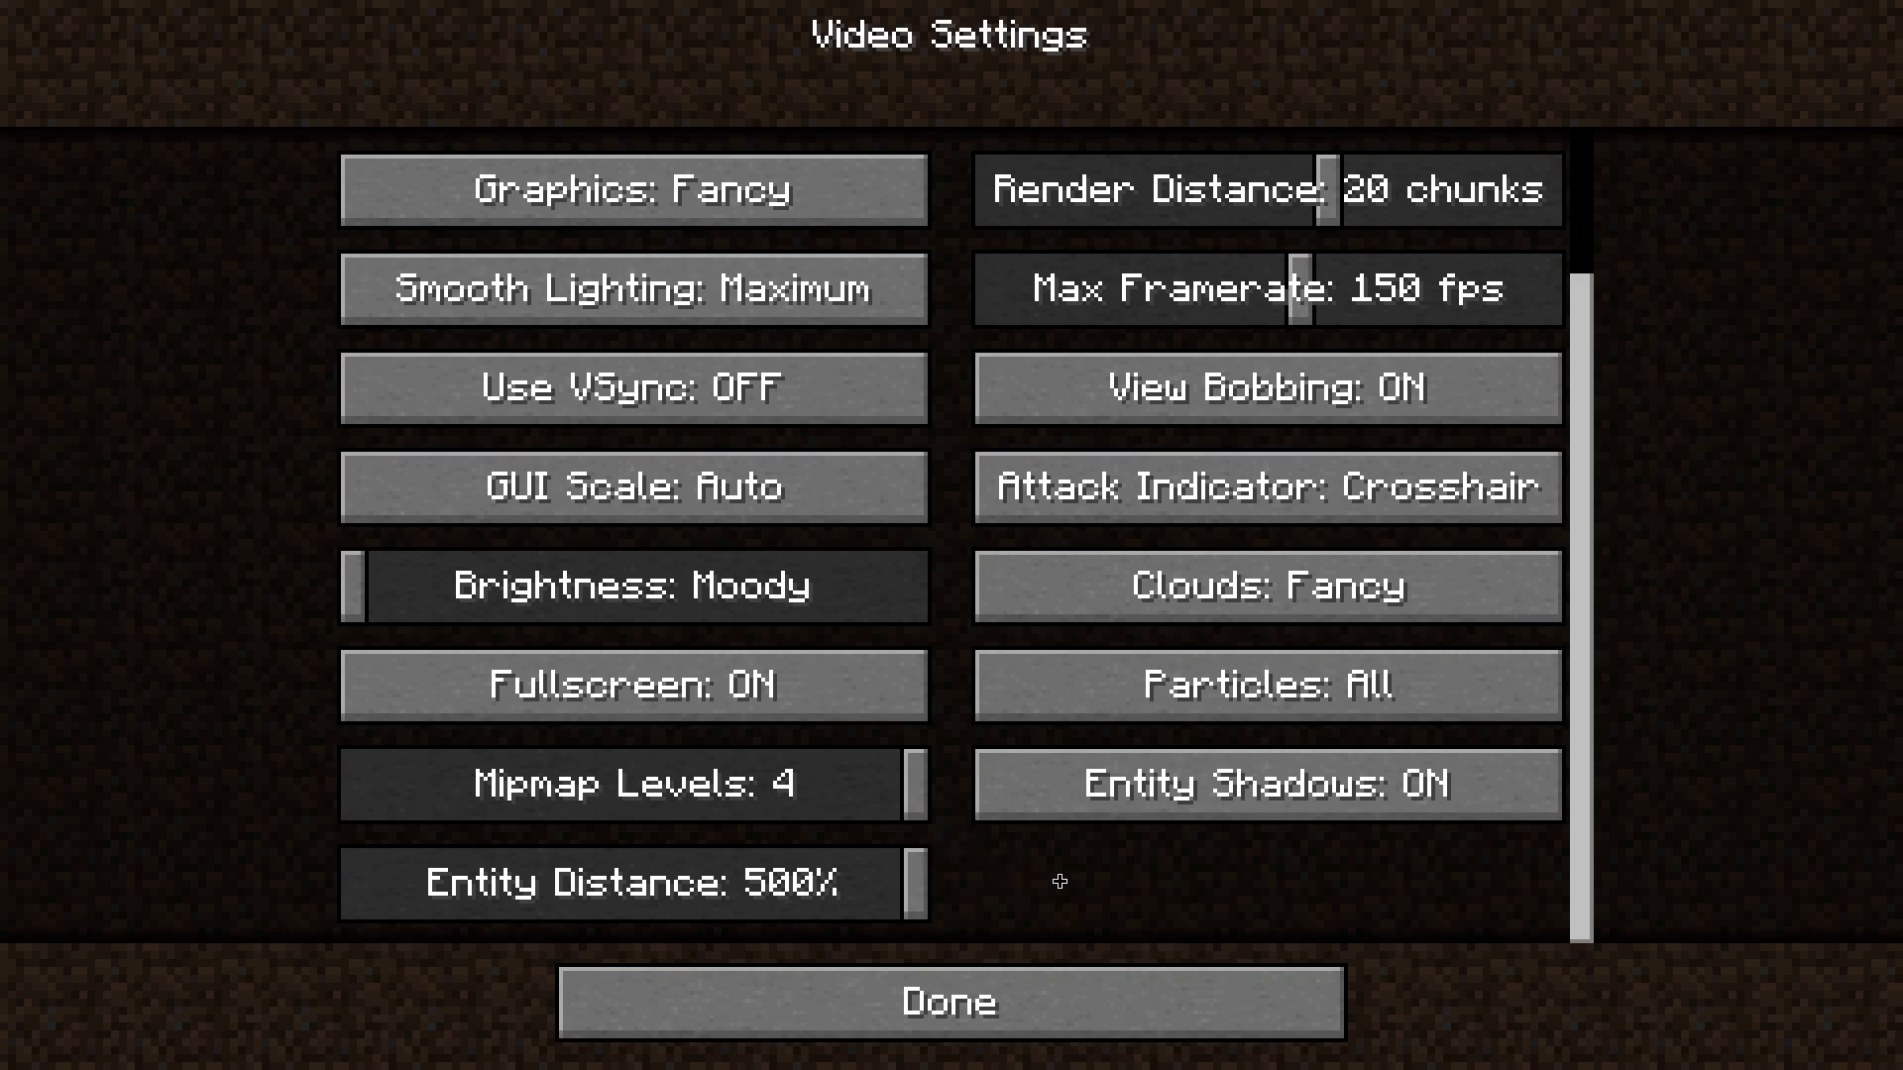
mouse_move(1056, 900)
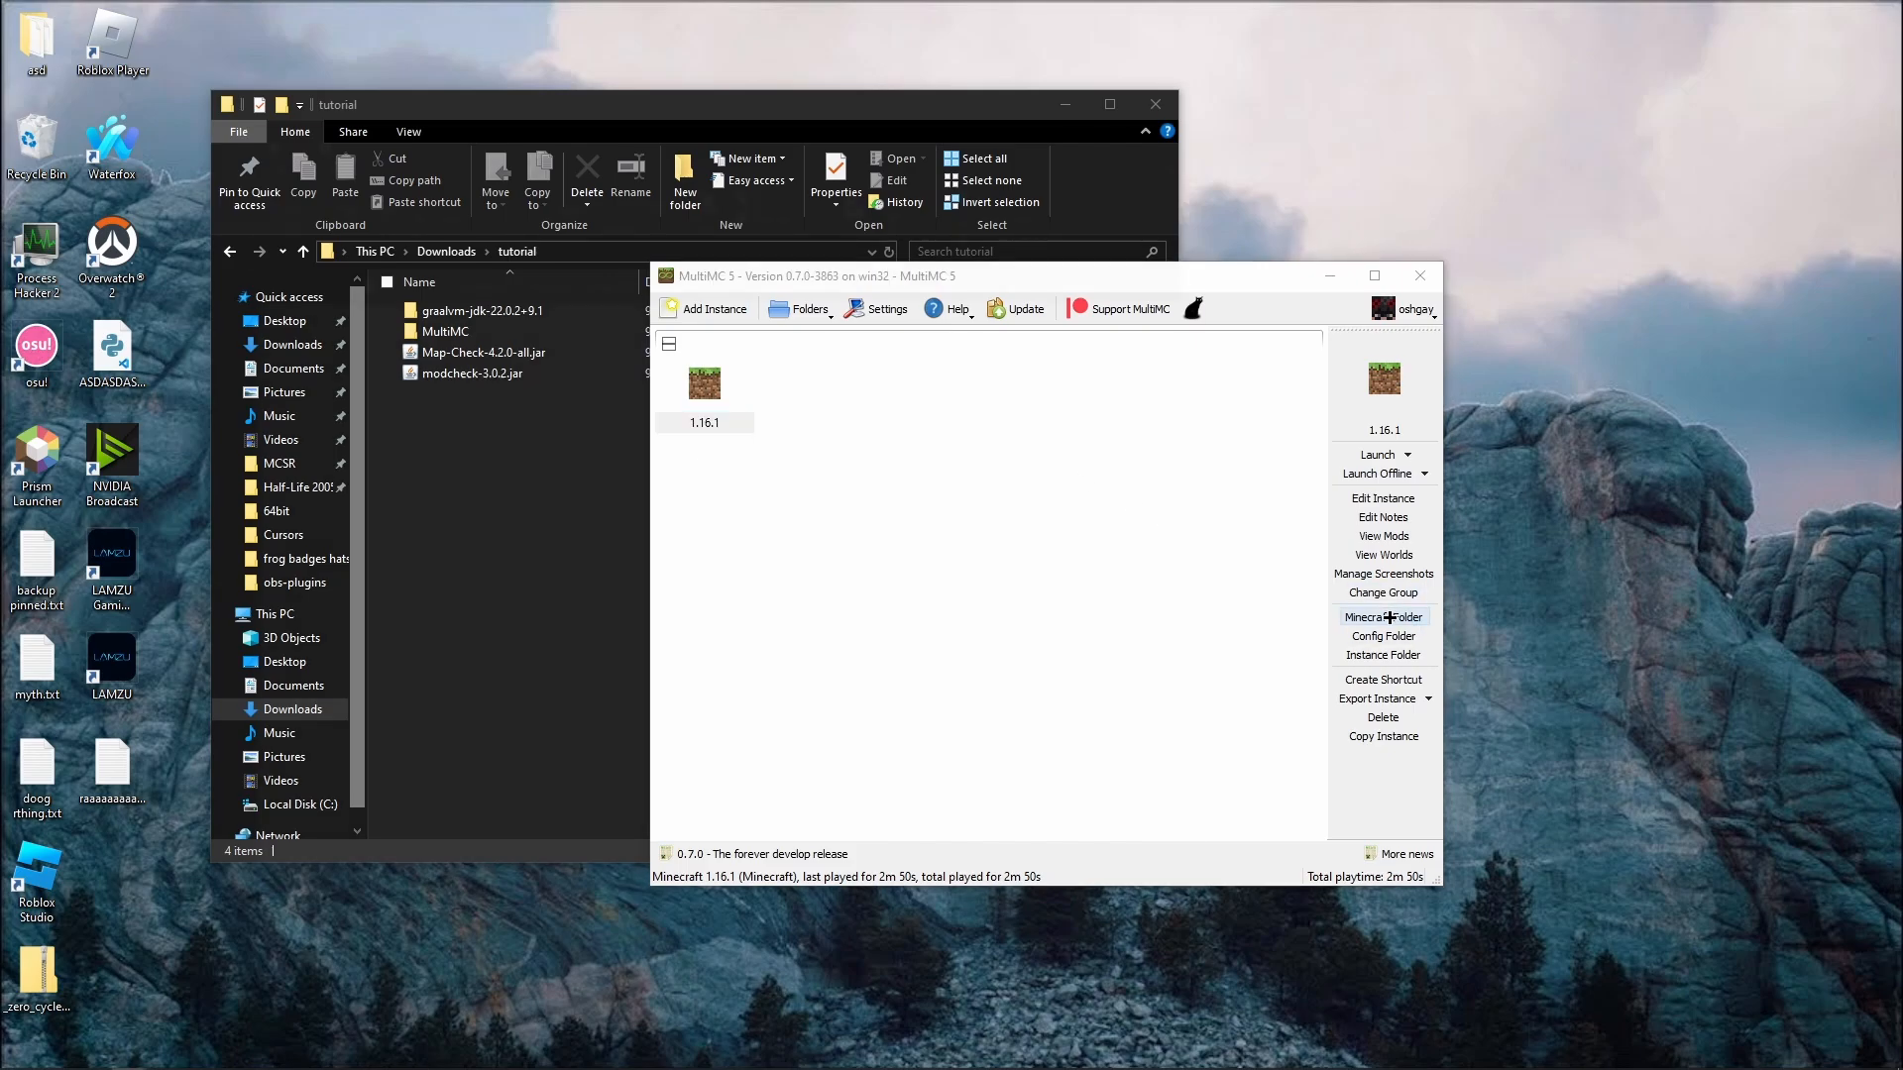
Select the 1.16.1 instance and start modcheck-3.0.2.jar from the tutorial folder
left_click(1381, 617)
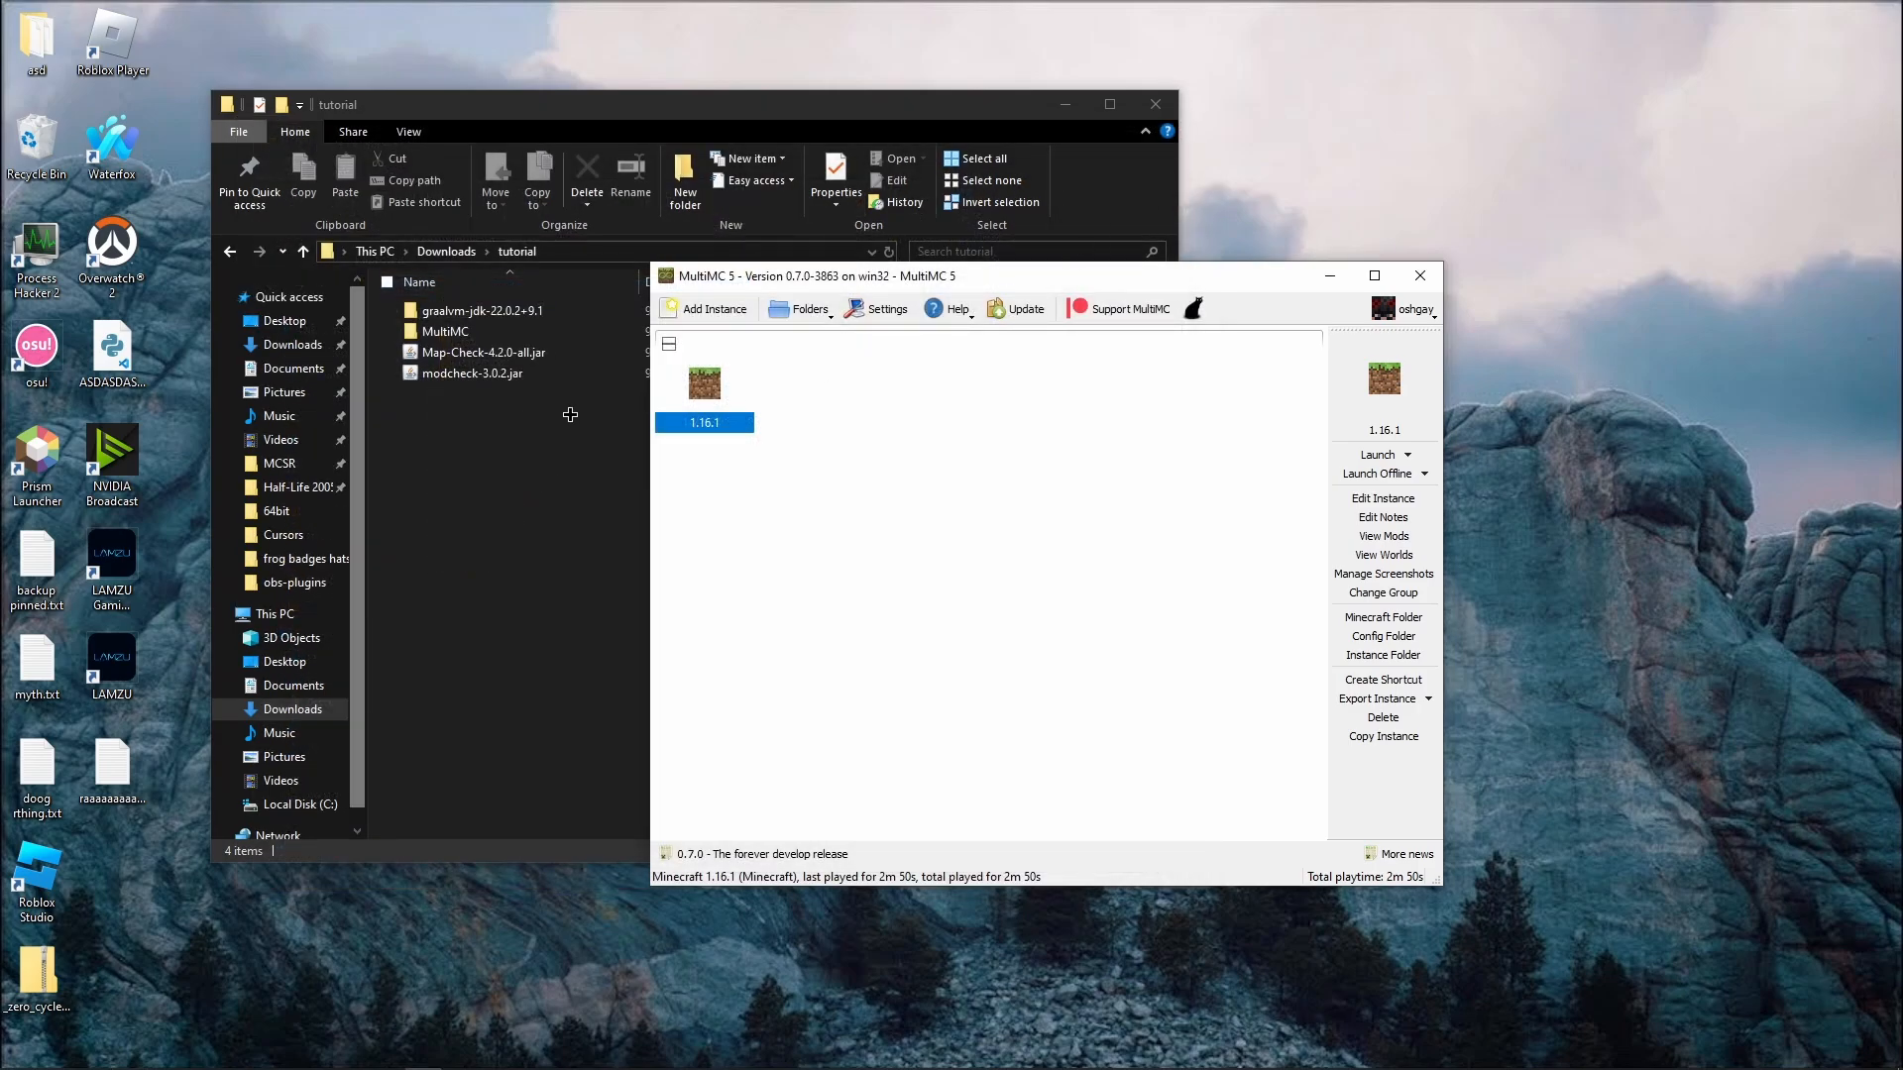
double_click(474, 372)
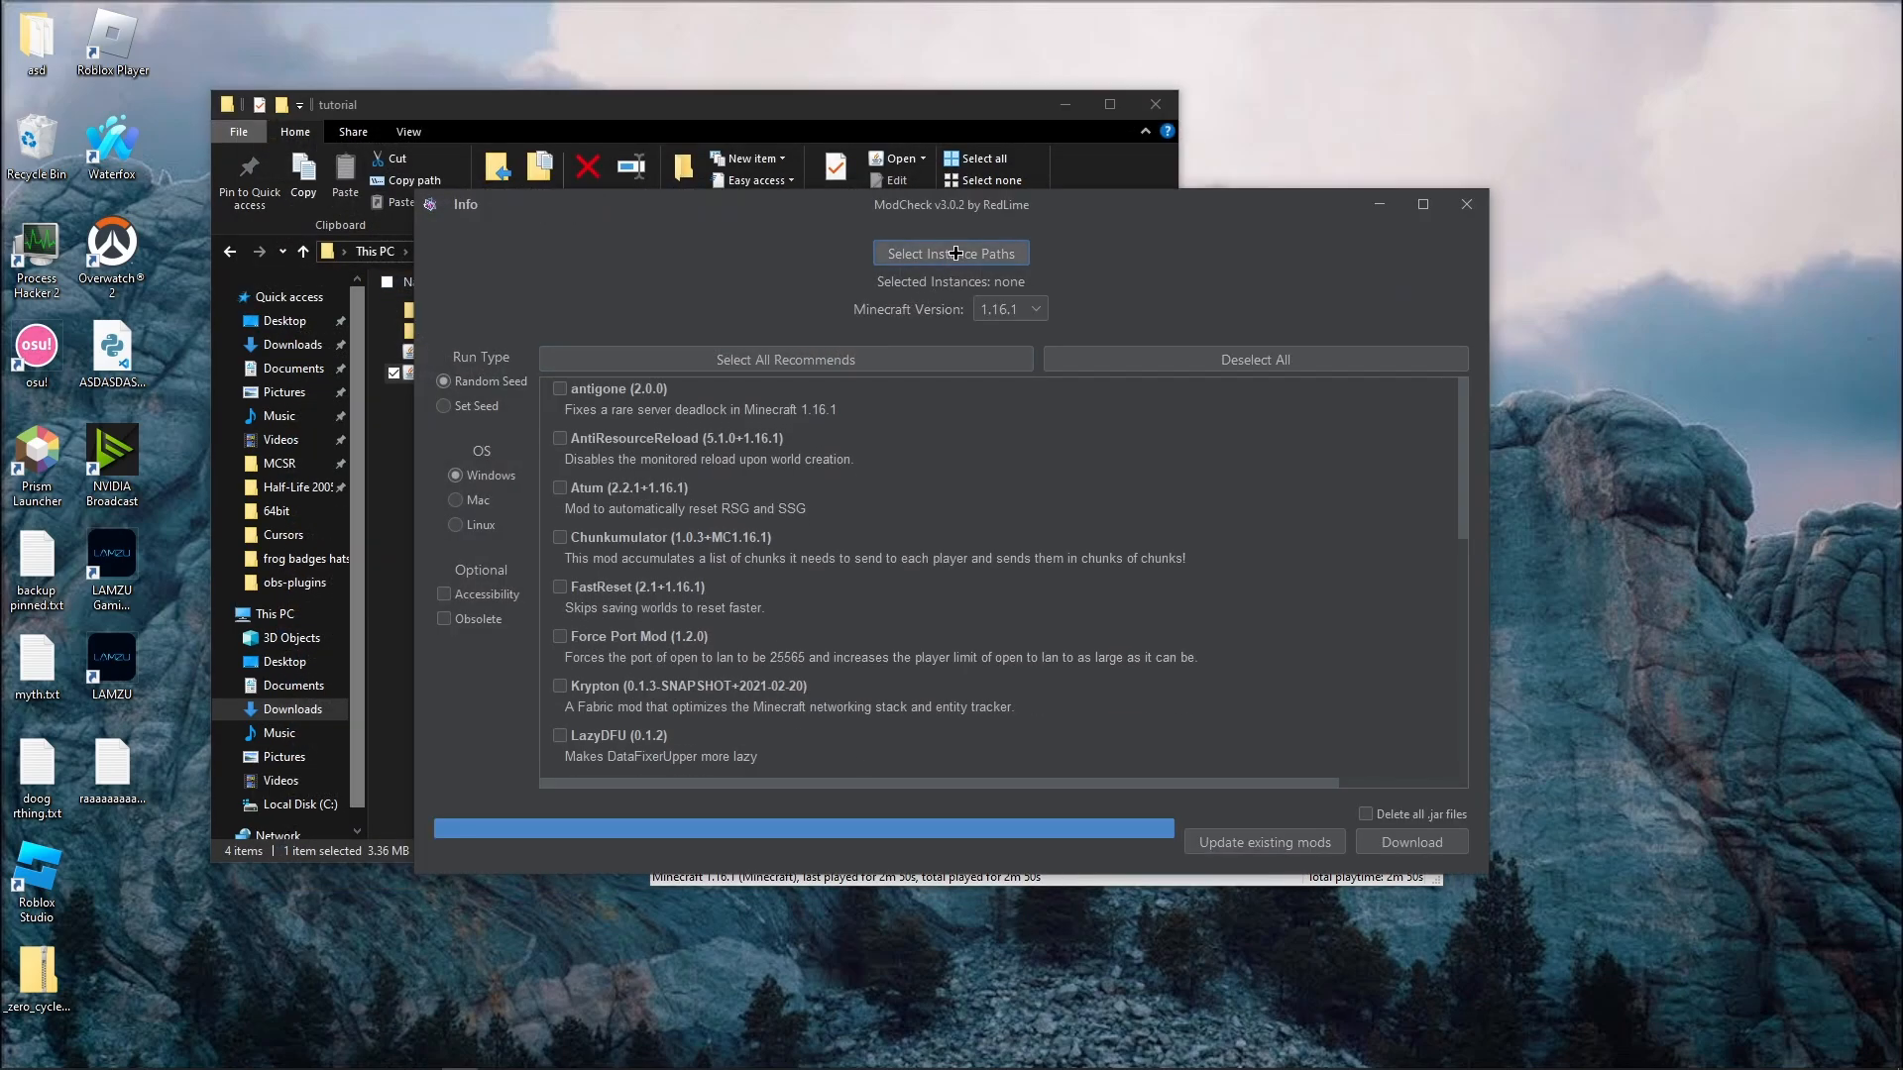
Download all recommended mods into the 1.16.1 instance's .minecraft folder and close ModCheck
left_click(949, 251)
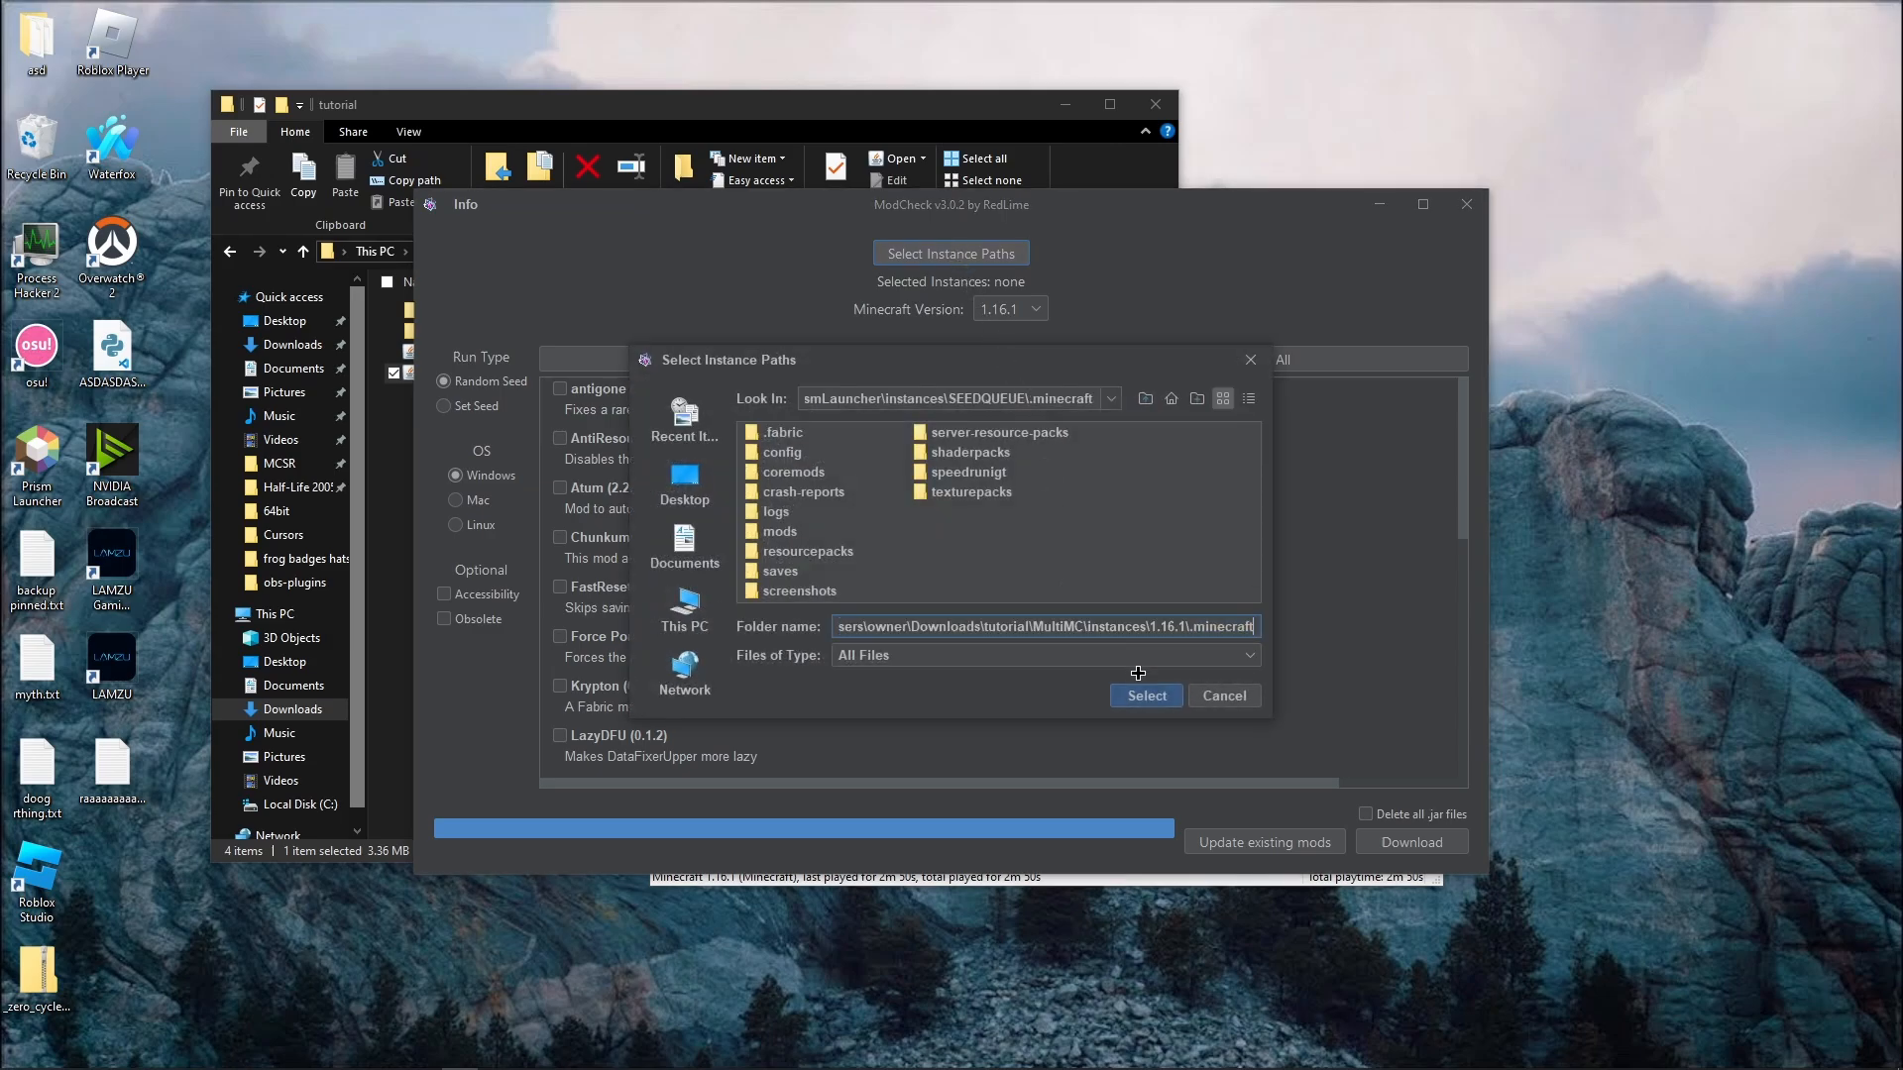
left_click(1143, 696)
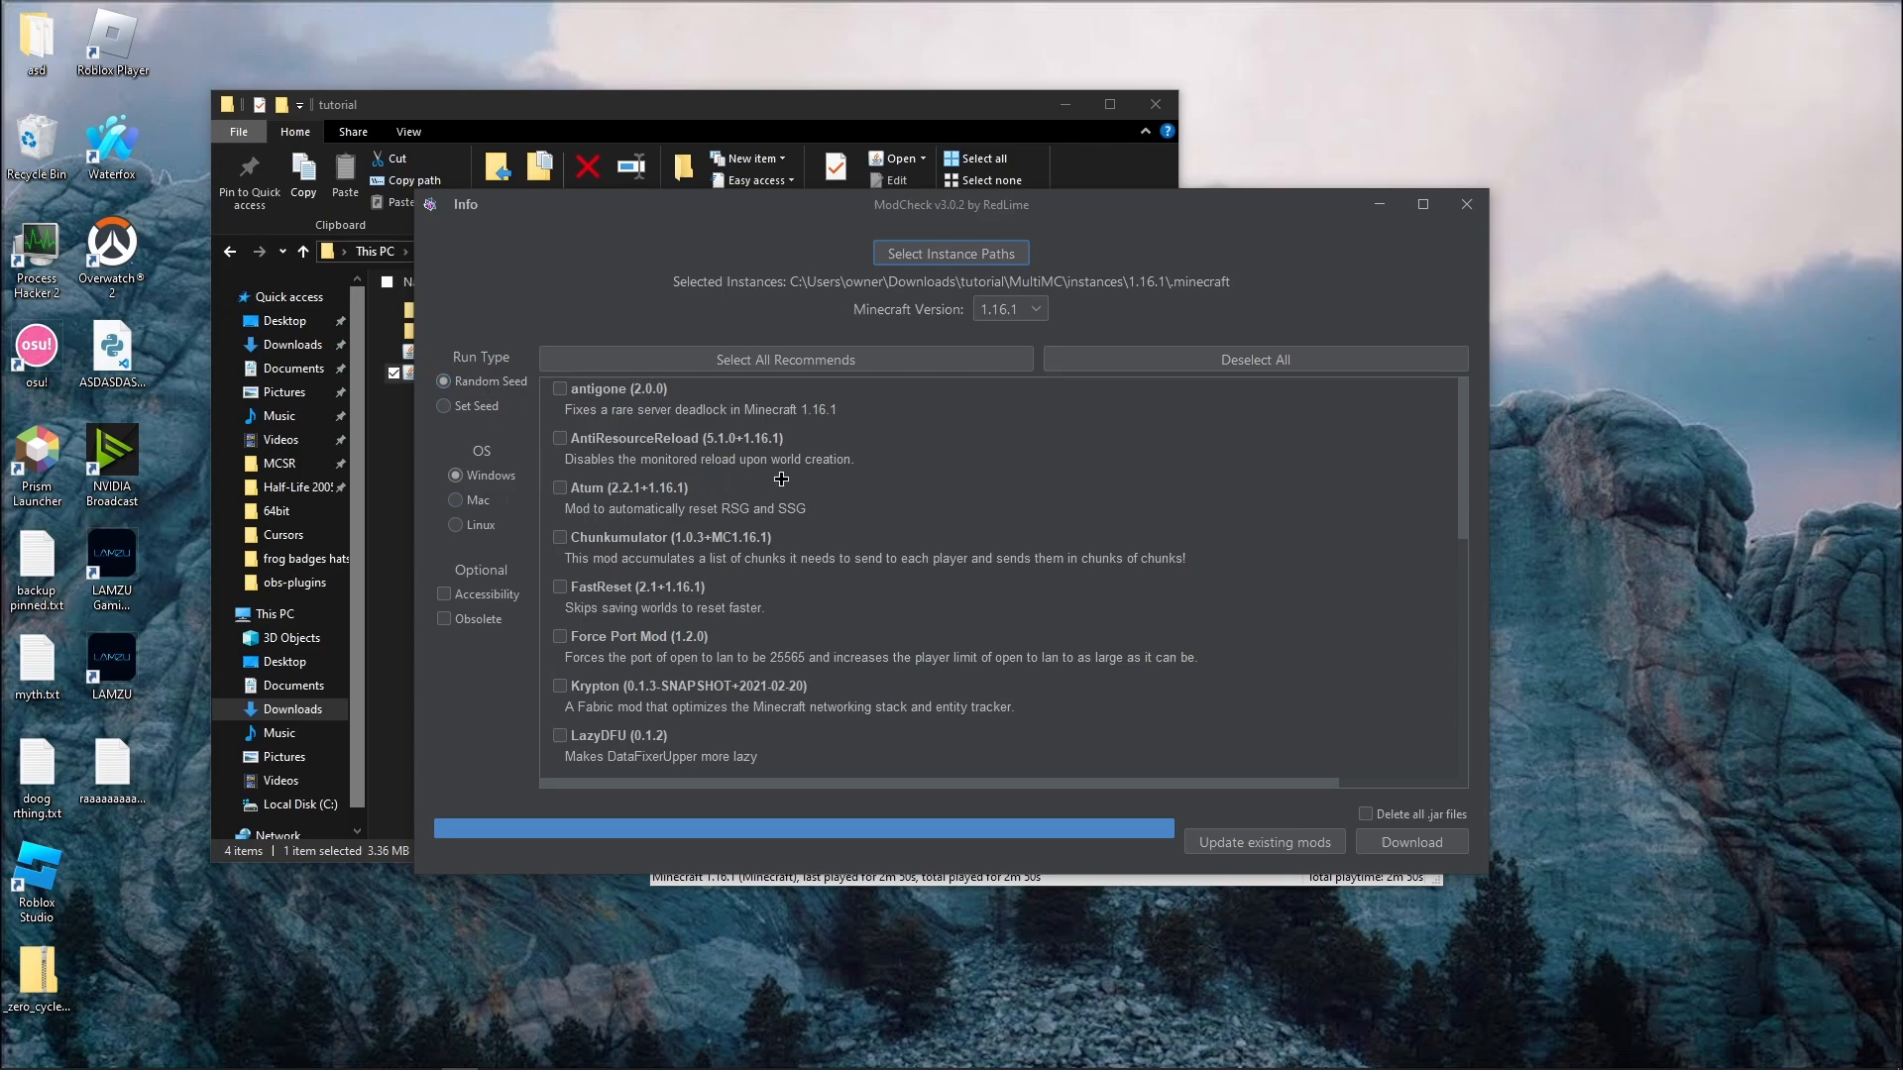
left_click(785, 359)
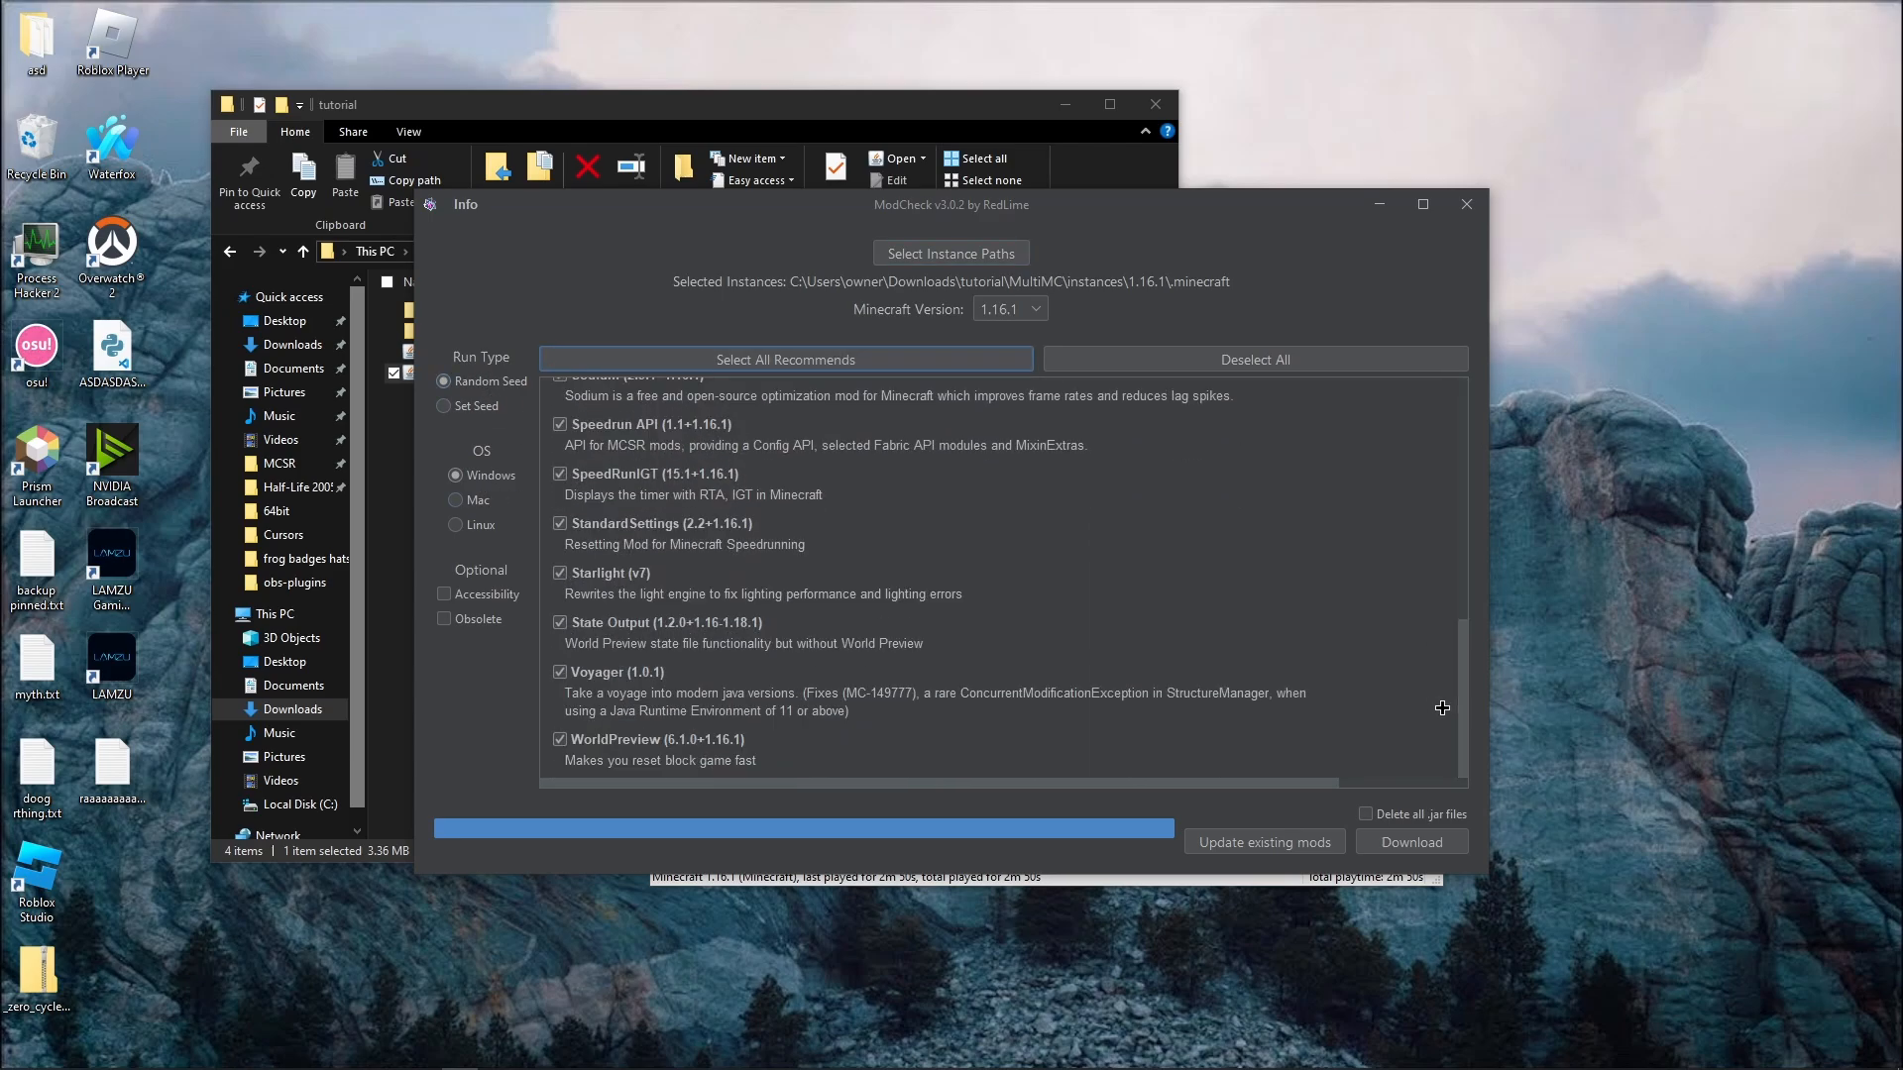
left_click(1409, 841)
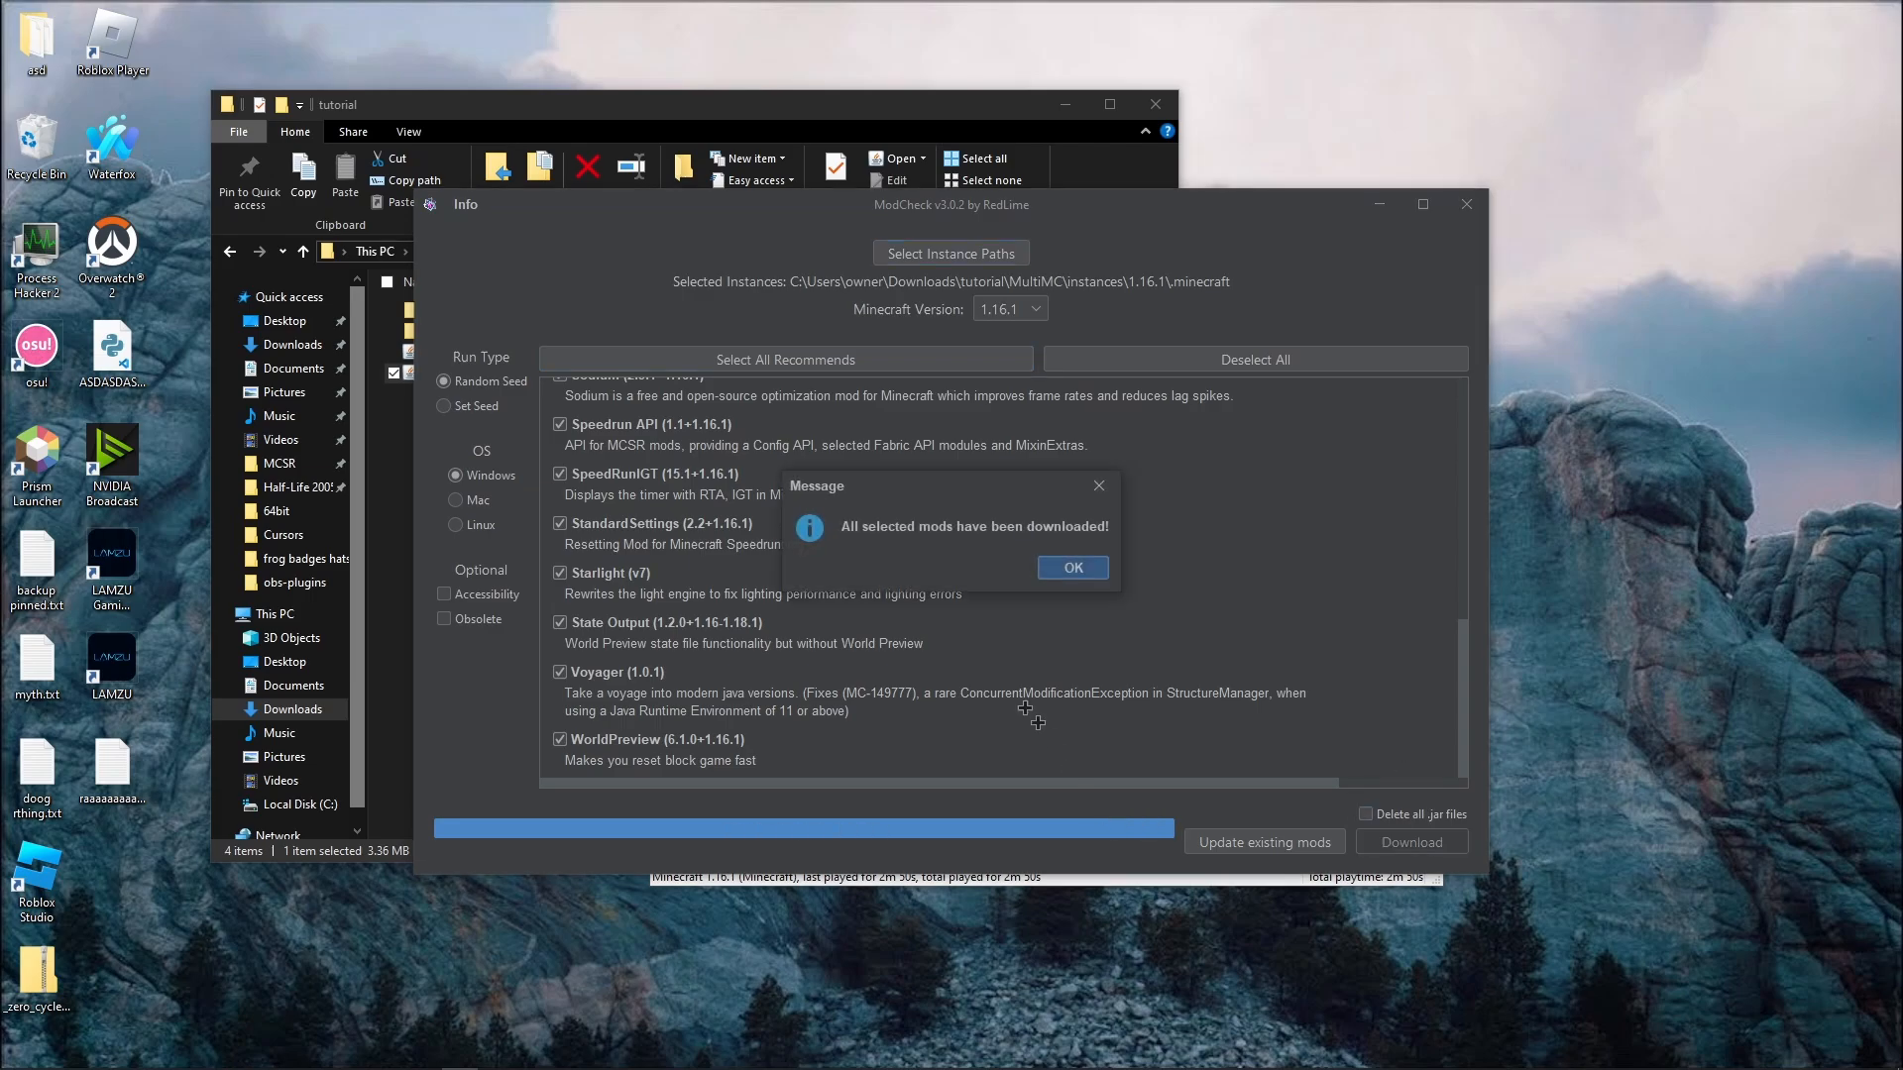
left_click(1072, 567)
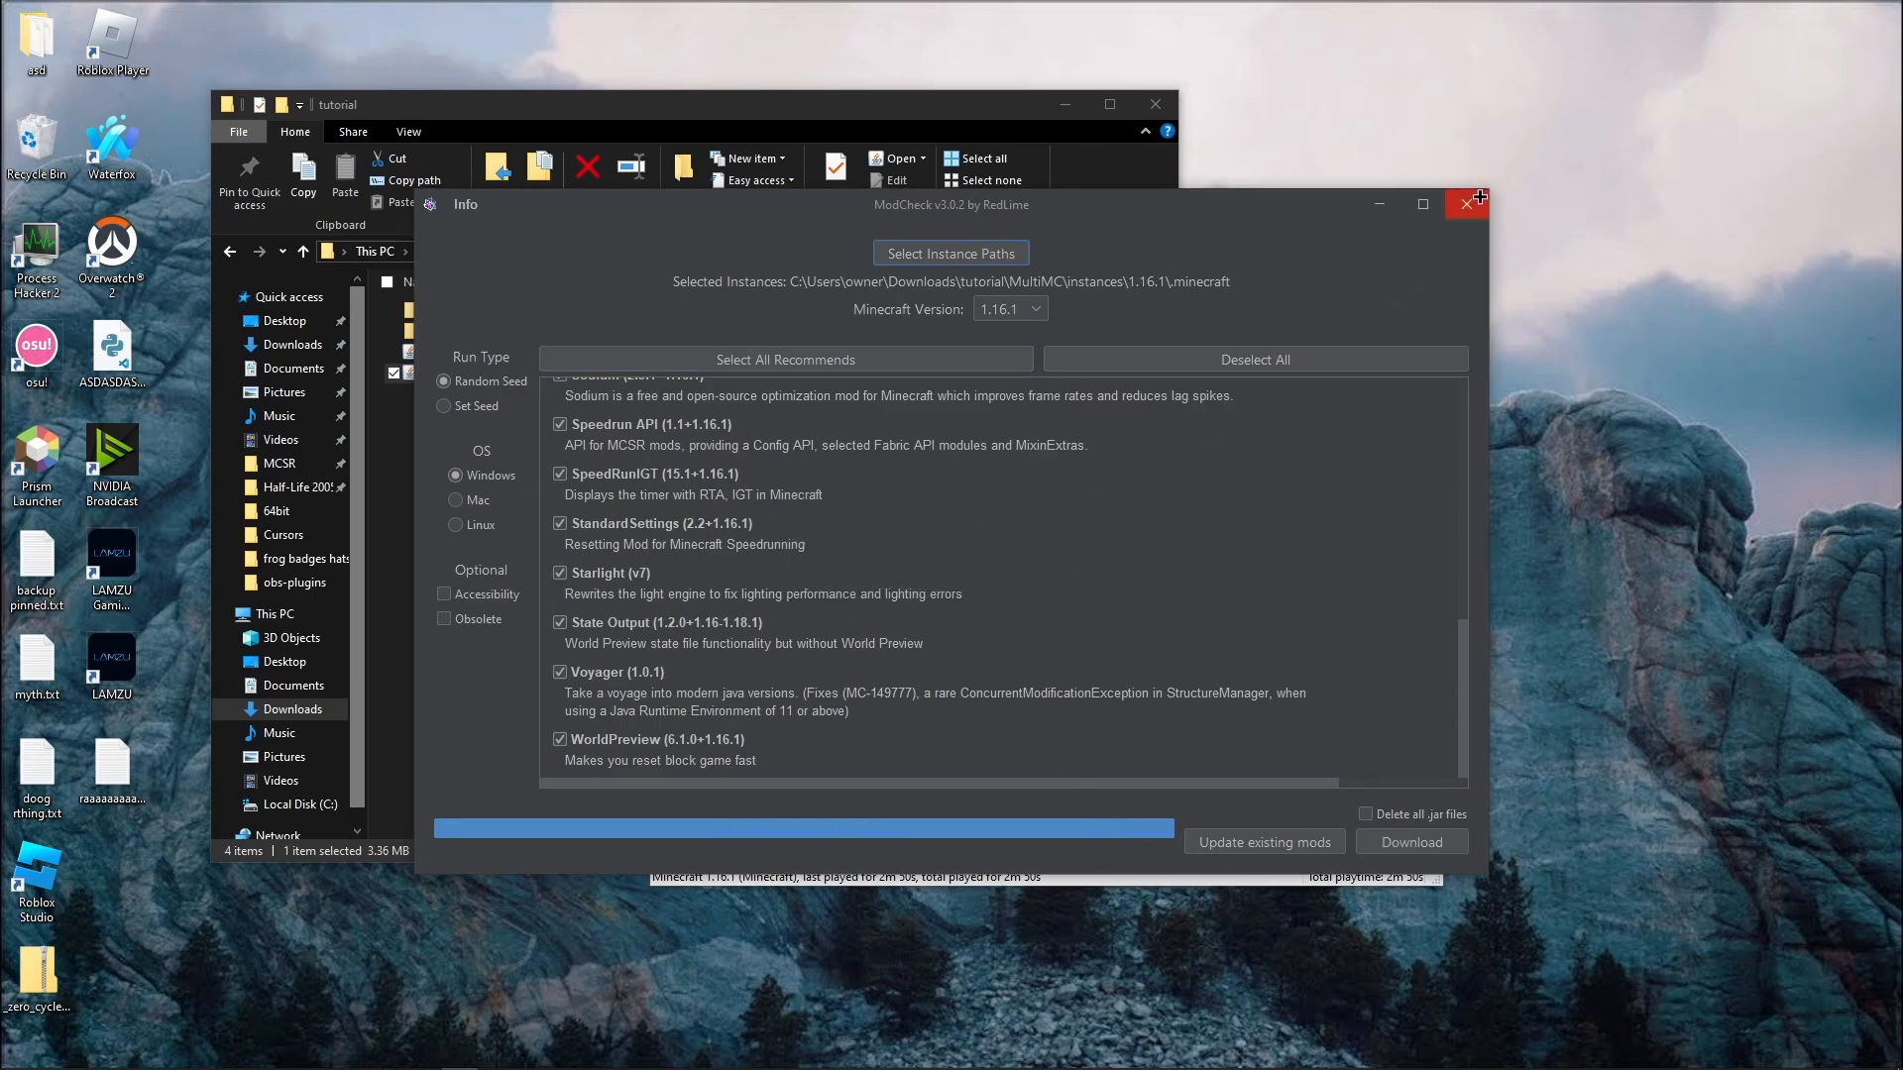
left_click(1467, 202)
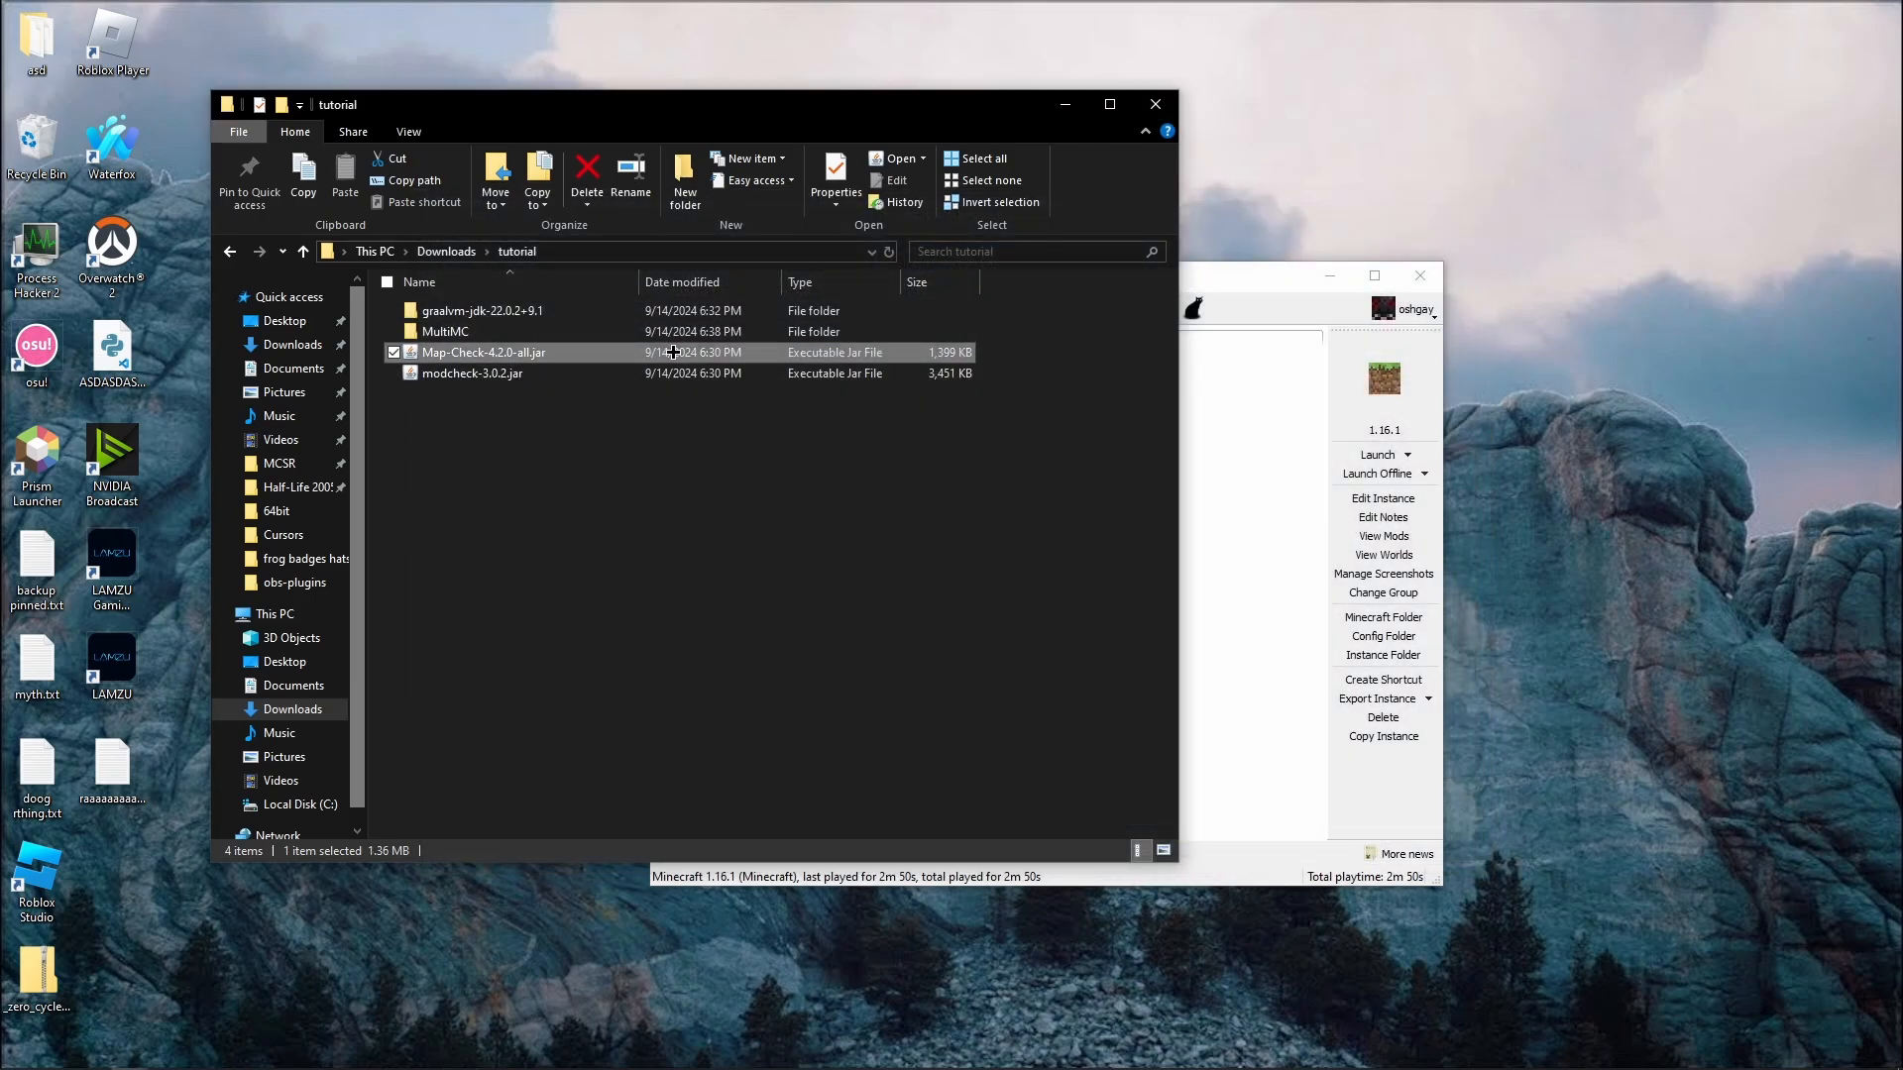
Launch Map-Check, pick the instance, tick Portal Practice v2, End Practice and Bastion practice, and download them
double_click(484, 353)
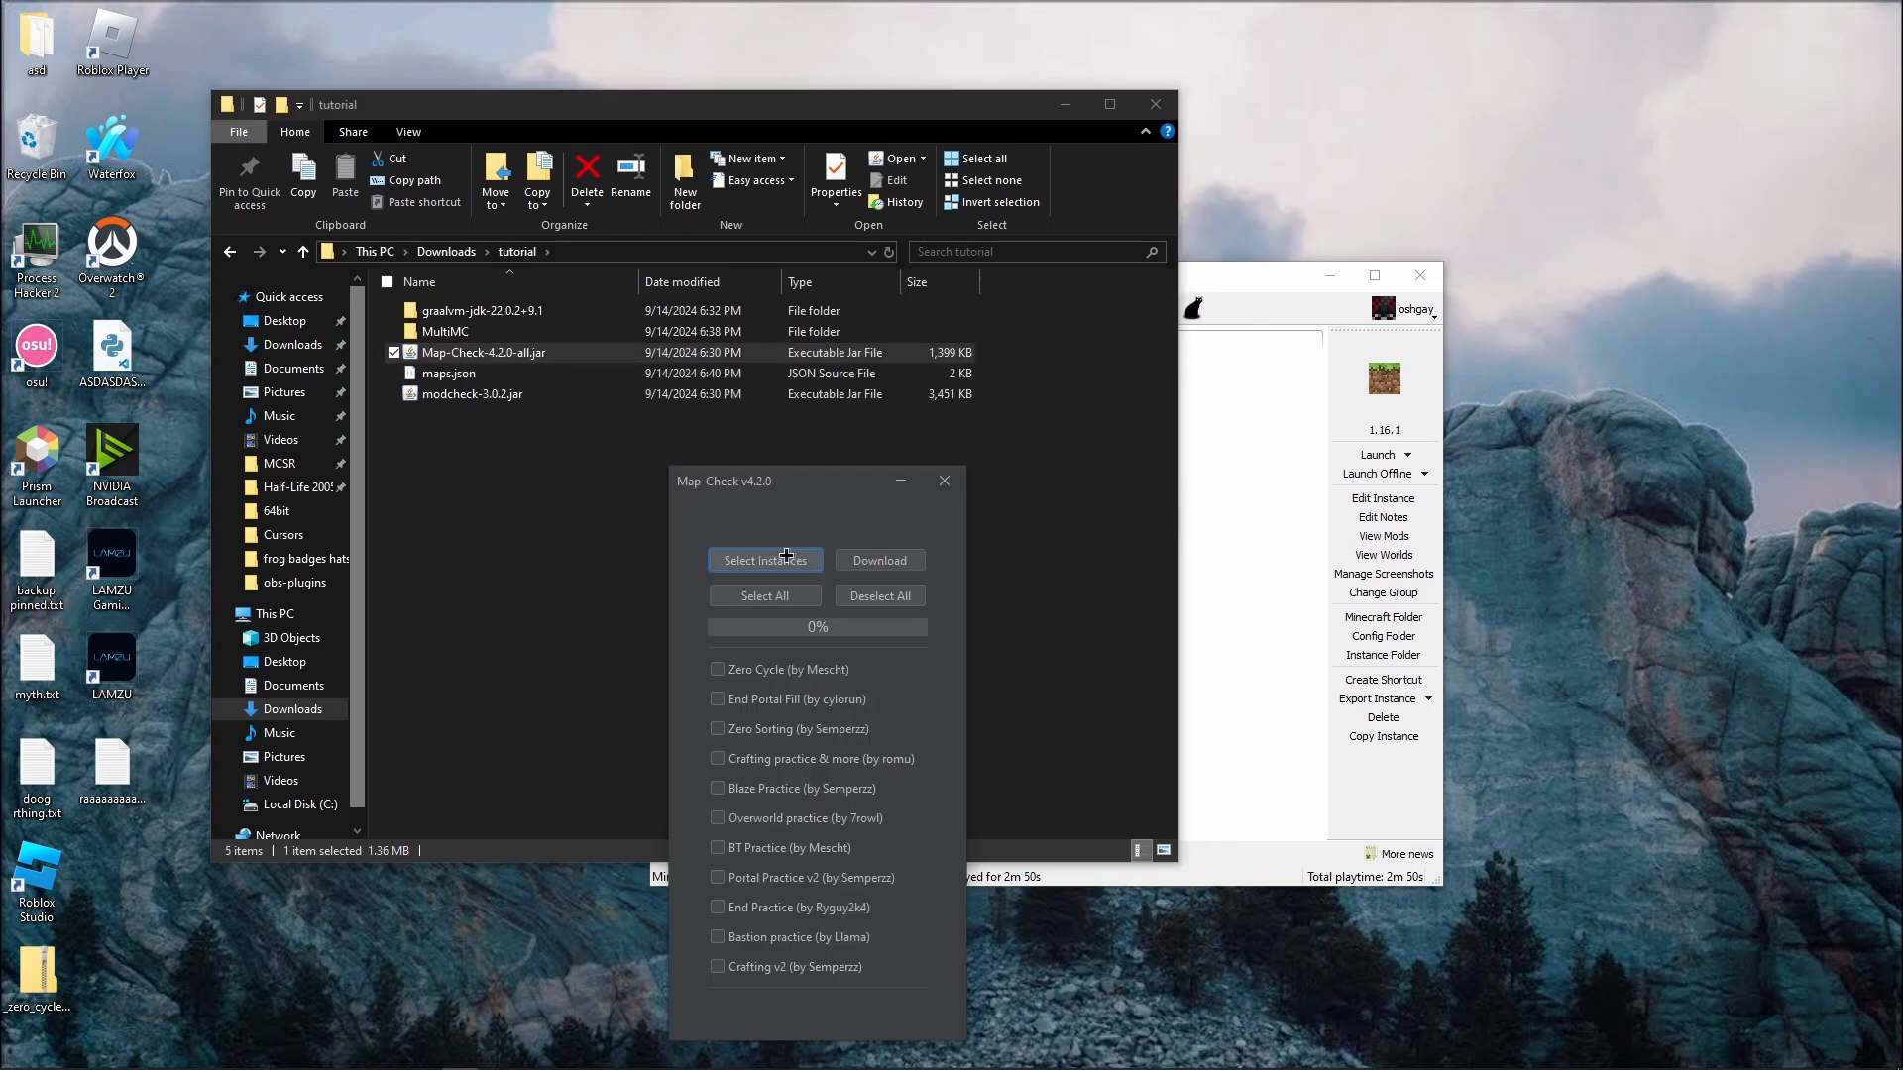
left_click(765, 559)
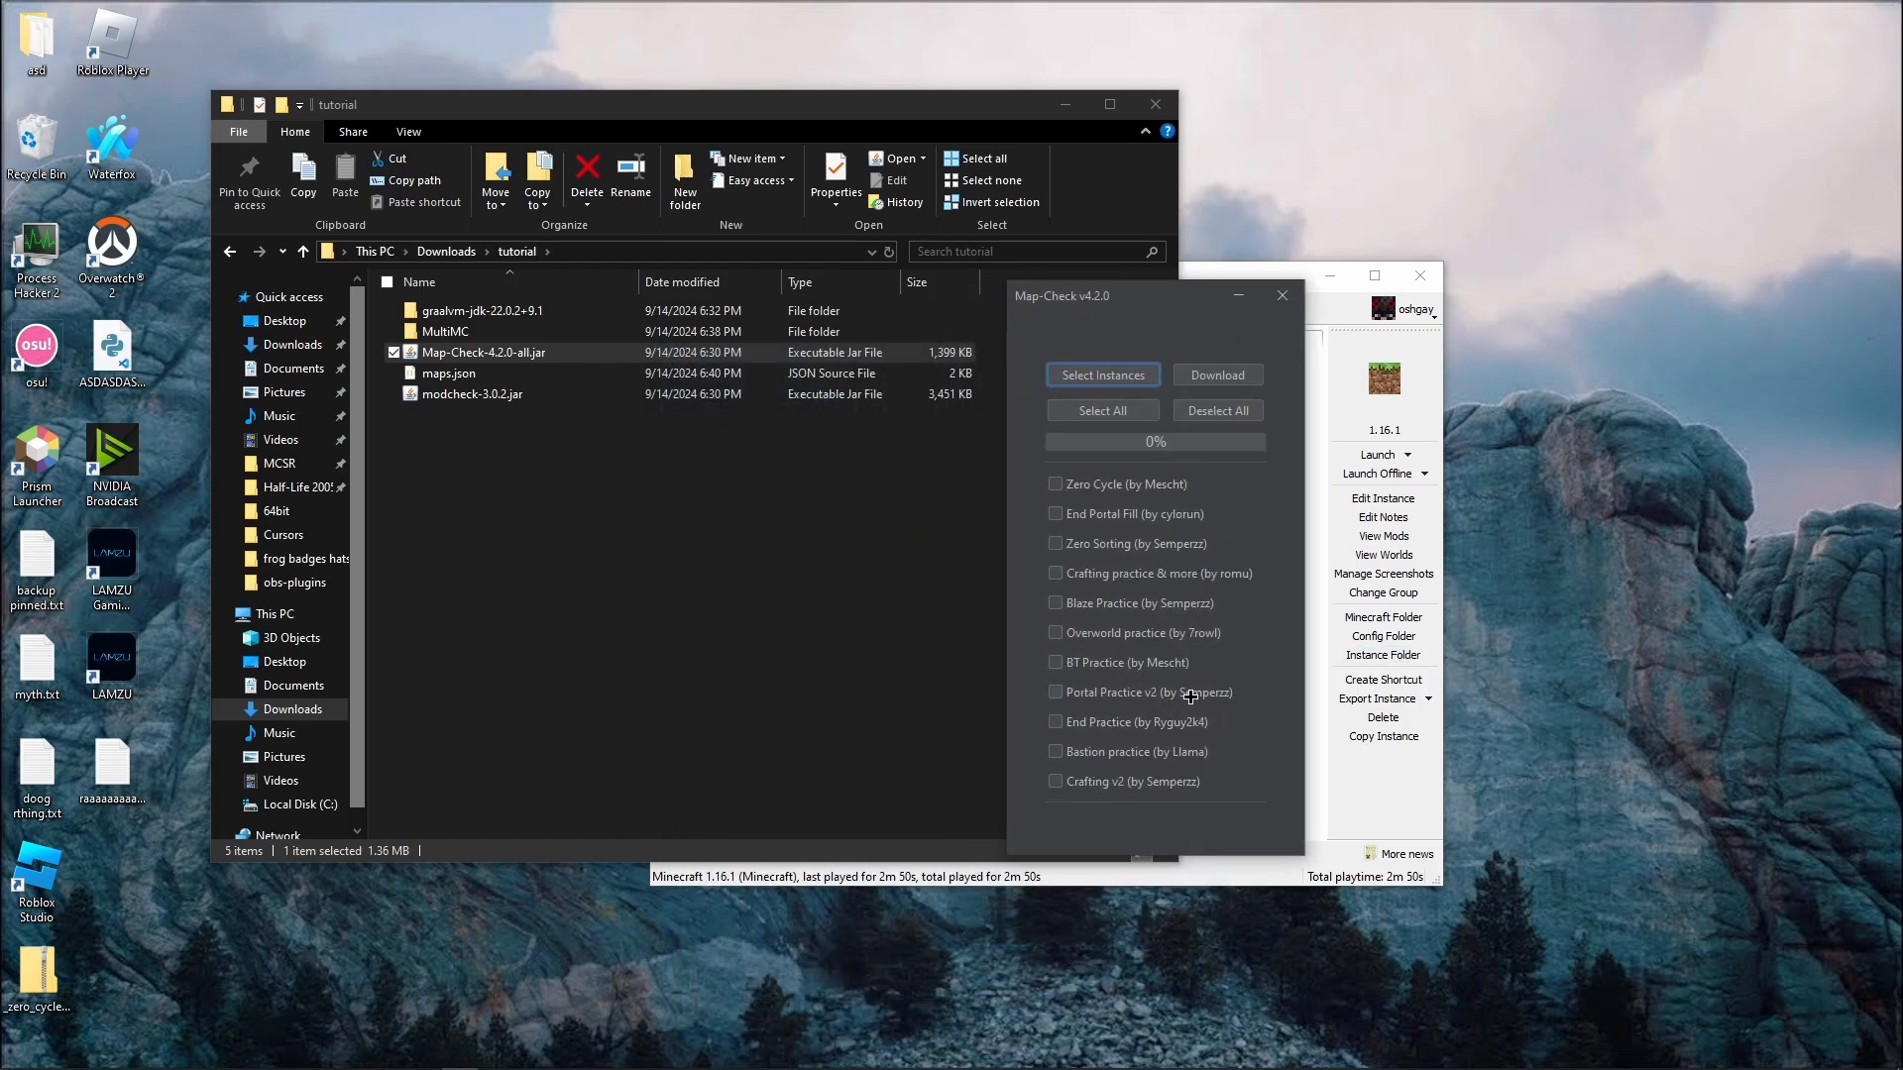
left_click(1055, 692)
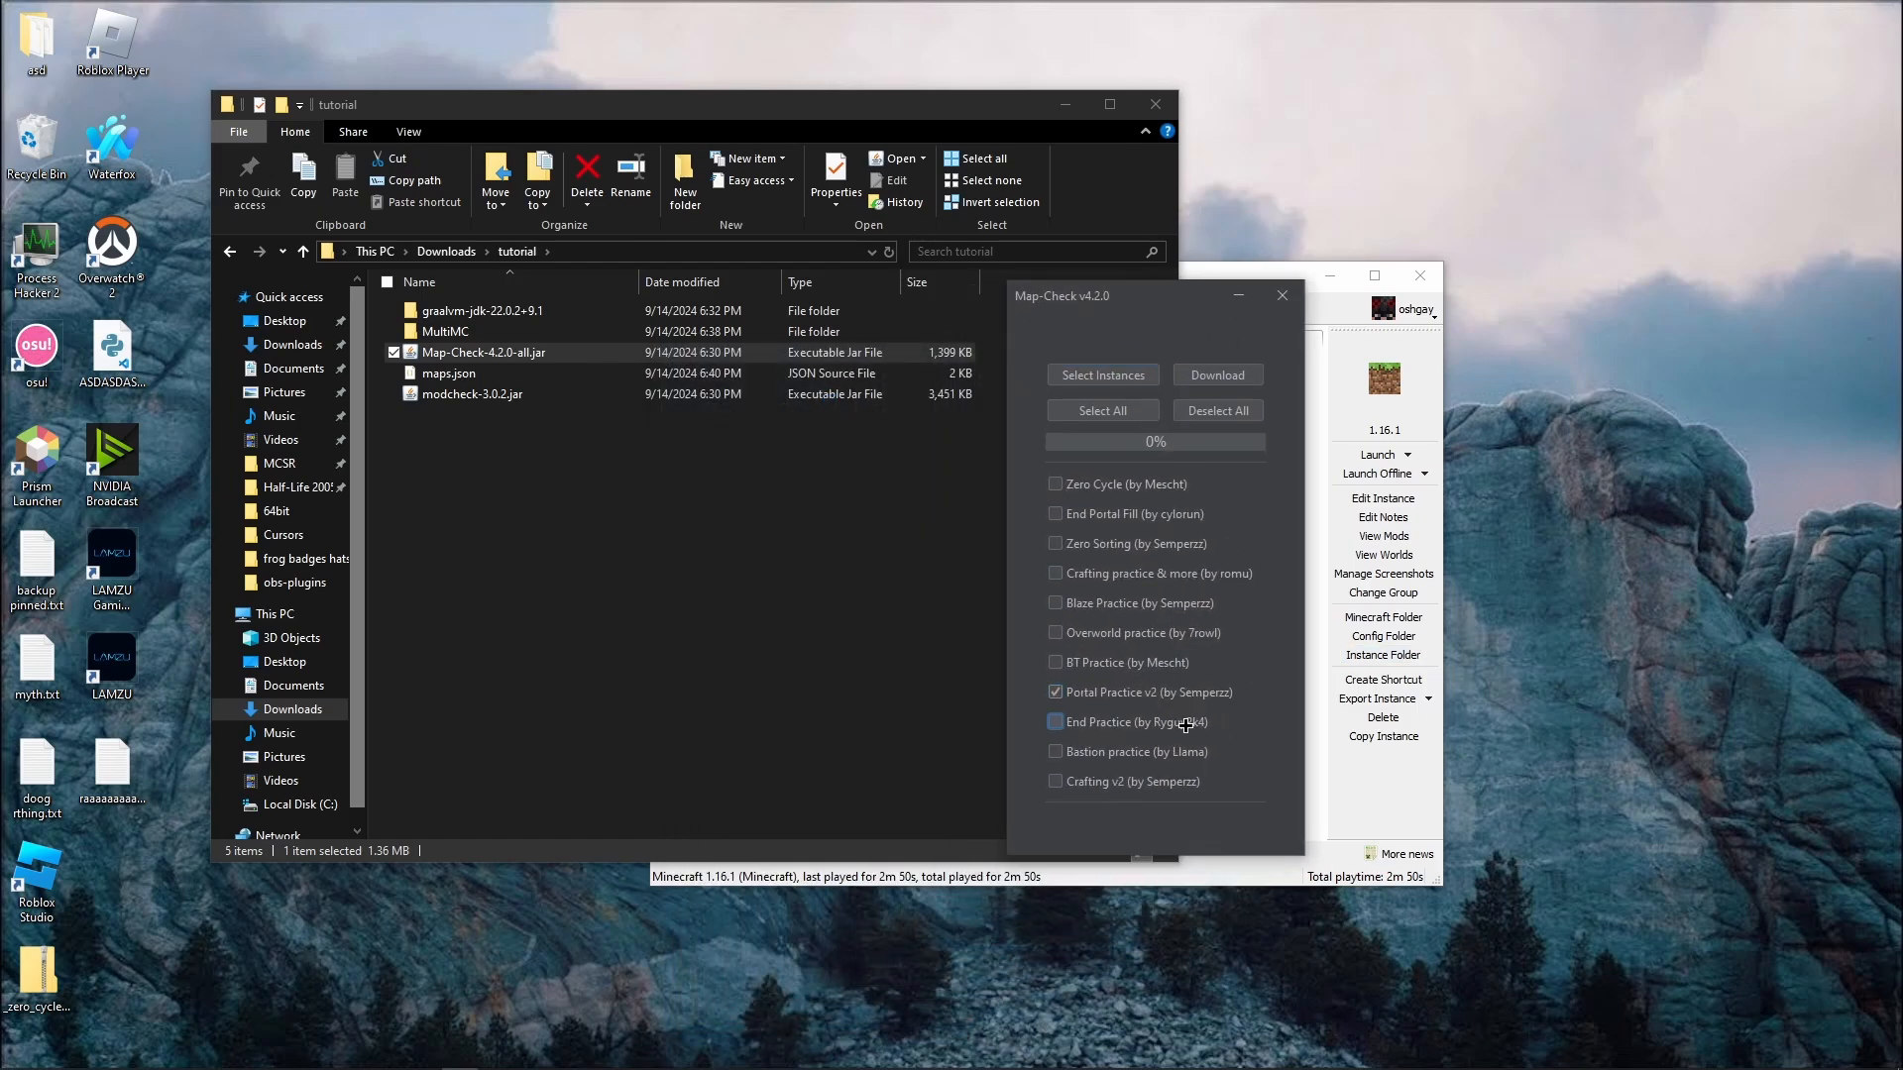
left_click(1054, 721)
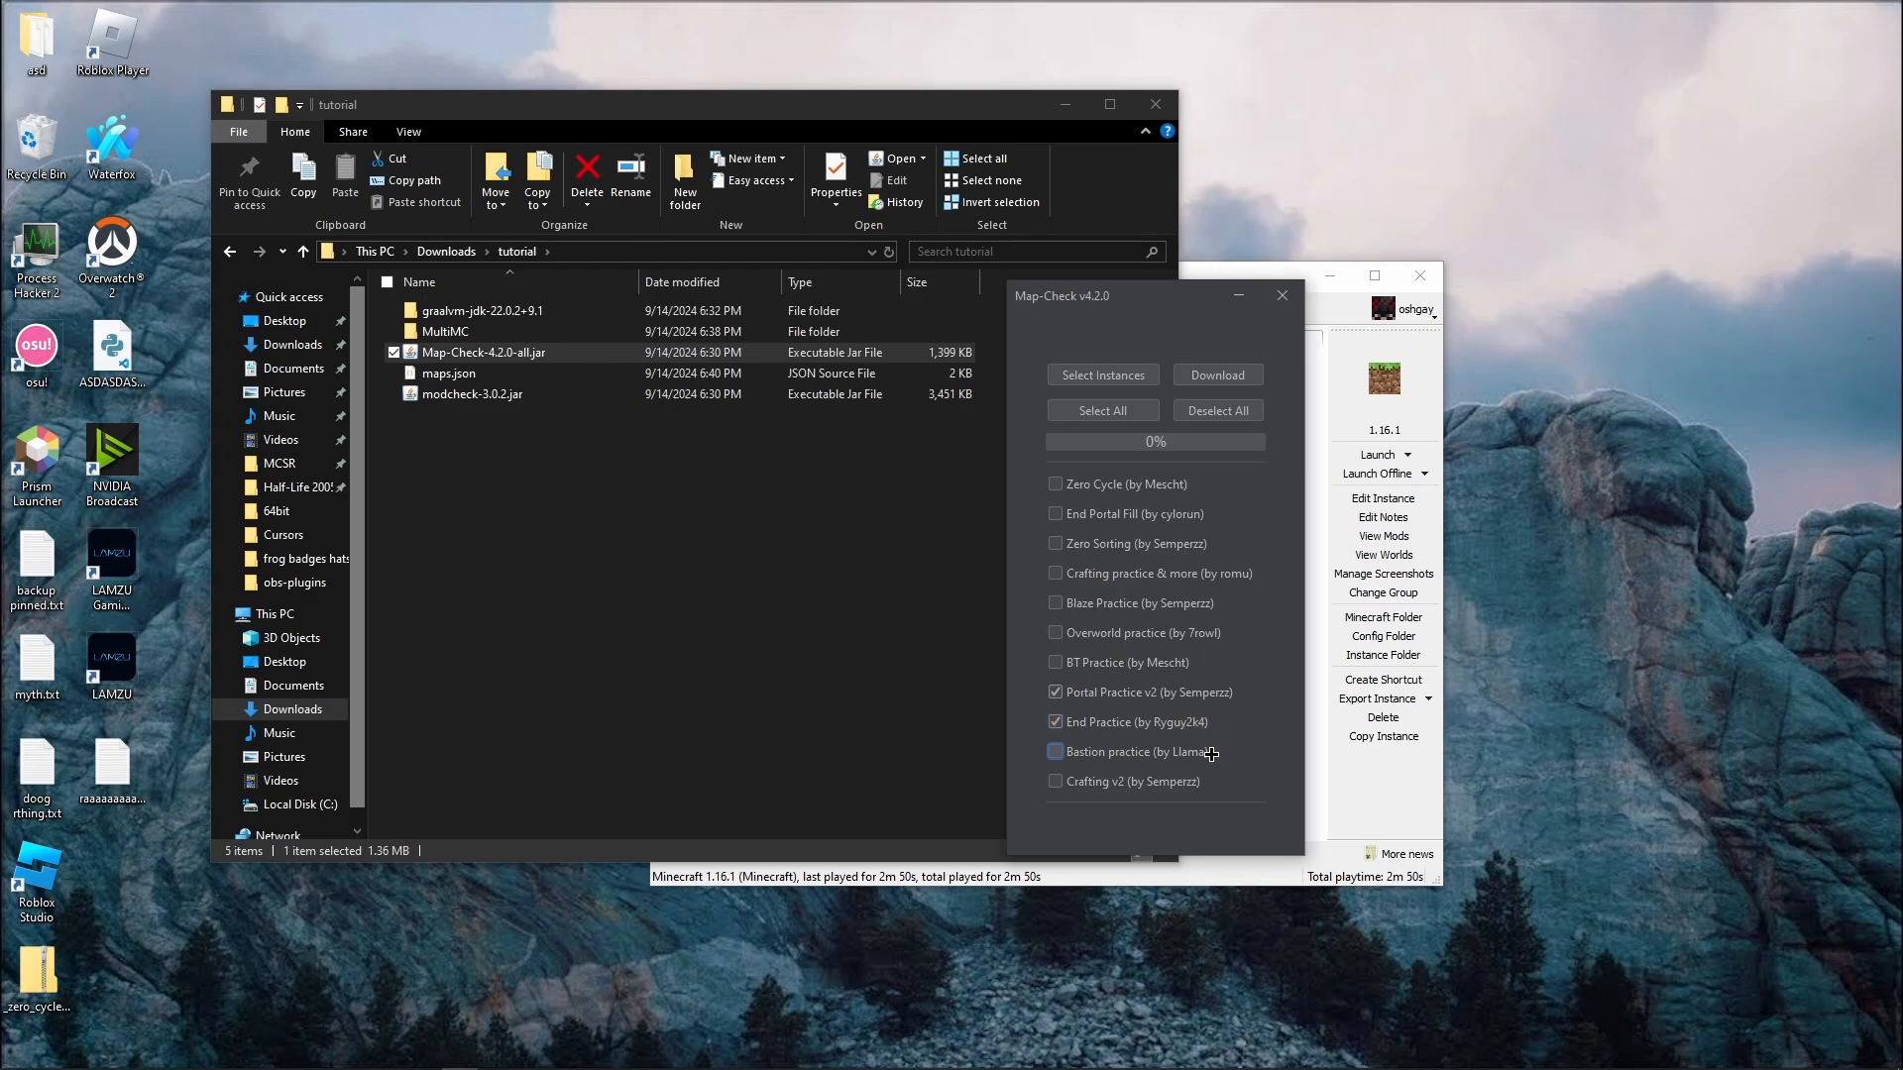
left_click(1055, 752)
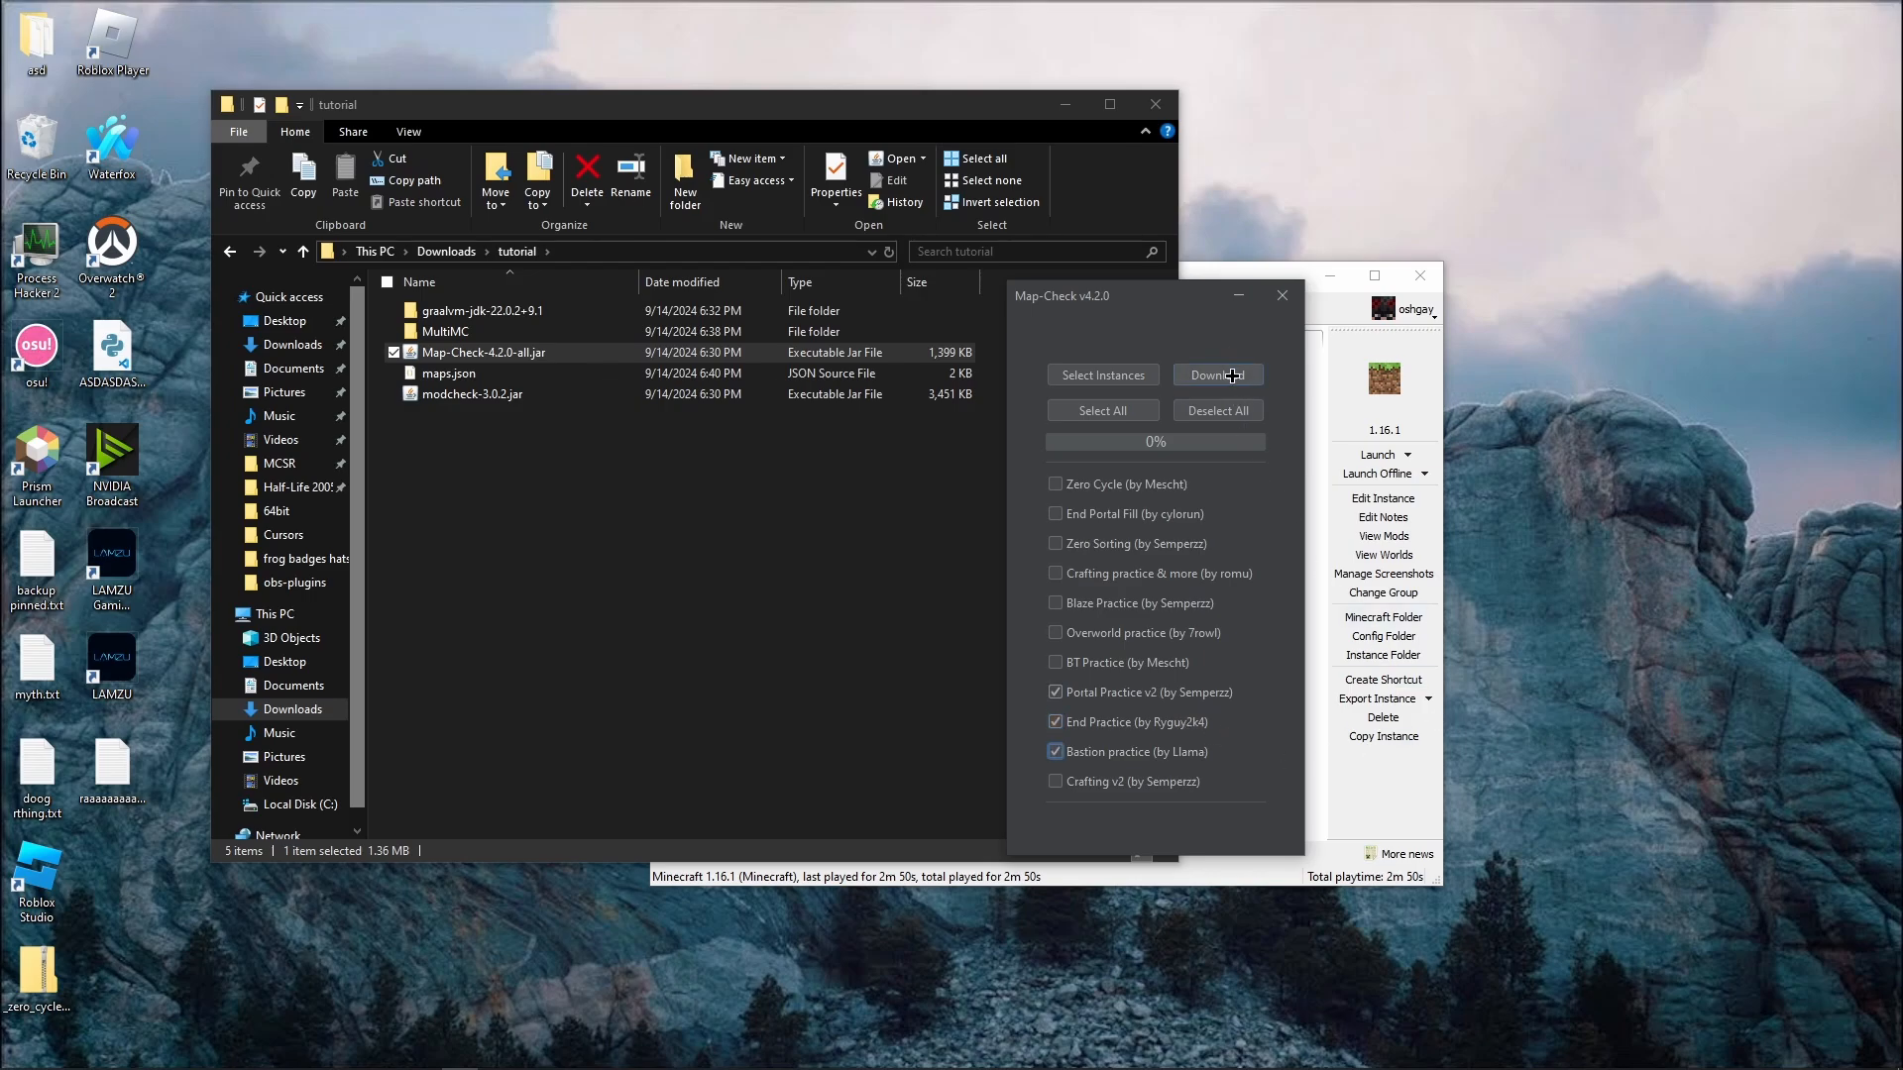
left_click(1215, 374)
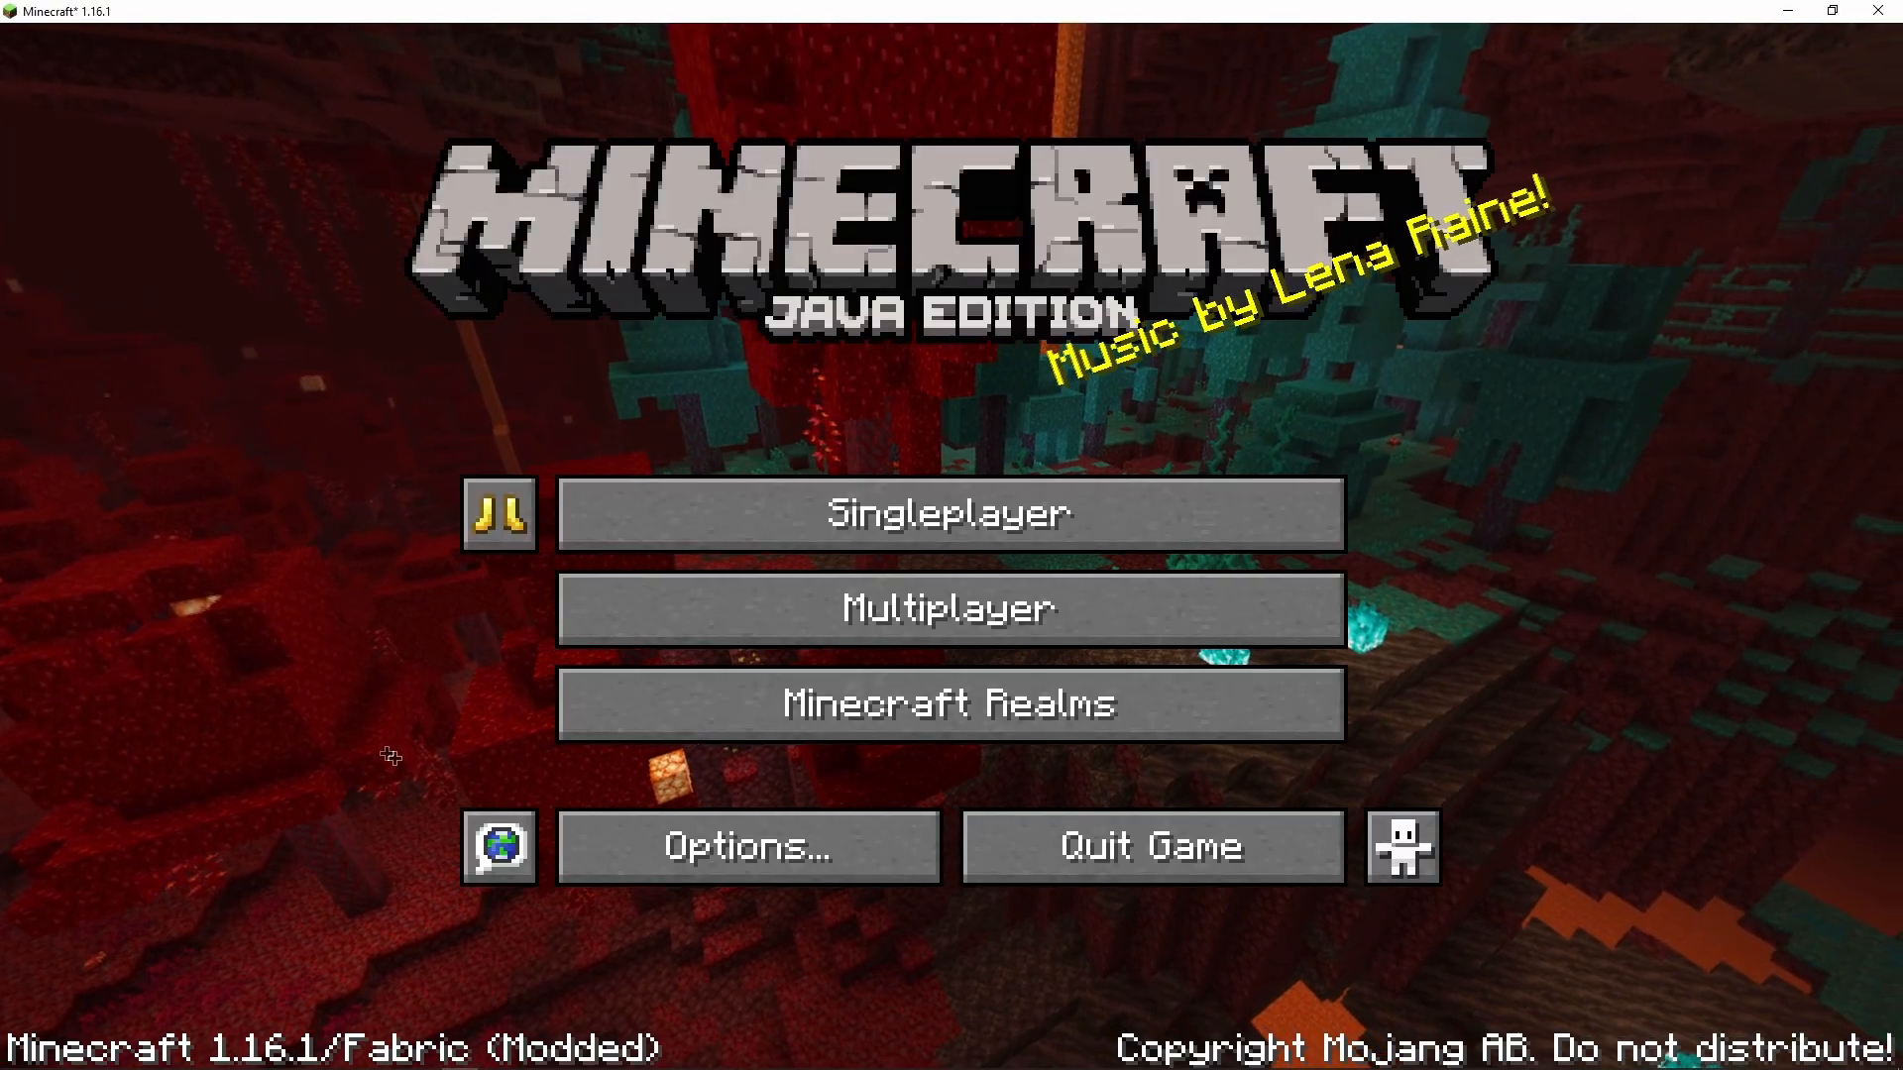
In SeedQueue config, set max world generation to 20% and turn on resume on filled queue
left_click(745, 846)
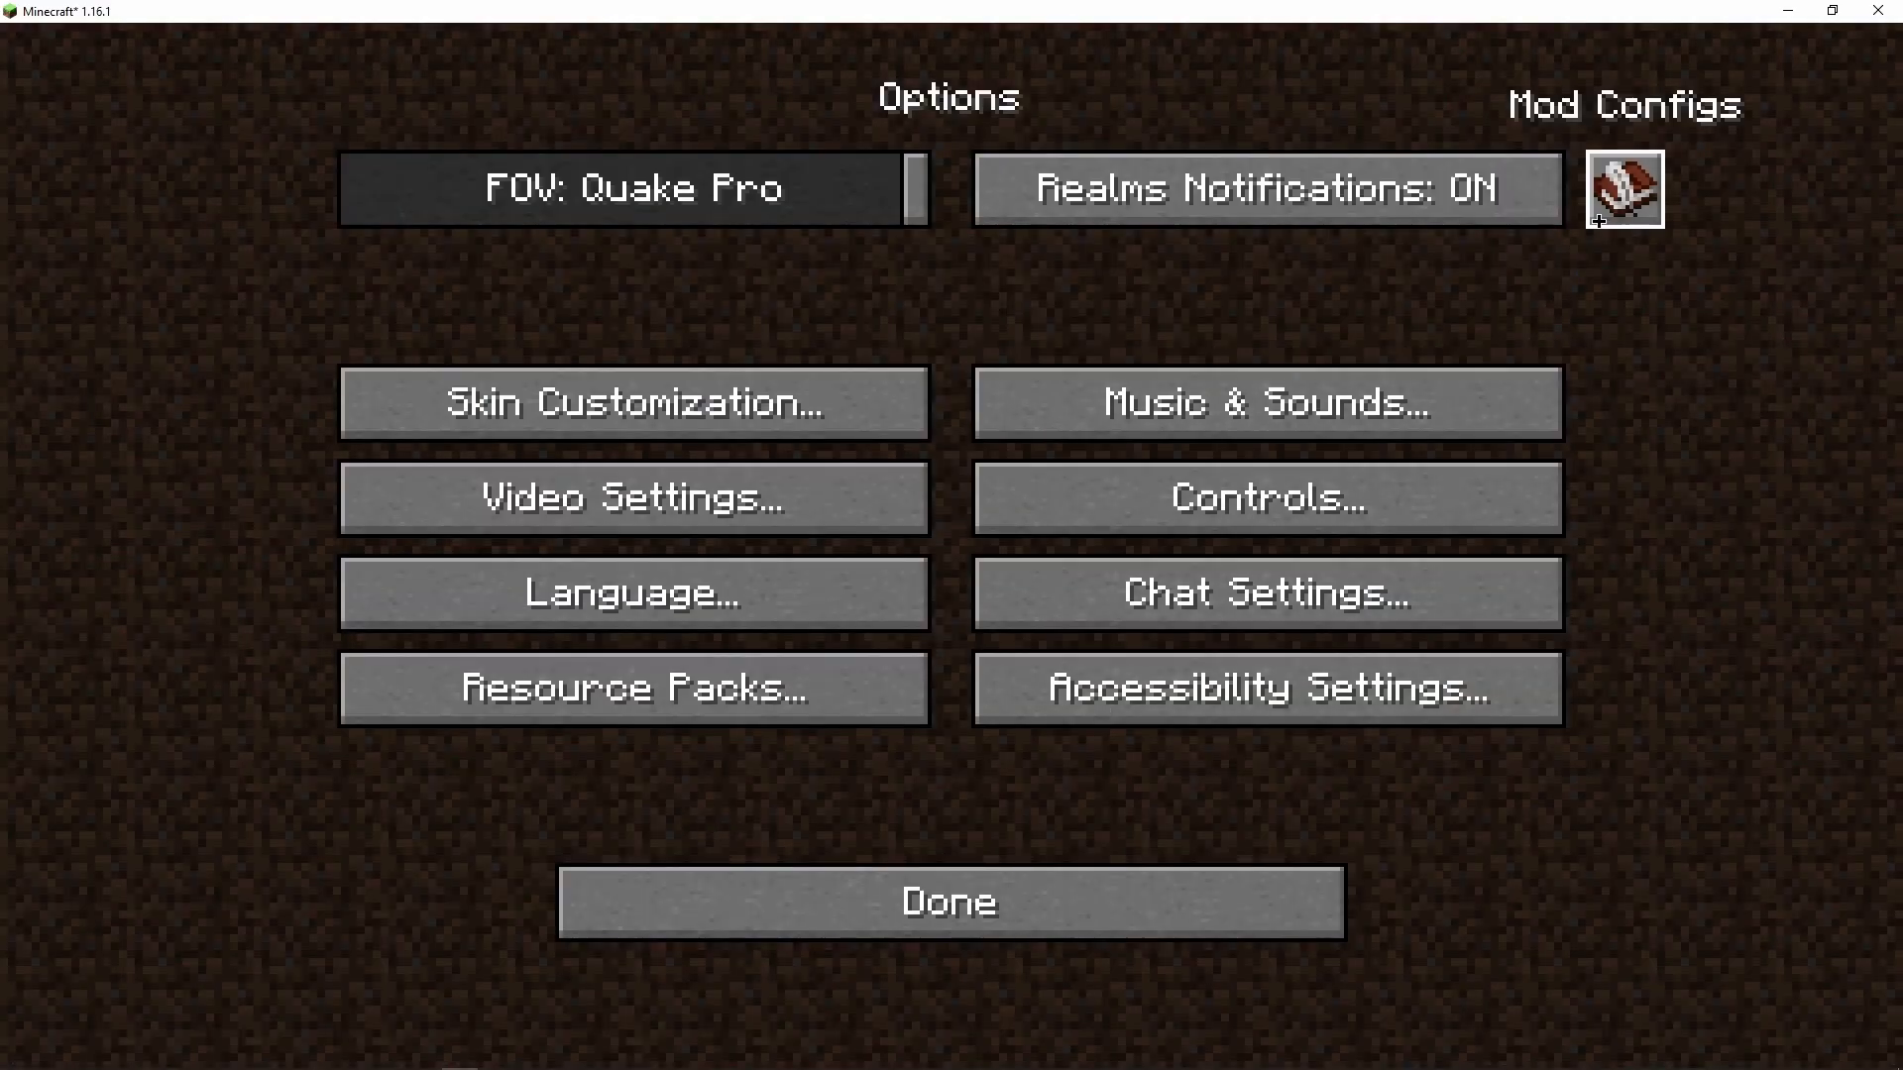
left_click(1623, 190)
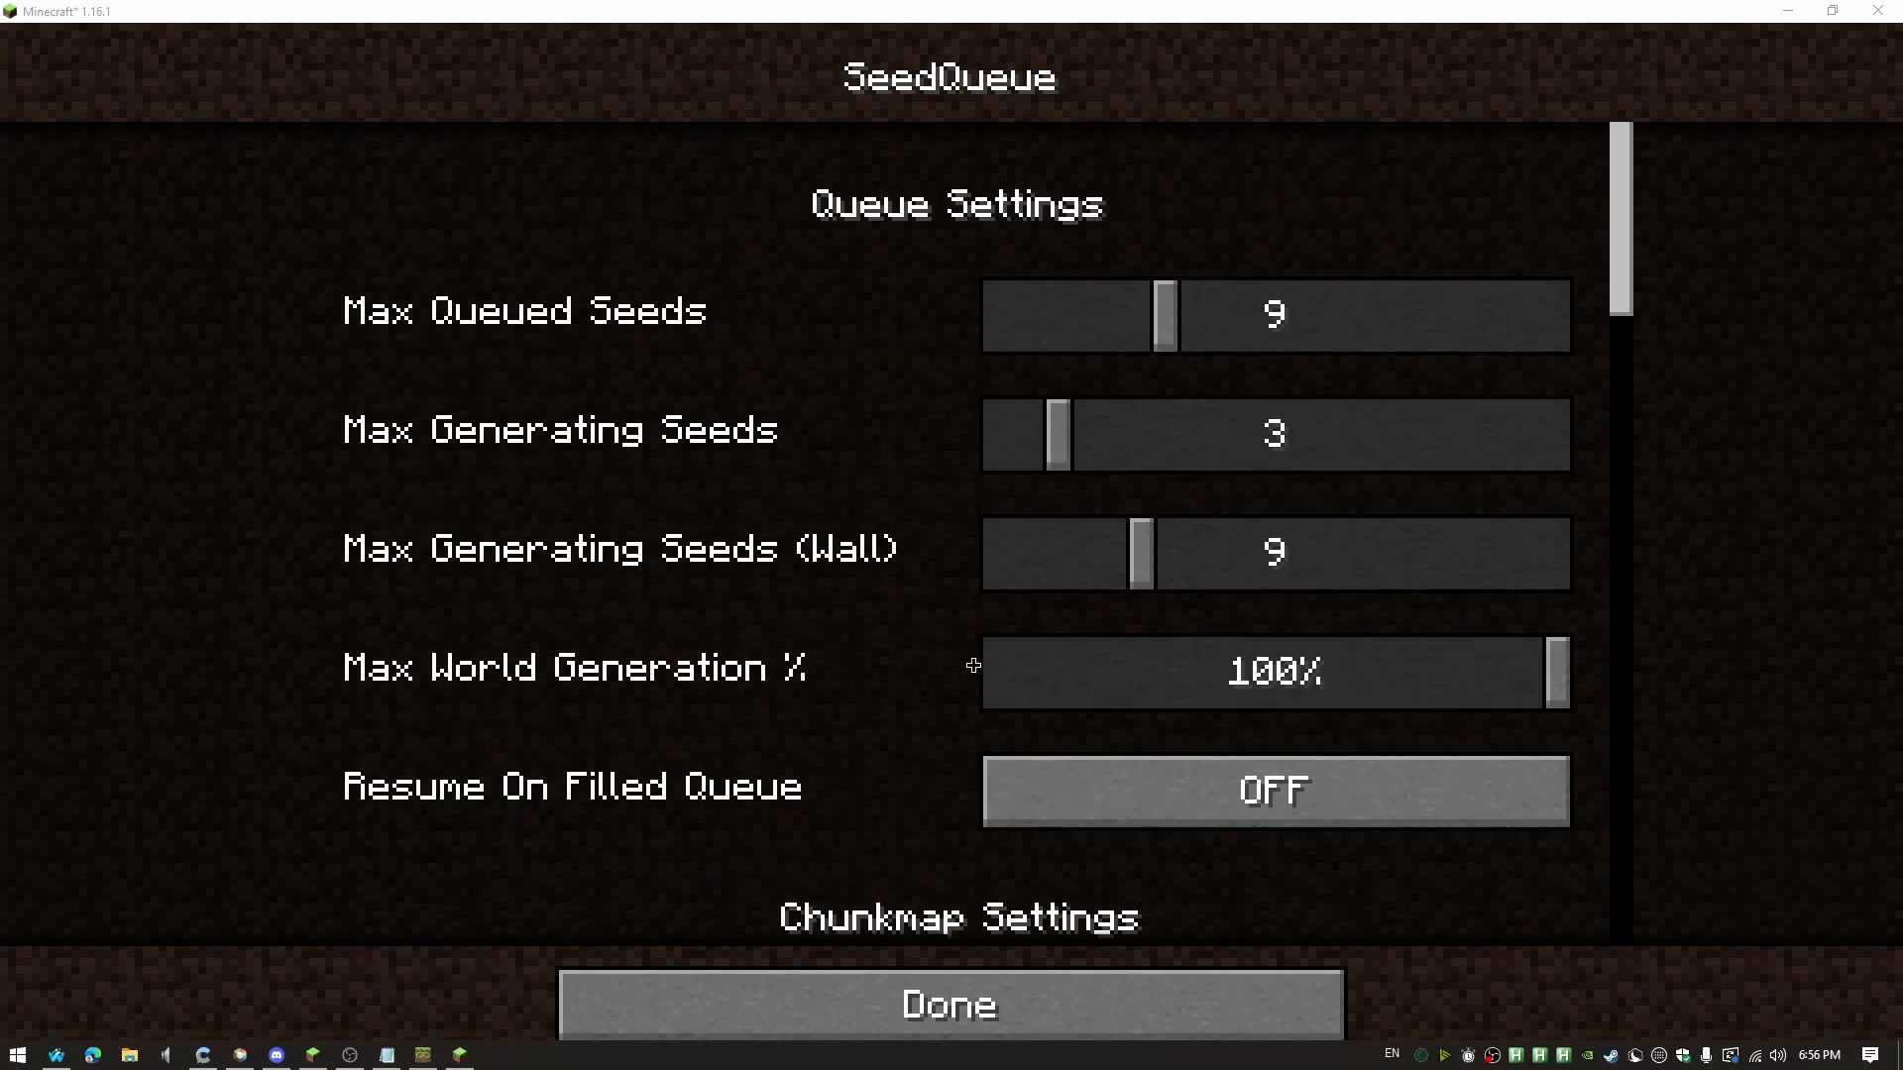
left_click_drag(1554, 672, 1067, 672)
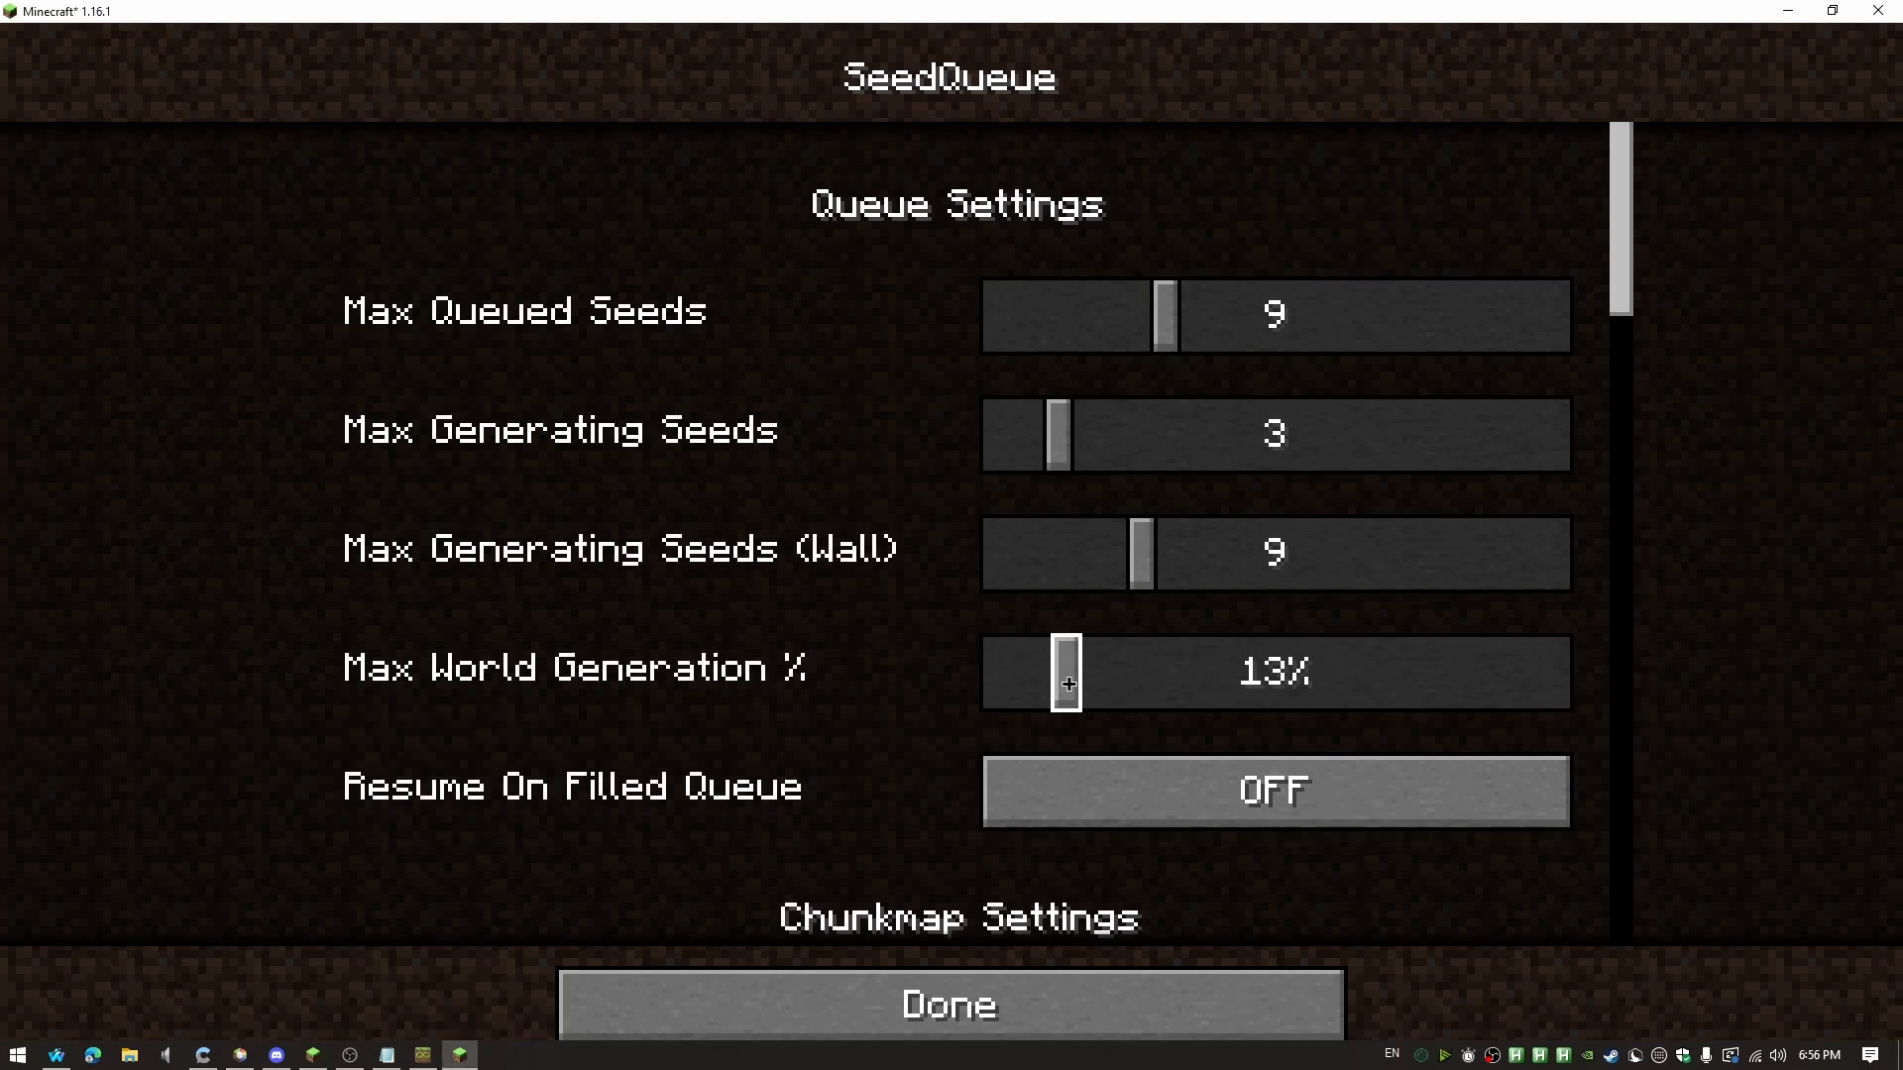
left_click_drag(1067, 672, 1102, 672)
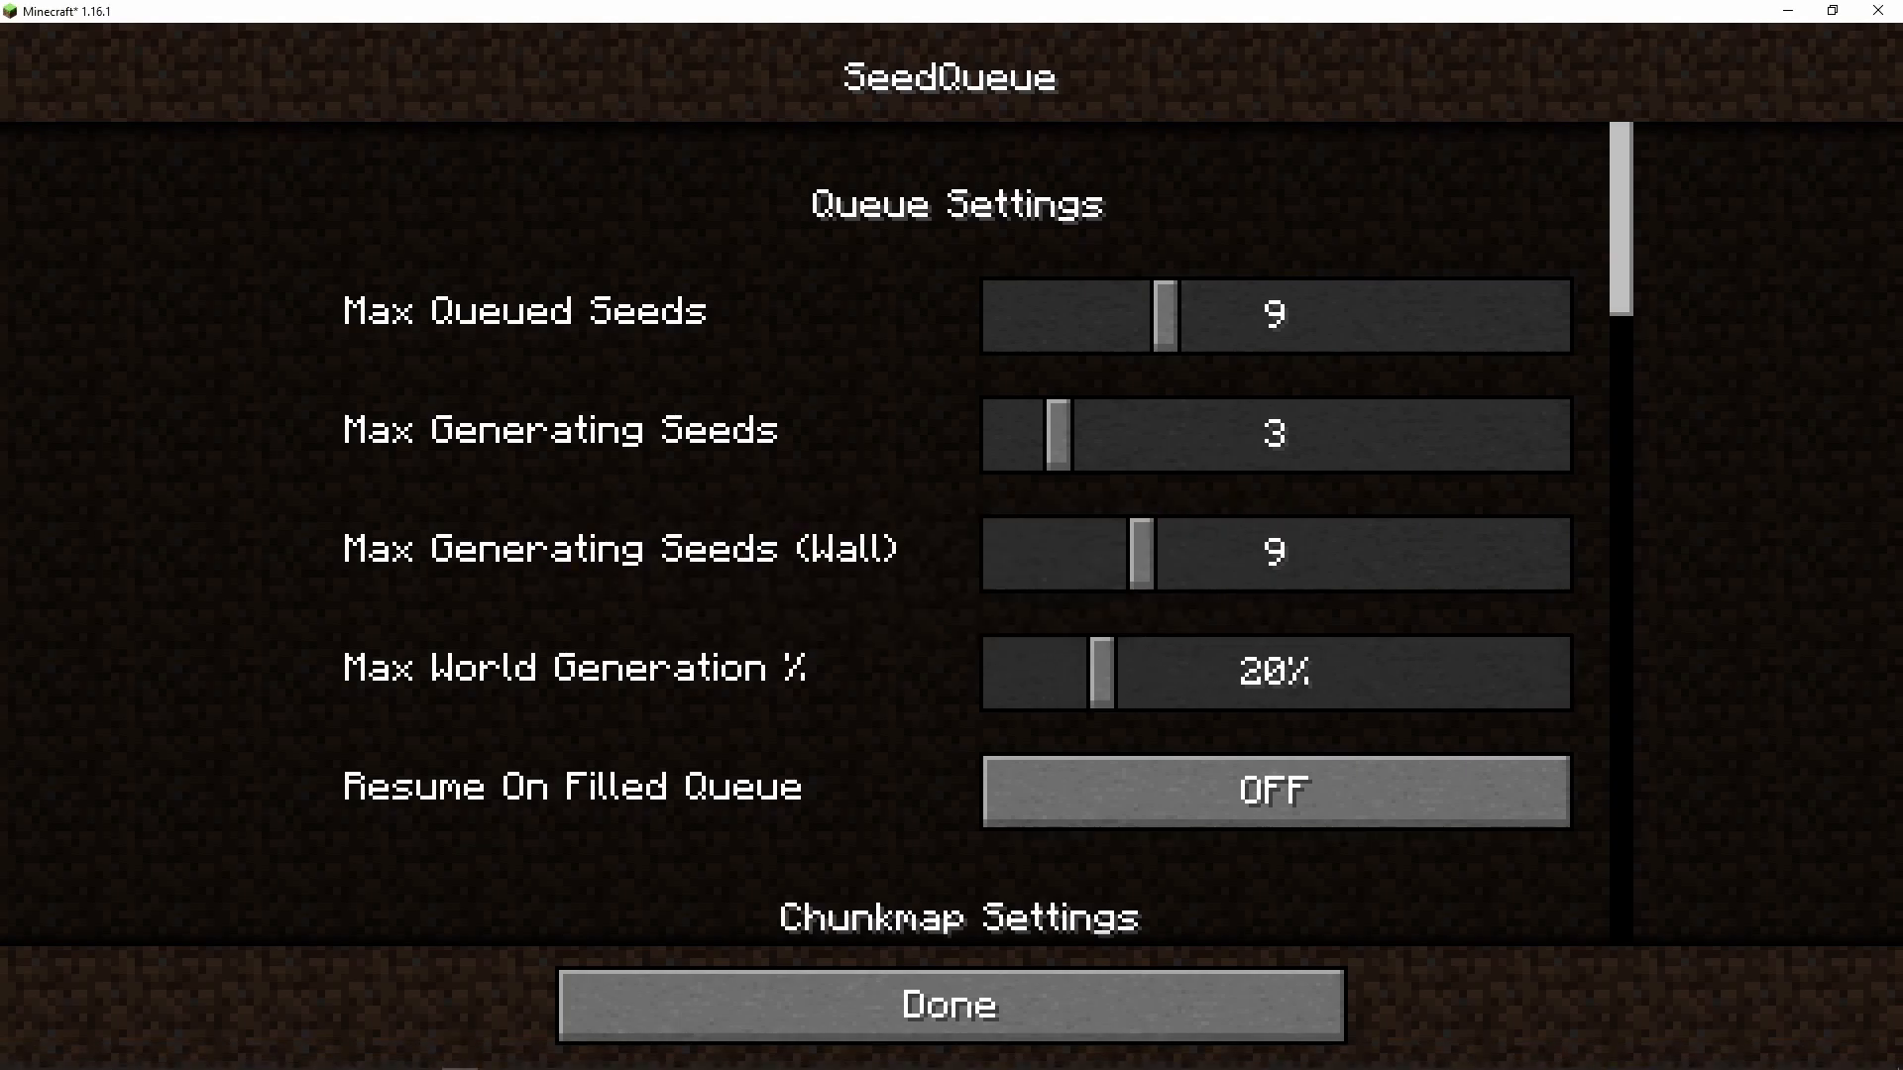
left_click(1275, 791)
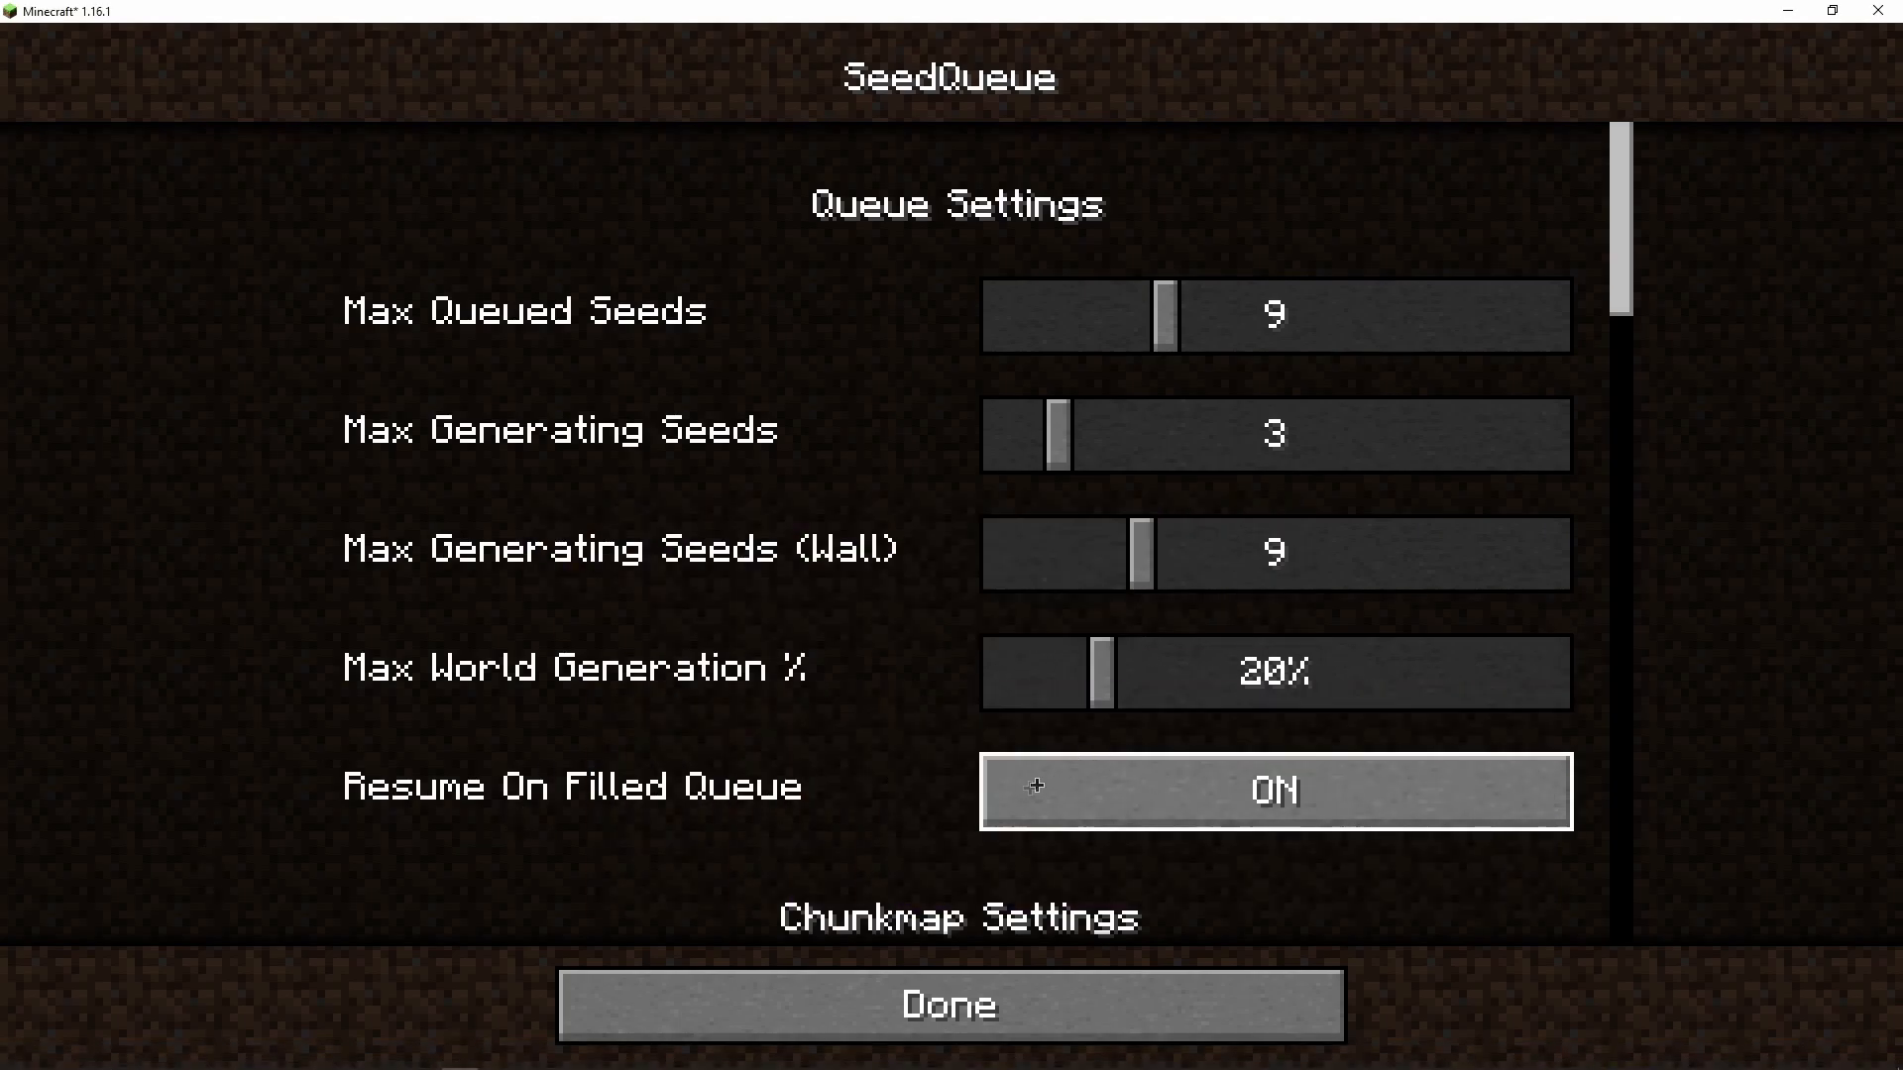
scroll("down", 3)
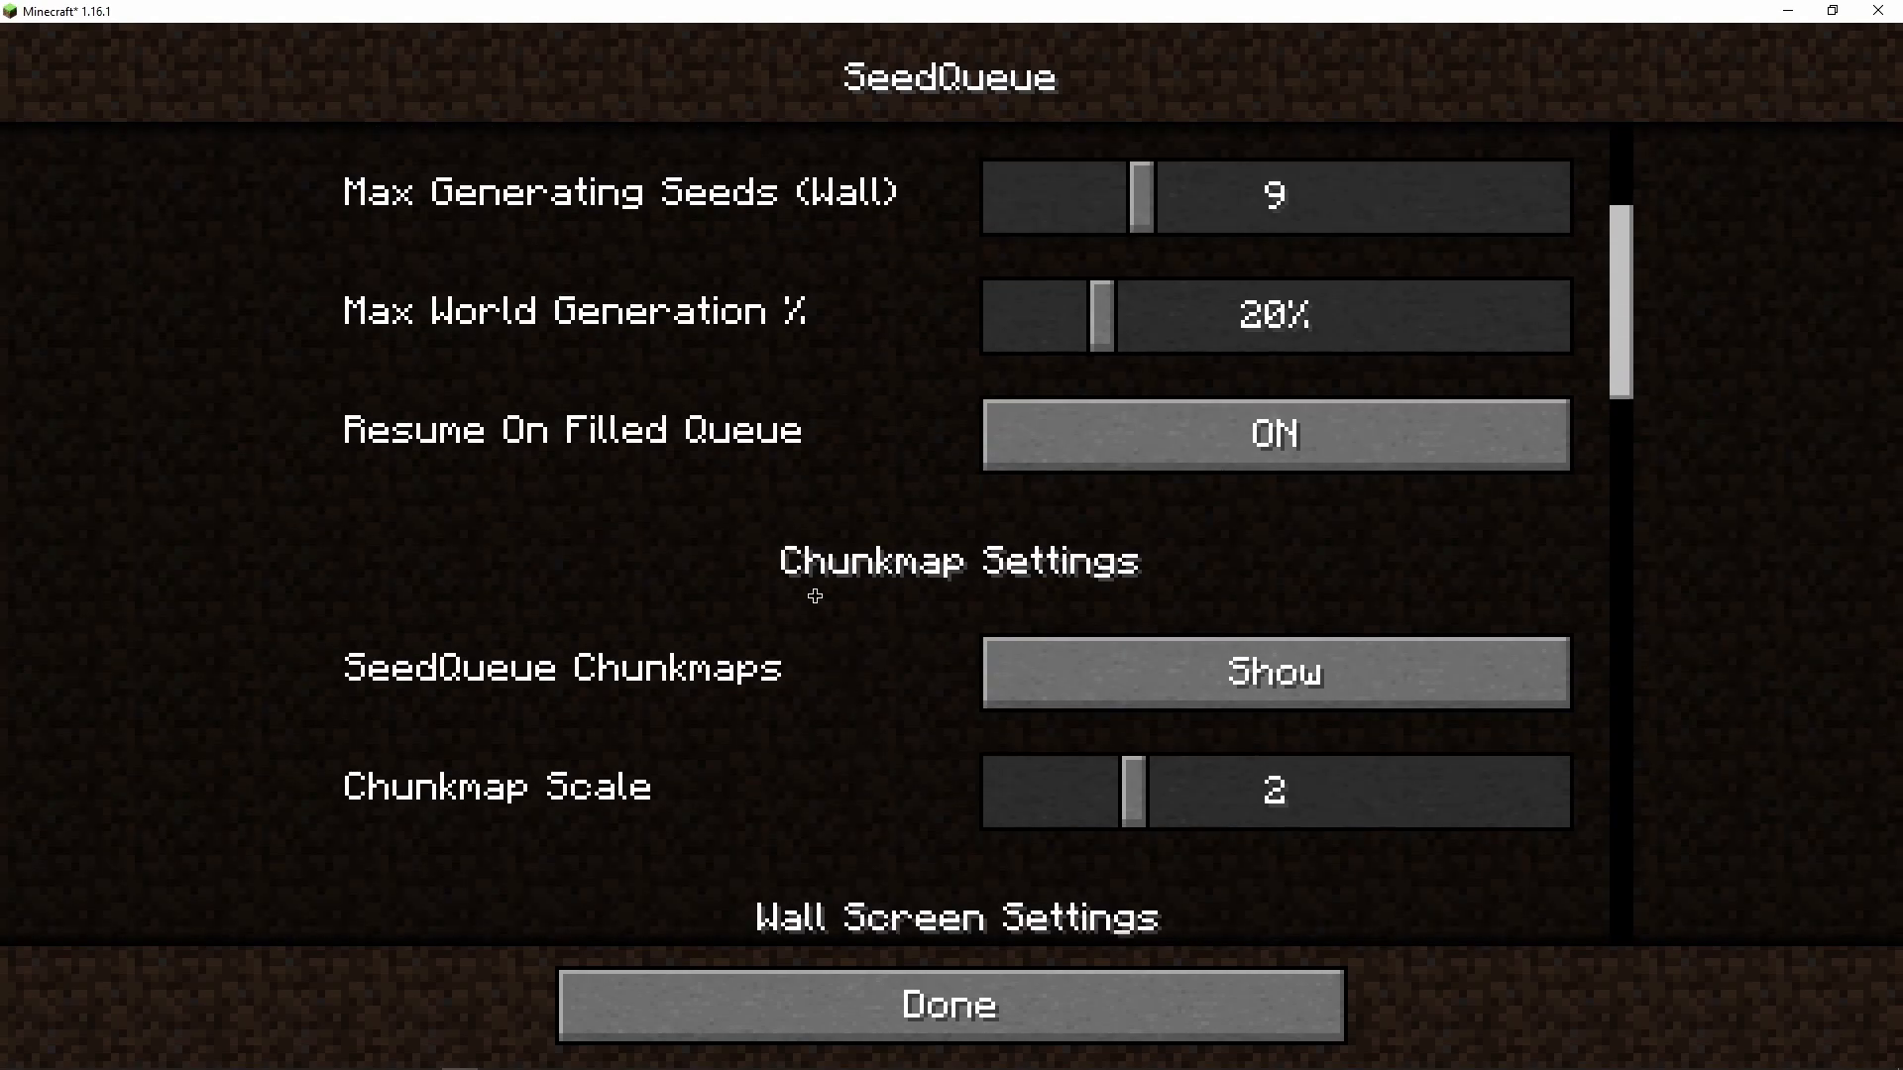
mouse_move(1066, 652)
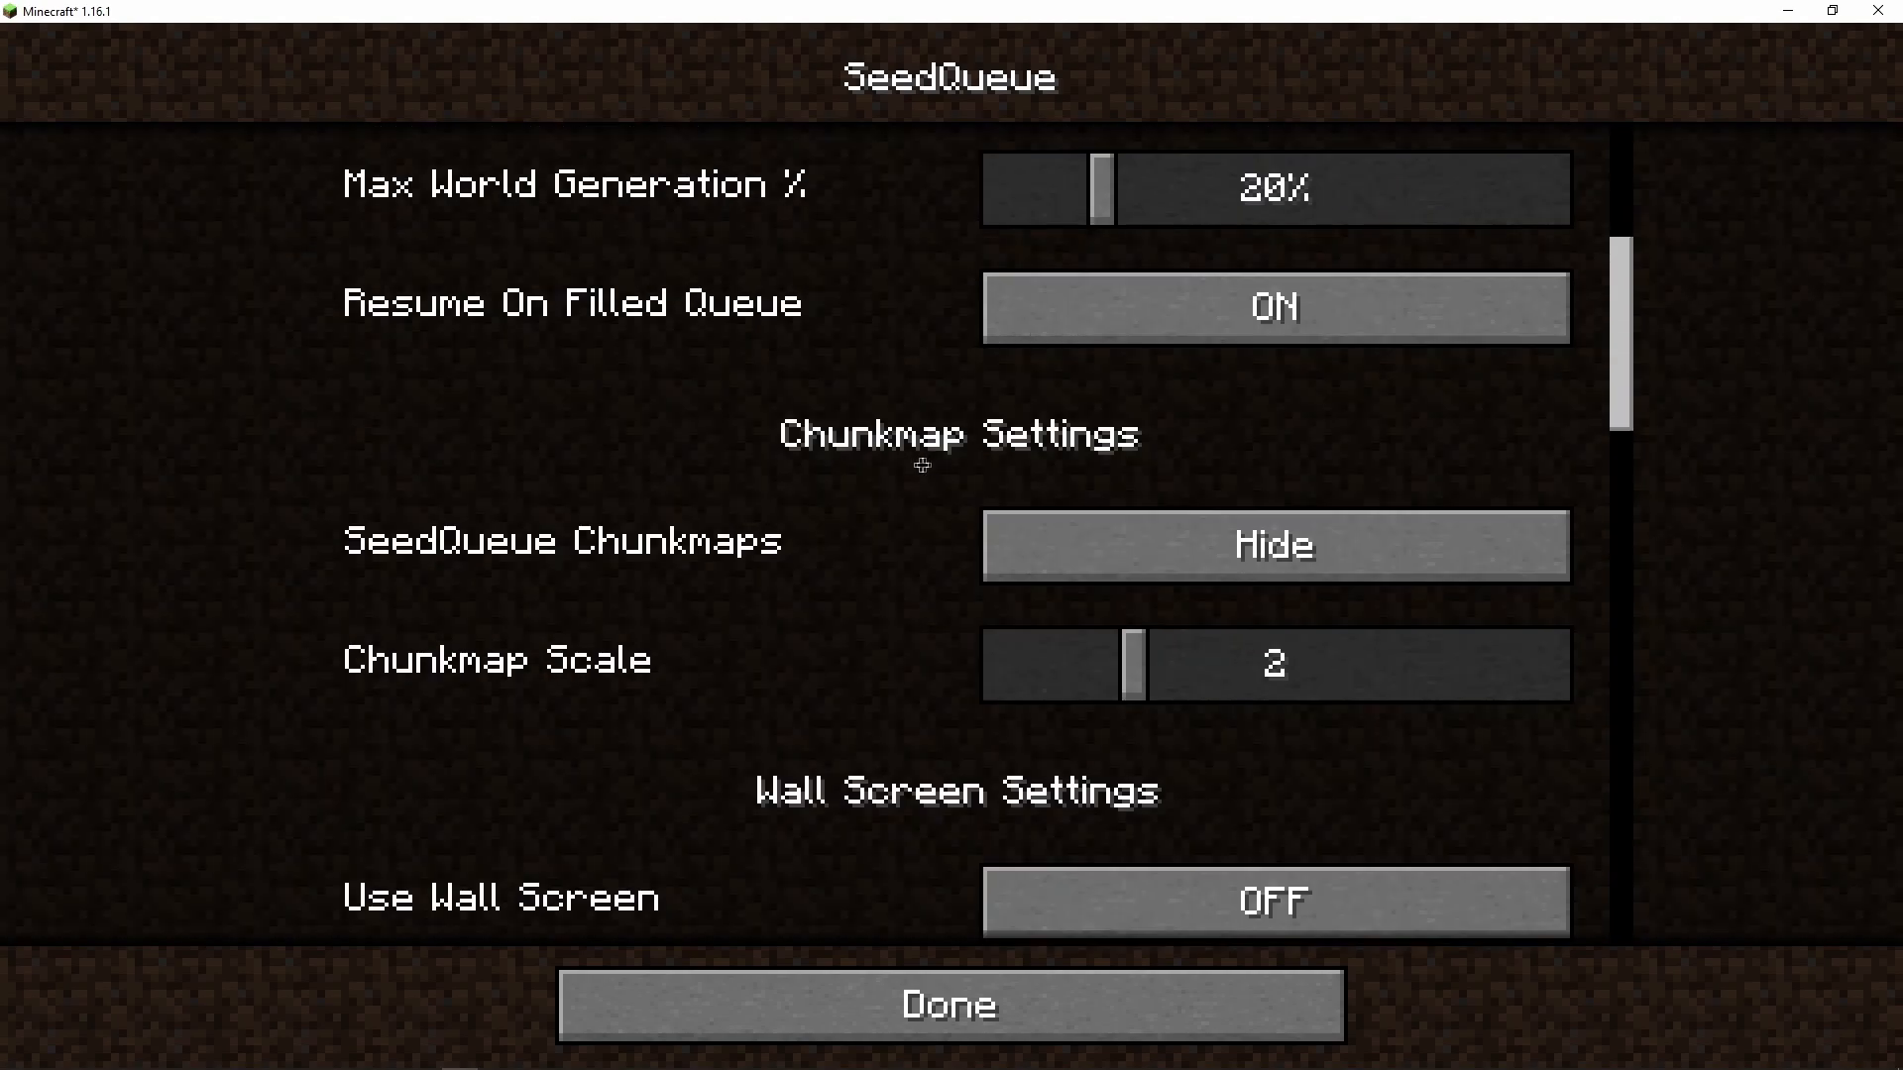
scroll("down", 3)
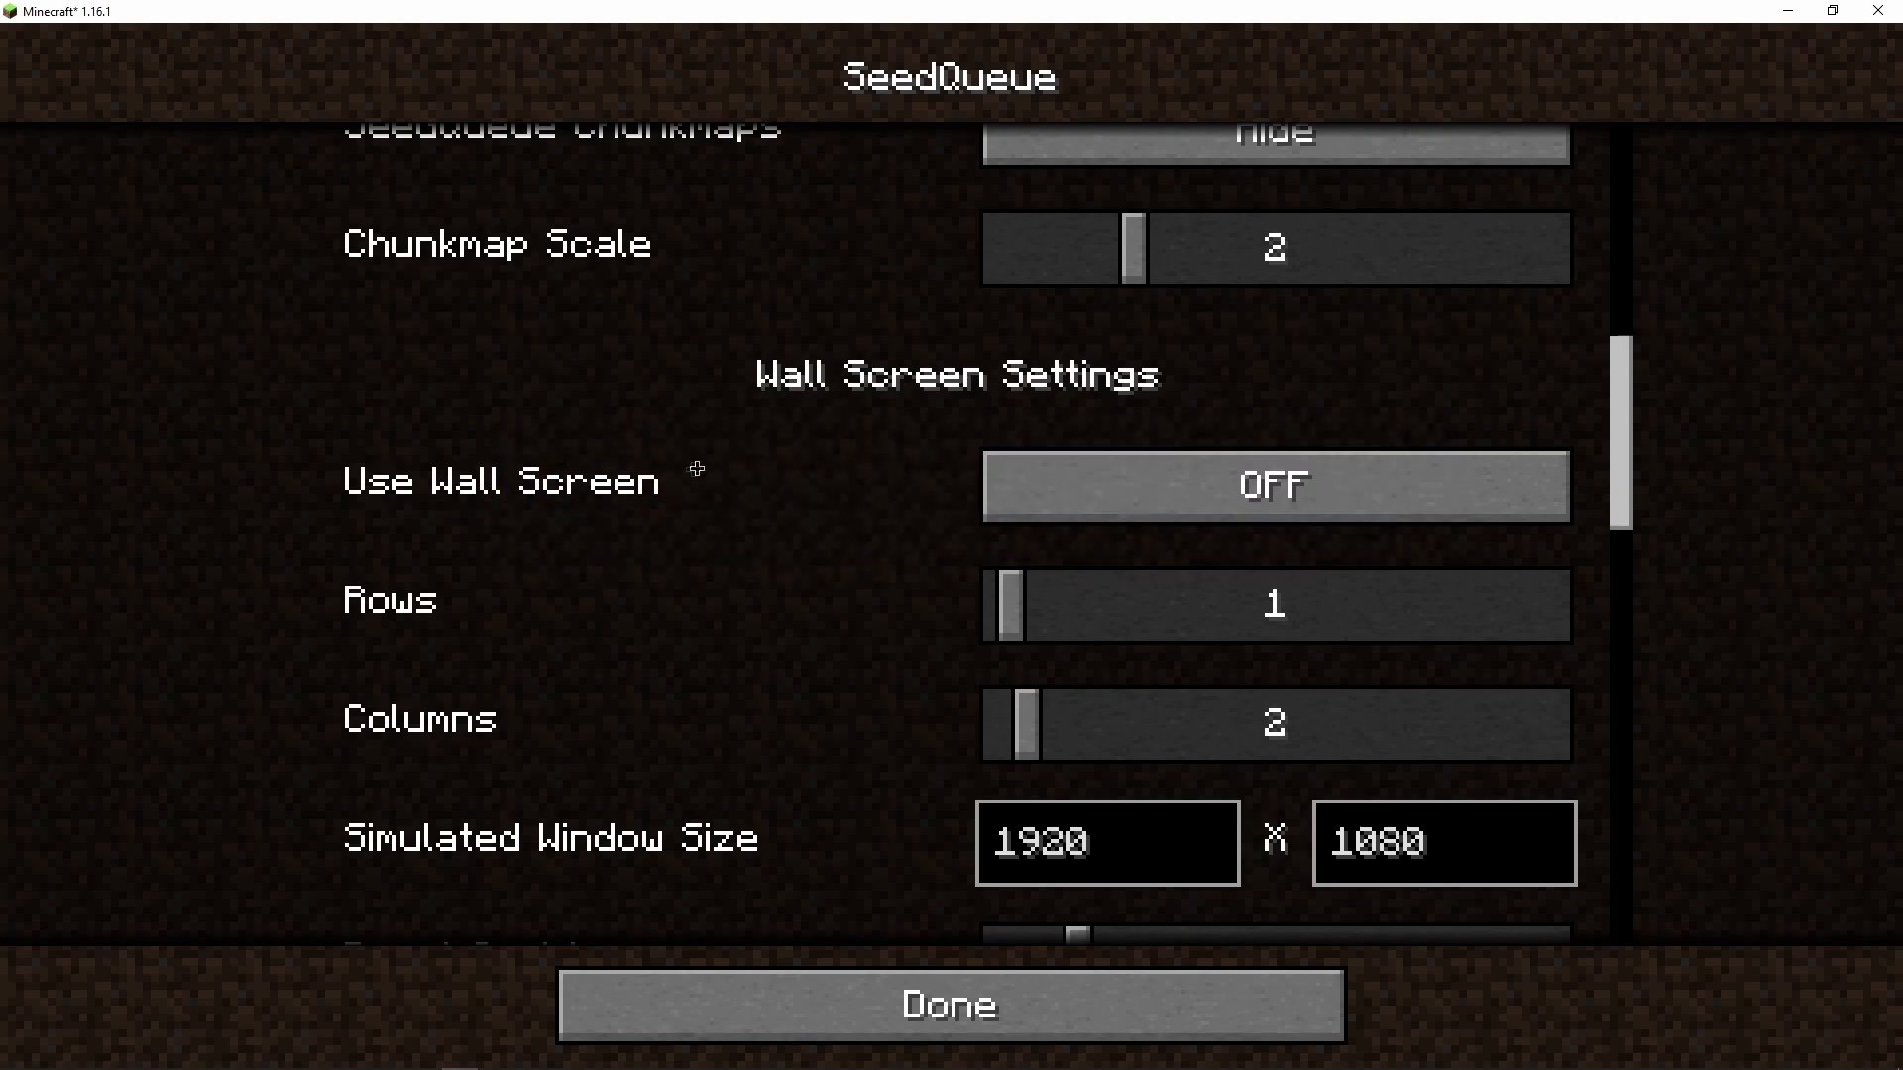
Enable the wall screen with a 3×3 grid and adjust the wall FPS limit
left_click(1273, 484)
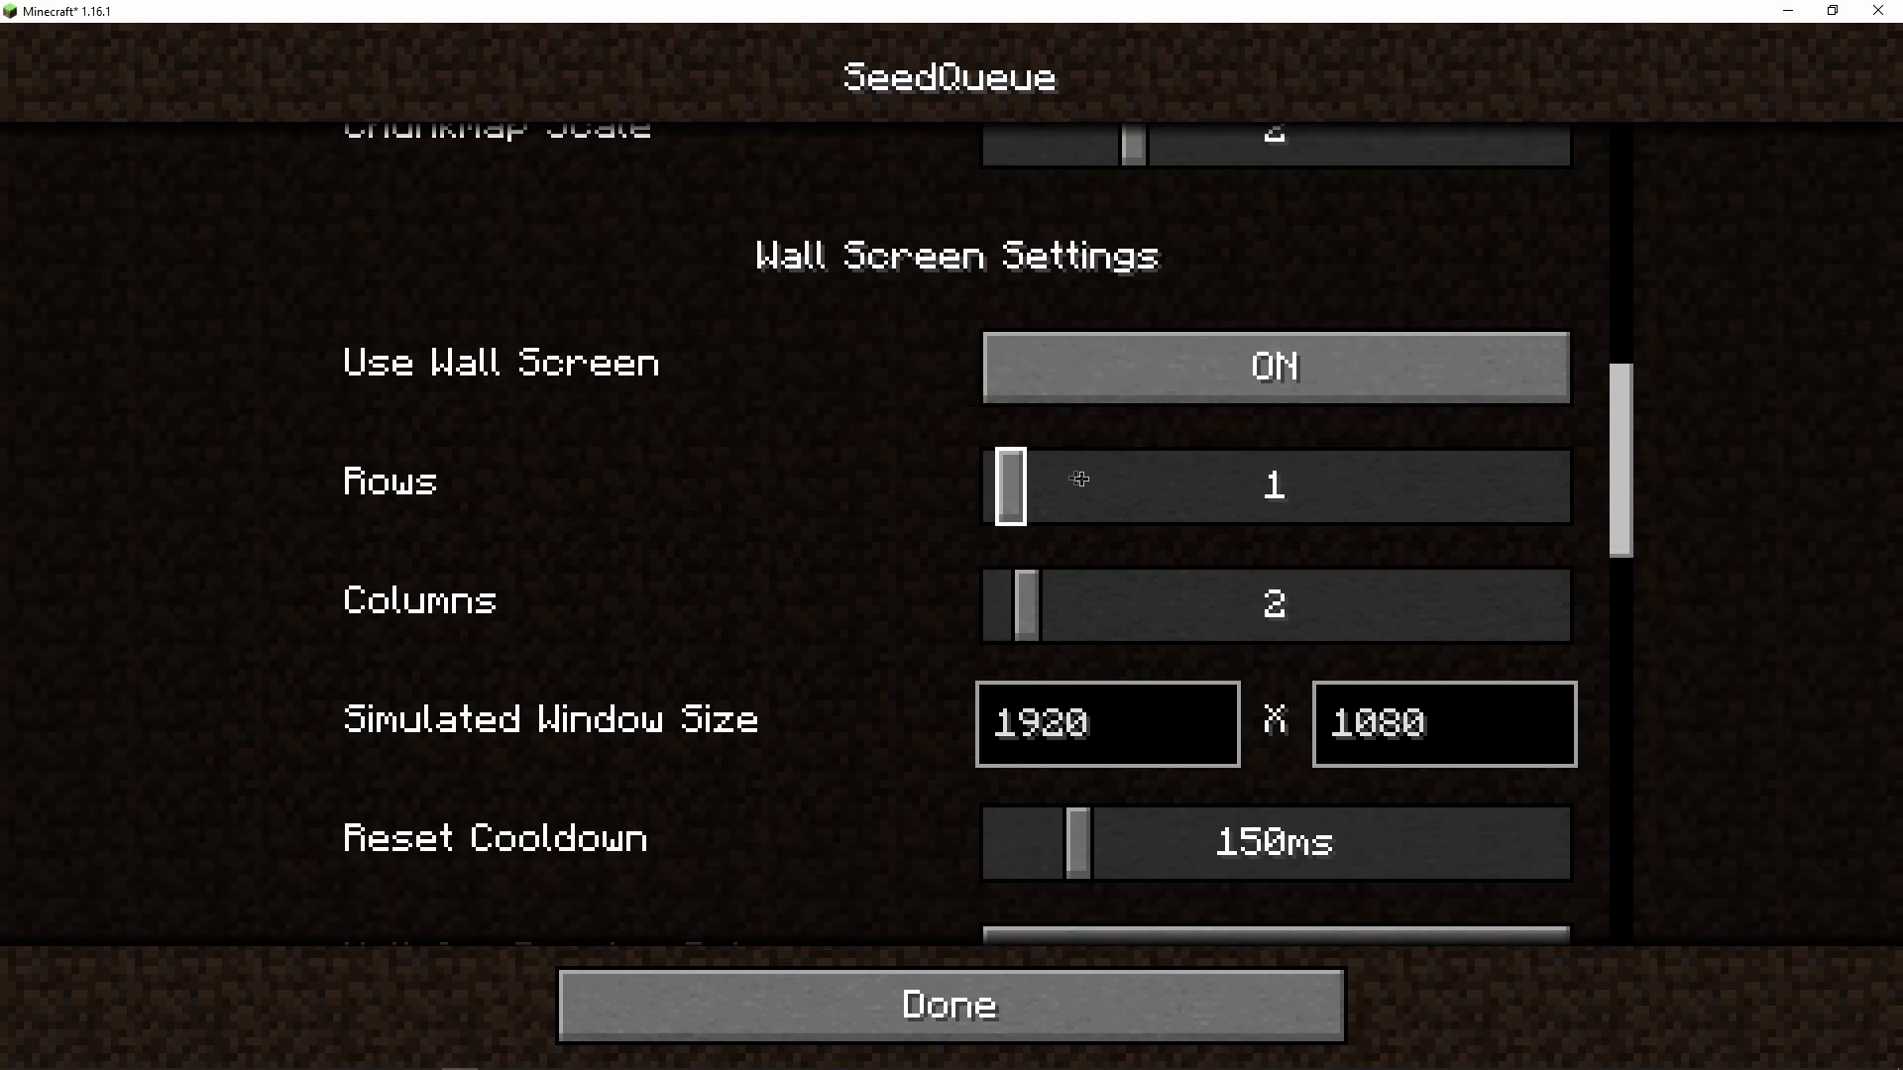
left_click_drag(1023, 606, 1110, 606)
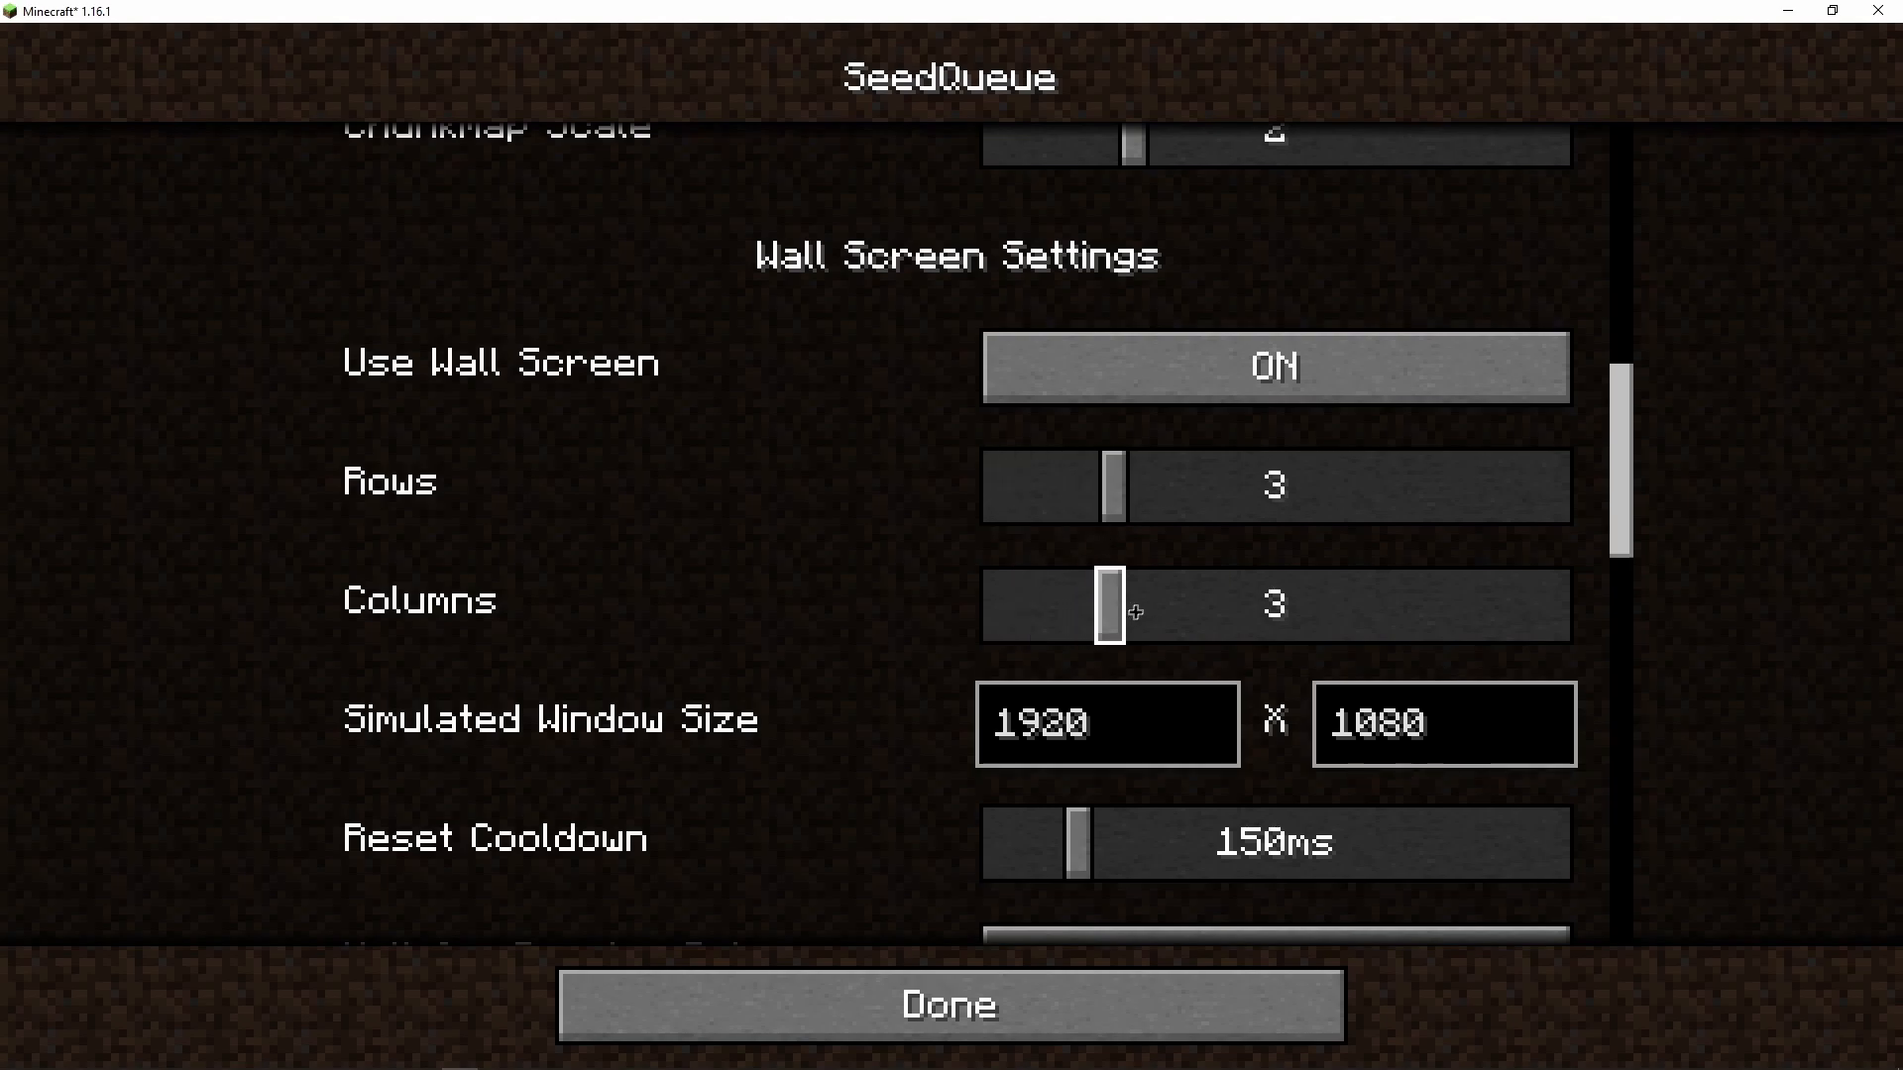
scroll("down", 3)
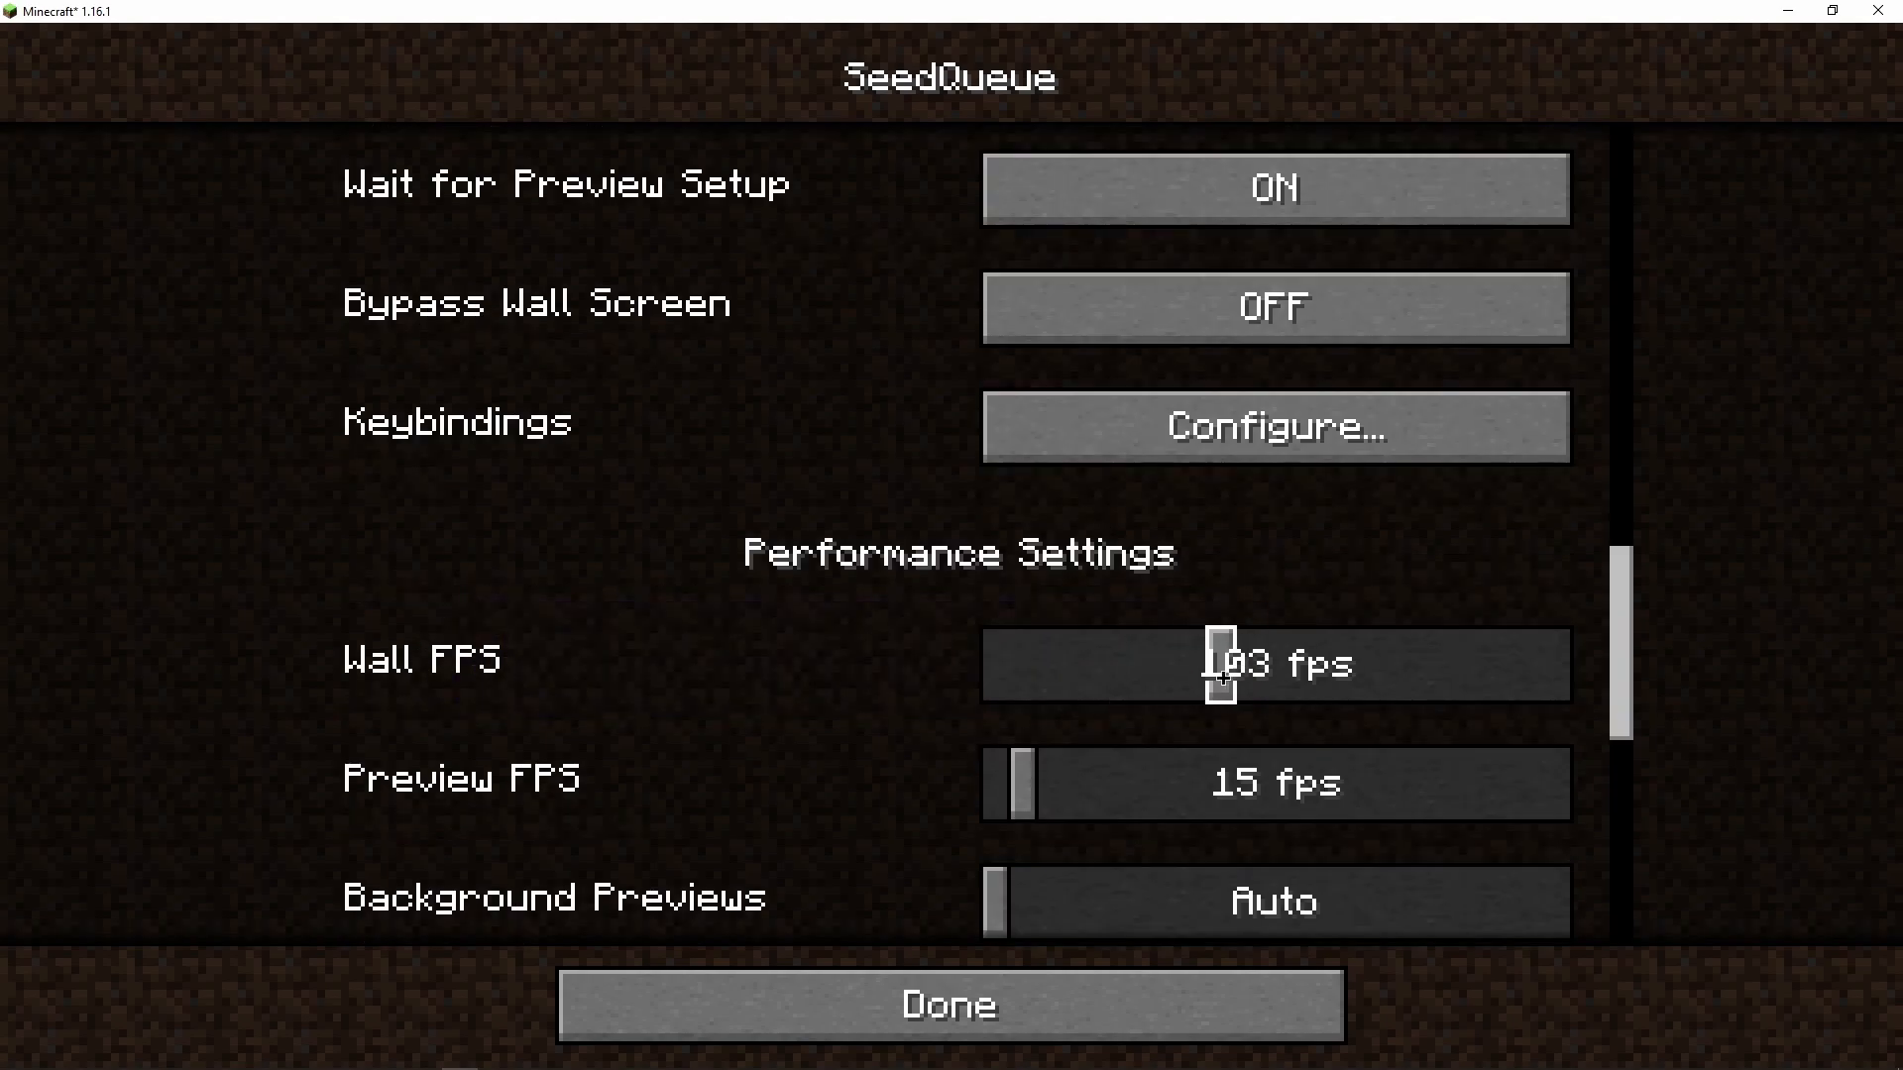
left_click_drag(1219, 664, 1310, 664)
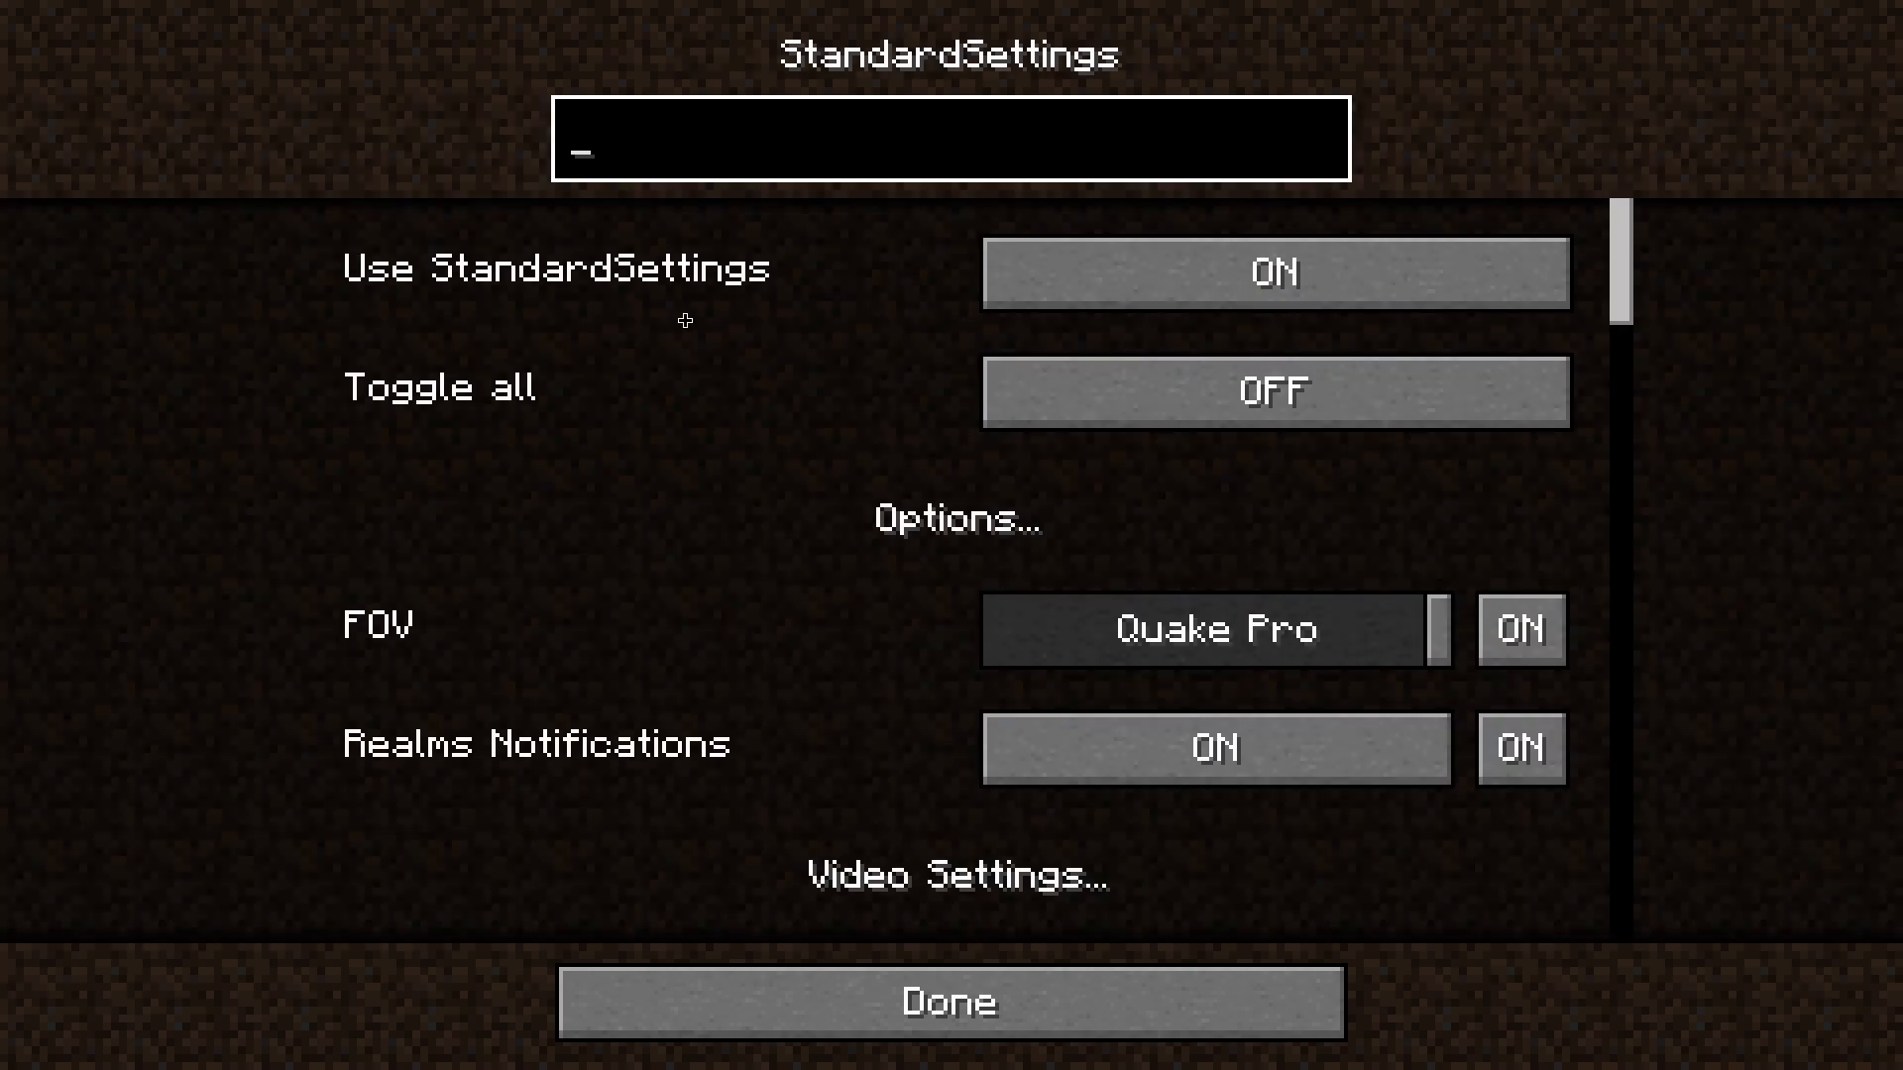
Check the brightness and pause entries, then search 'new' and start rebinding Create New World from F6
type("BRIGHT")
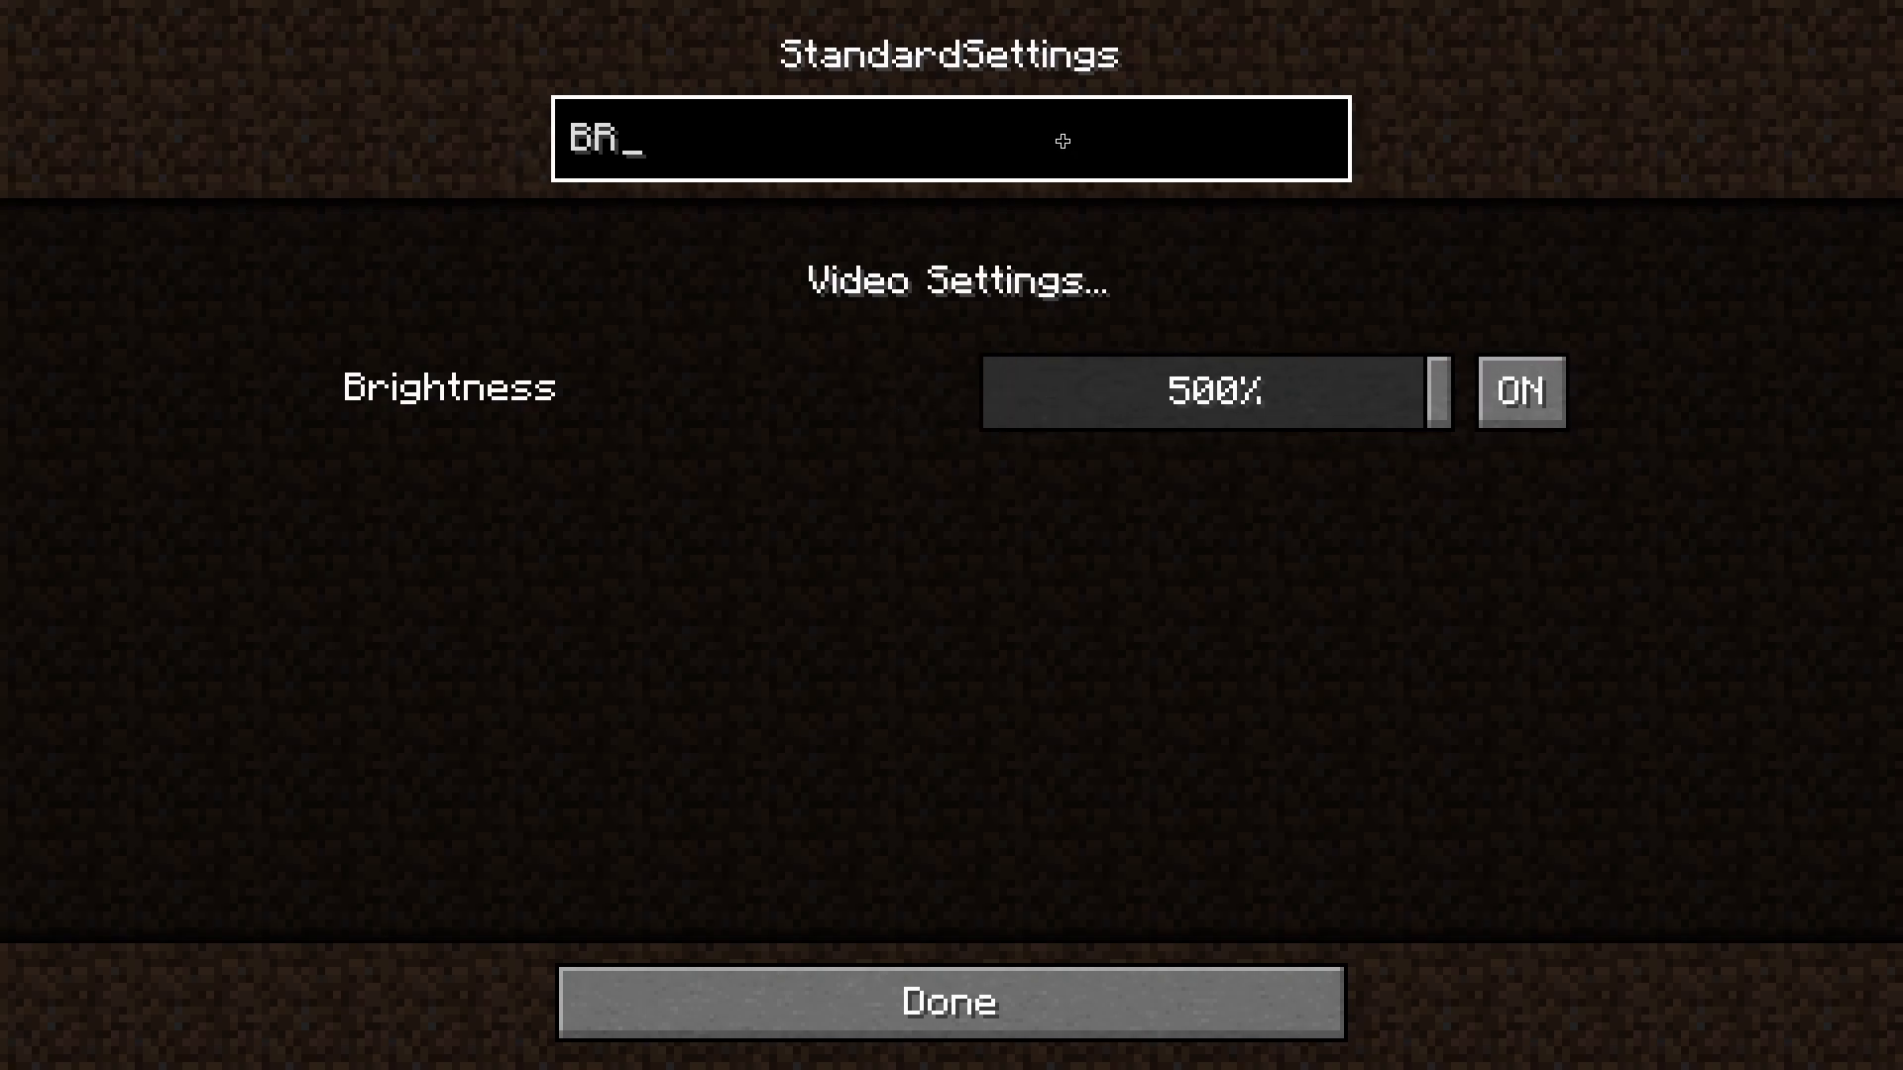
type("PAUSE")
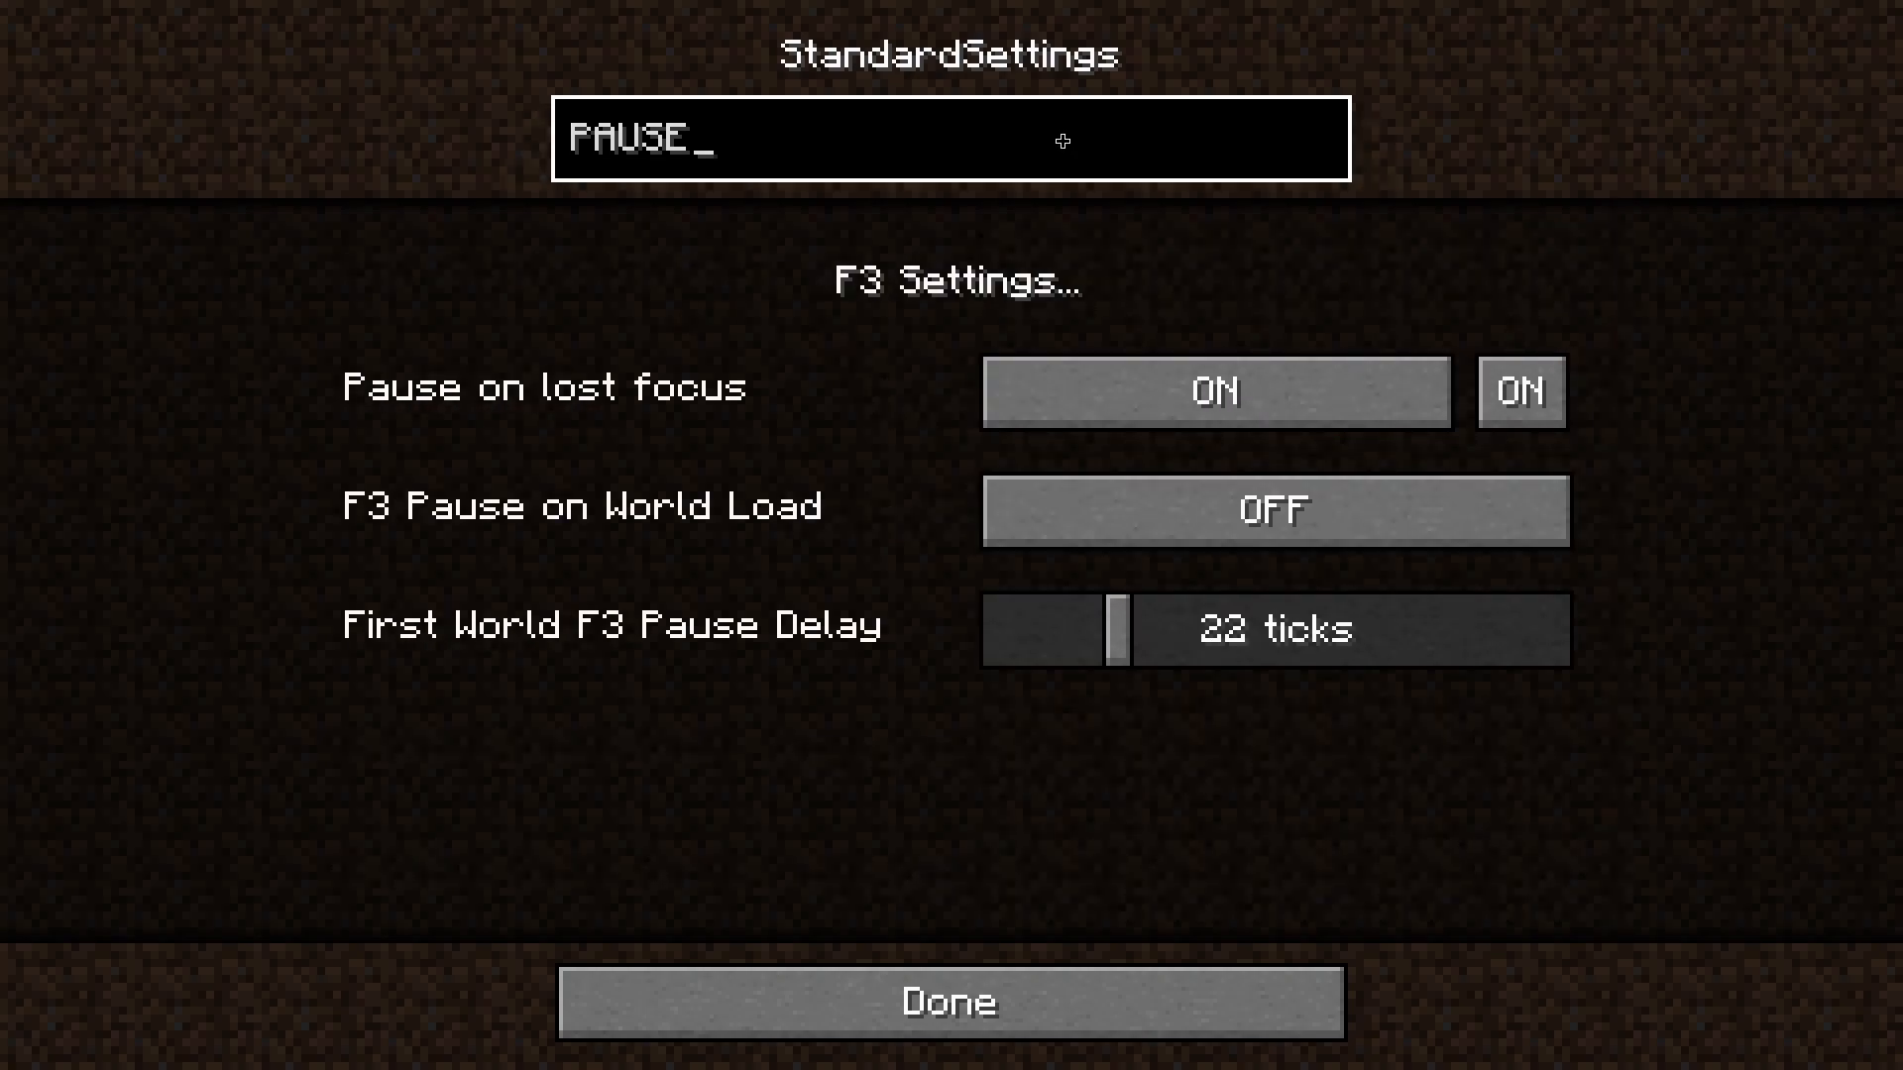
mouse_move(1274, 510)
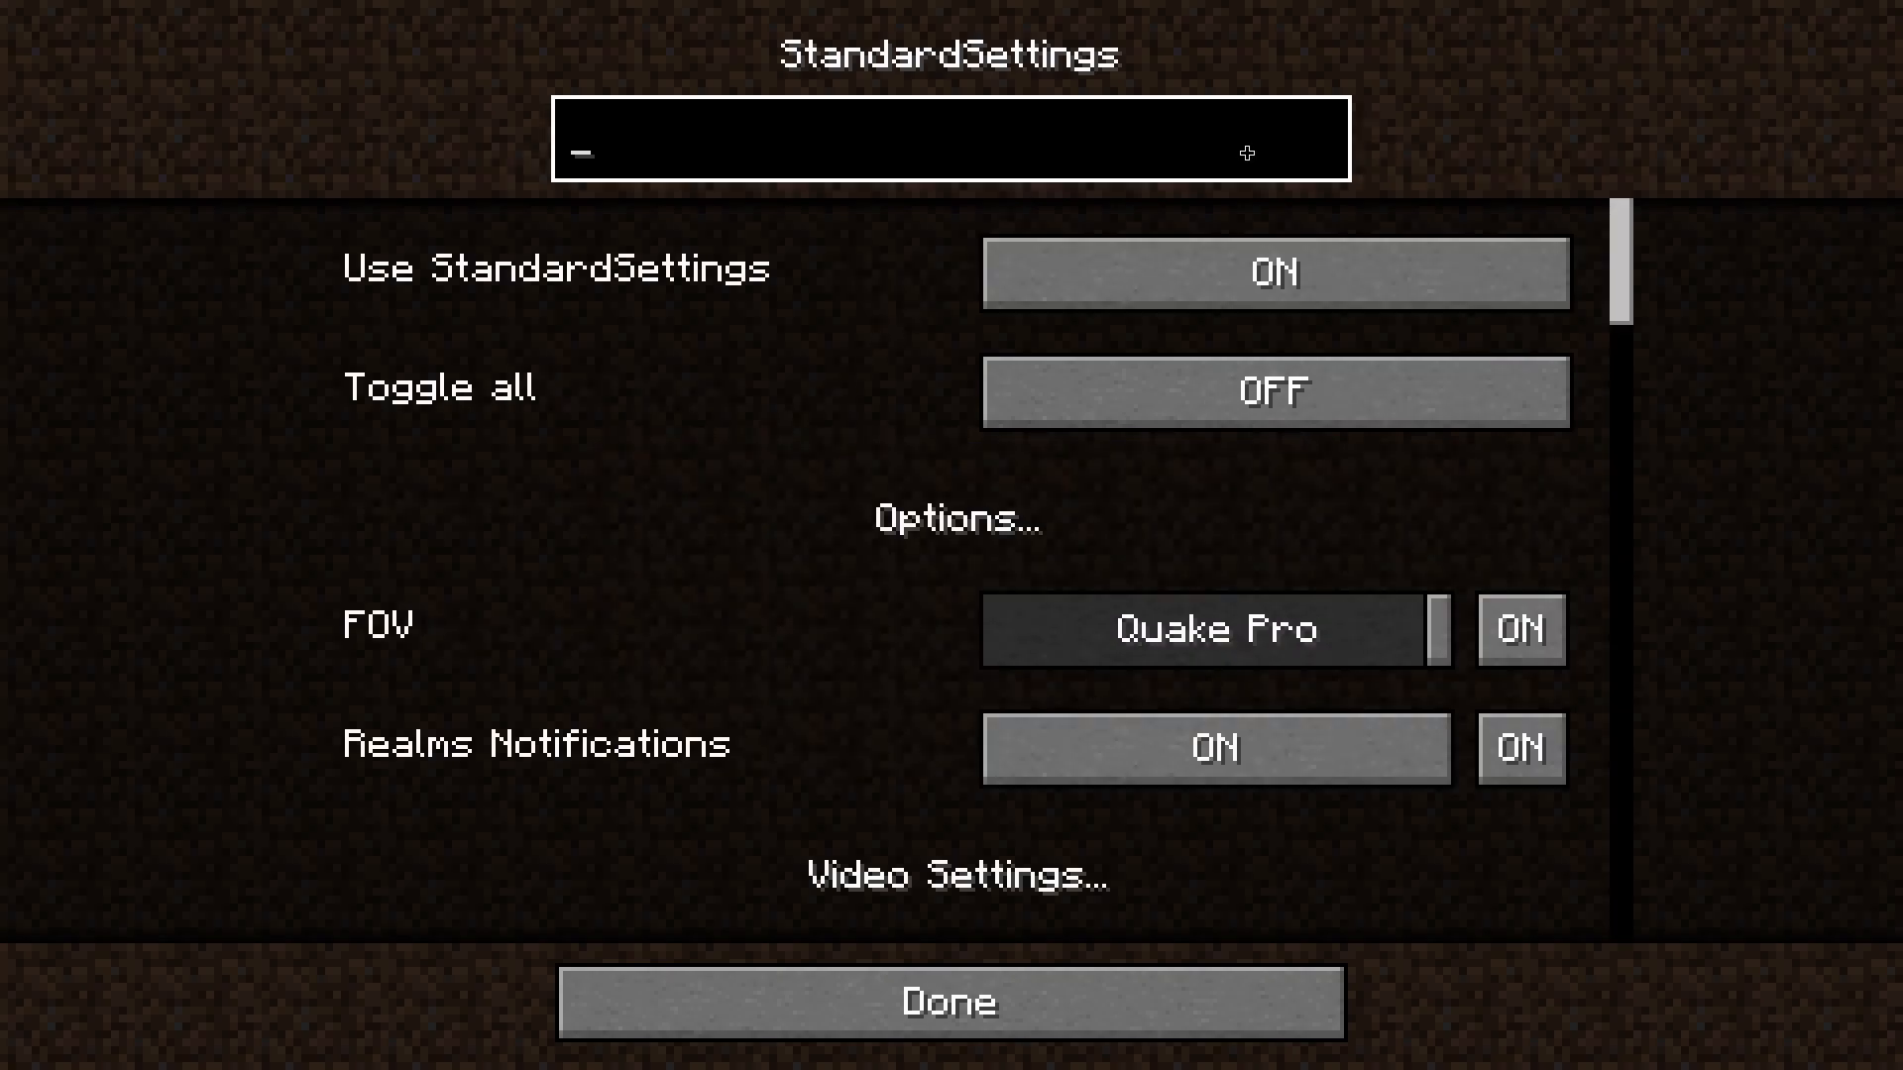
type("new")
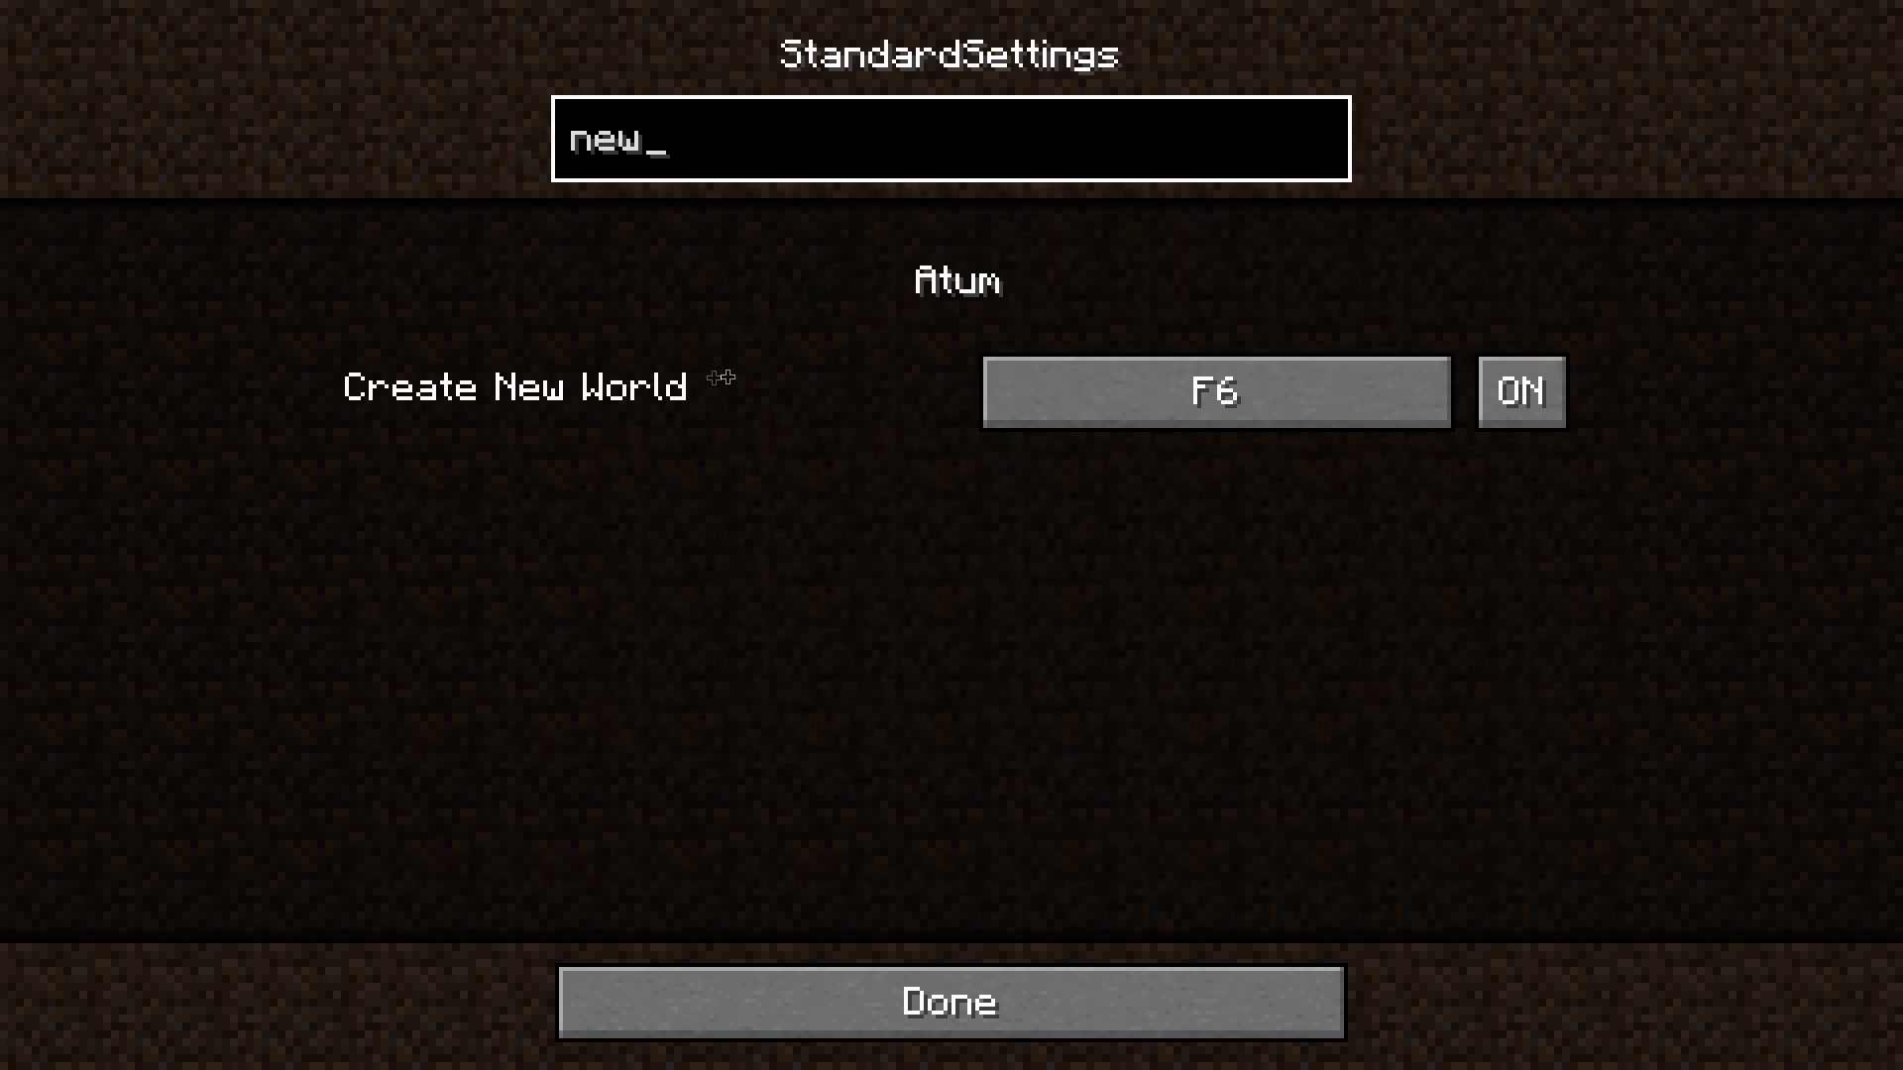
left_click(1213, 390)
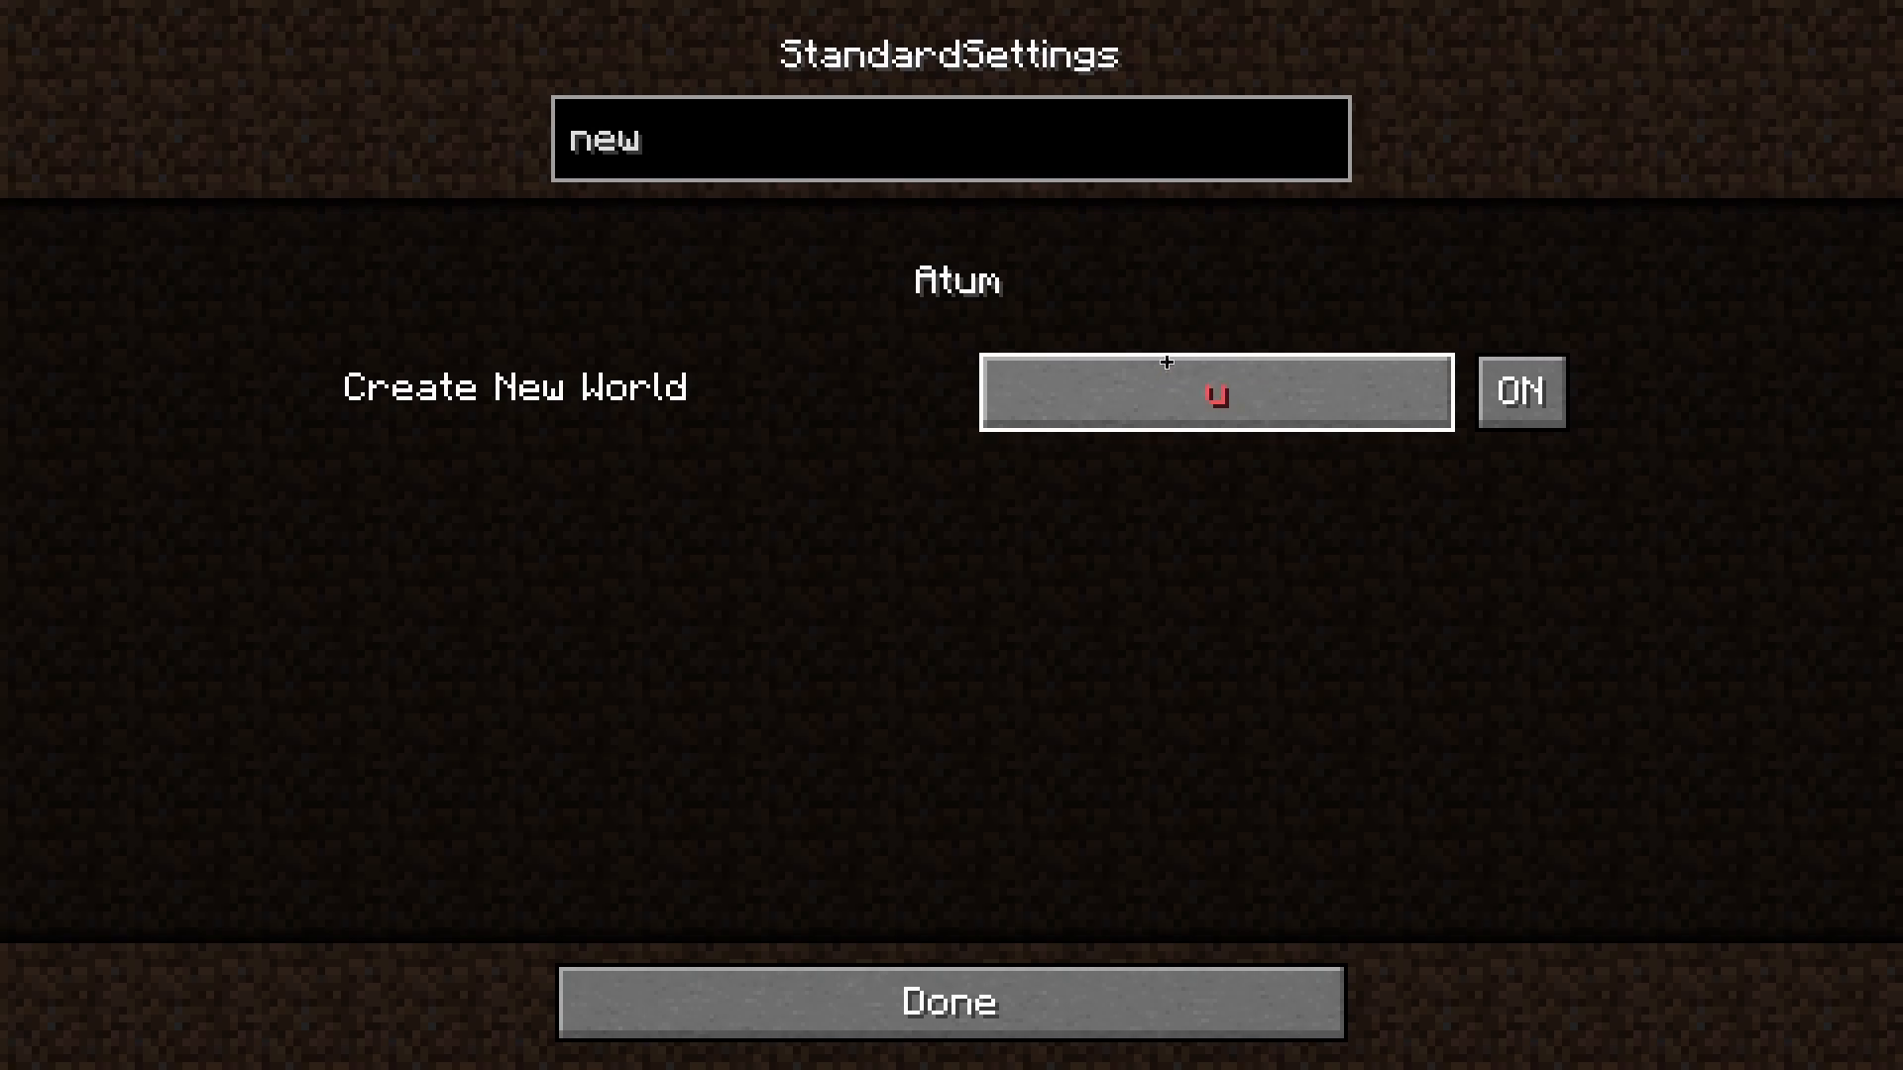
mouse_move(1138, 244)
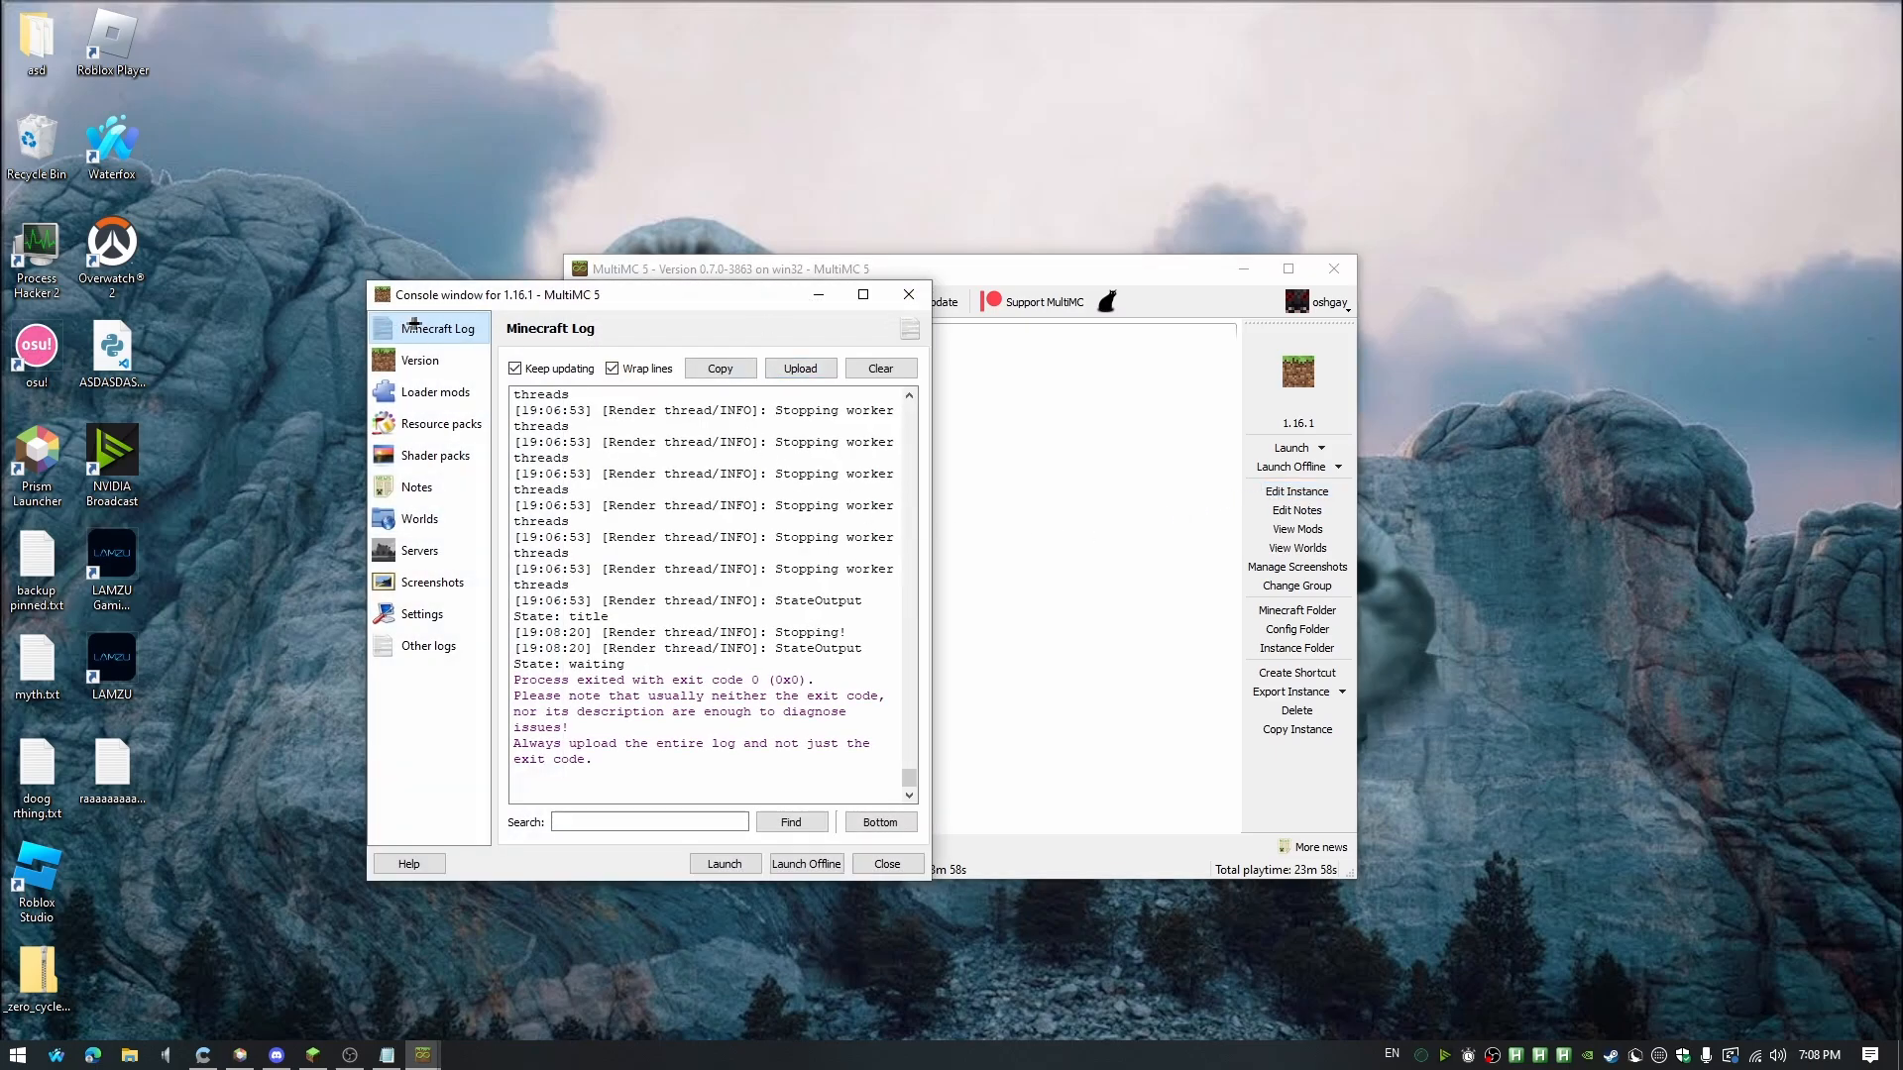
Upload the Minecraft log from the console window and confirm the upload-finished notice
left_click(798, 369)
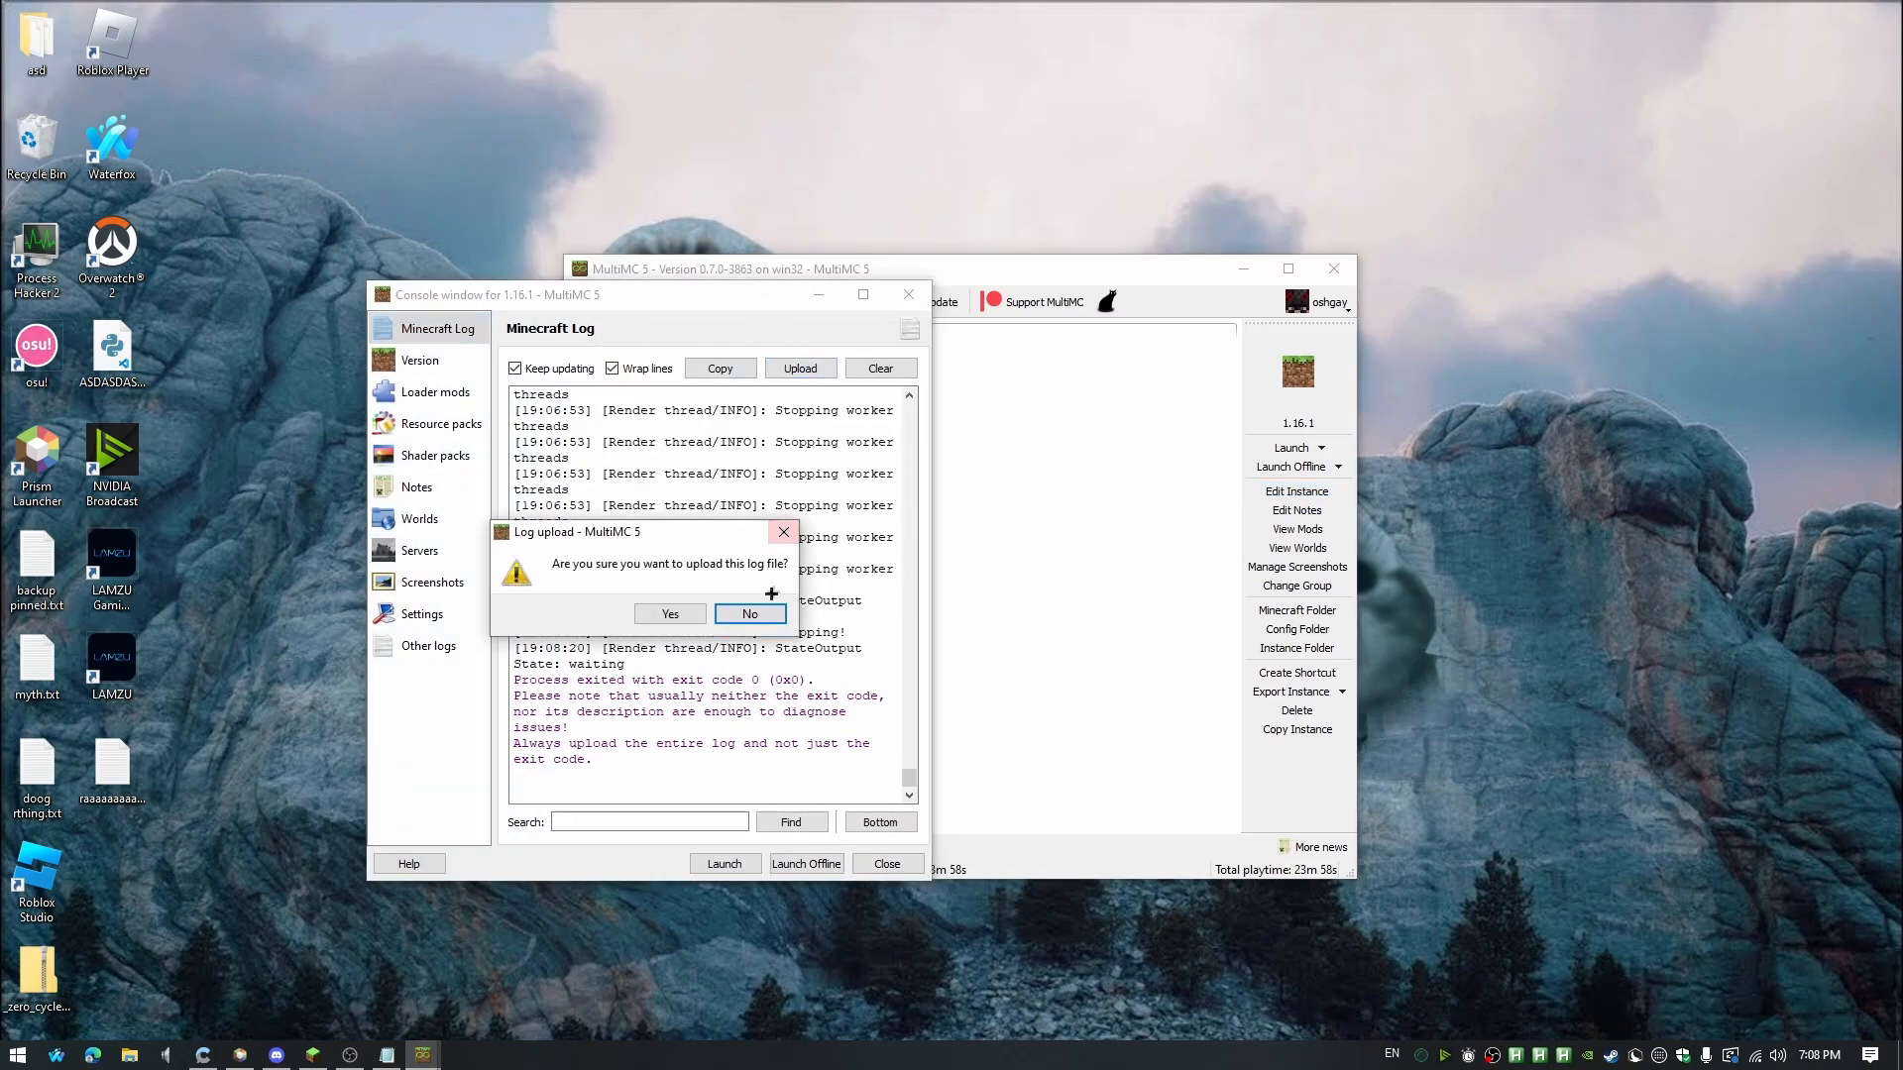
left_click(668, 615)
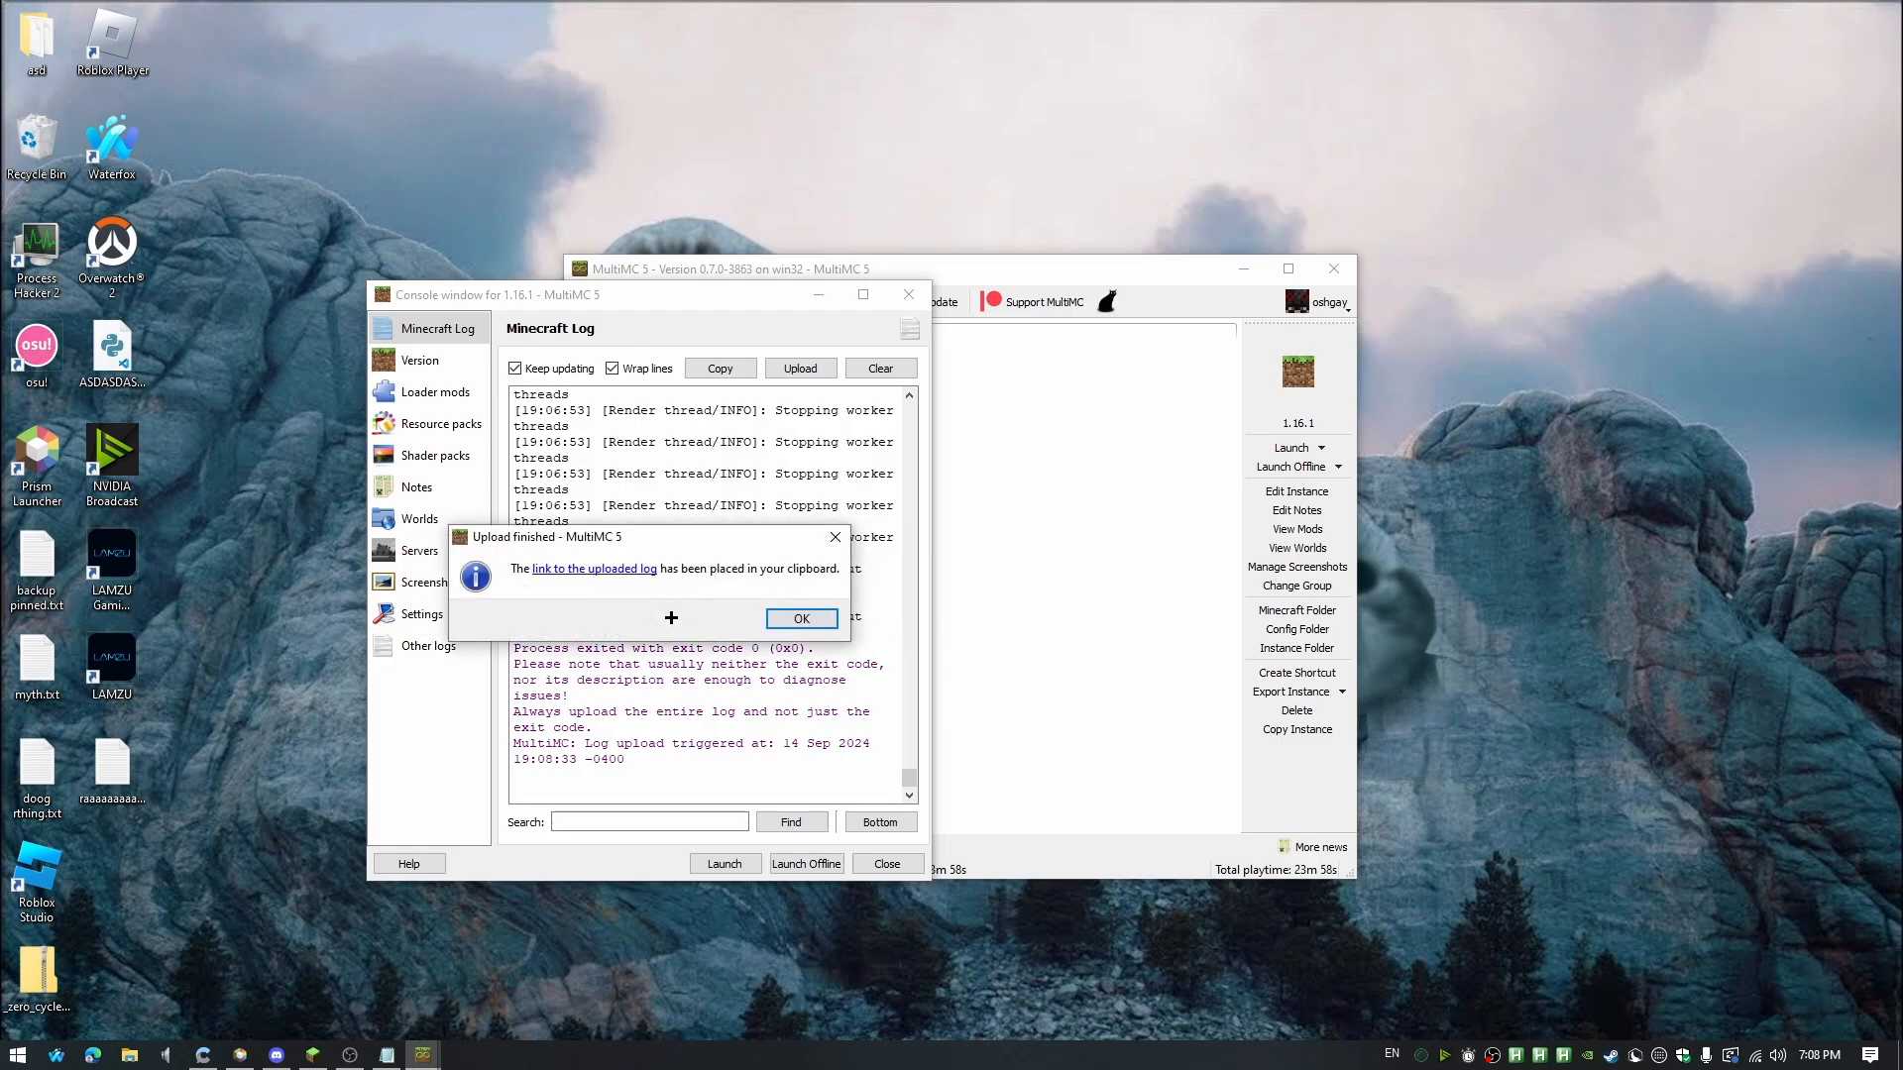
left_click(799, 619)
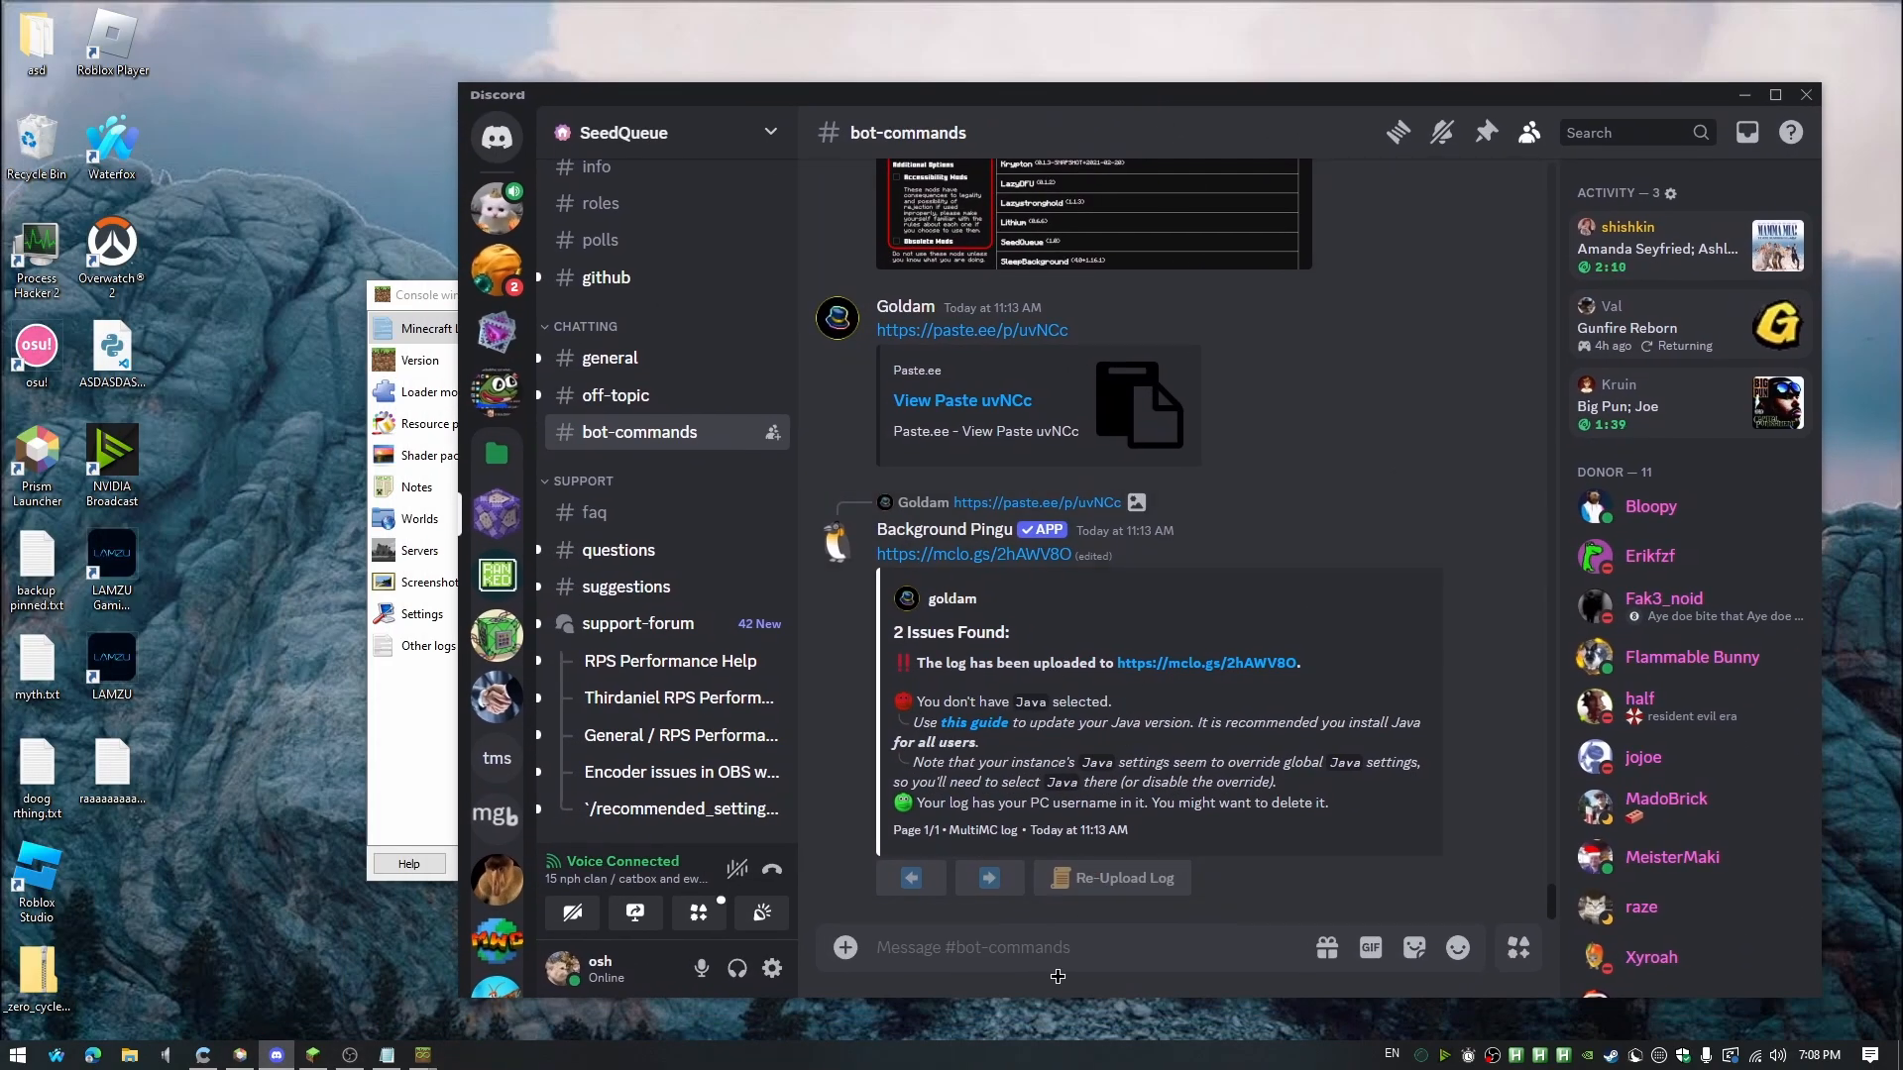
Run the /recommend_settings slash command in #bot-commands and read Background Pingu's reply
type("/")
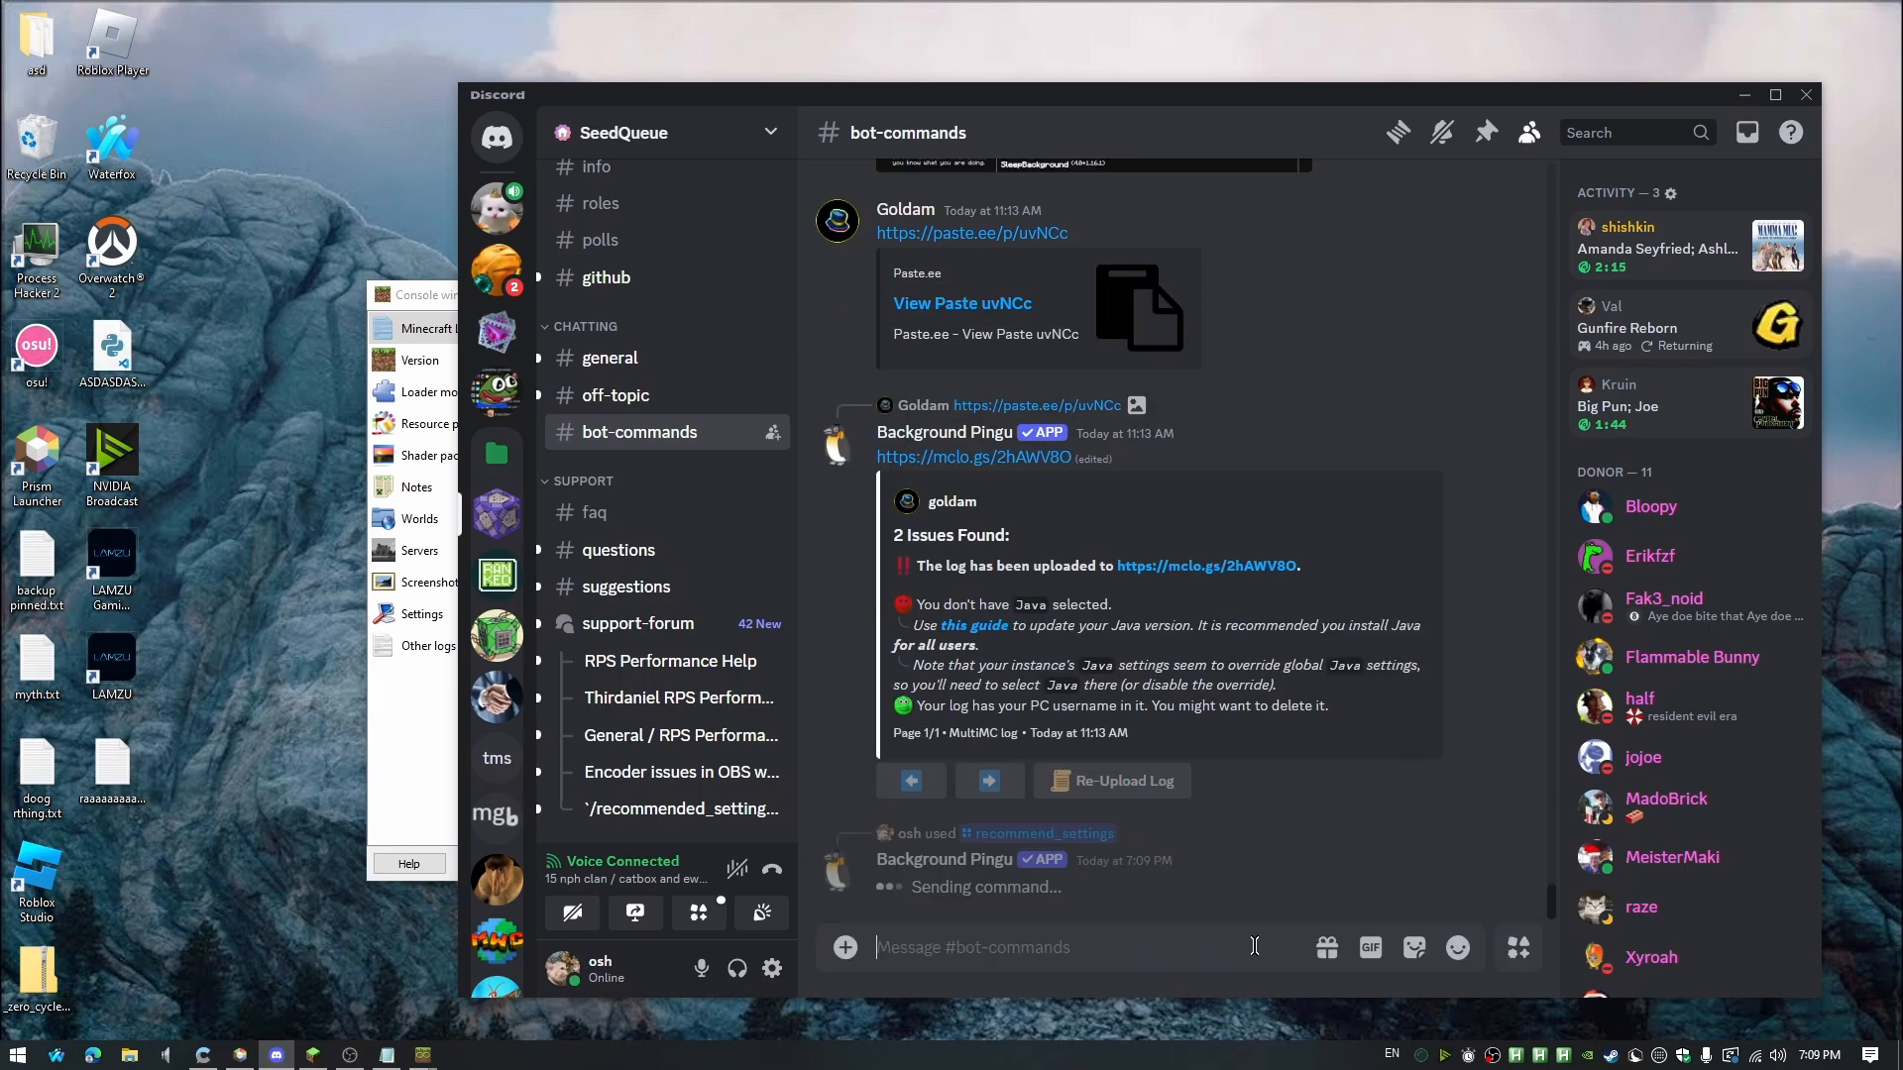
scroll("down", 3)
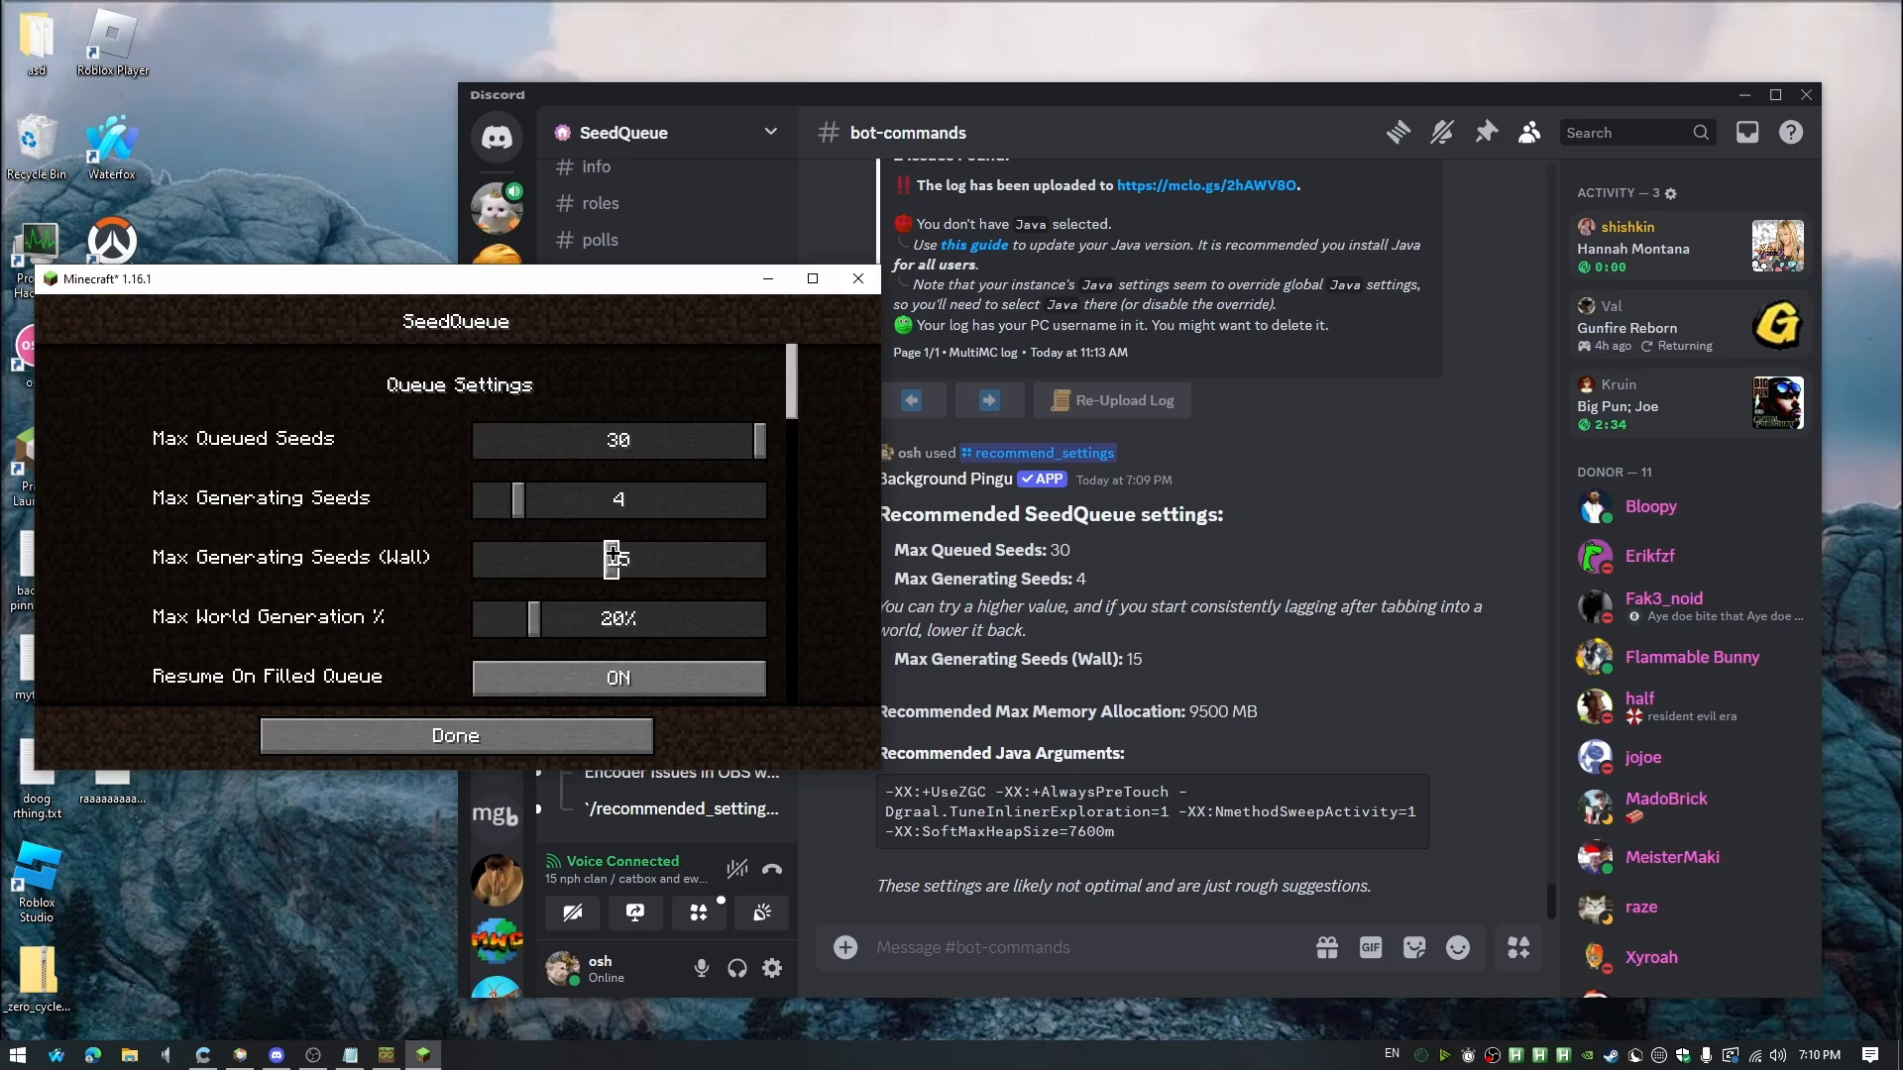
Enter a singleplayer test world, unpause briefly, then save and quit to reach the 3×3 wall
left_click(456, 736)
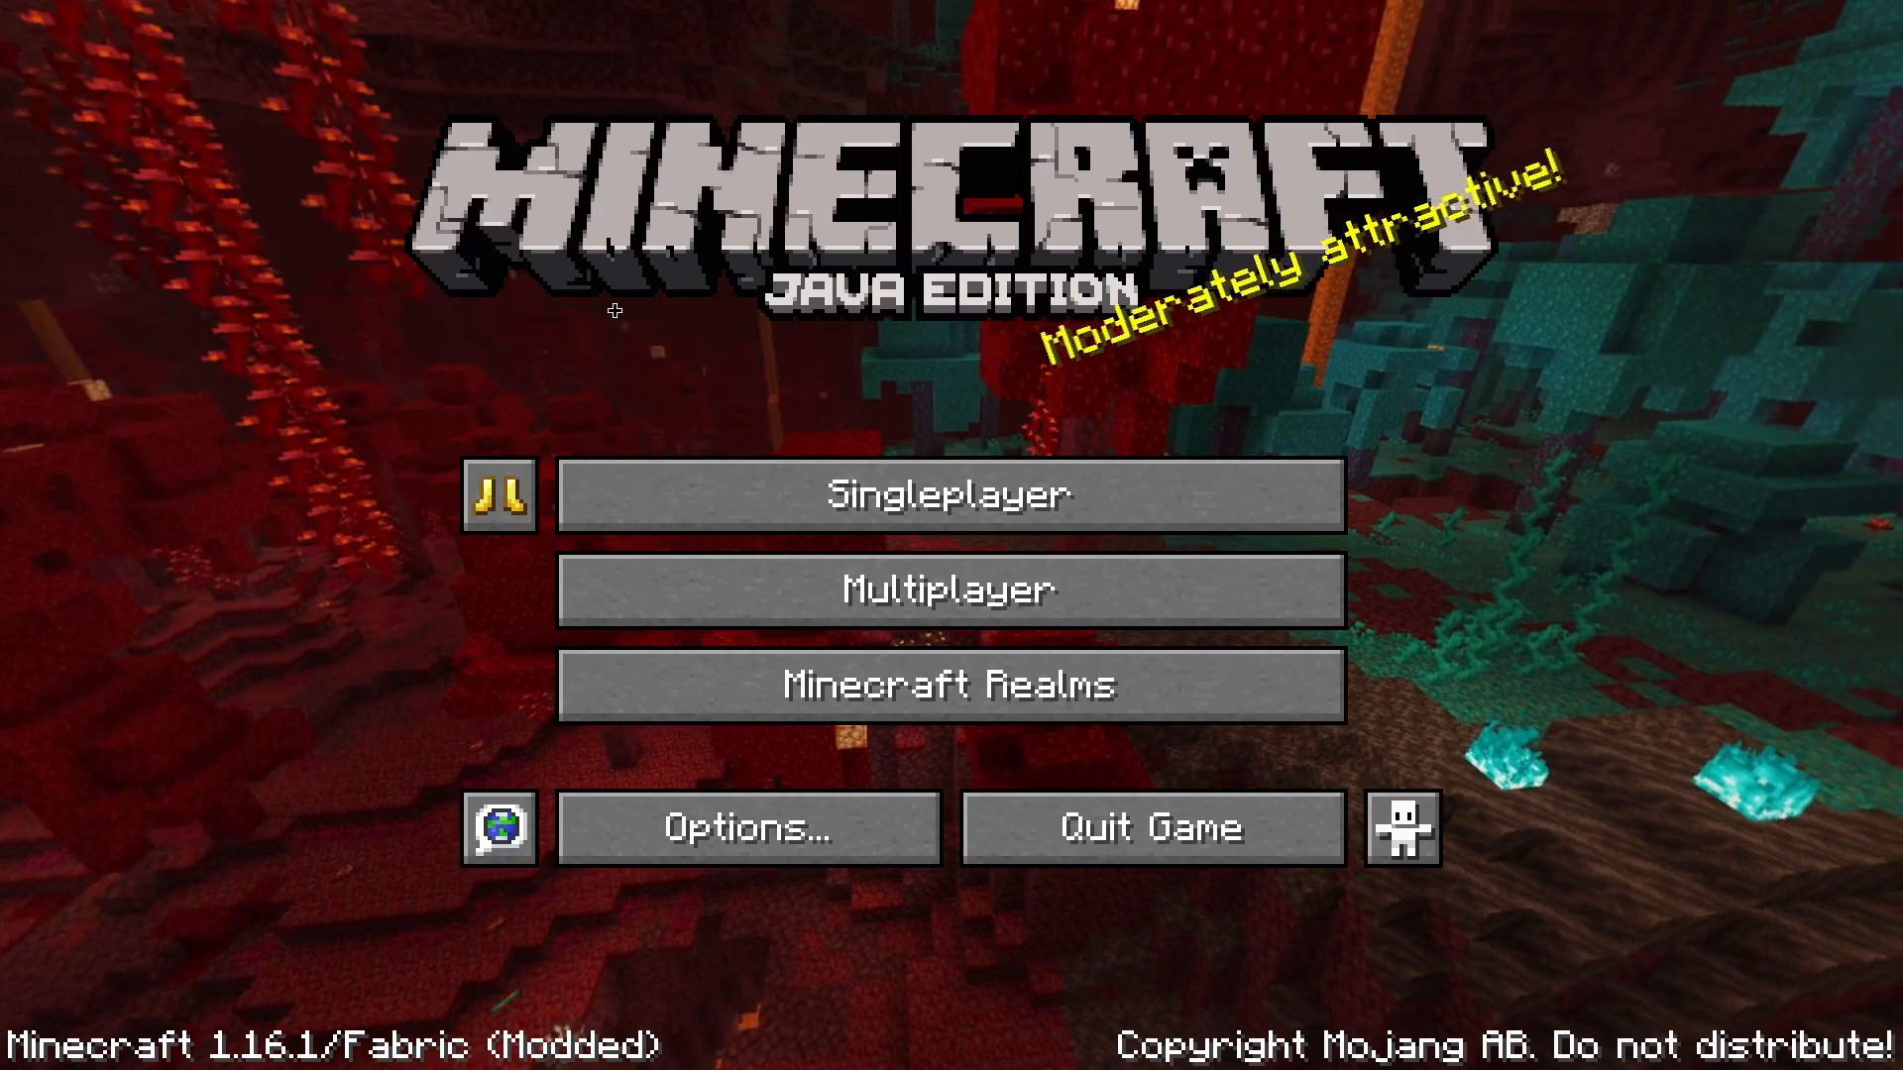
left_click(950, 494)
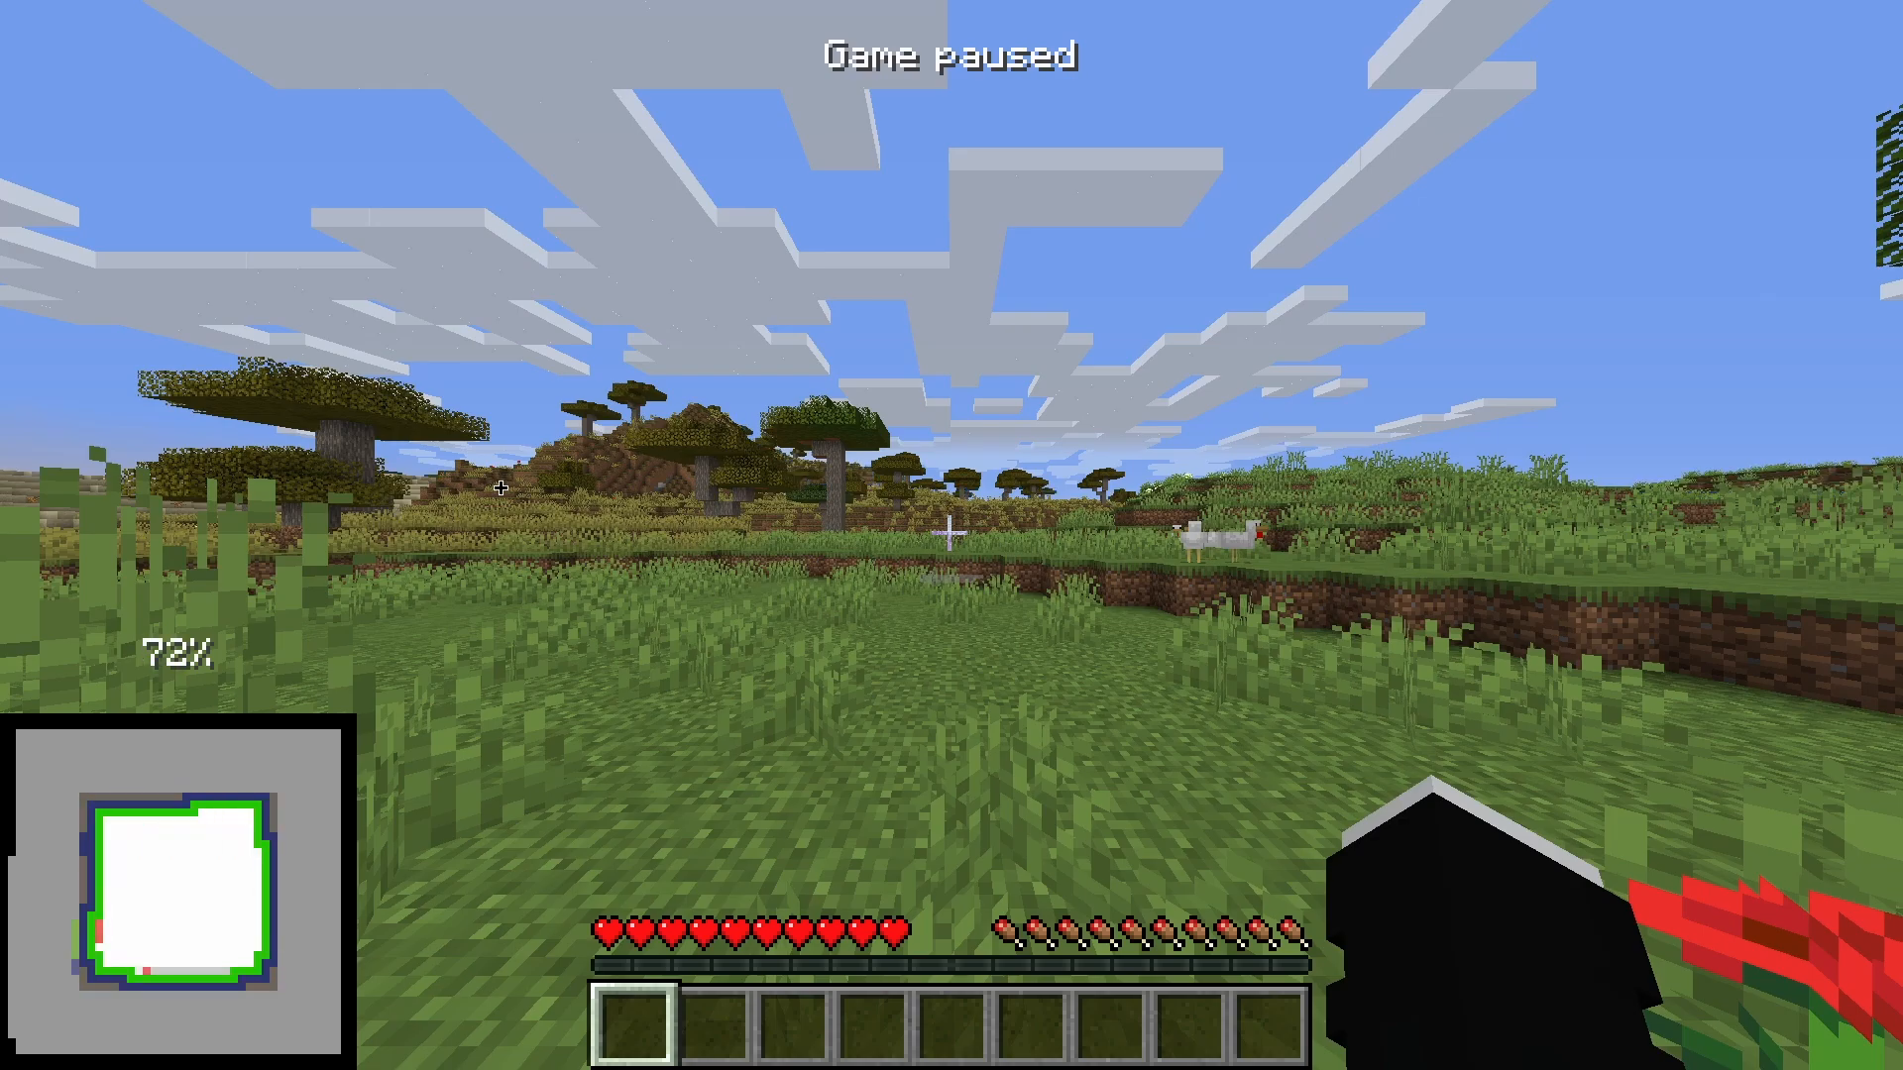
key("Escape")
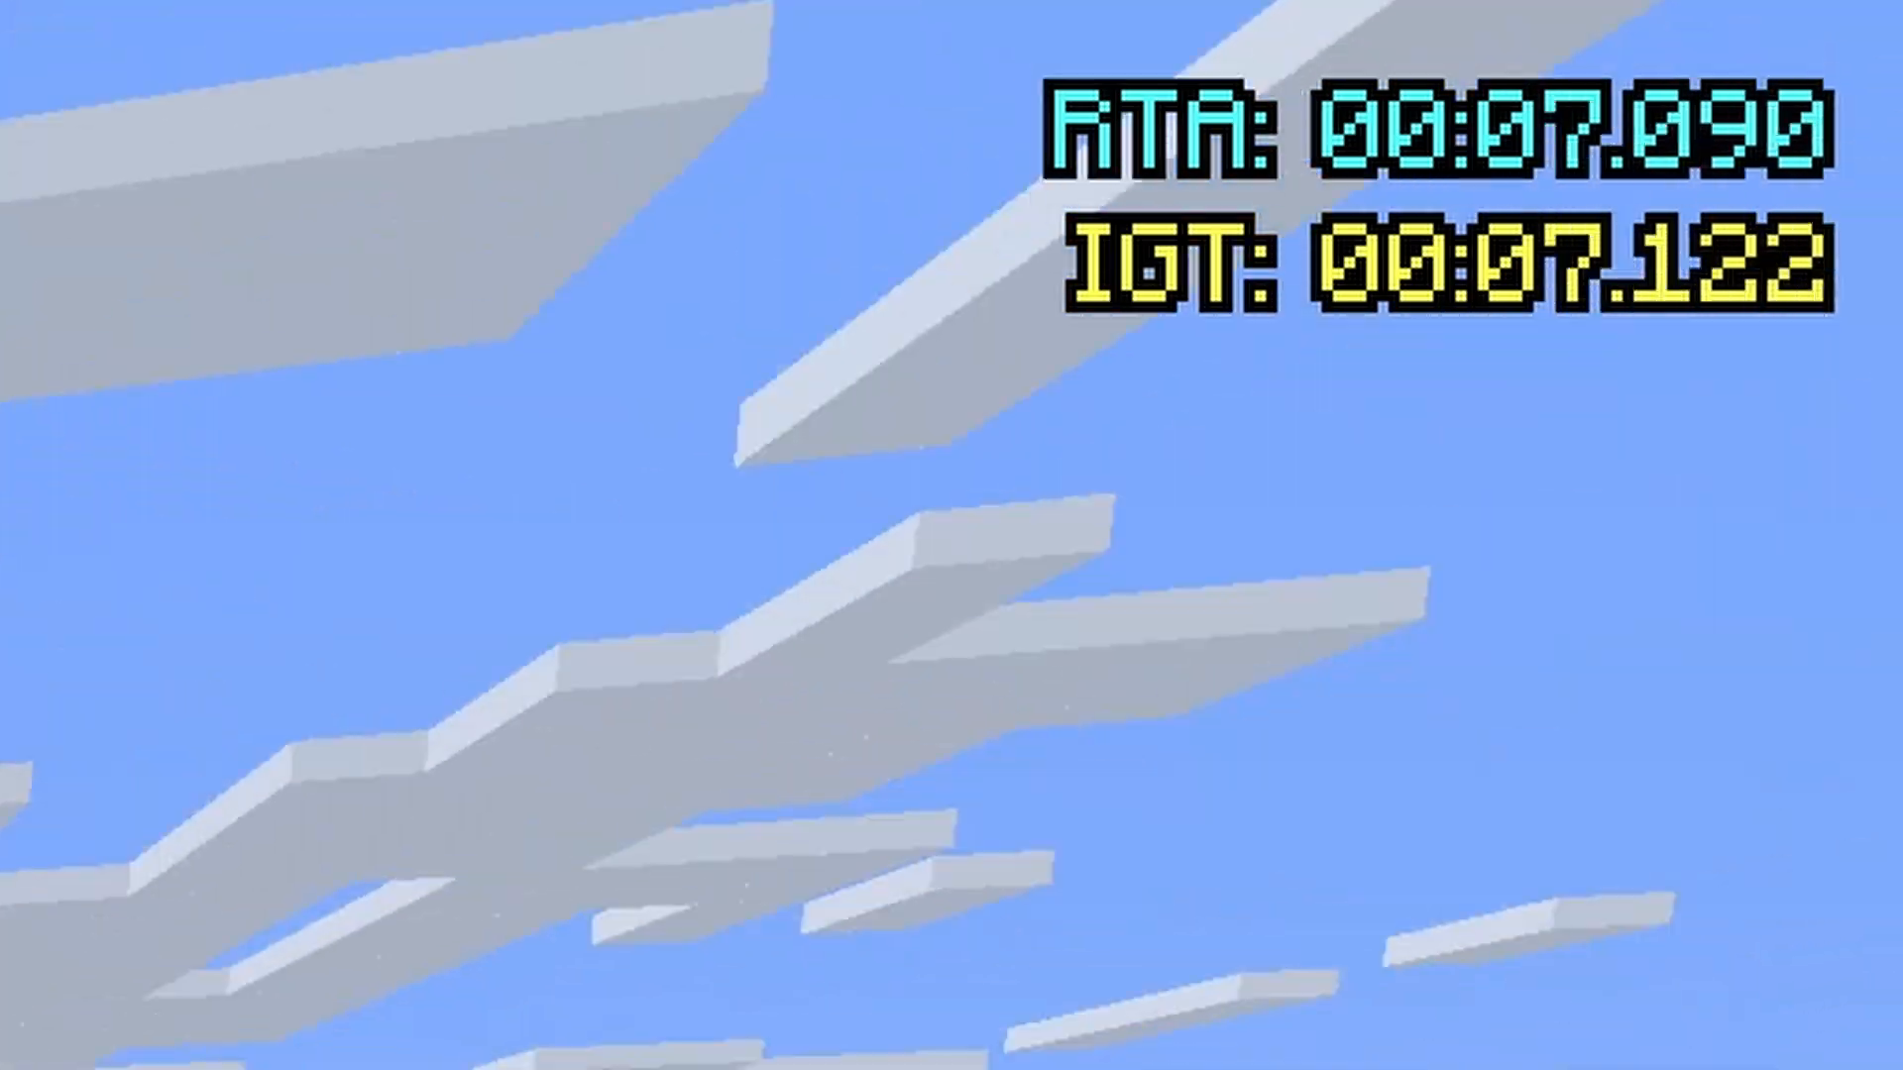
key("Escape")
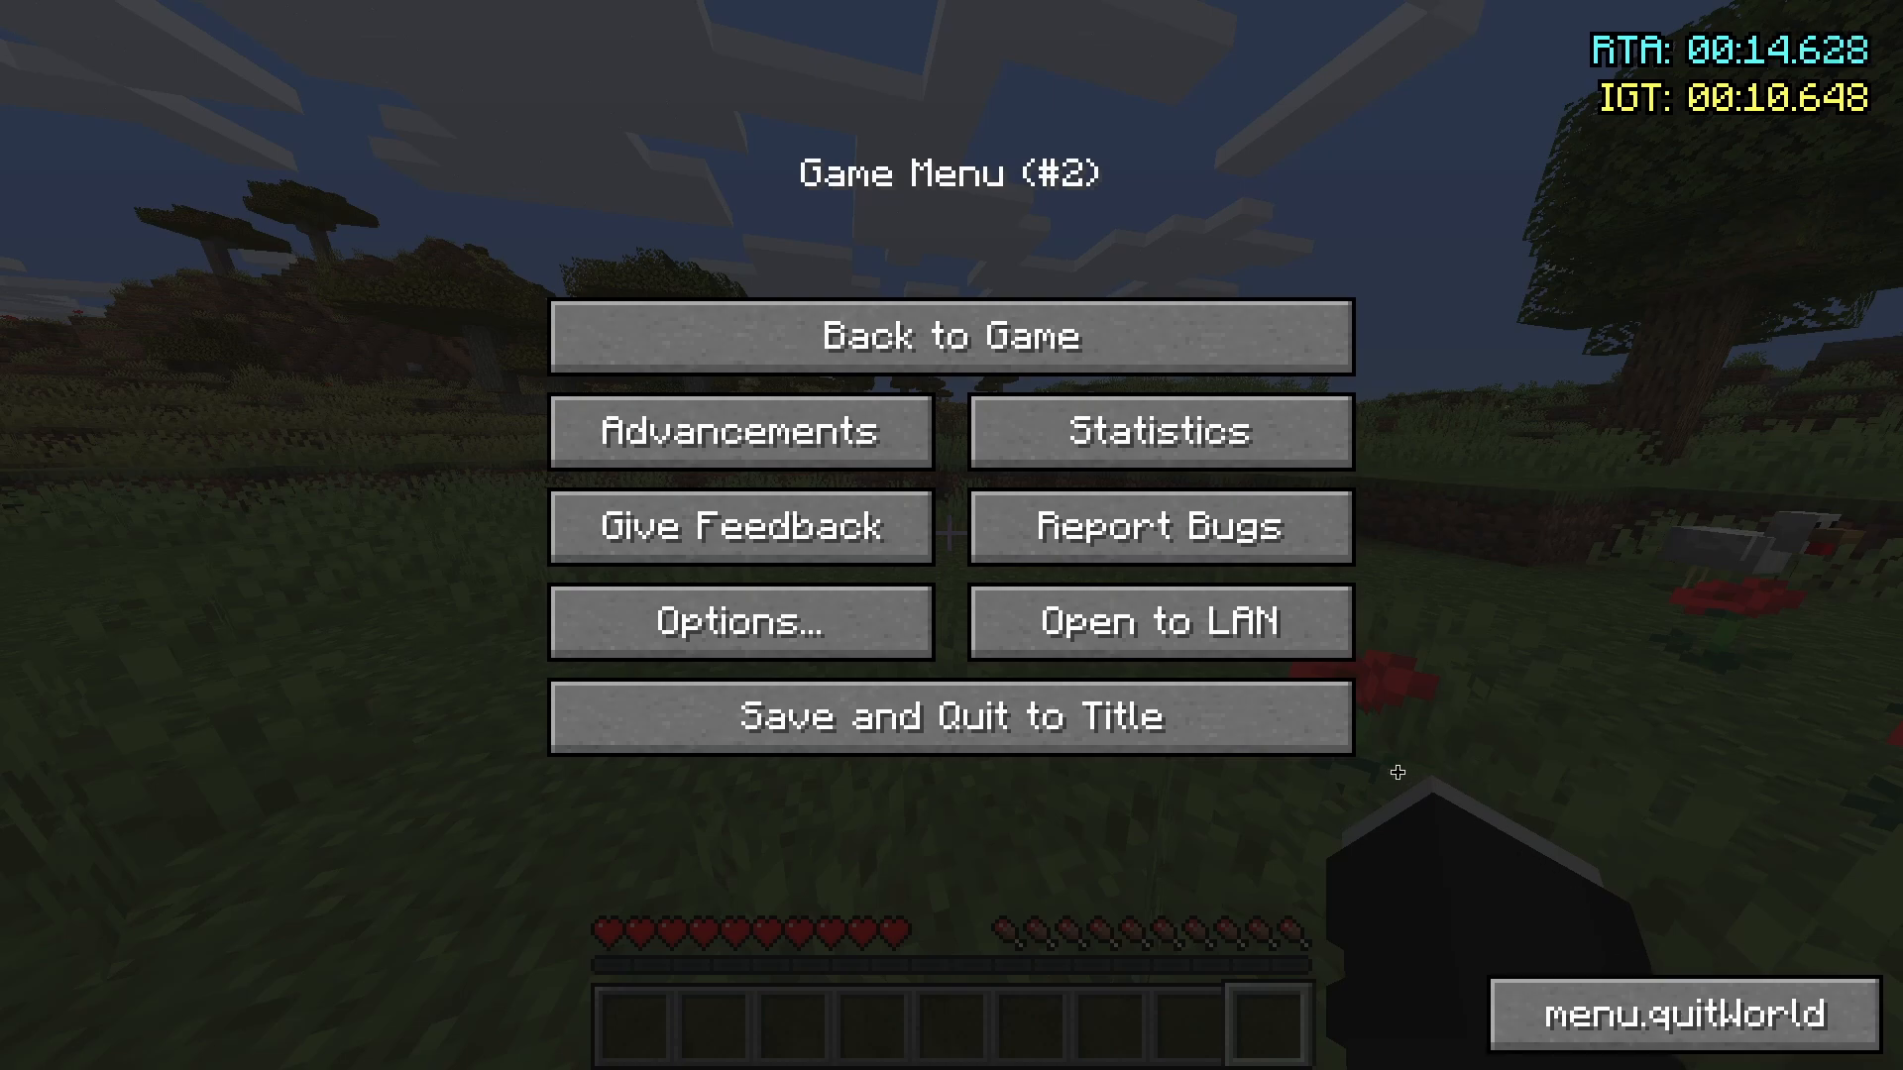
left_click(947, 335)
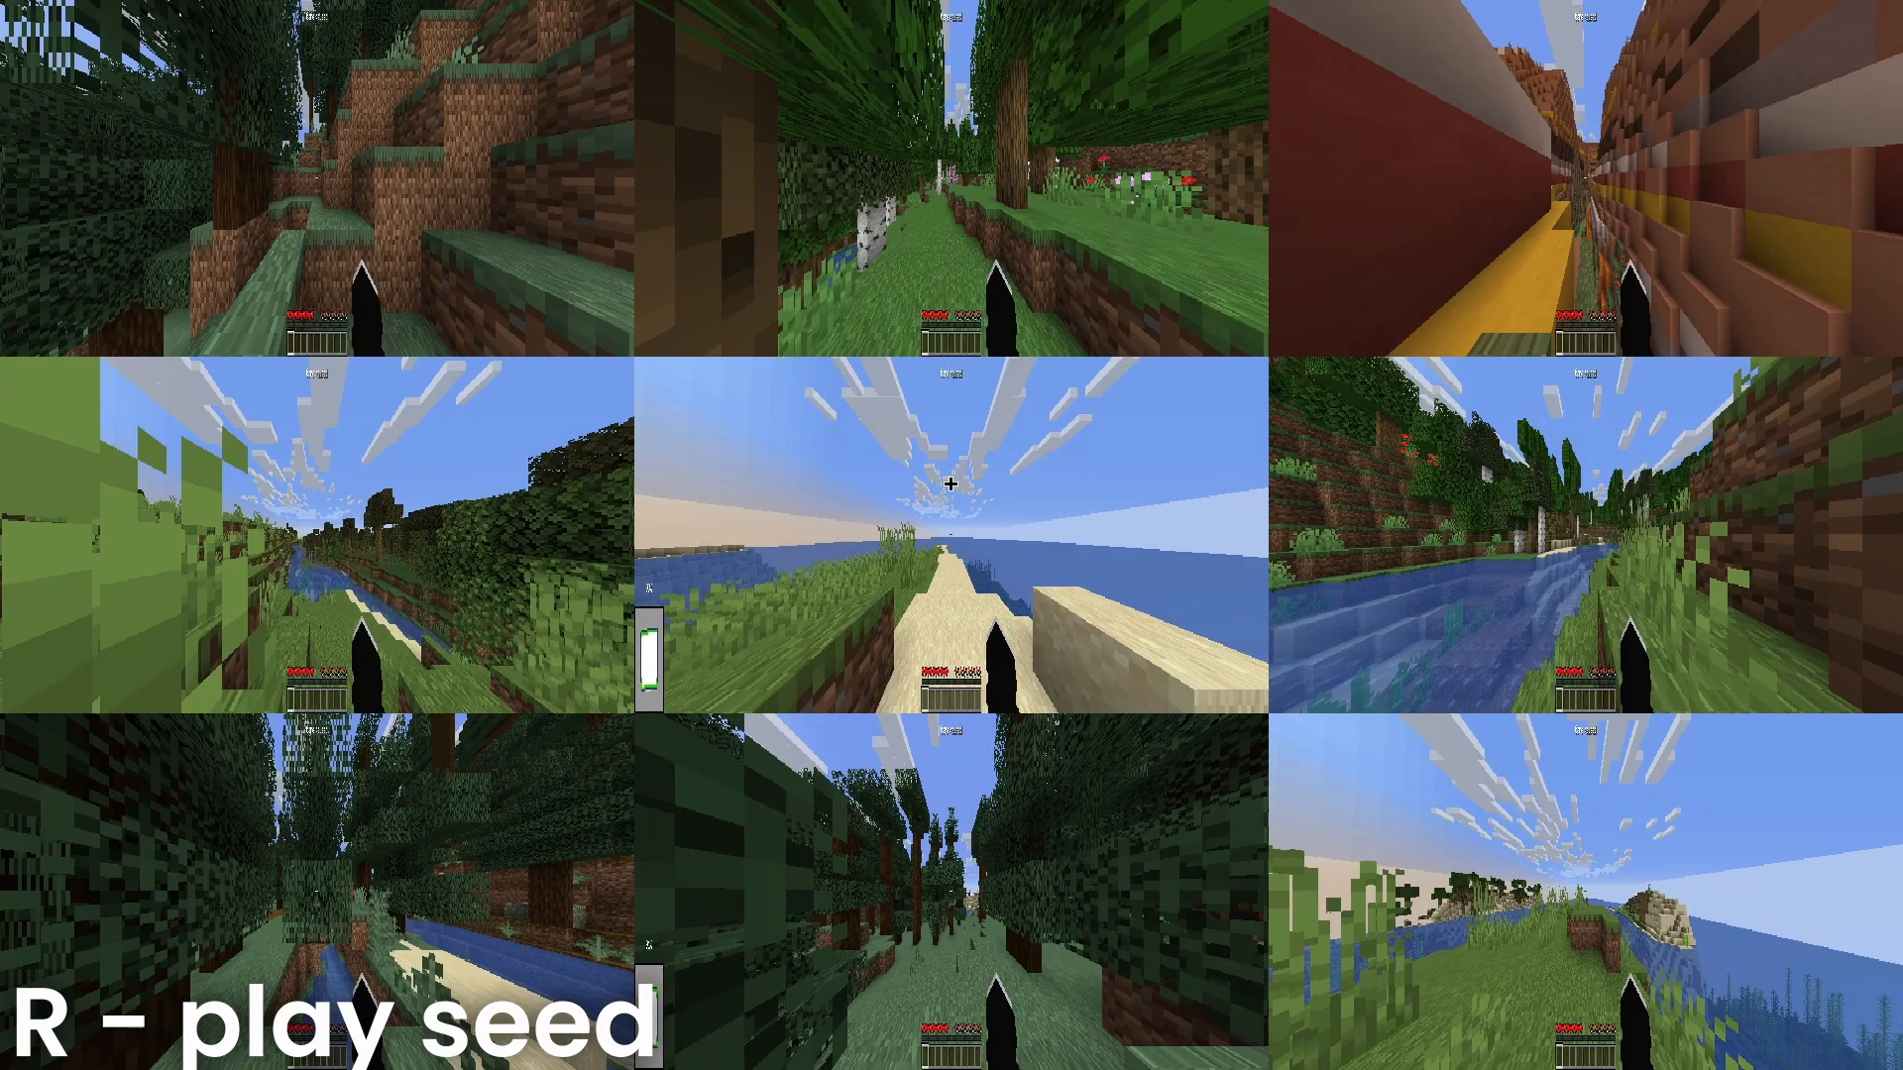
Play a wall seed with r, then open the SeedQueue keybindings and start rebinding Focus Reset
key("r")
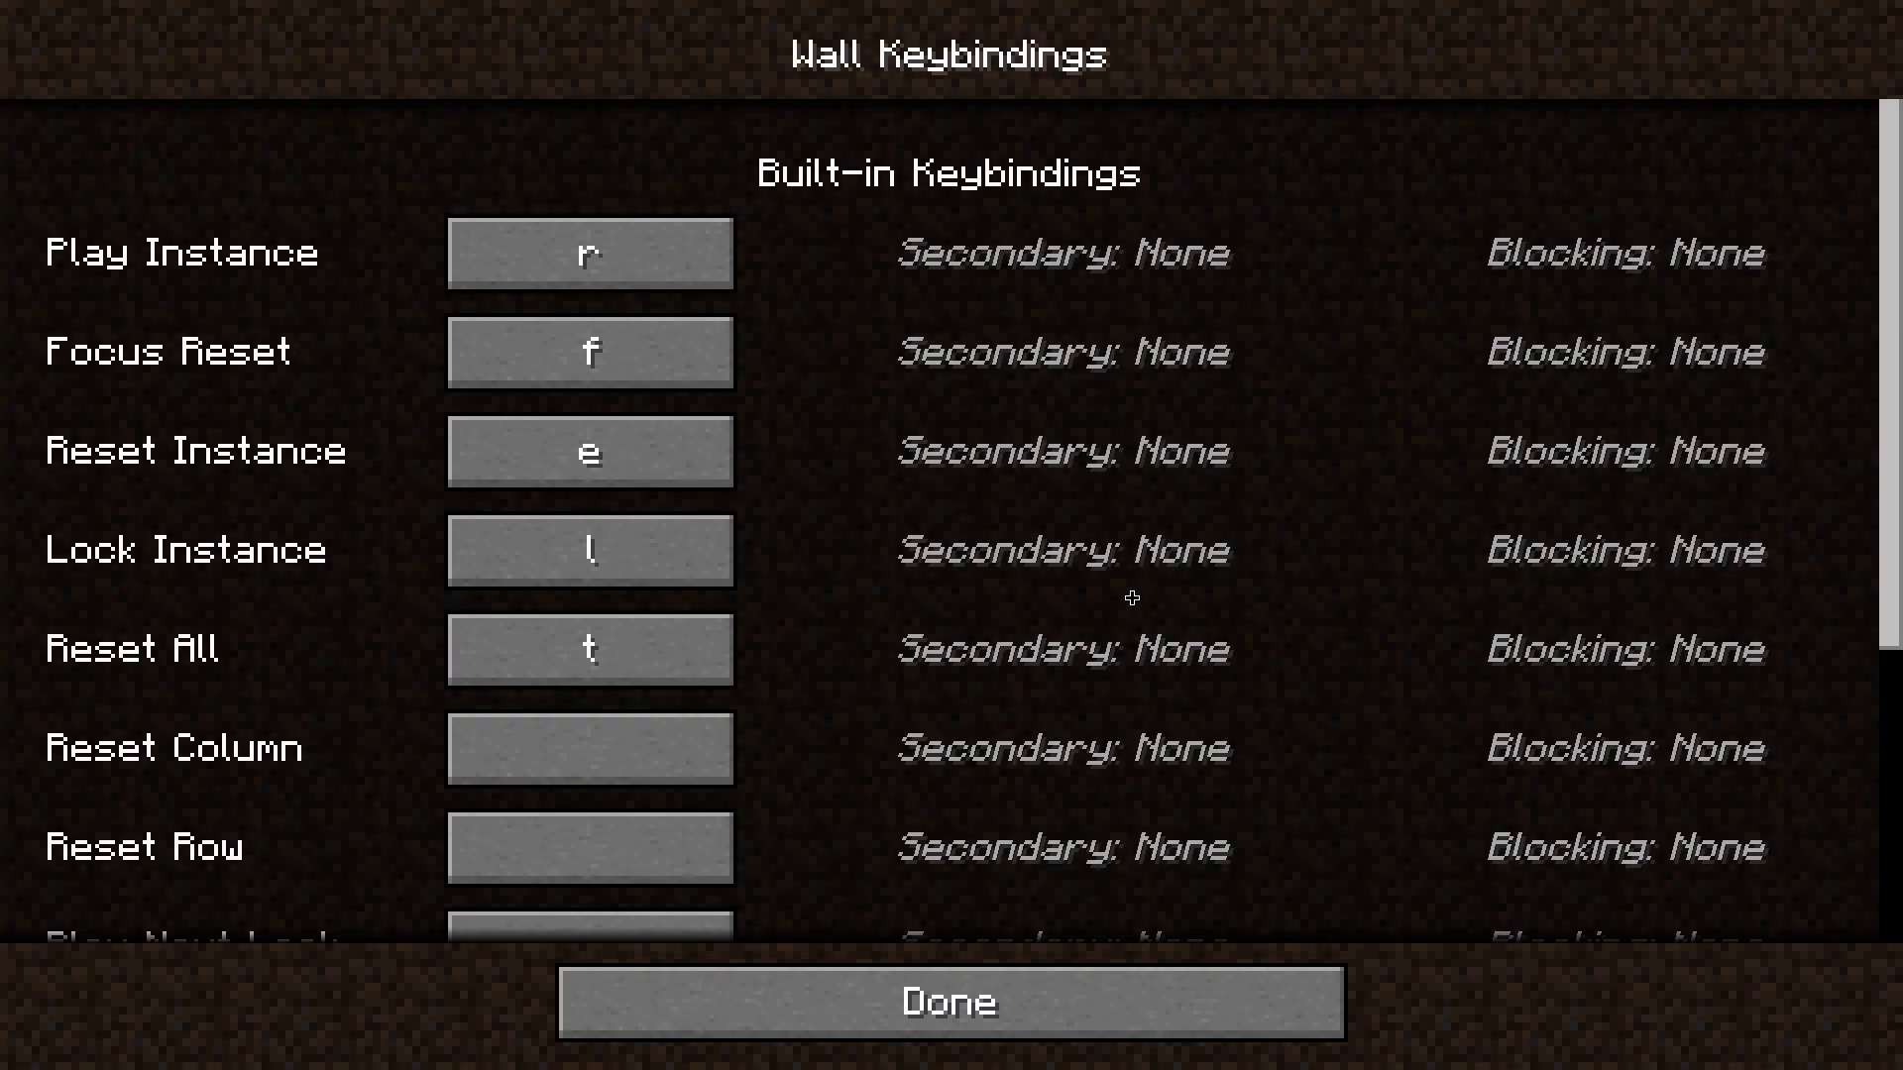
left_click(590, 353)
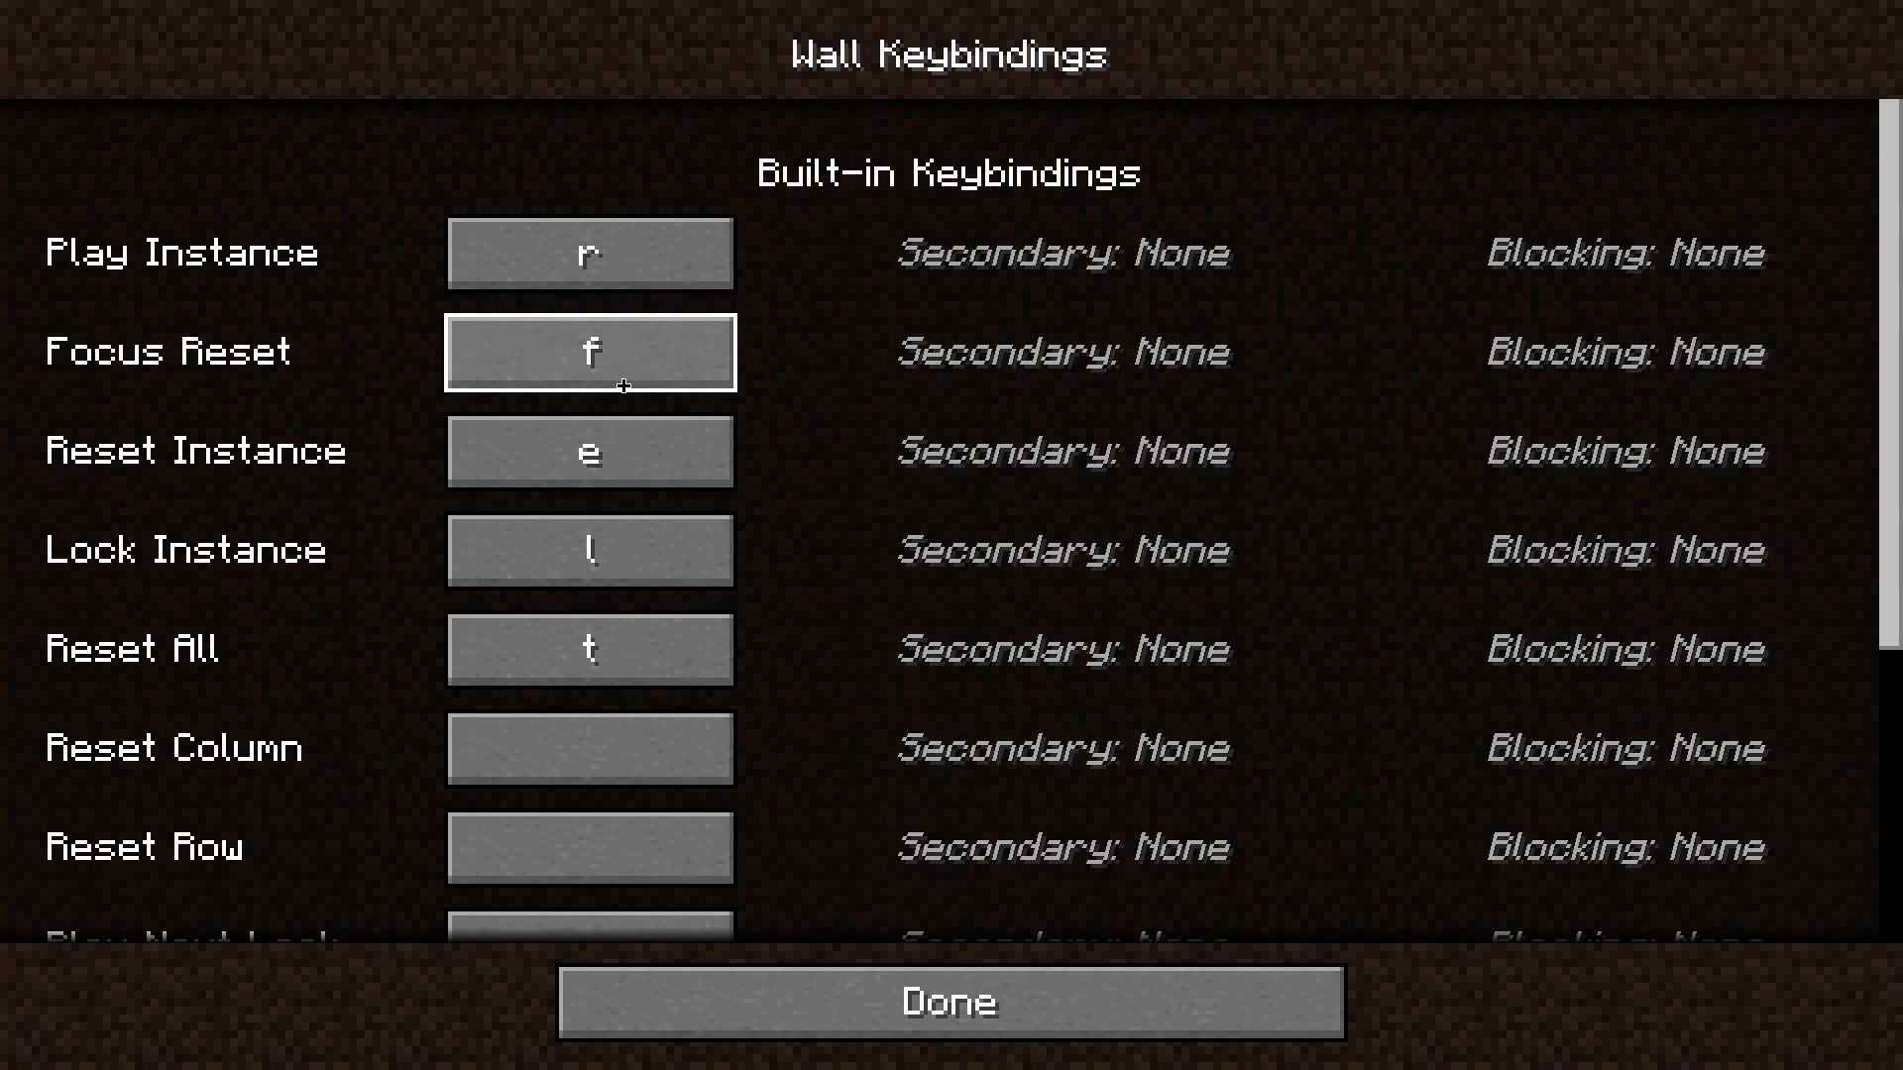
left_click(591, 450)
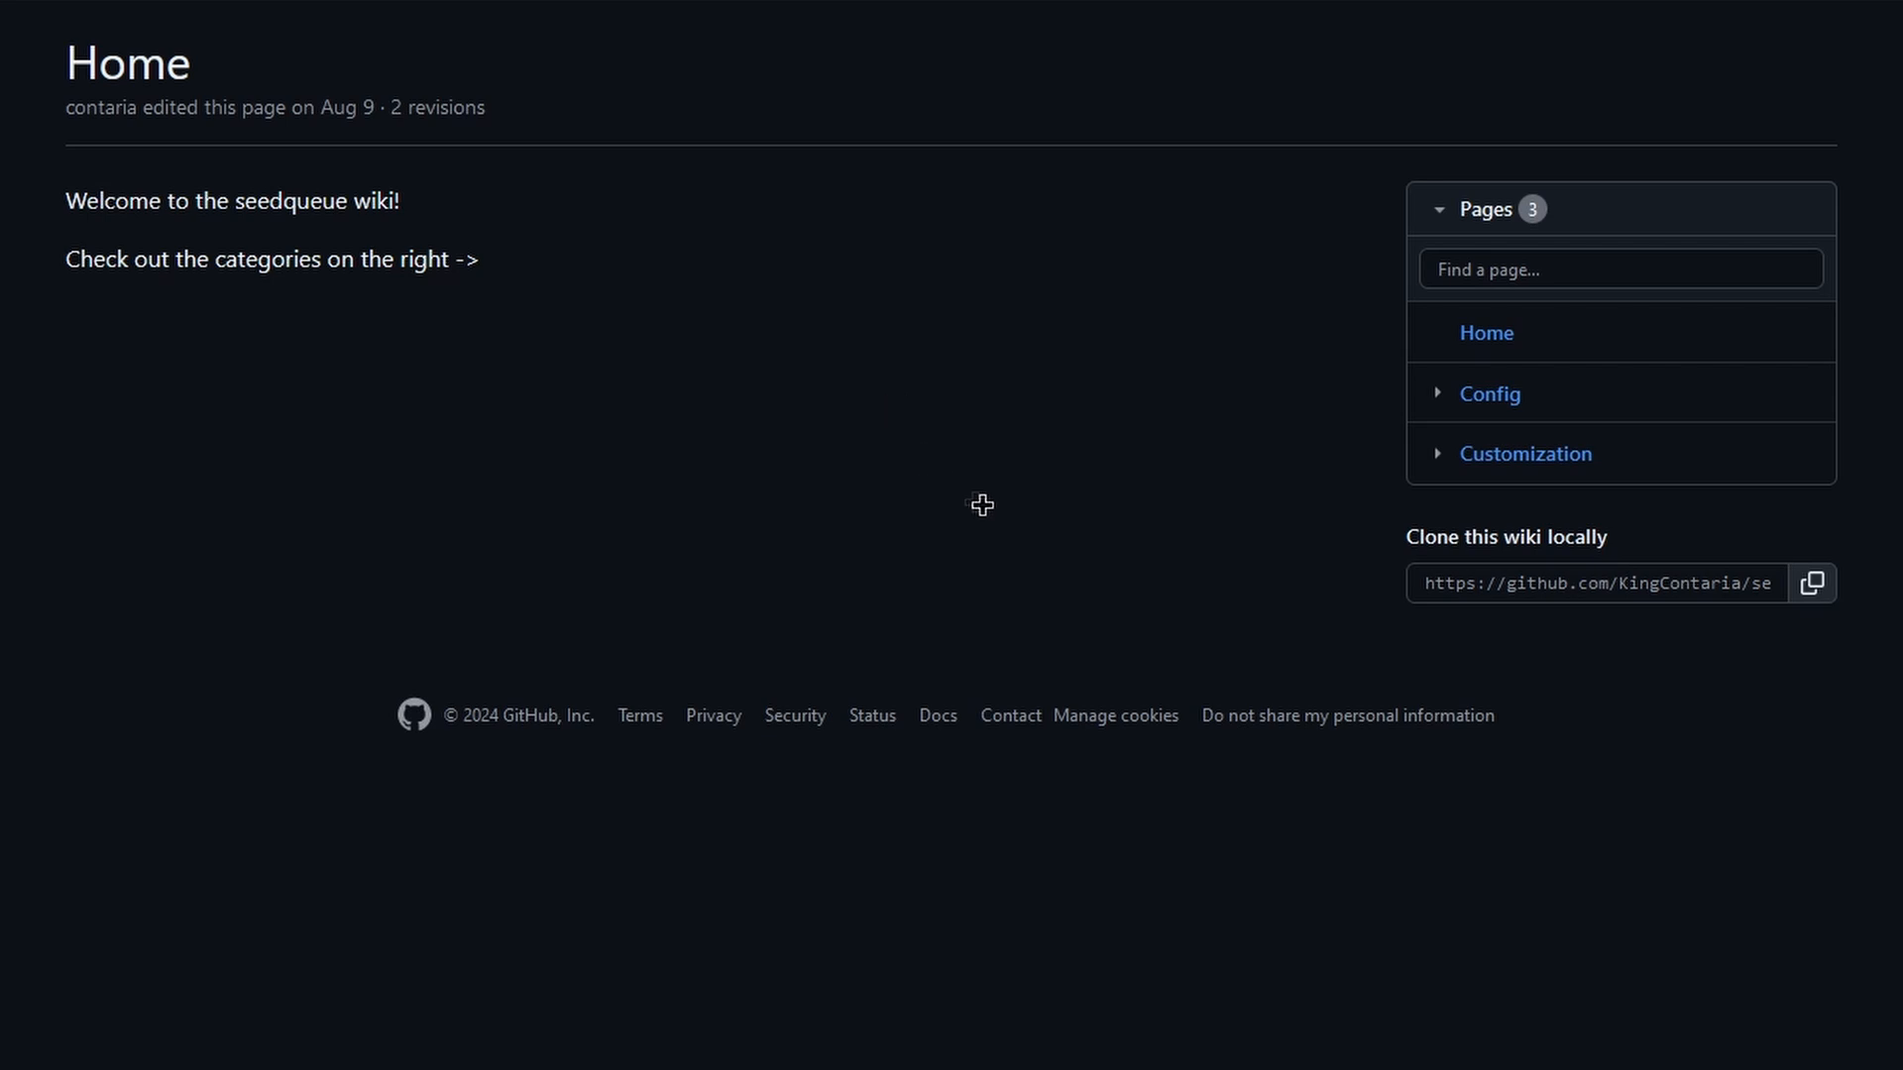
Browse the SeedQueue wiki from the Config page down to the Customization wall-layout docs
left_click(1488, 393)
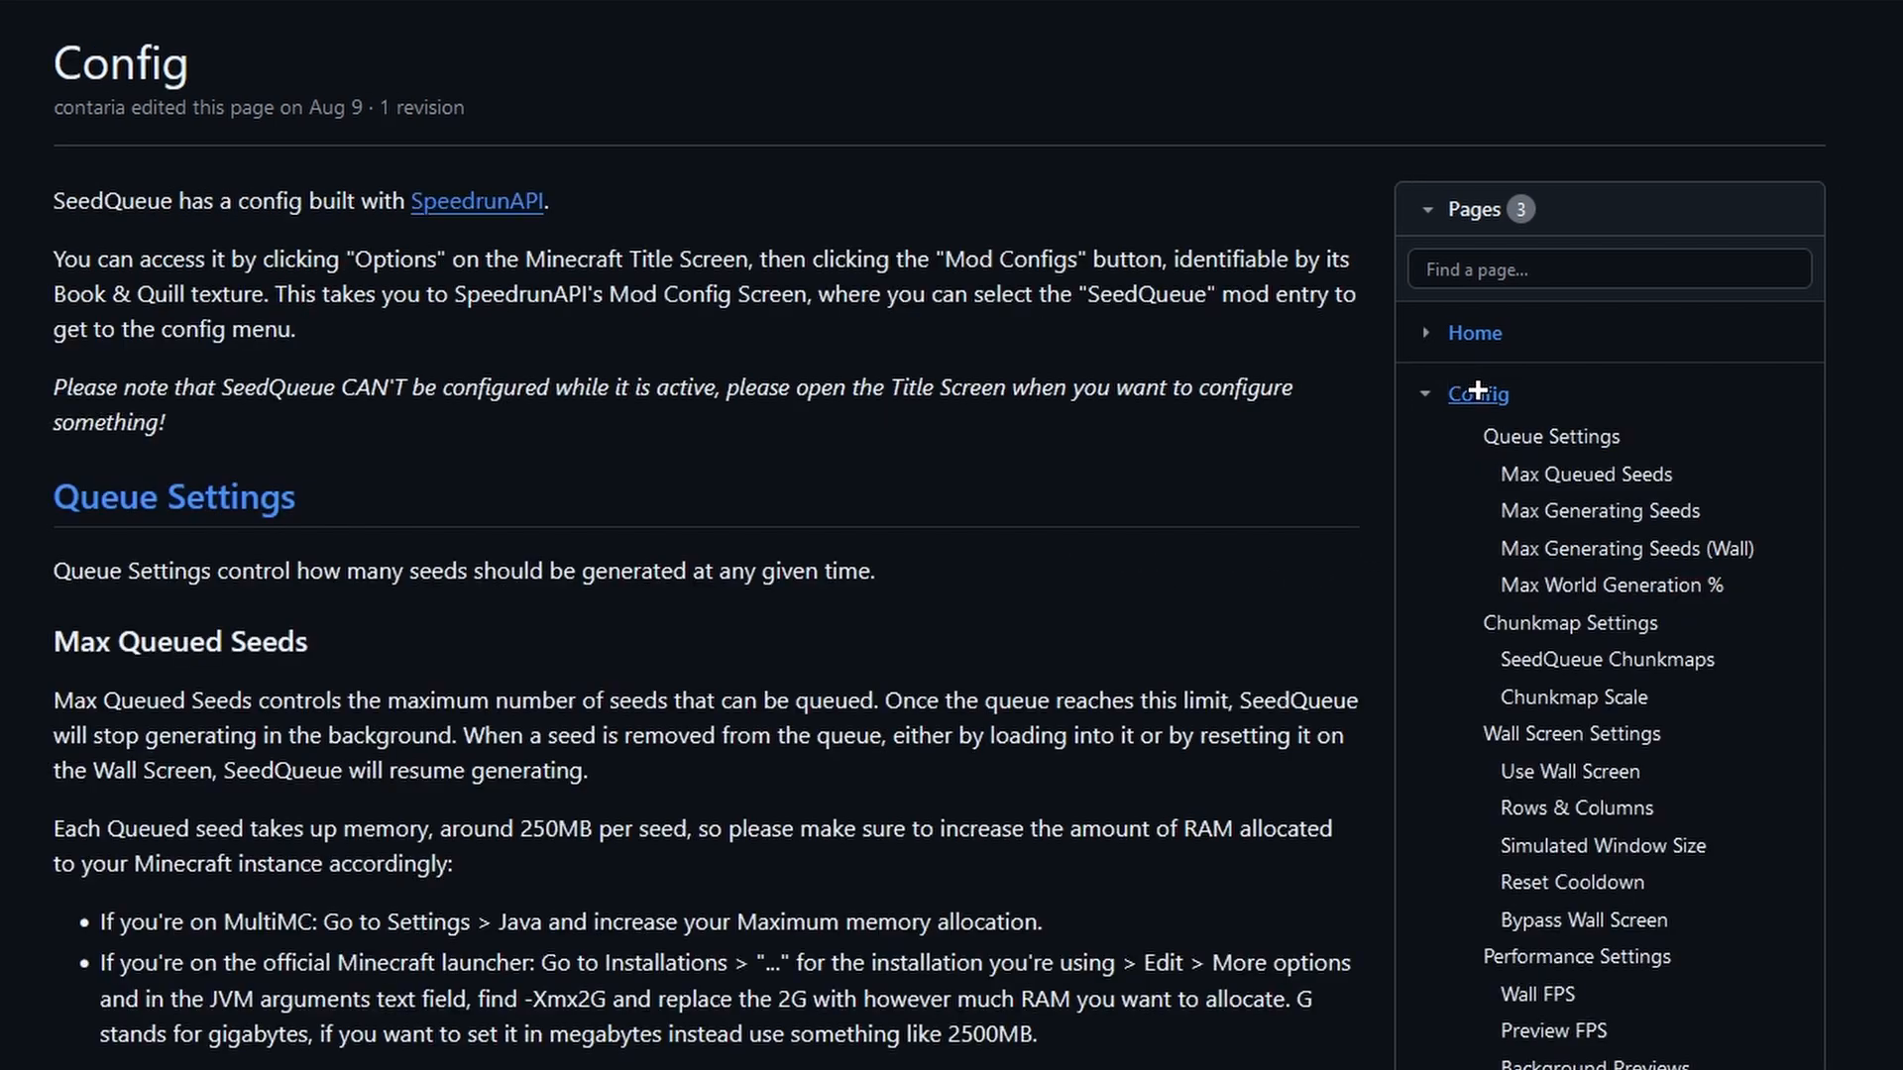
scroll("down", 3)
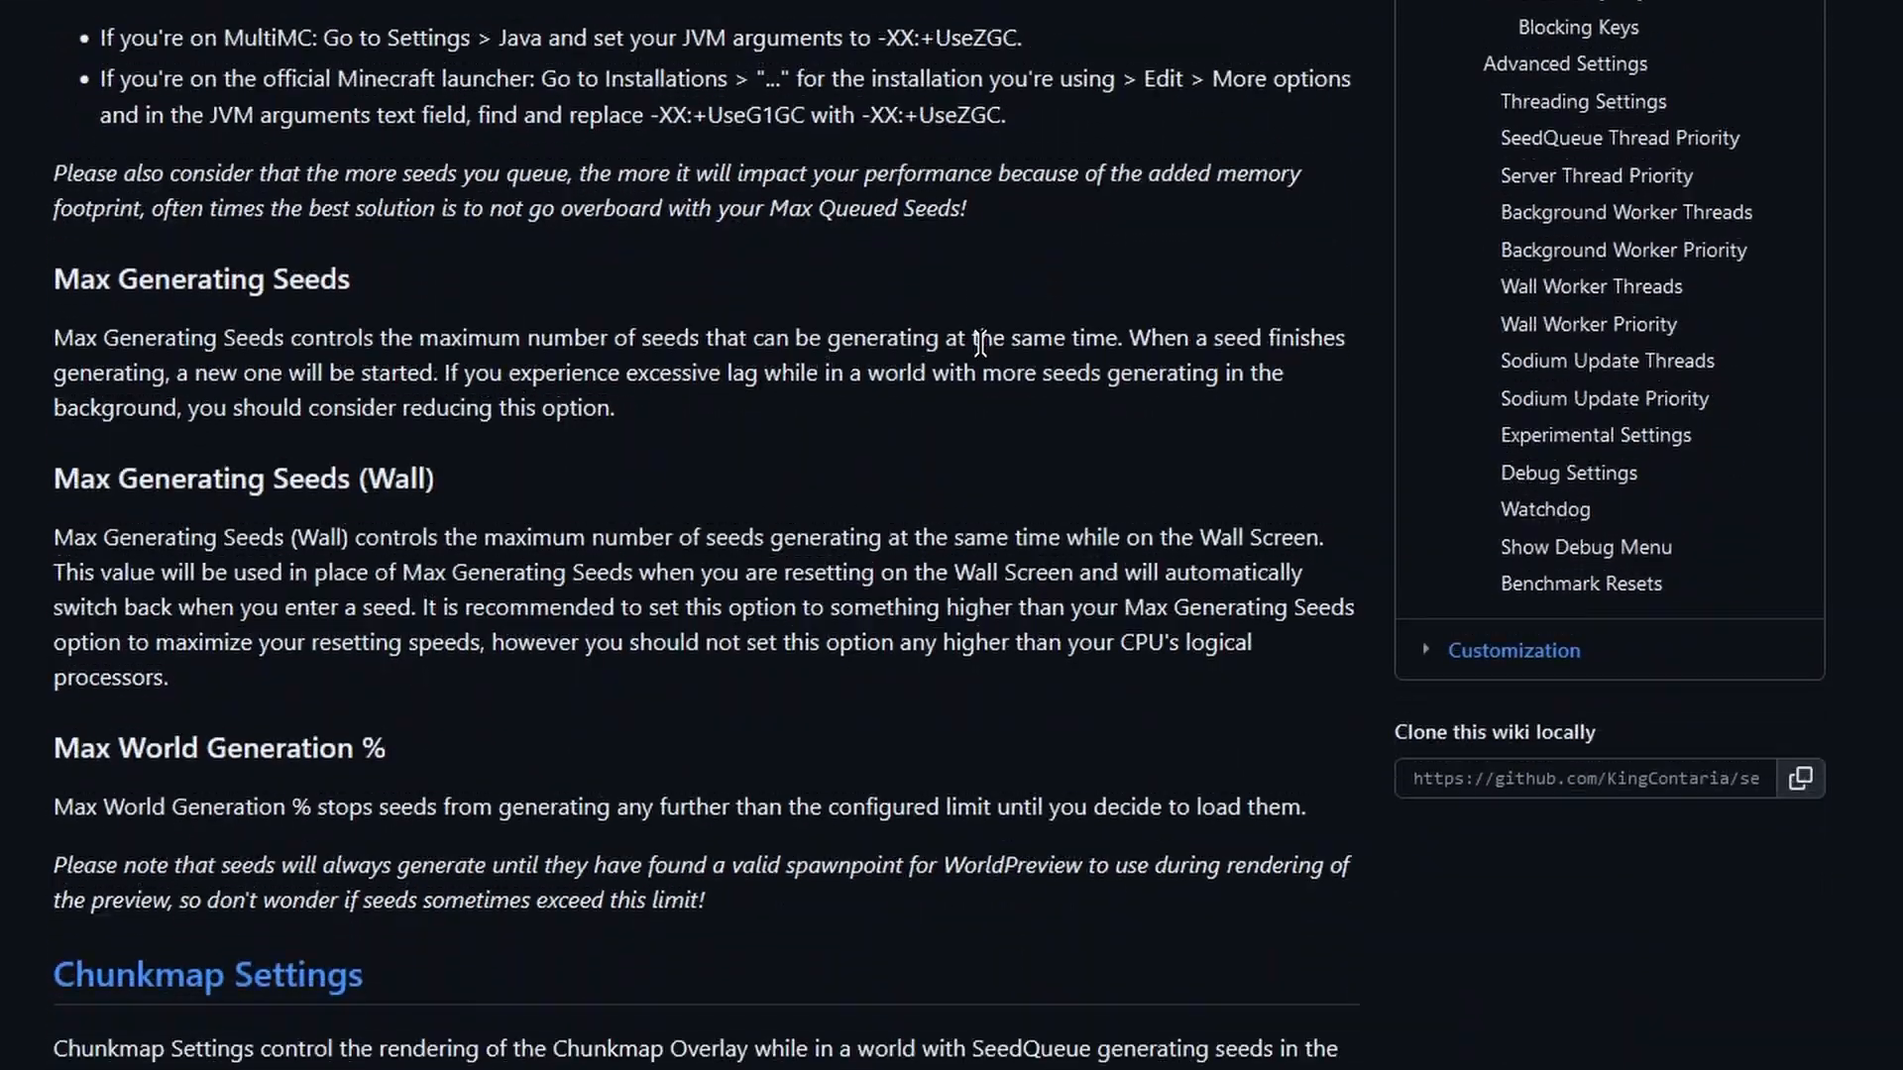
scroll("down", 3)
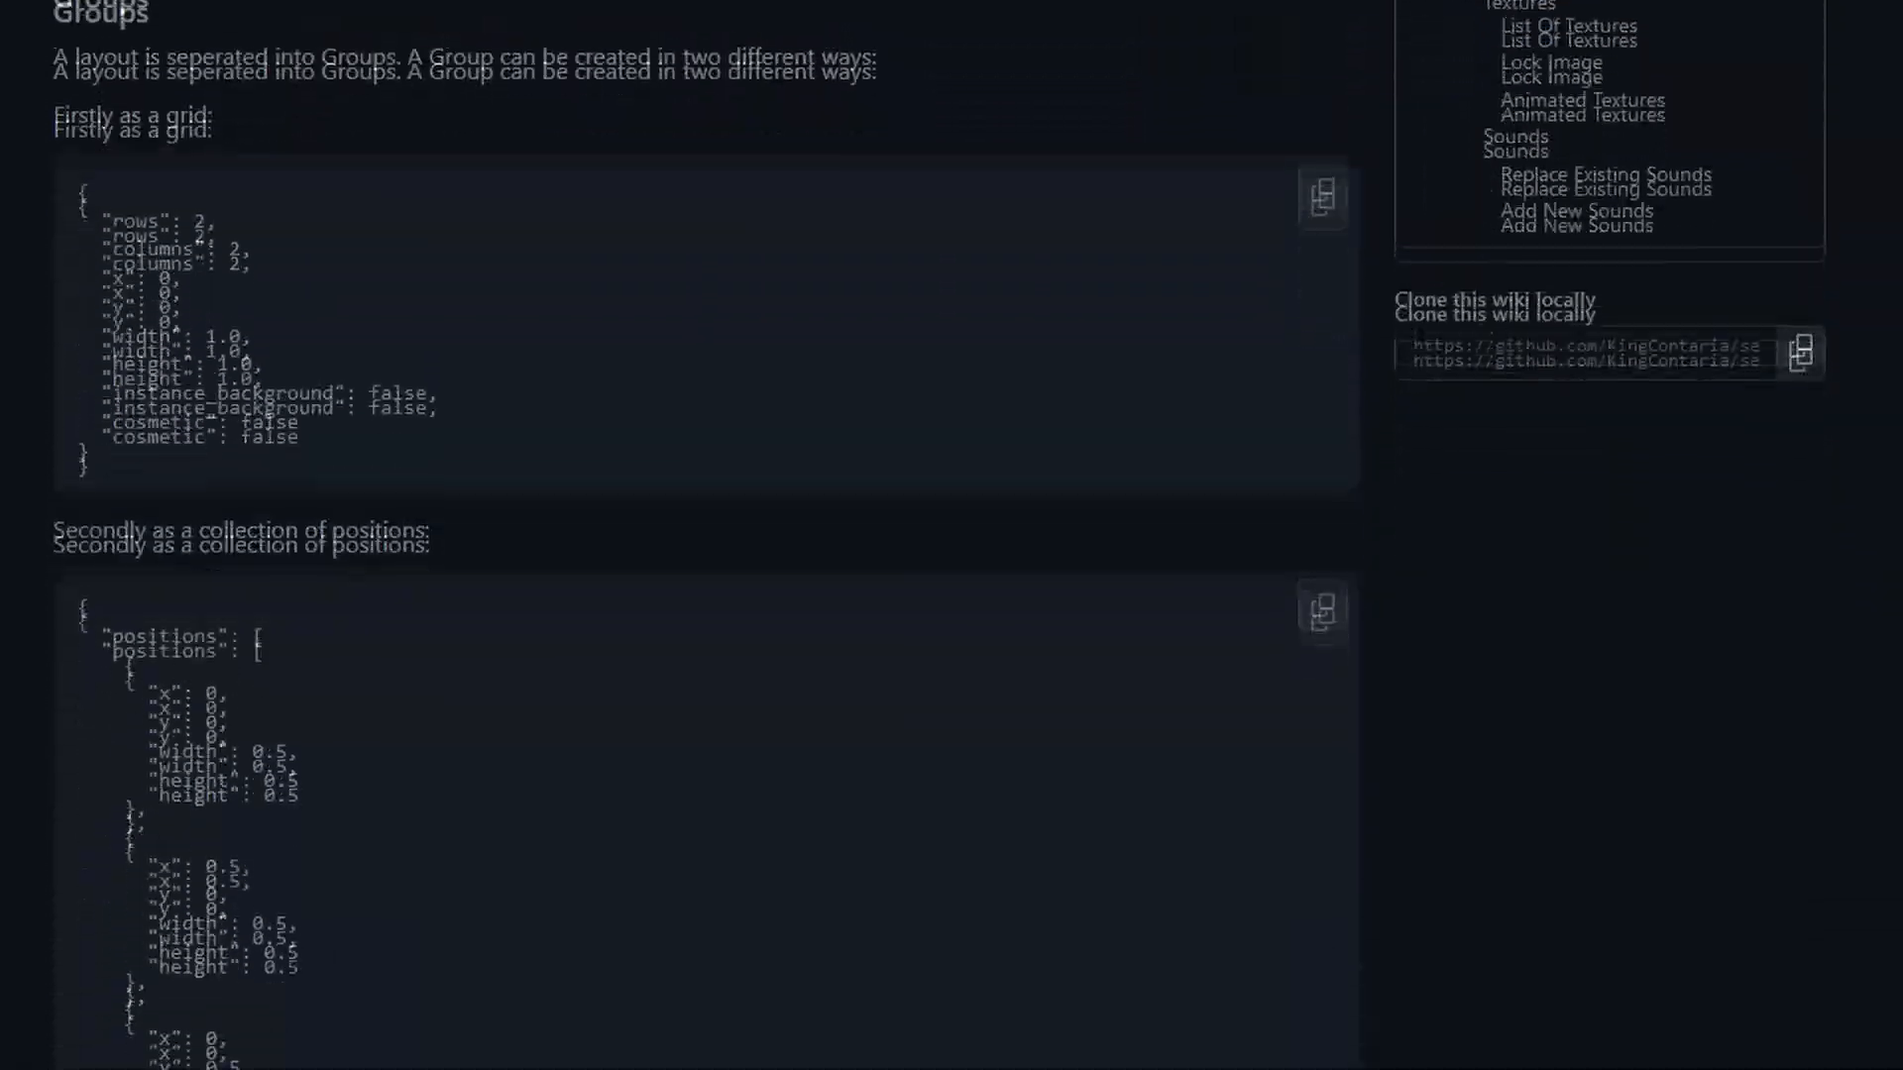
scroll("down", 3)
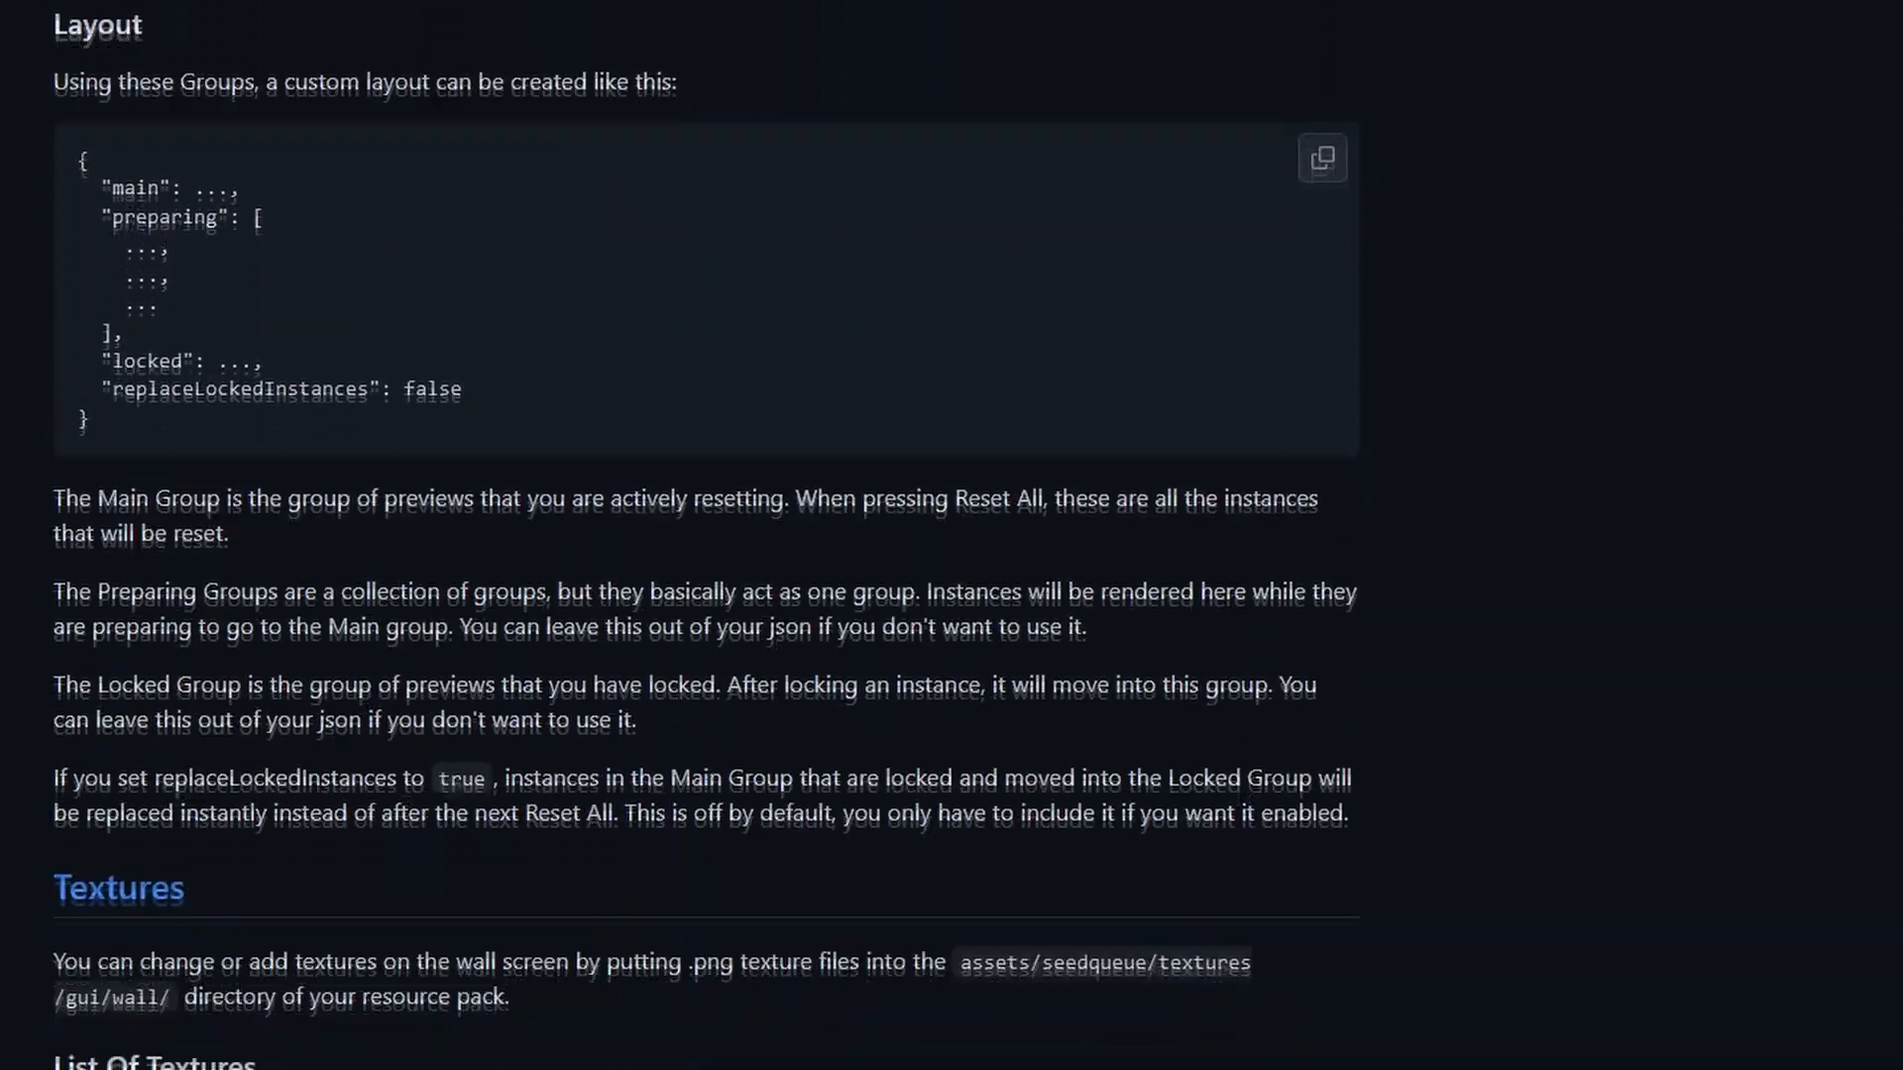
scroll("down", 3)
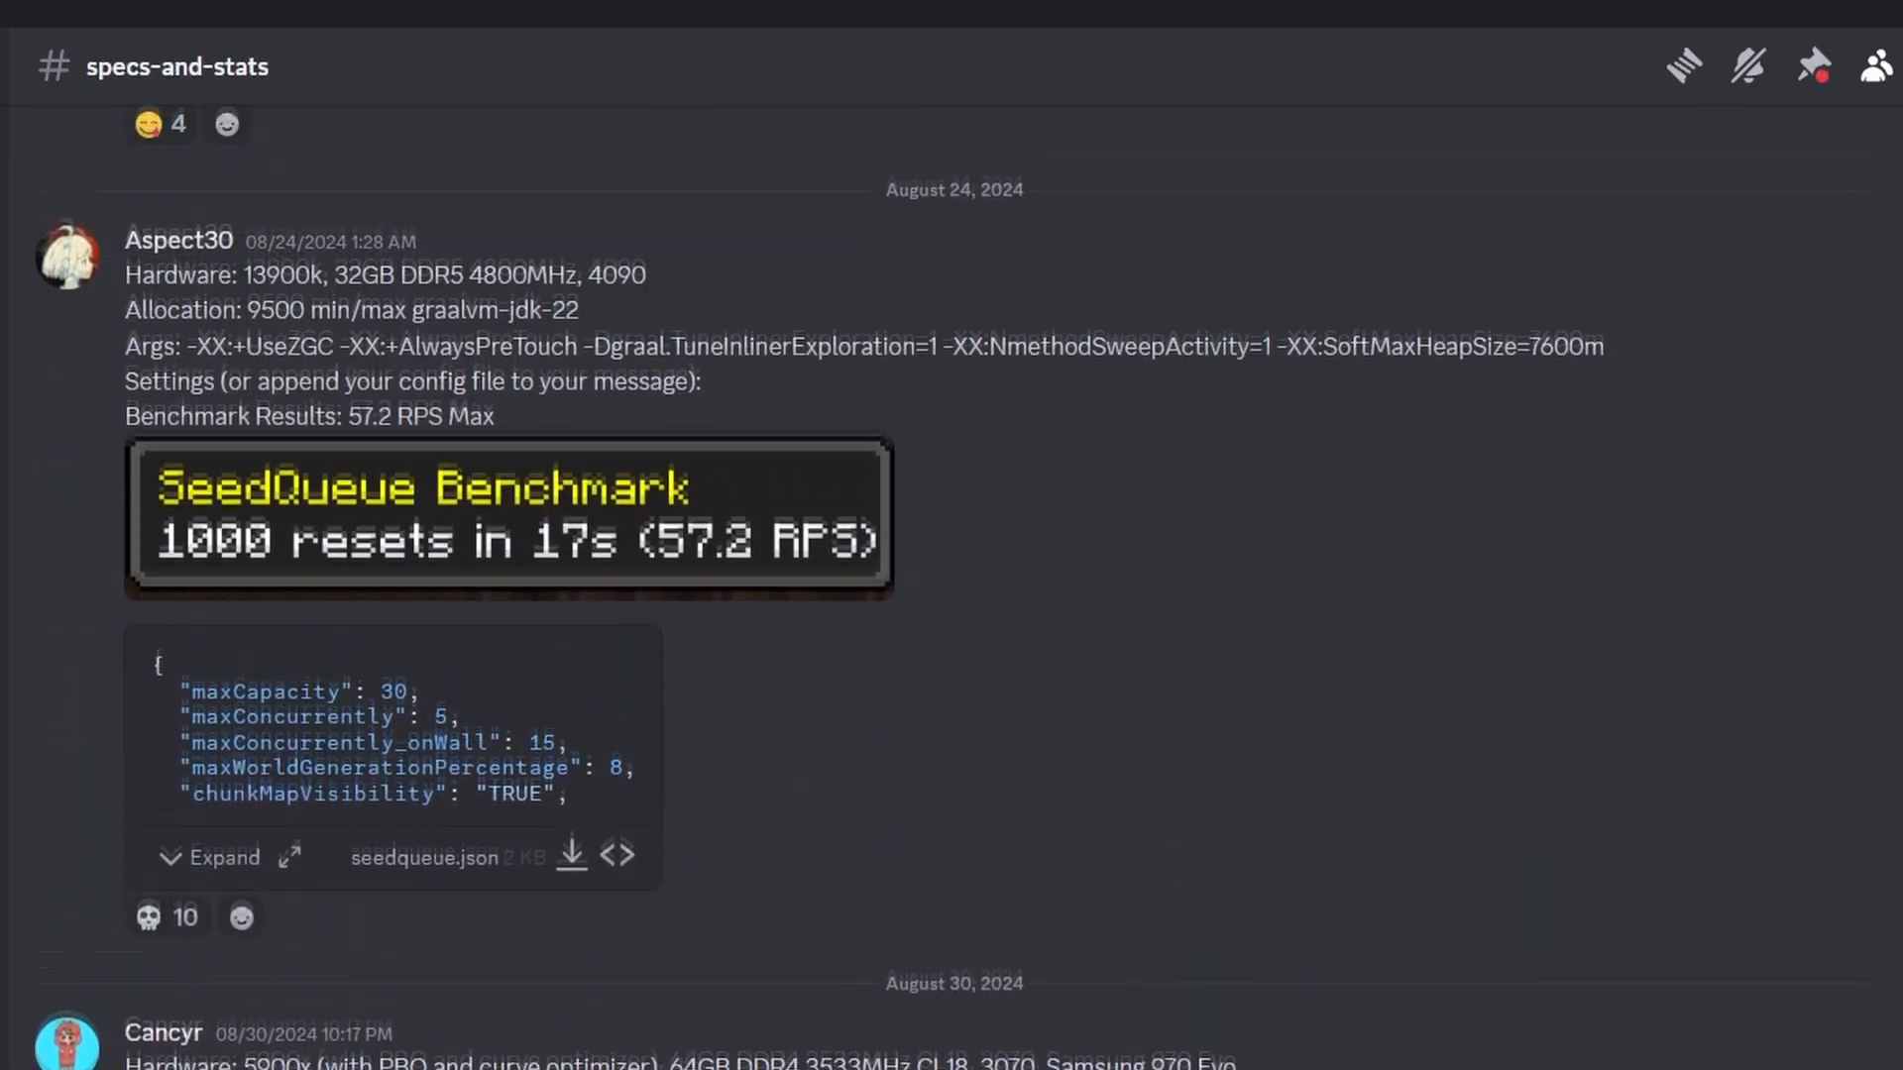
Scroll #specs-and-stats to older August benchmark posts with hardware, arguments and configs
scroll("down", 3)
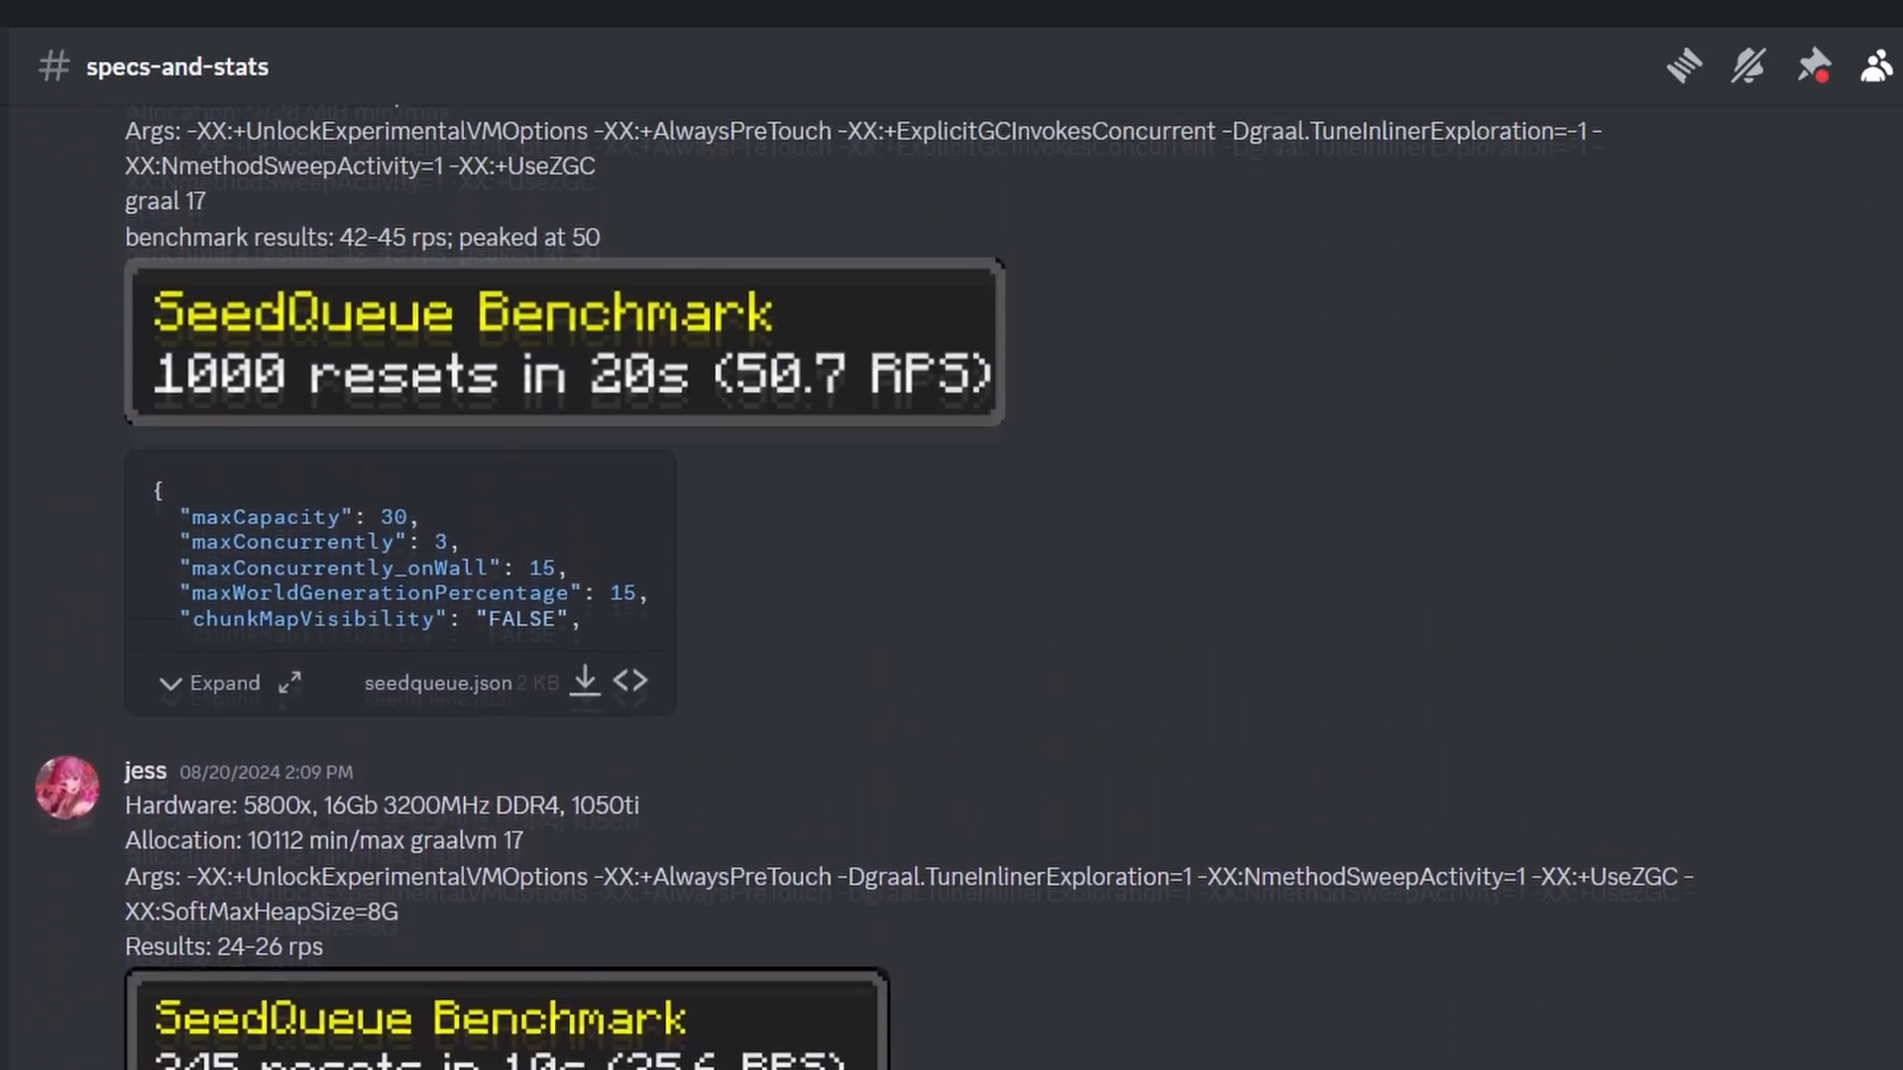
scroll("down", 3)
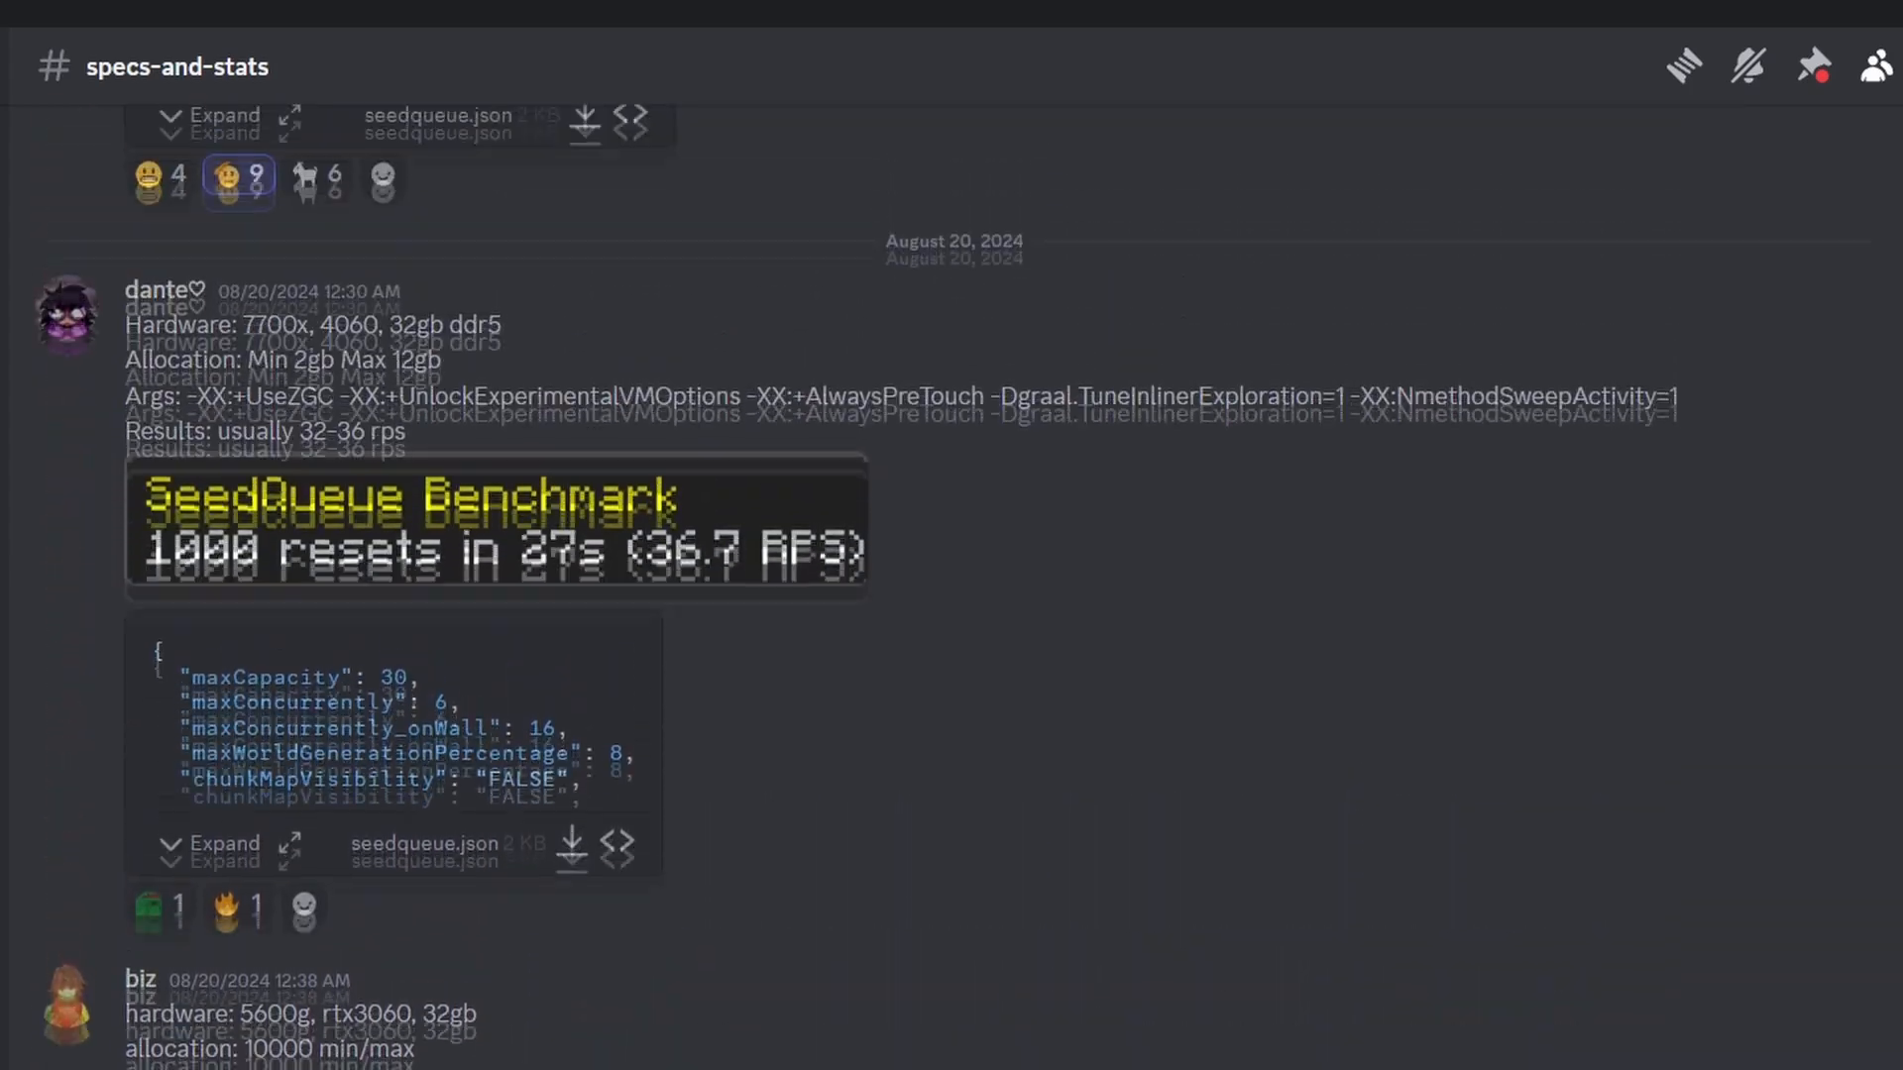